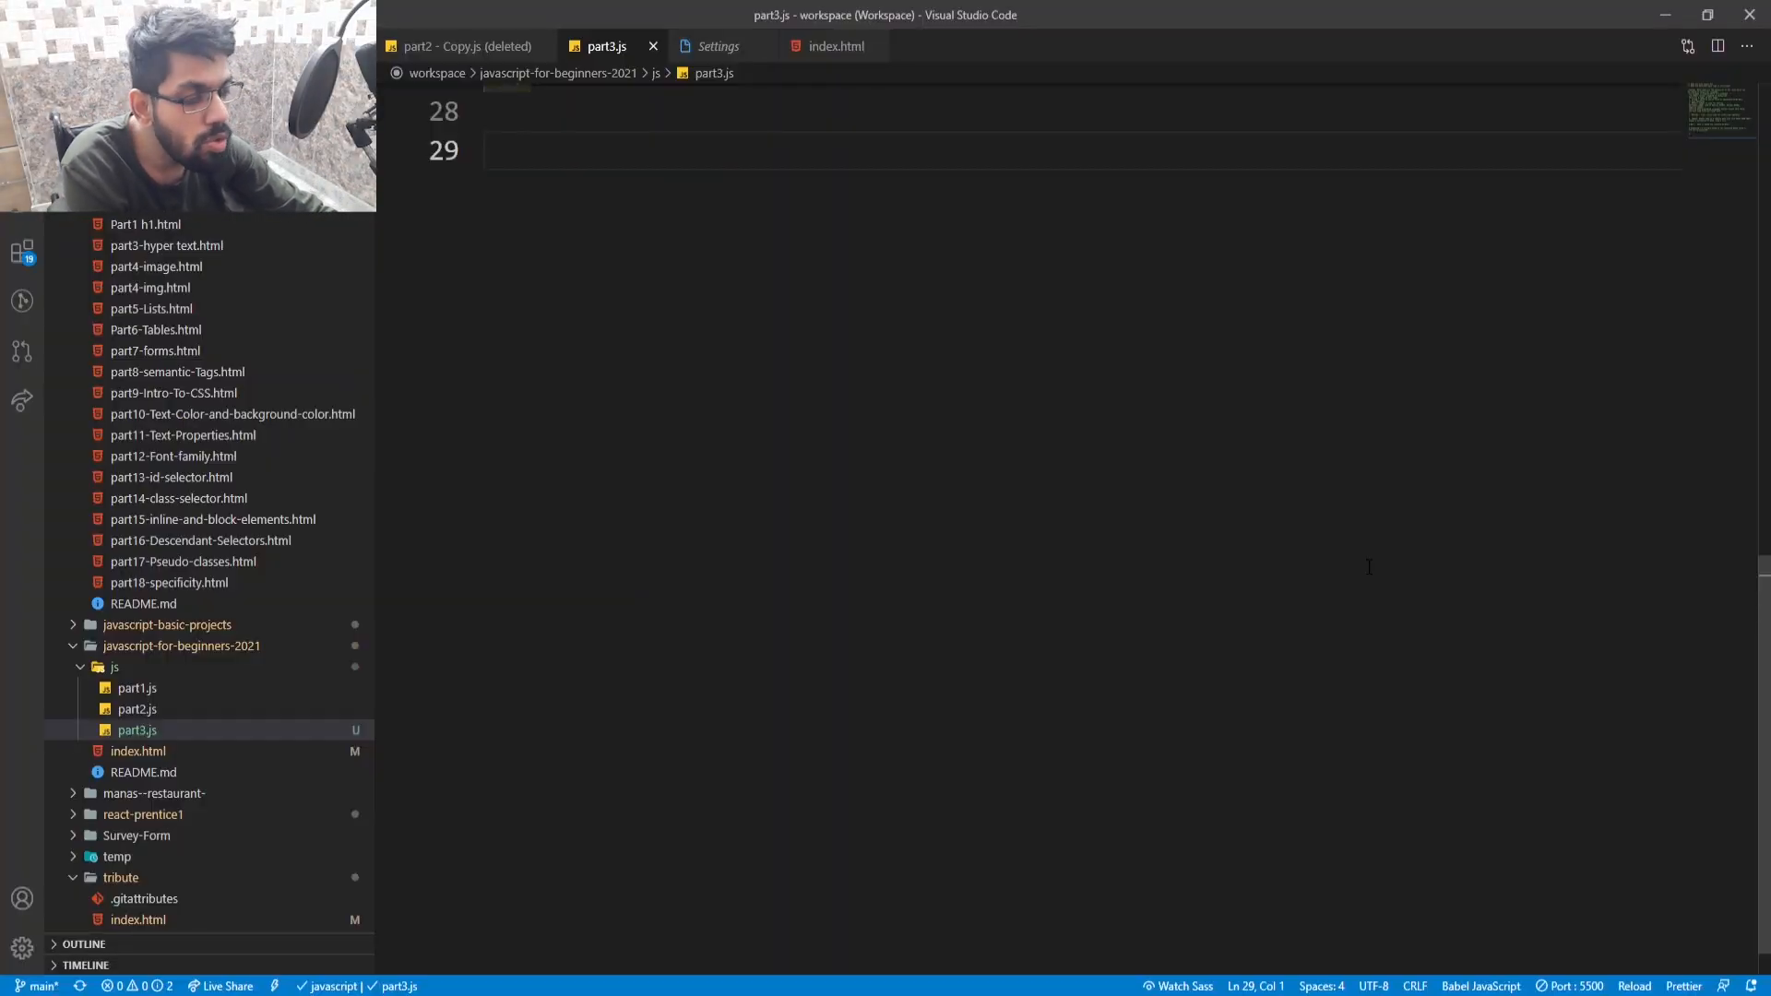
- Type the // STRING section comment
text(//)
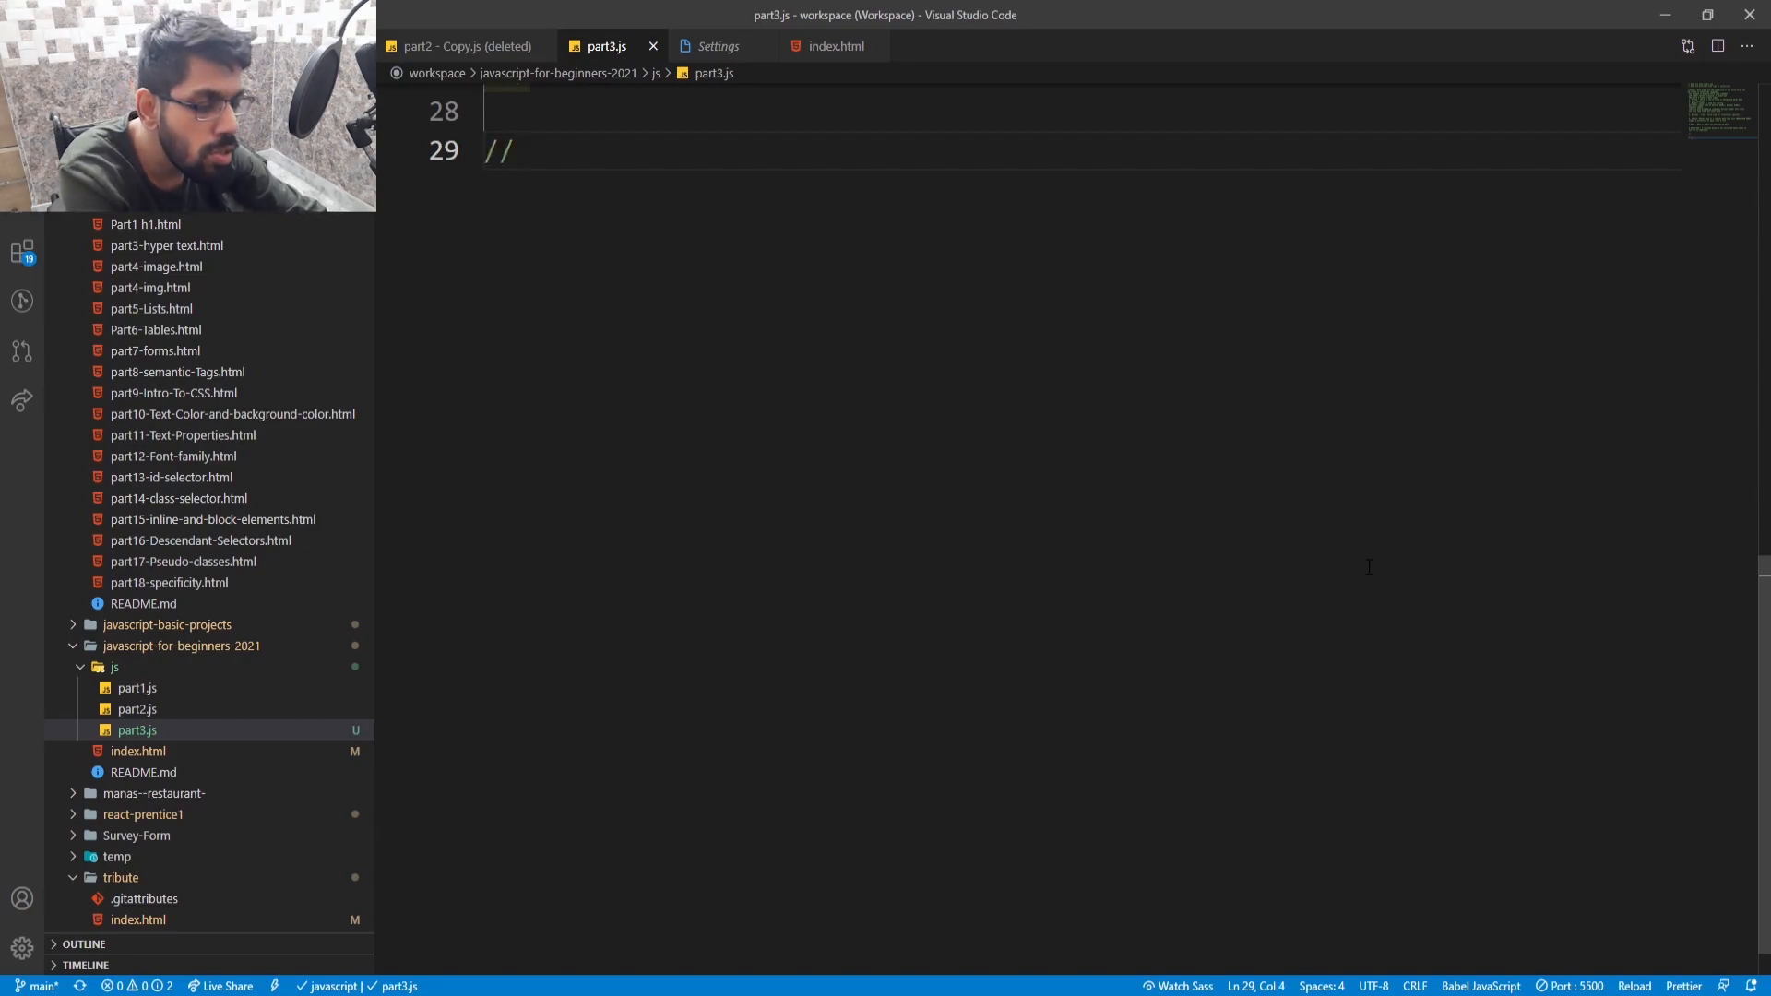
text(STR)
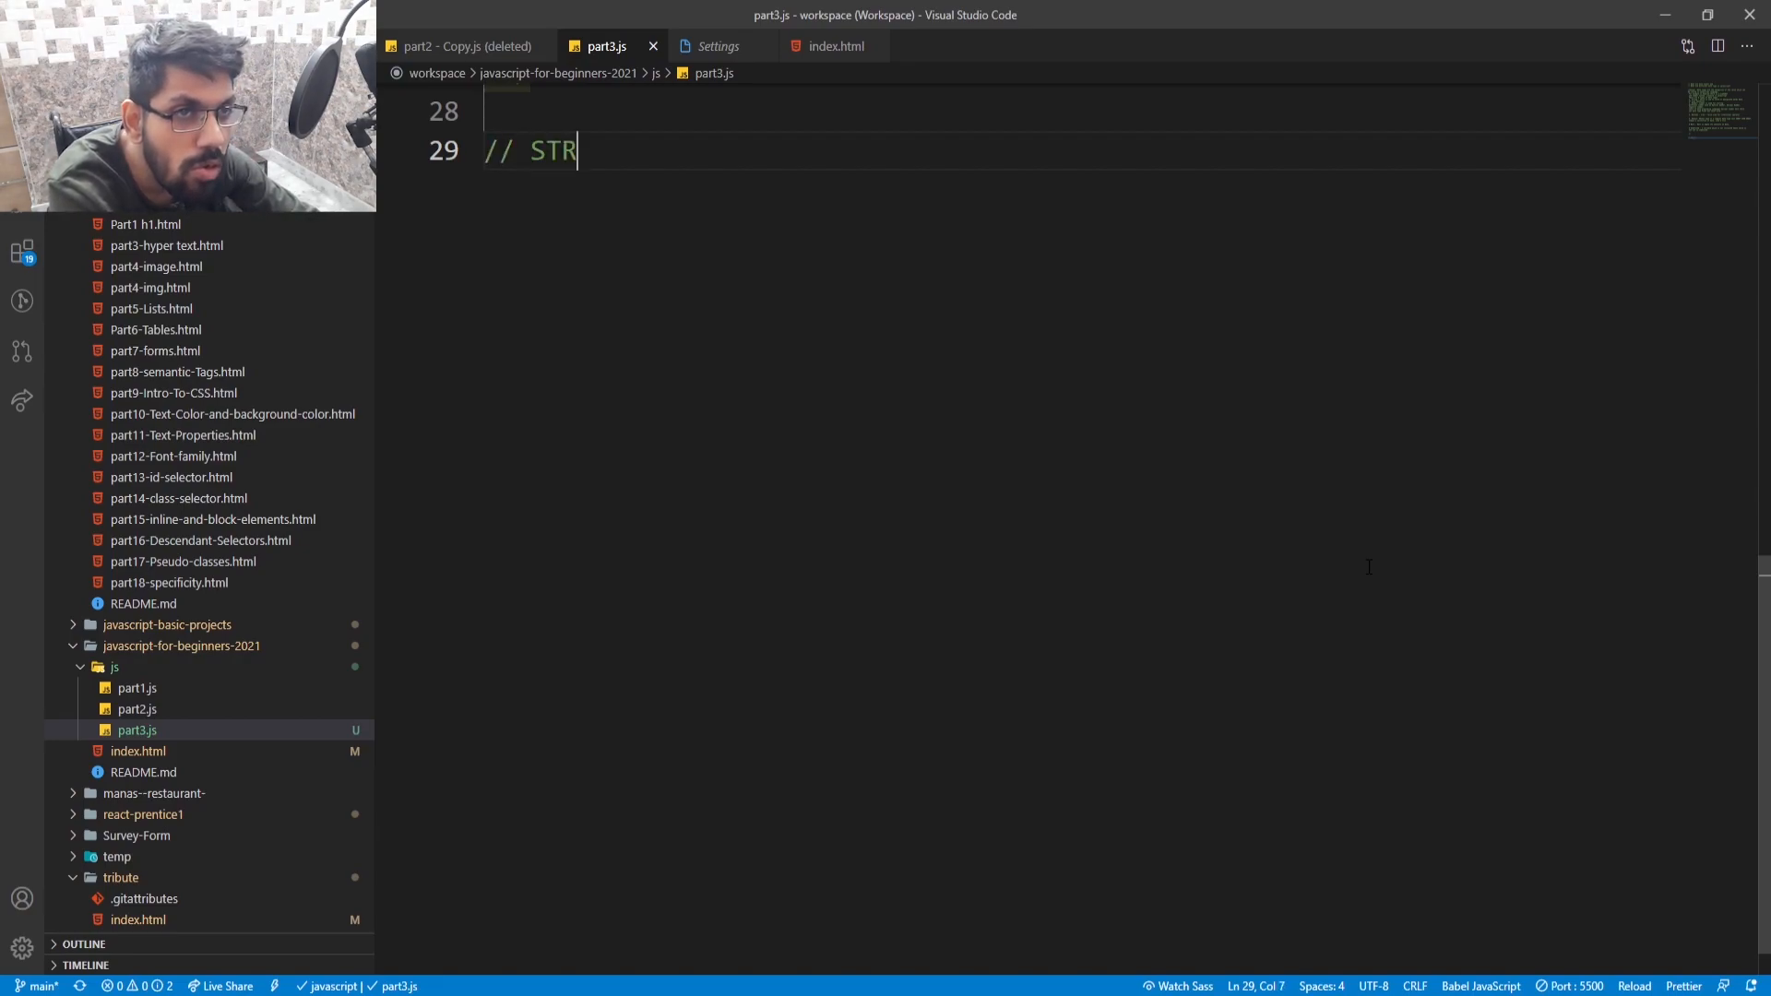
text(ING)
text(let)
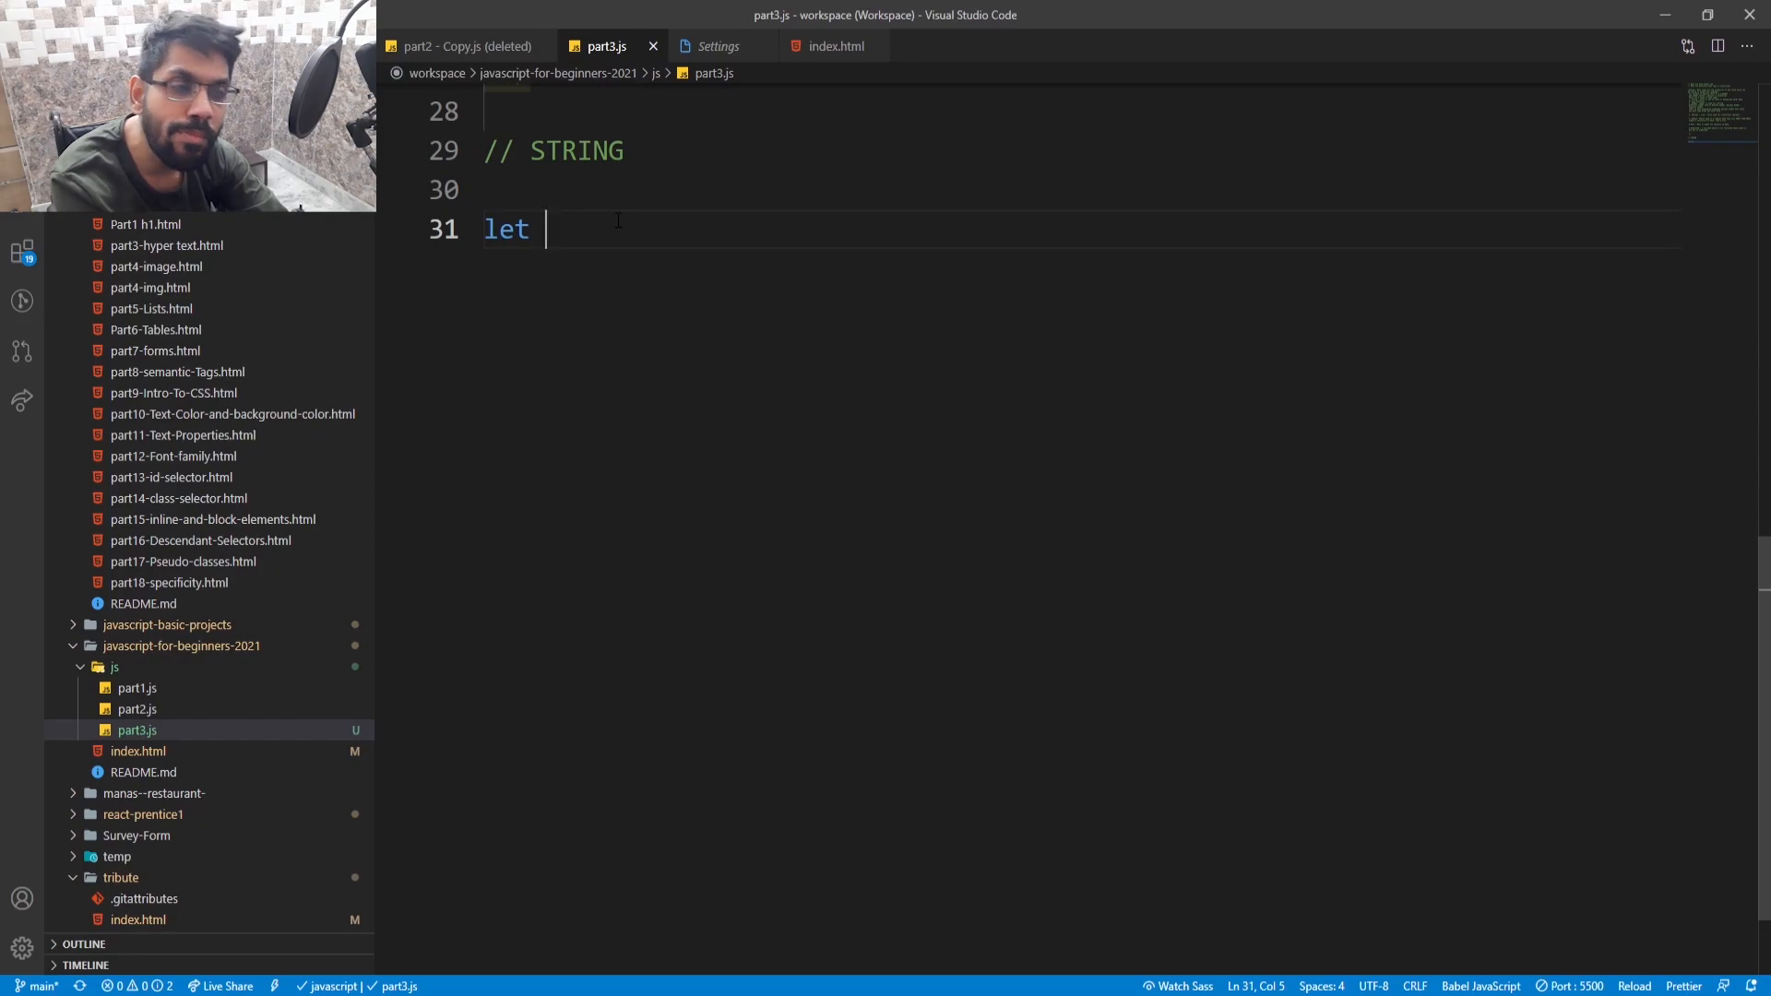
- Declare let youtubeChannelName = "Code Fusion"; below the comment
text(yout)
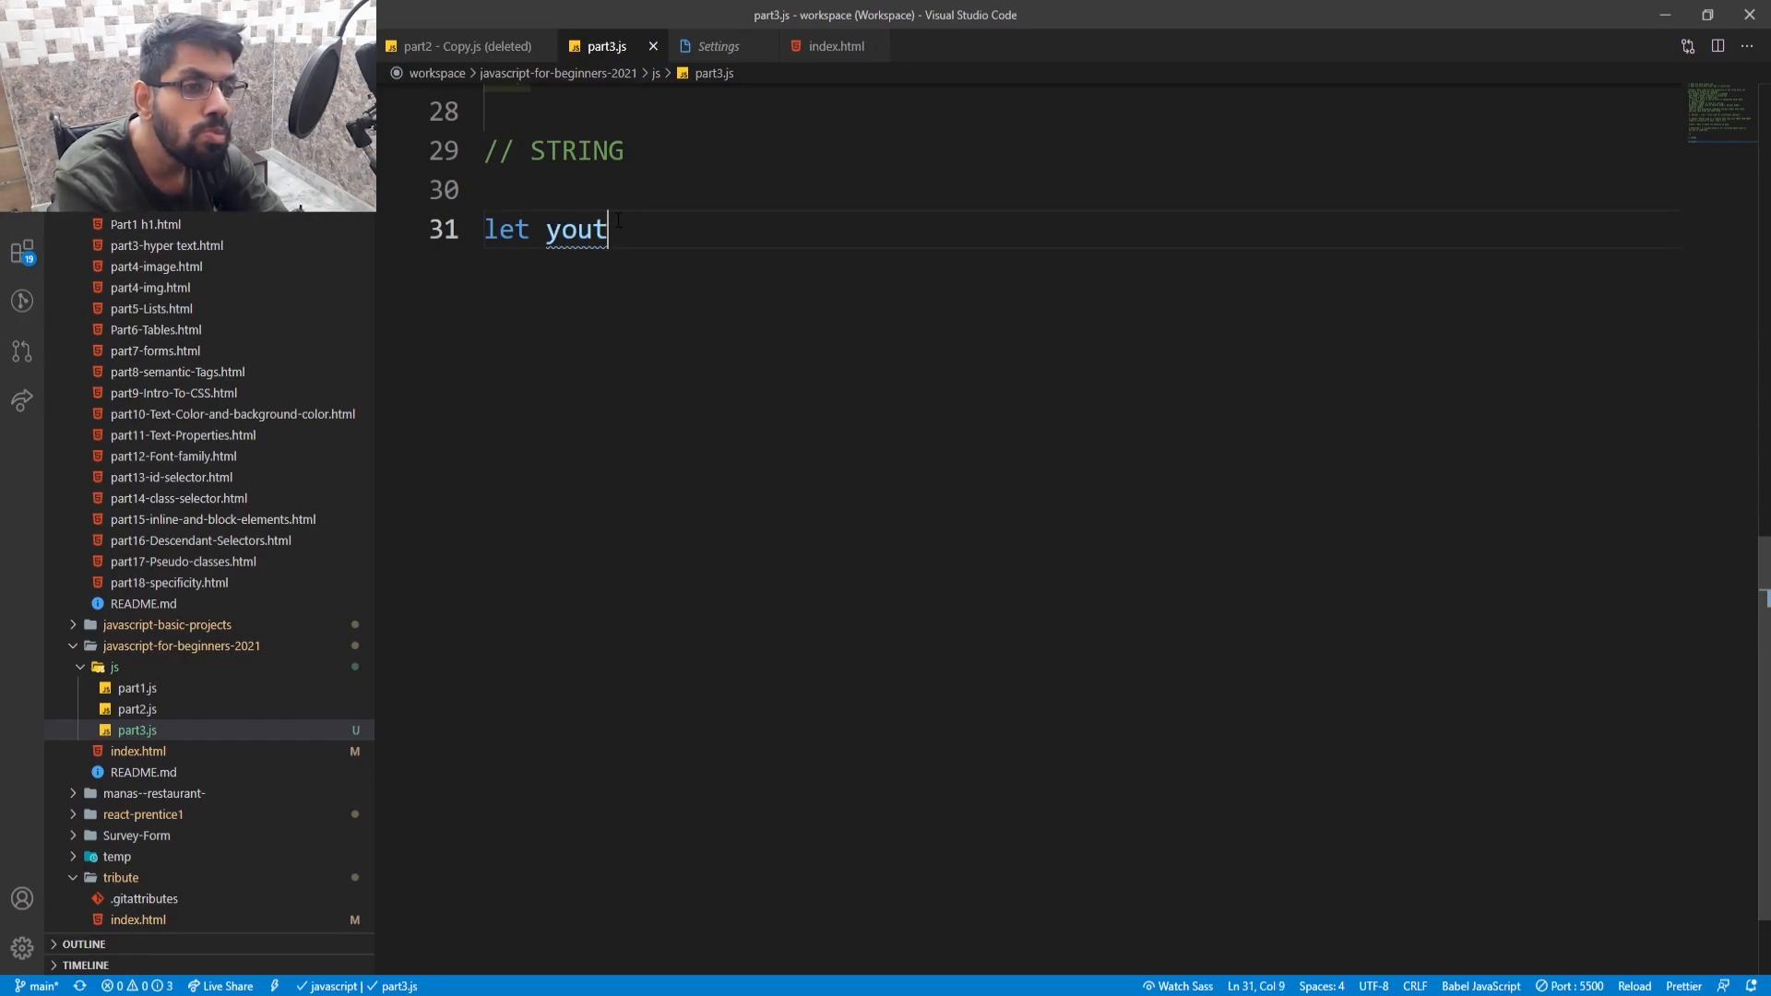
text(ube)
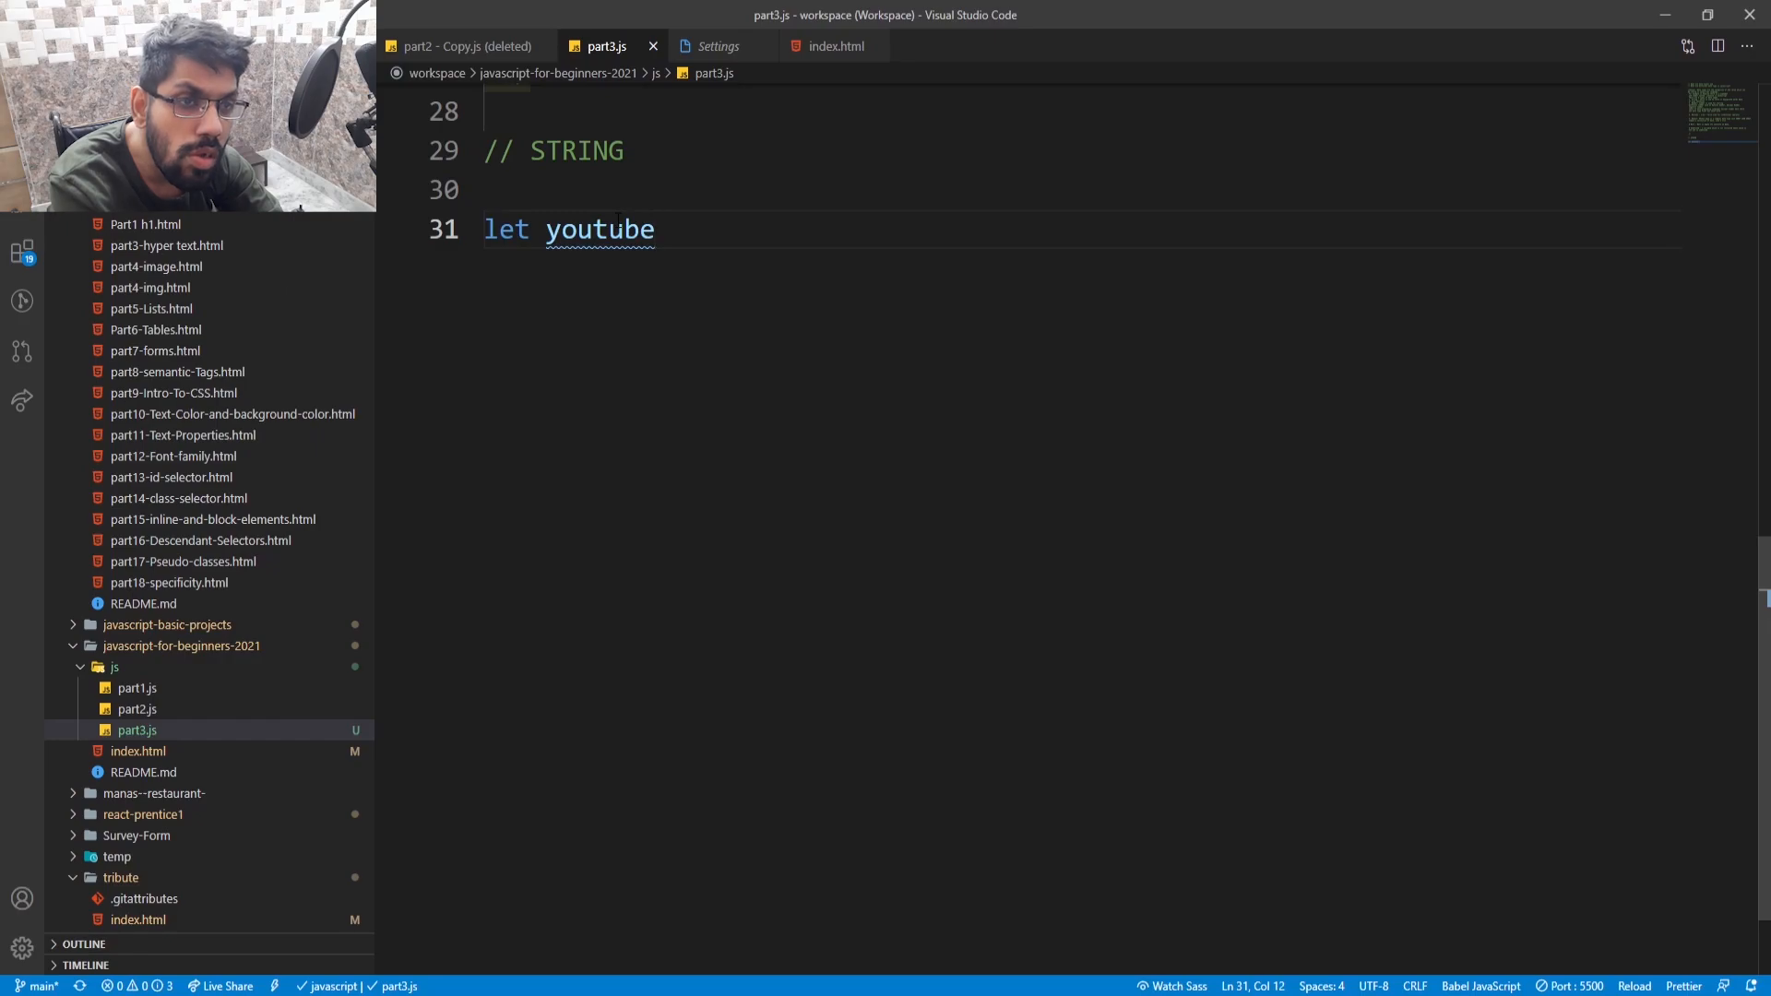
text(Ch)
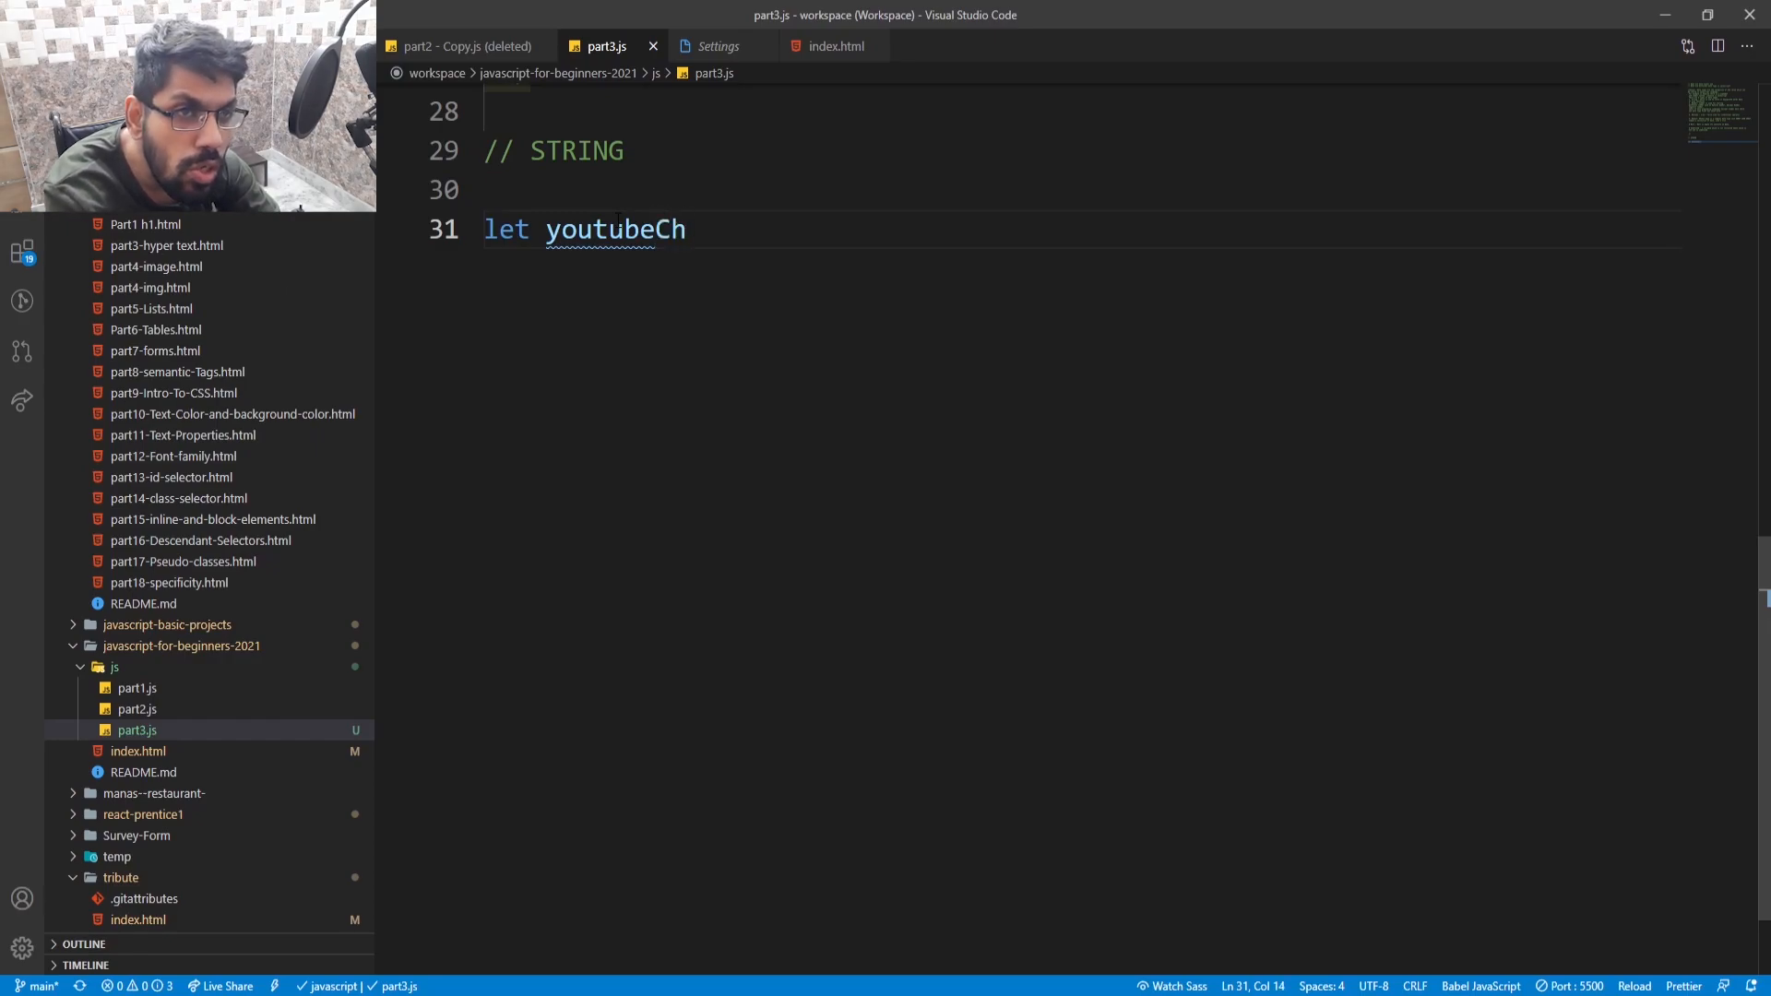
text(annel)
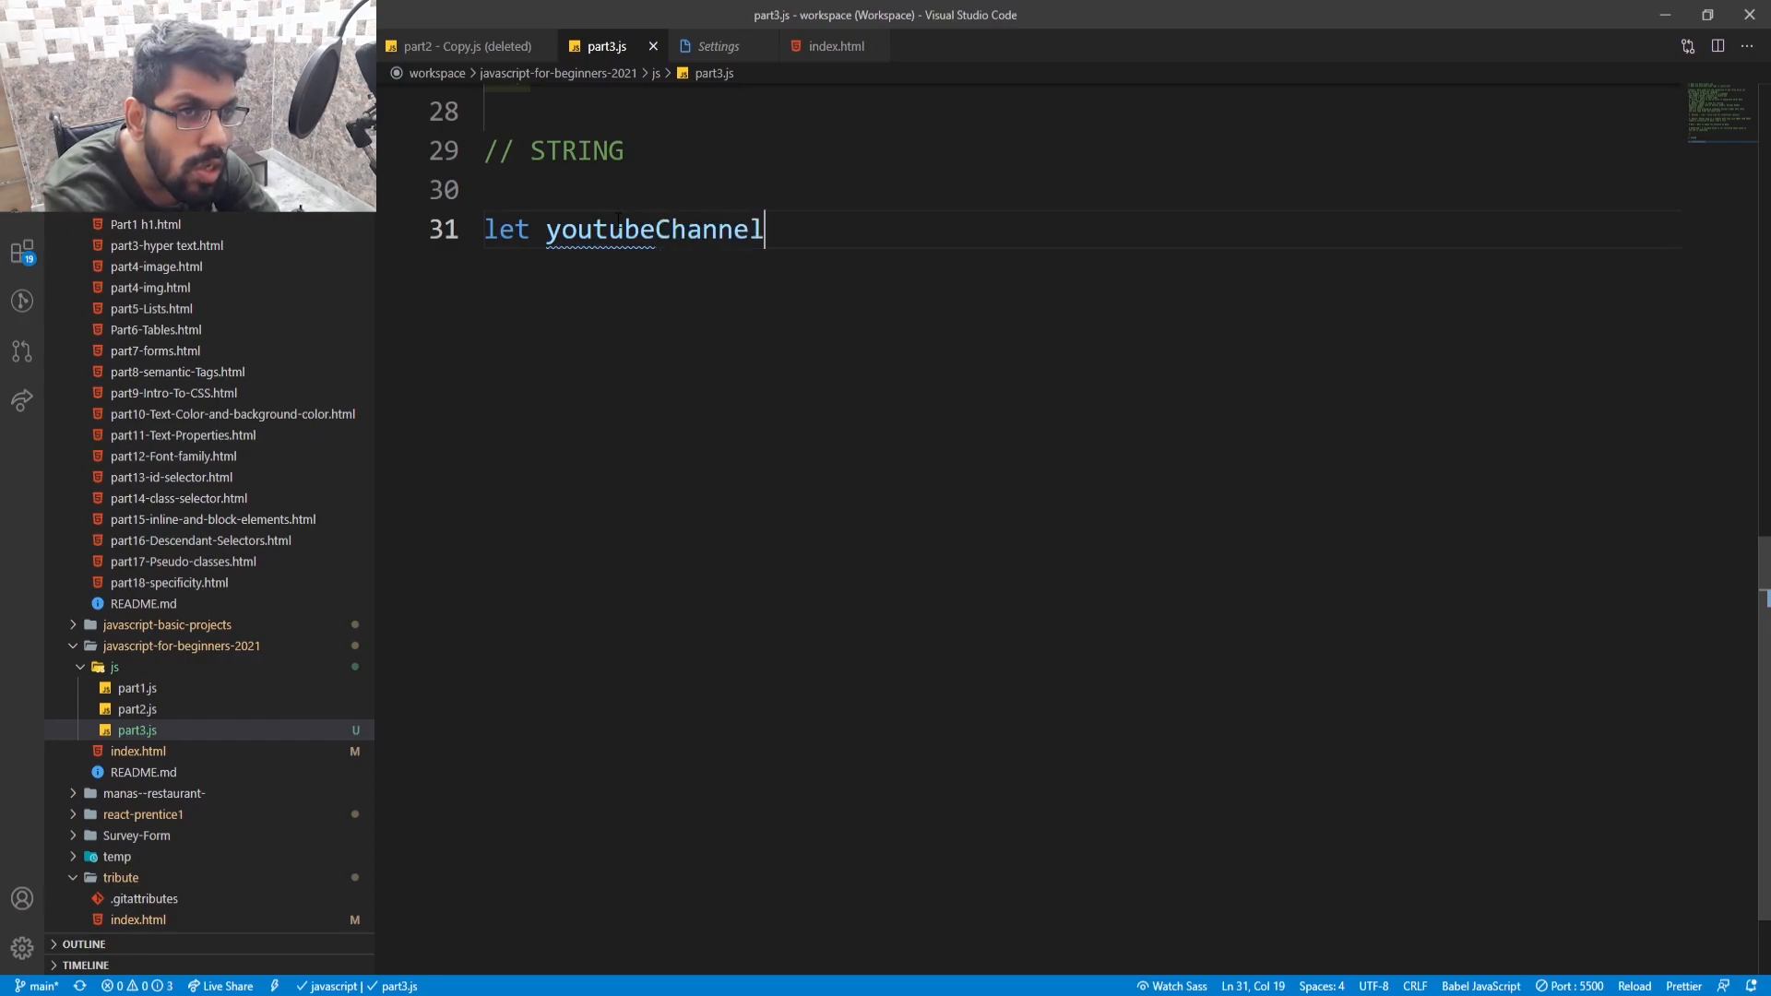
text(Name)
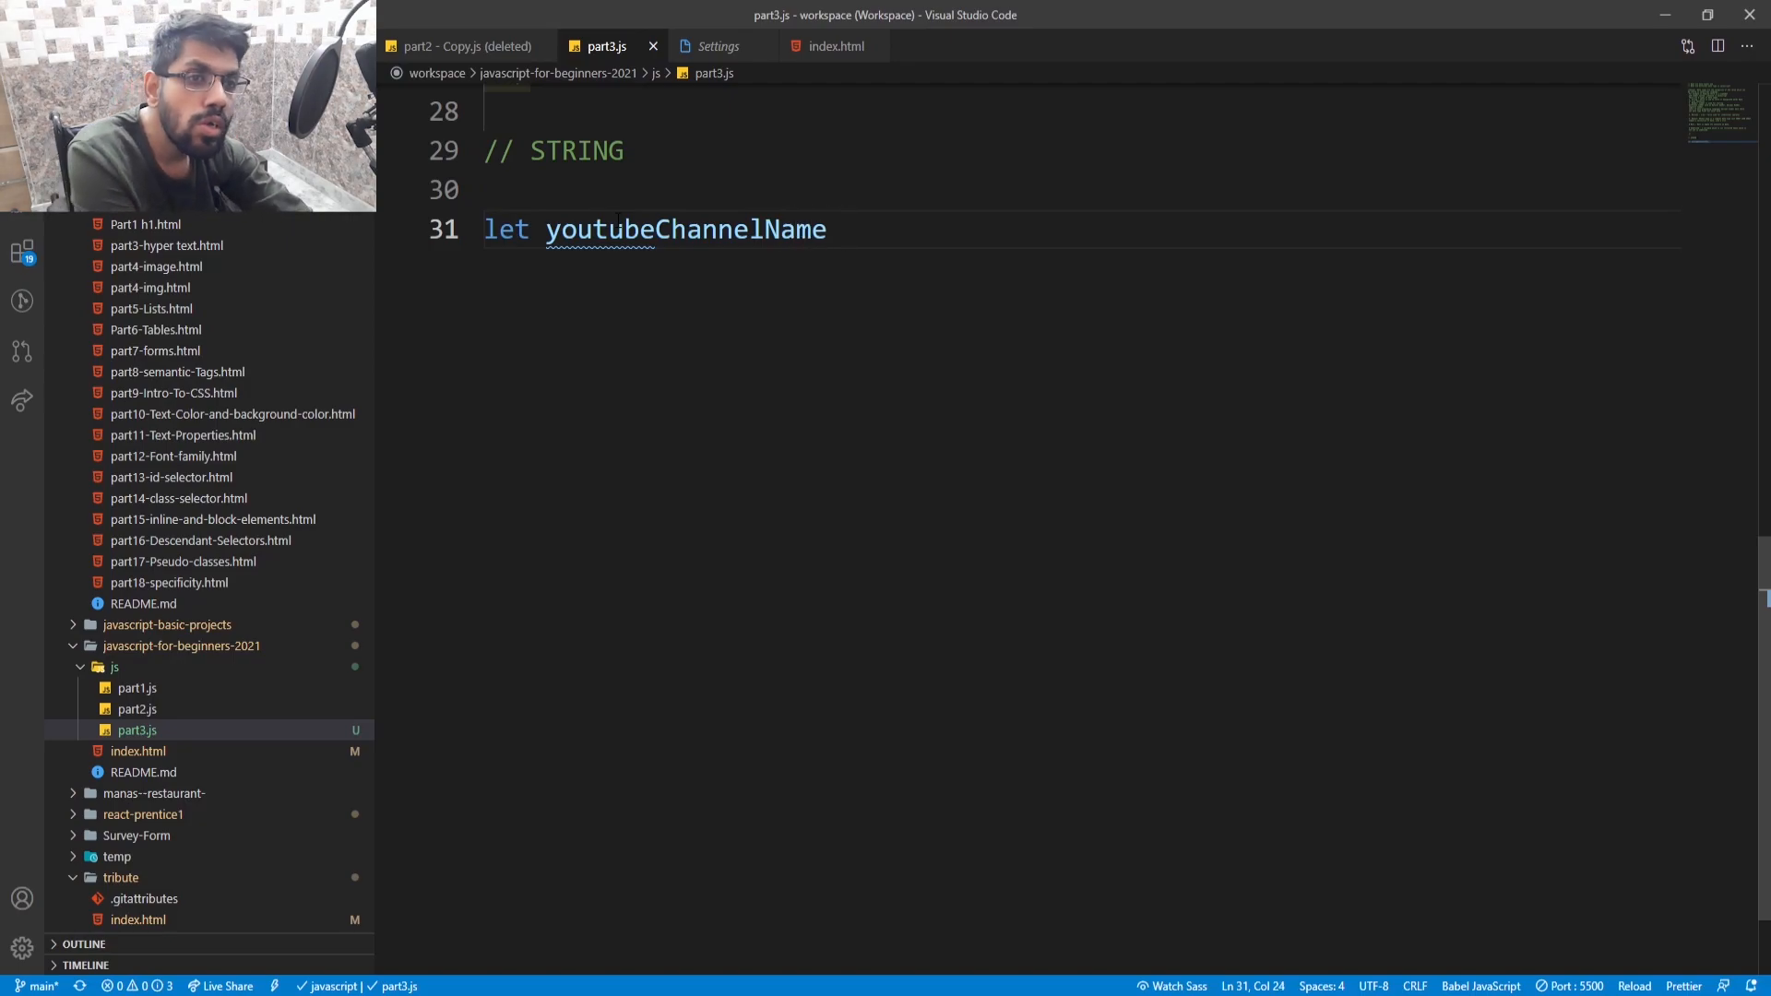
text(=)
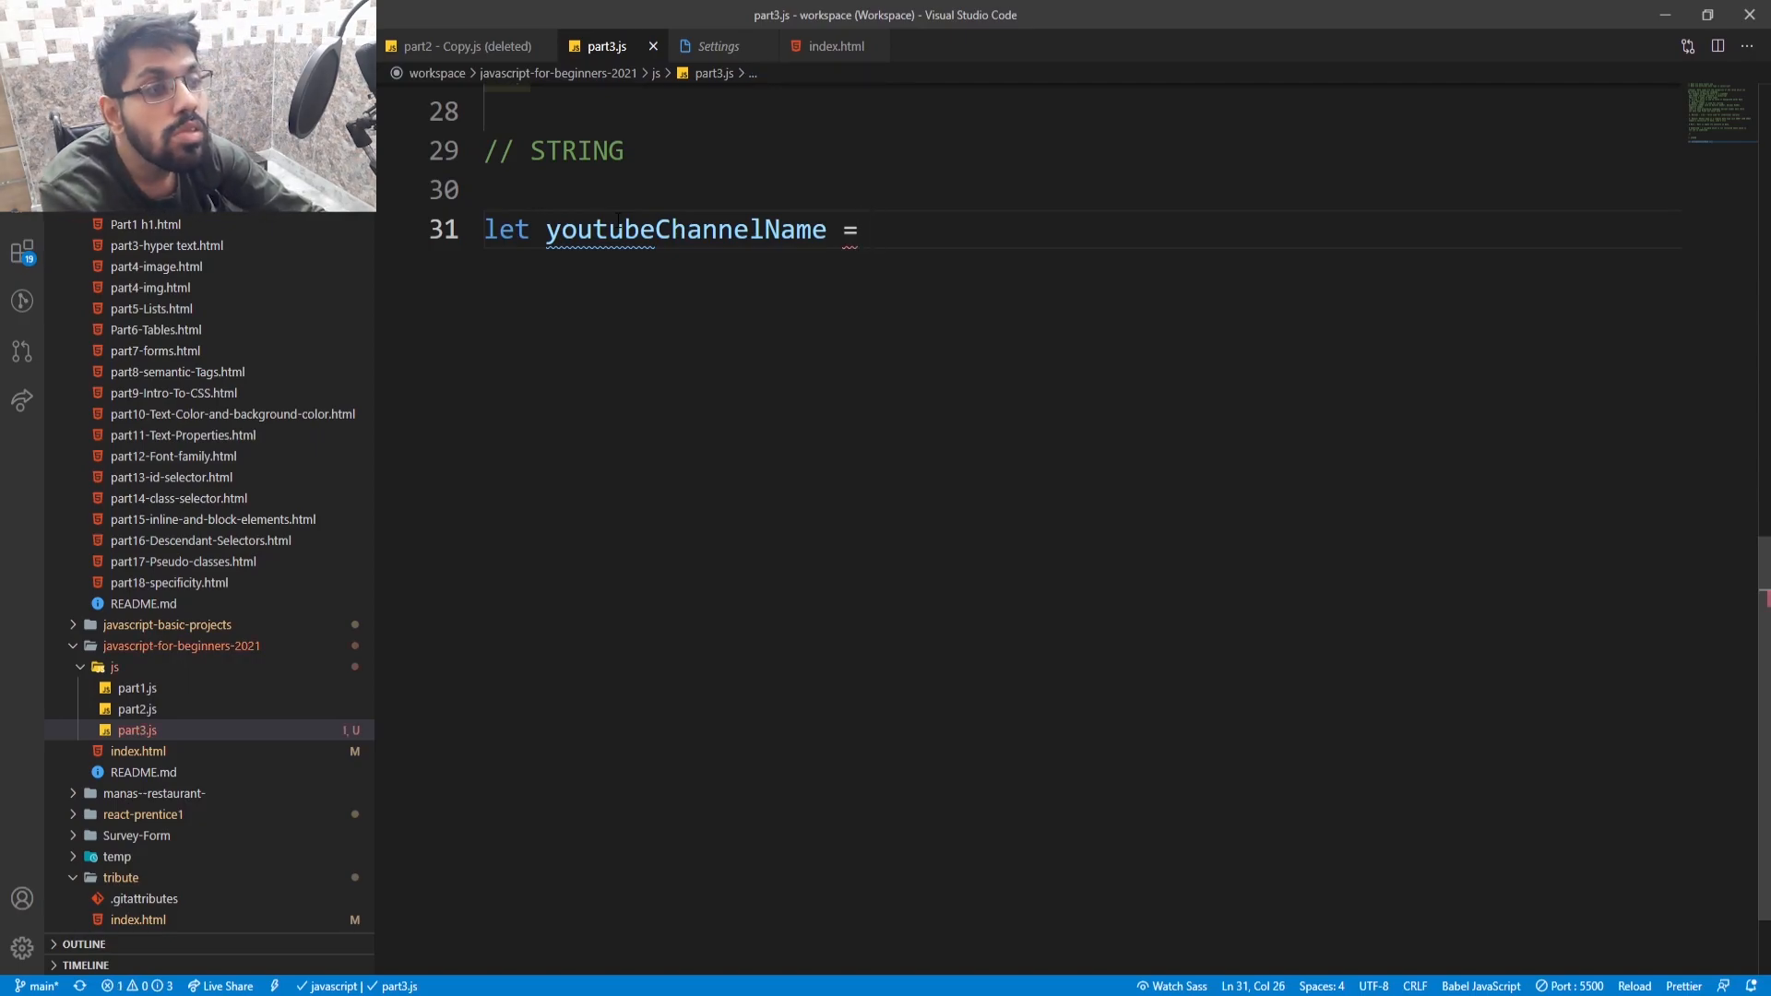
text("")
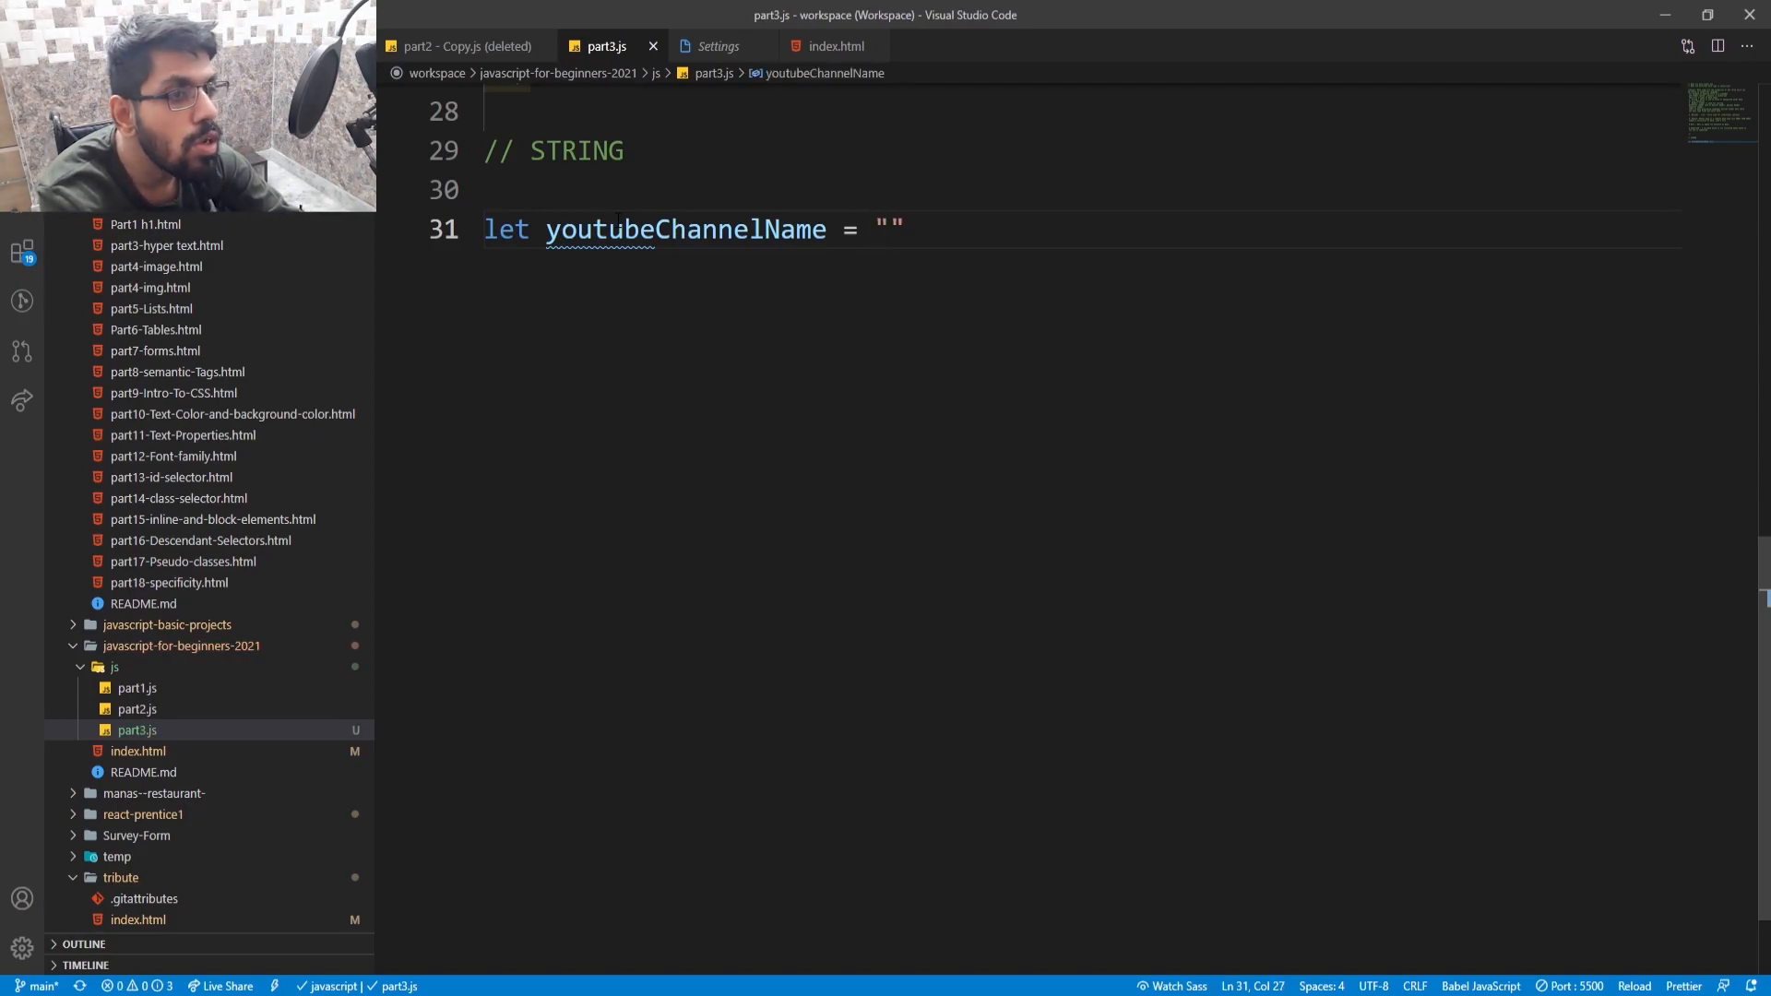
text(Code)
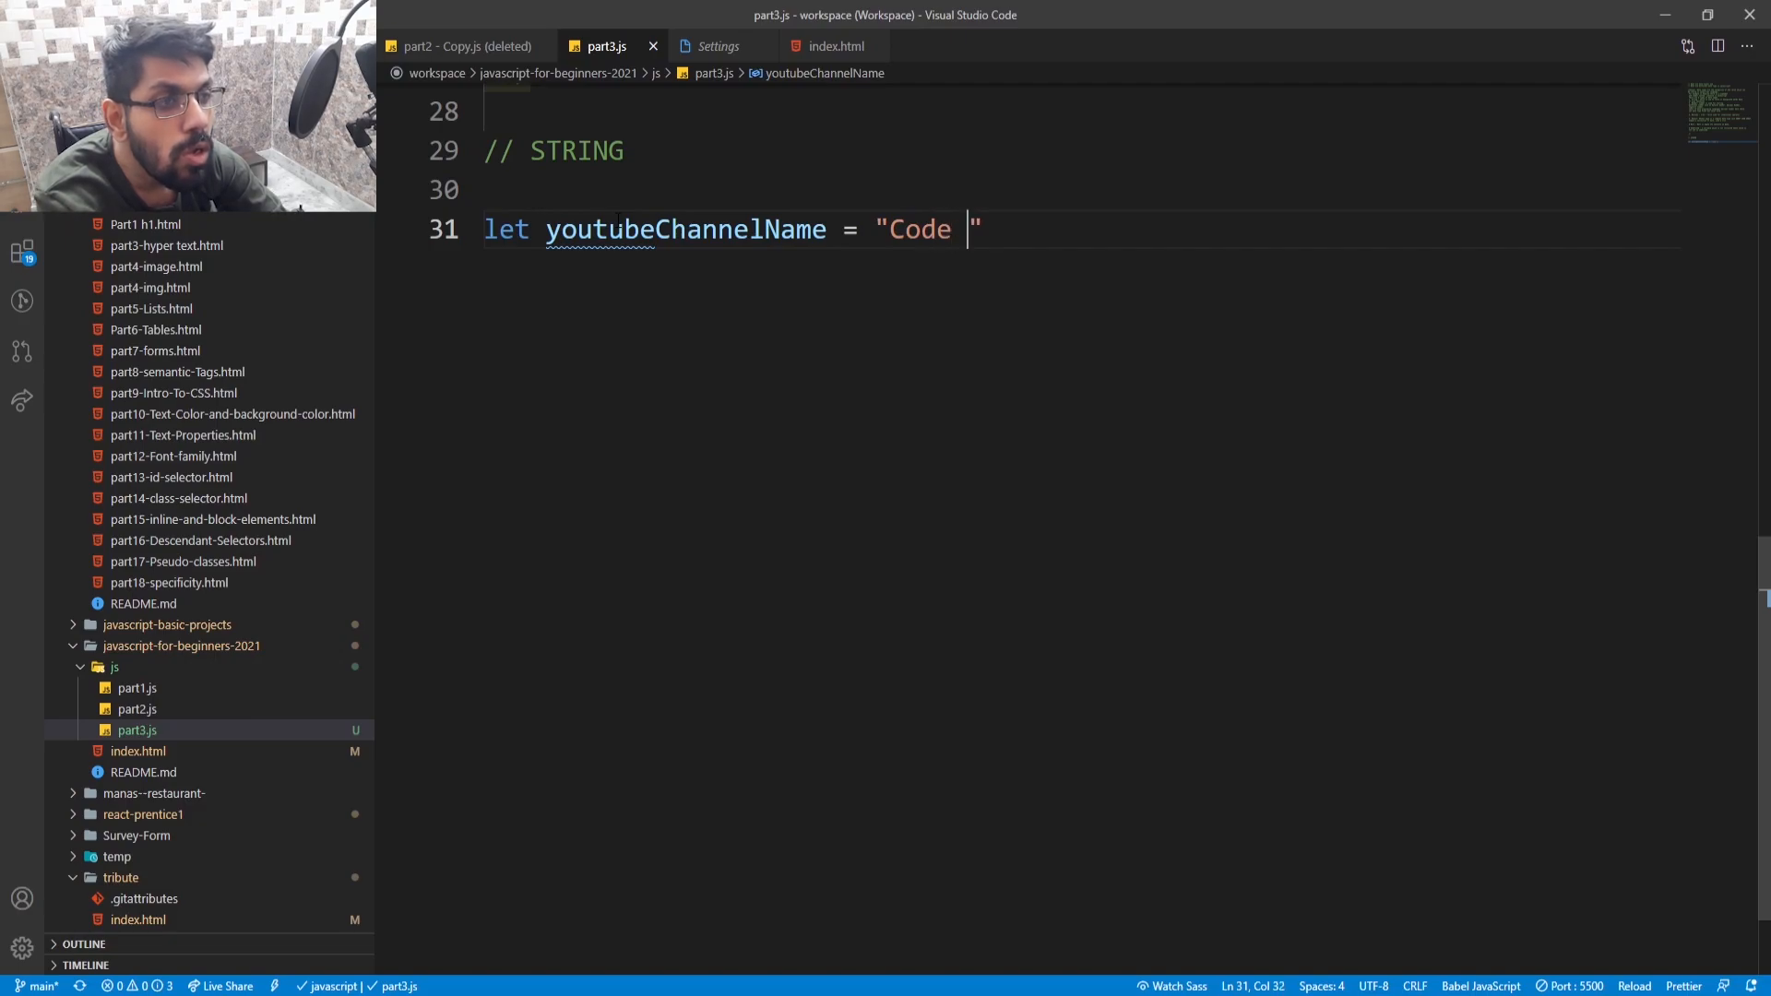
text(Fusi)
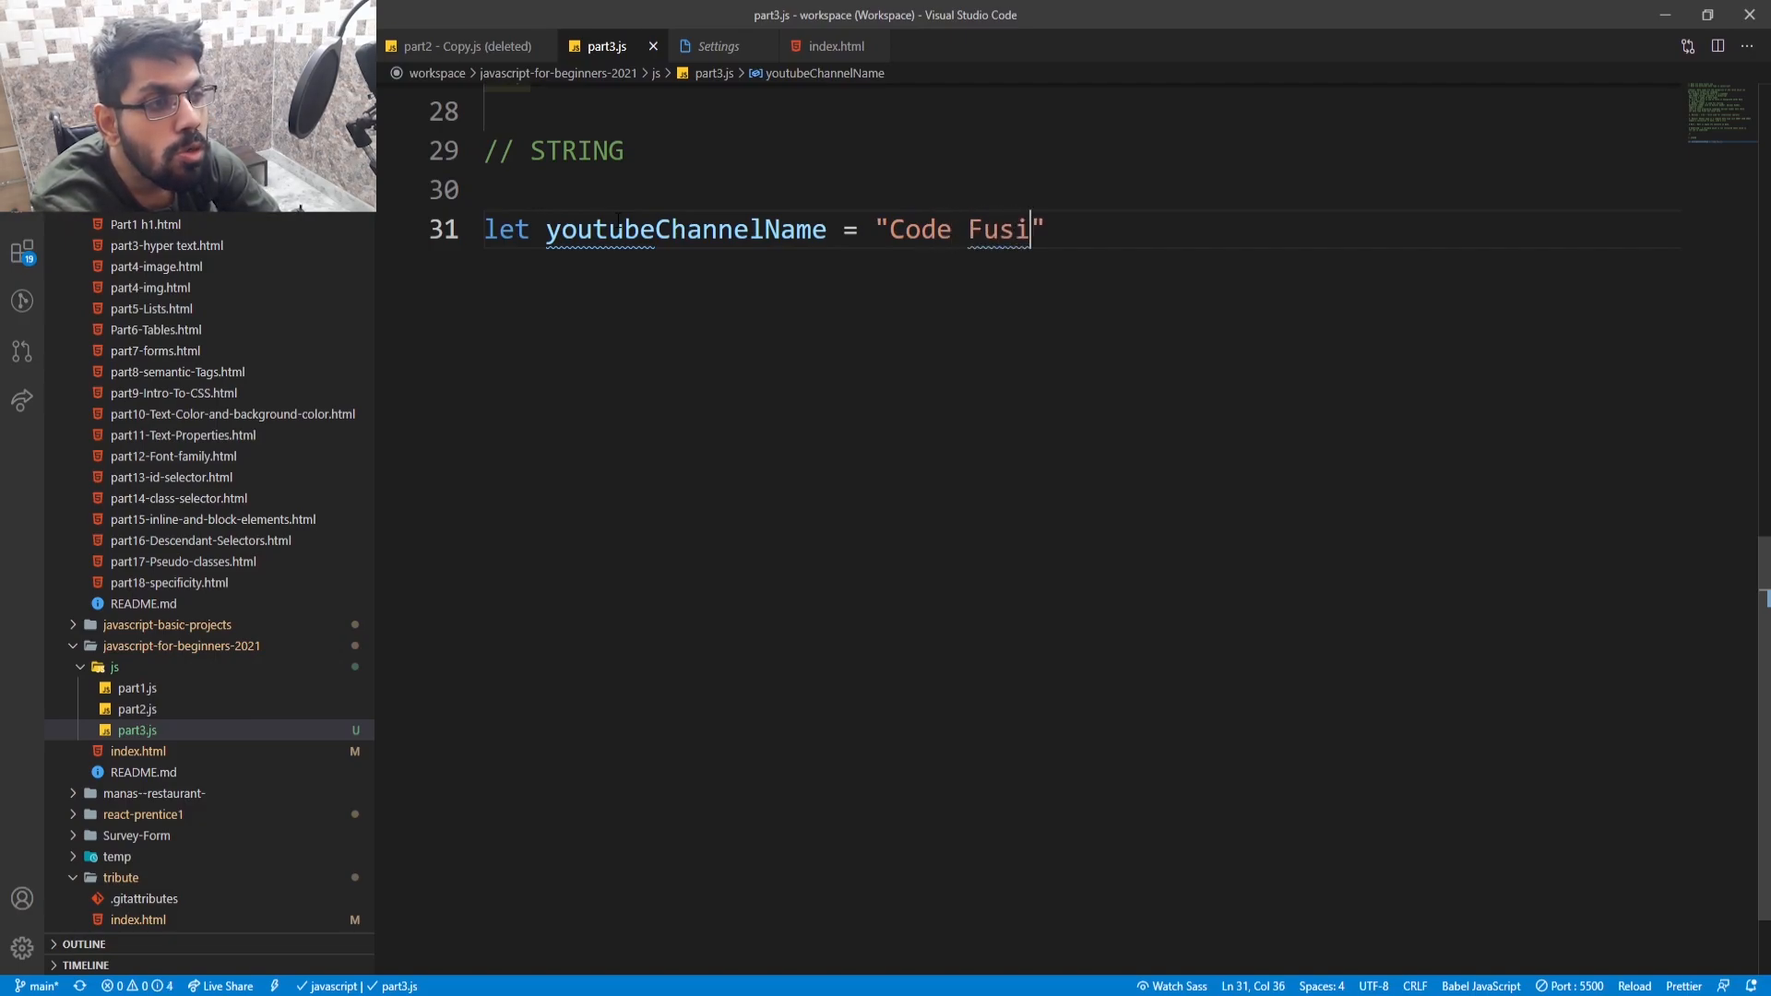
text(on";)
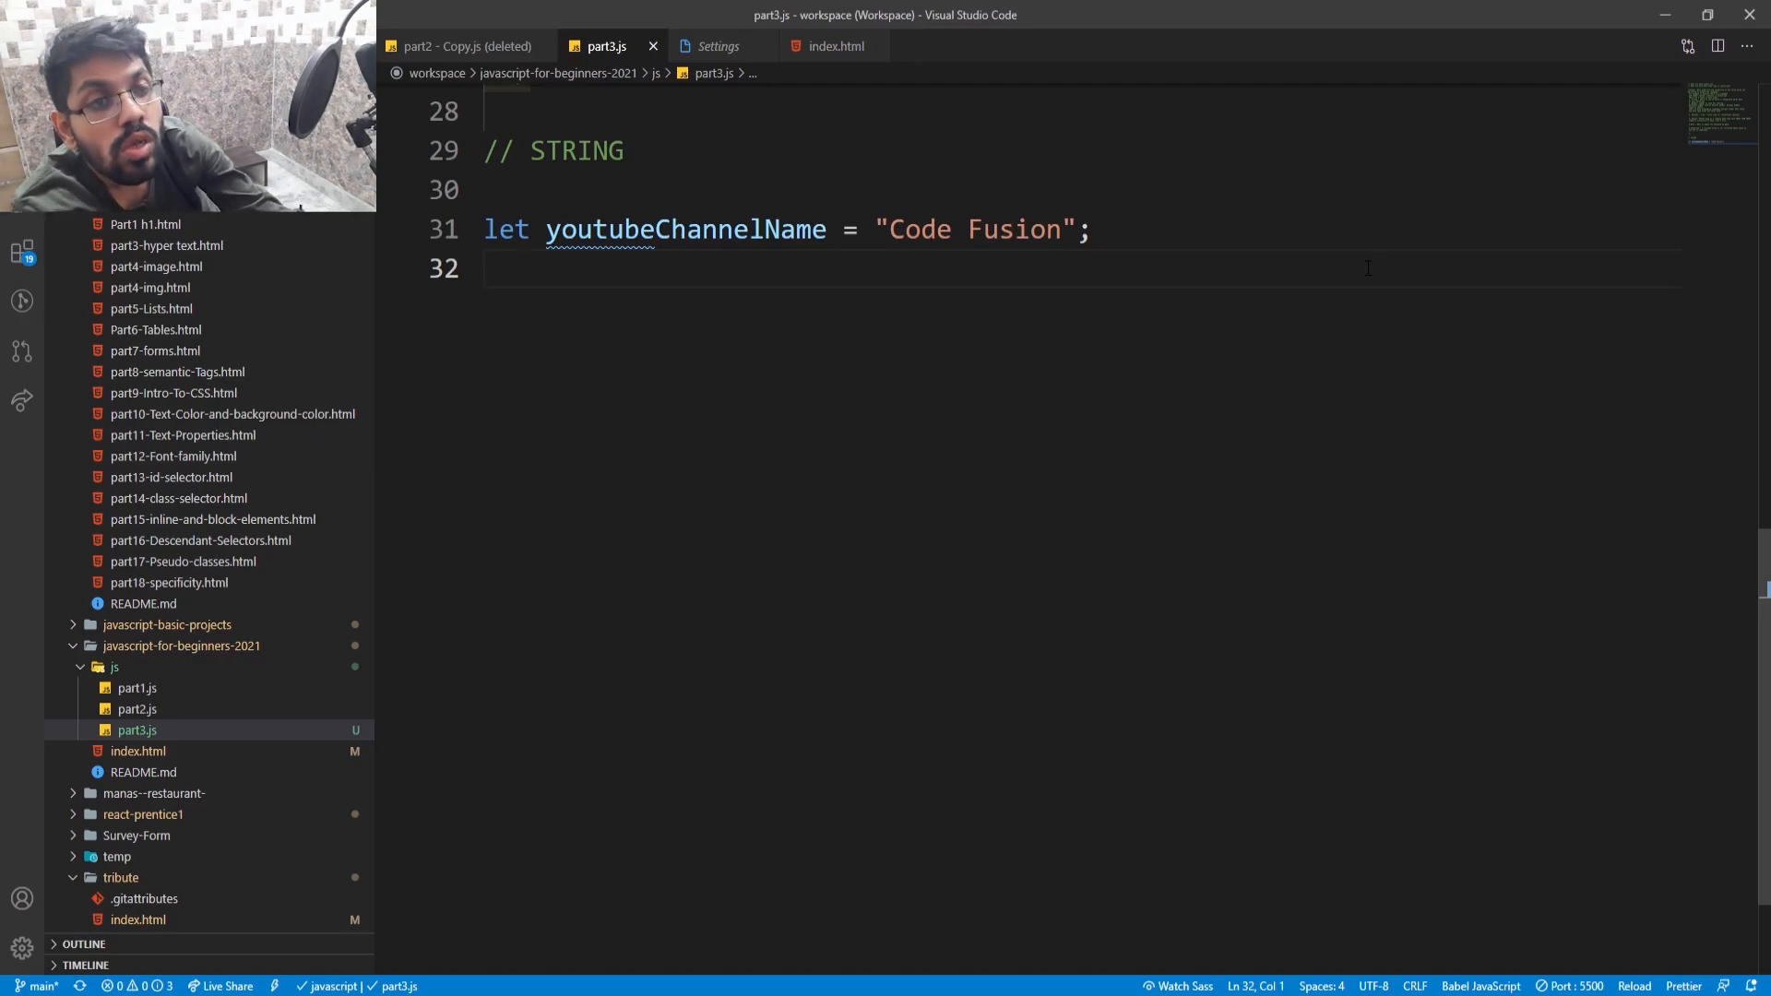
- Start a console.log() line with a partial "Youtube" label string
text(lo)
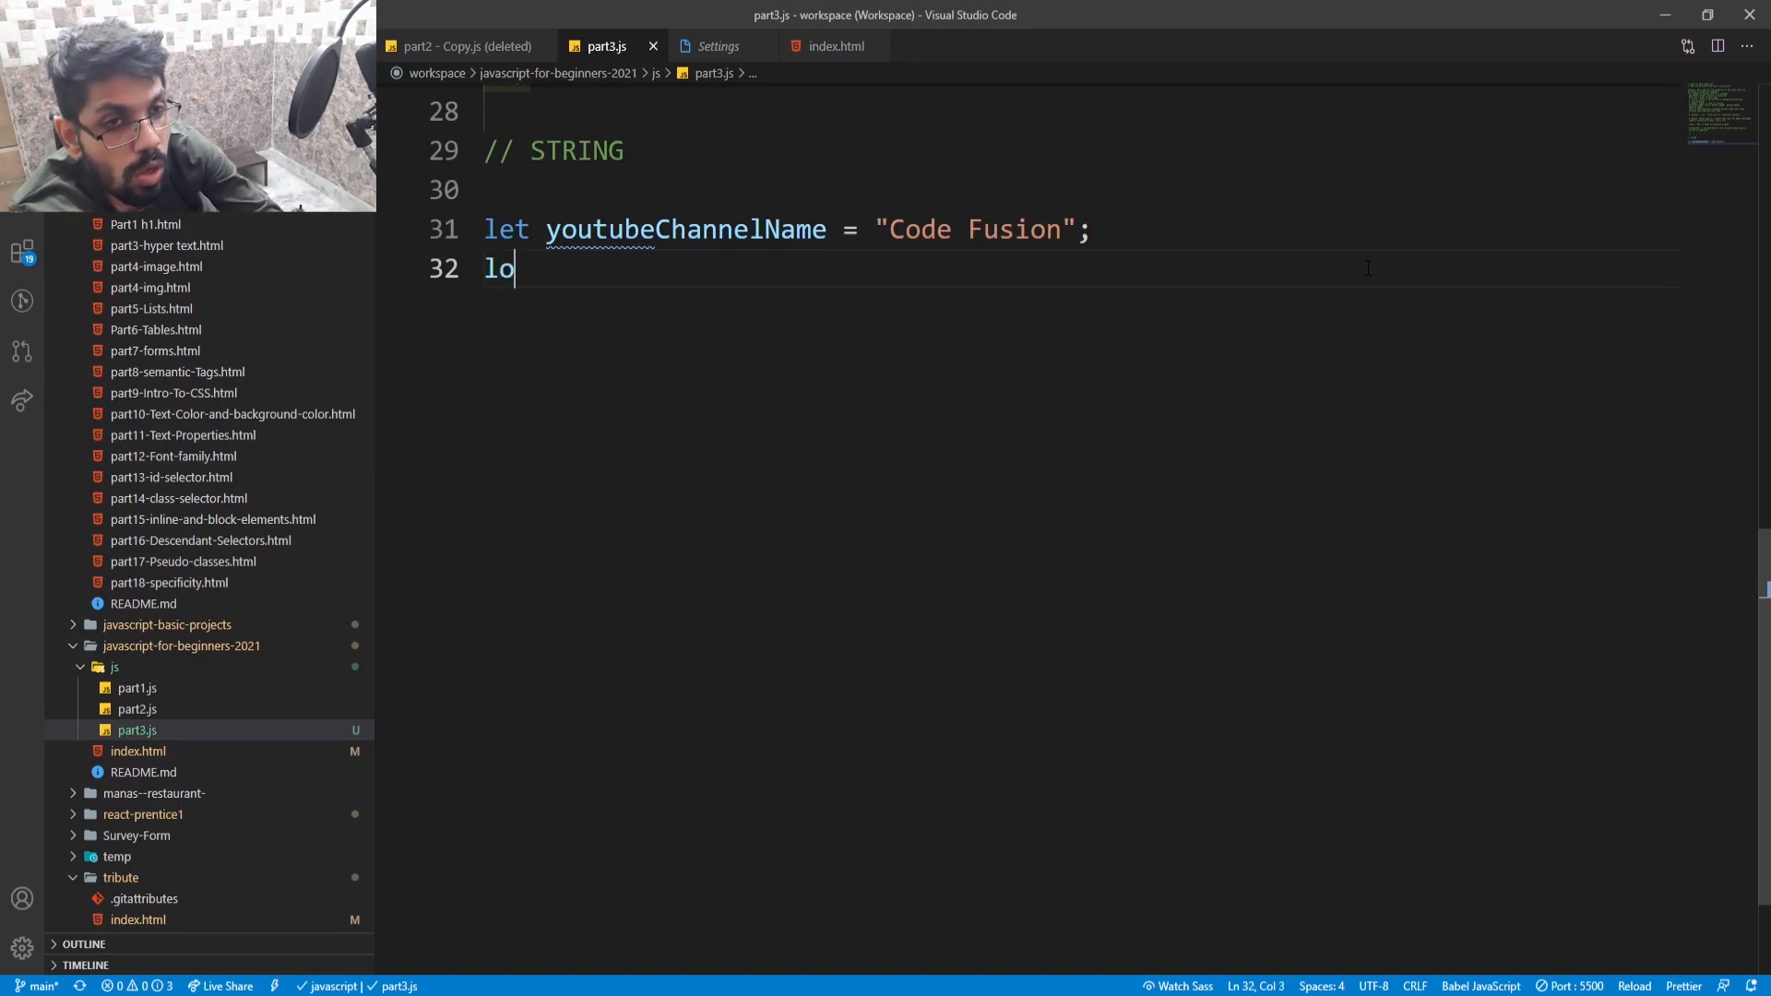
text(console.log();)
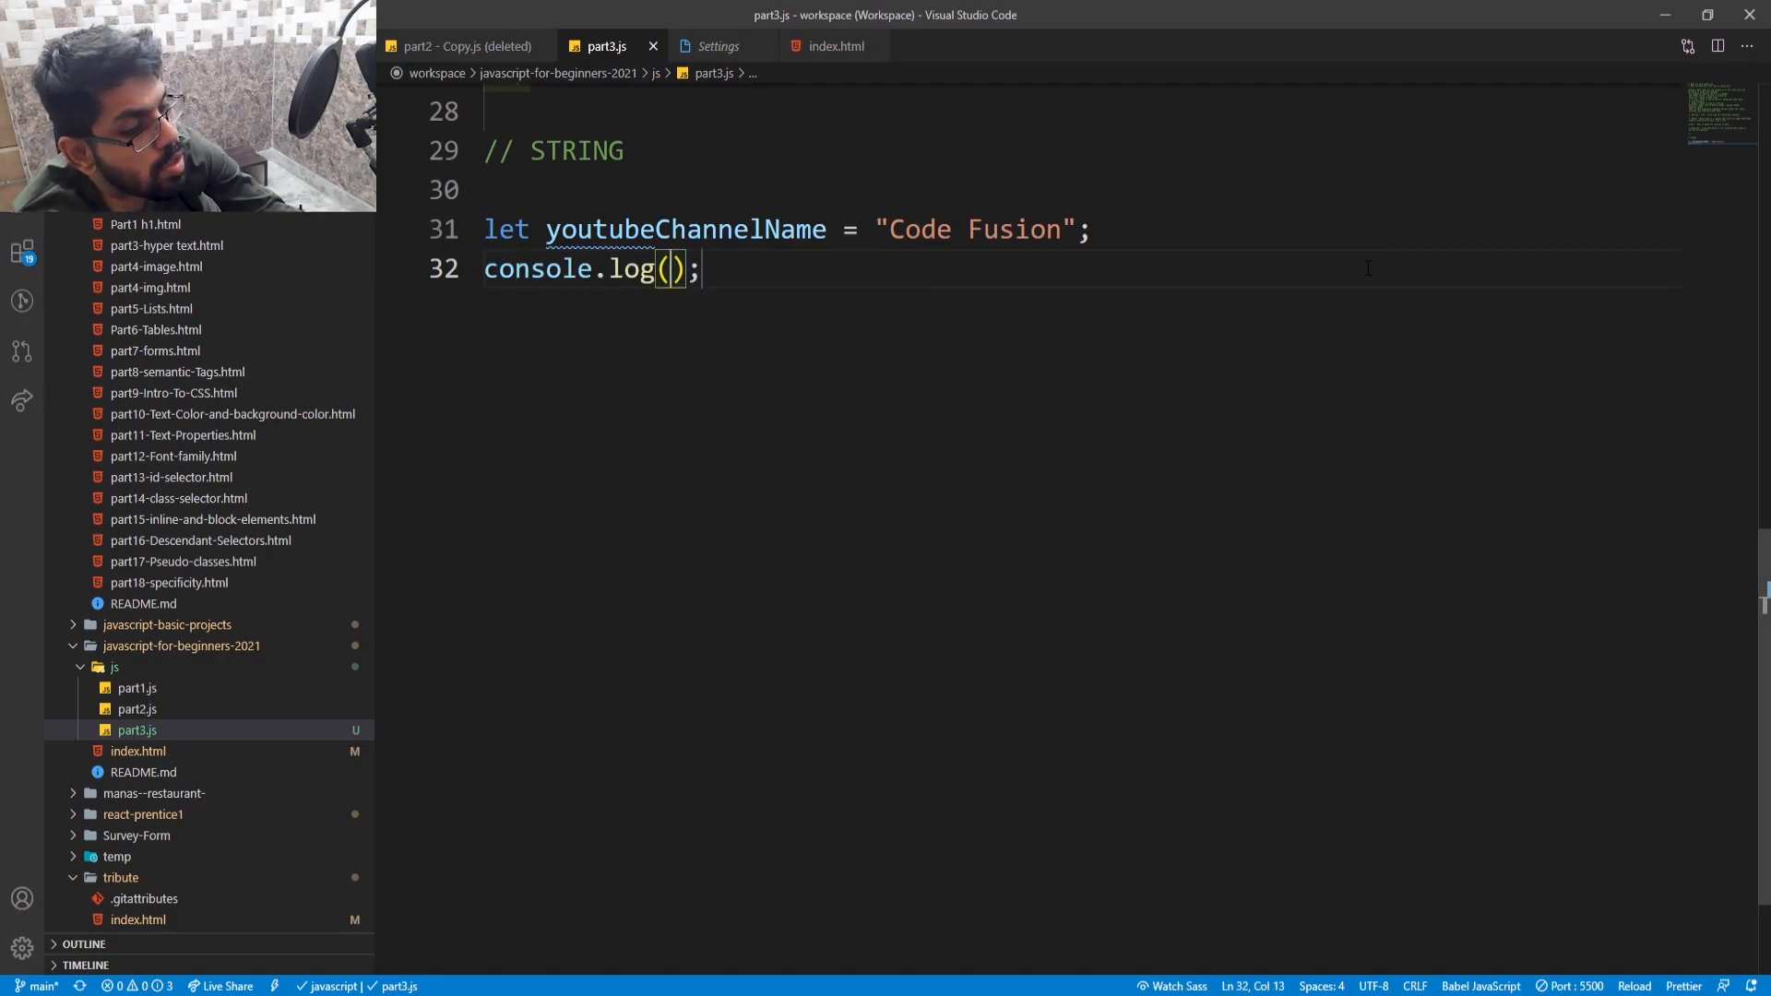
text("Y")
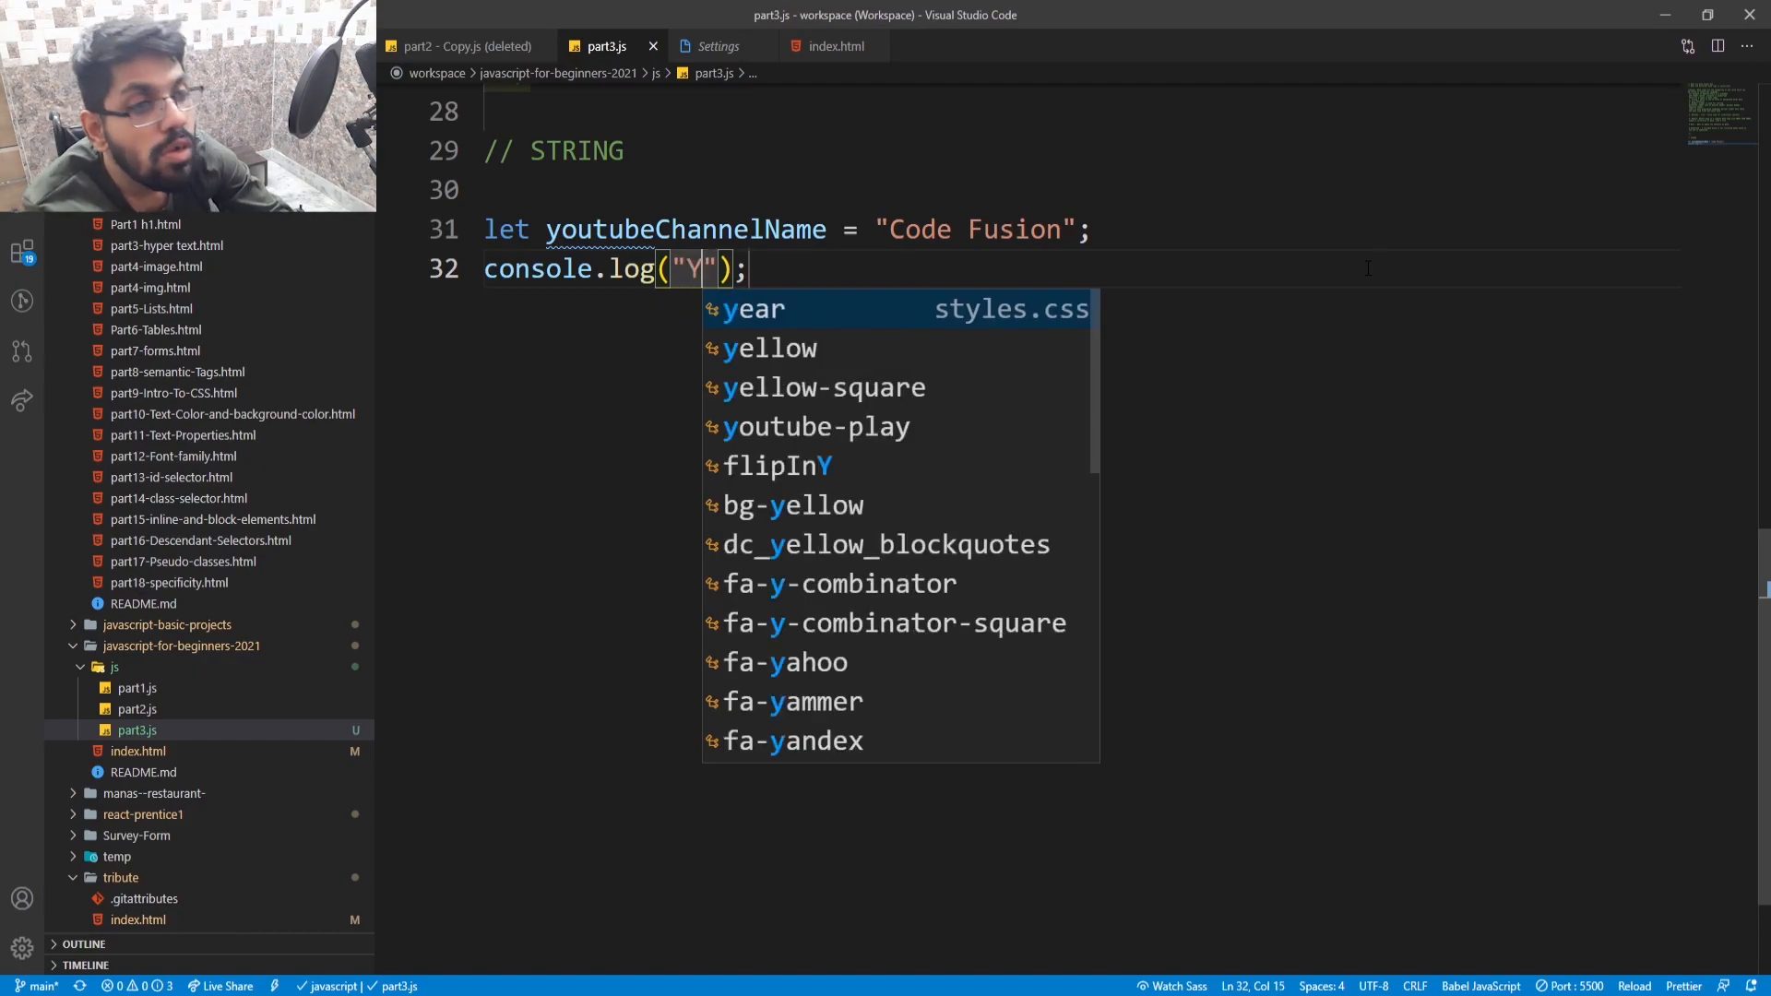
text(outu)
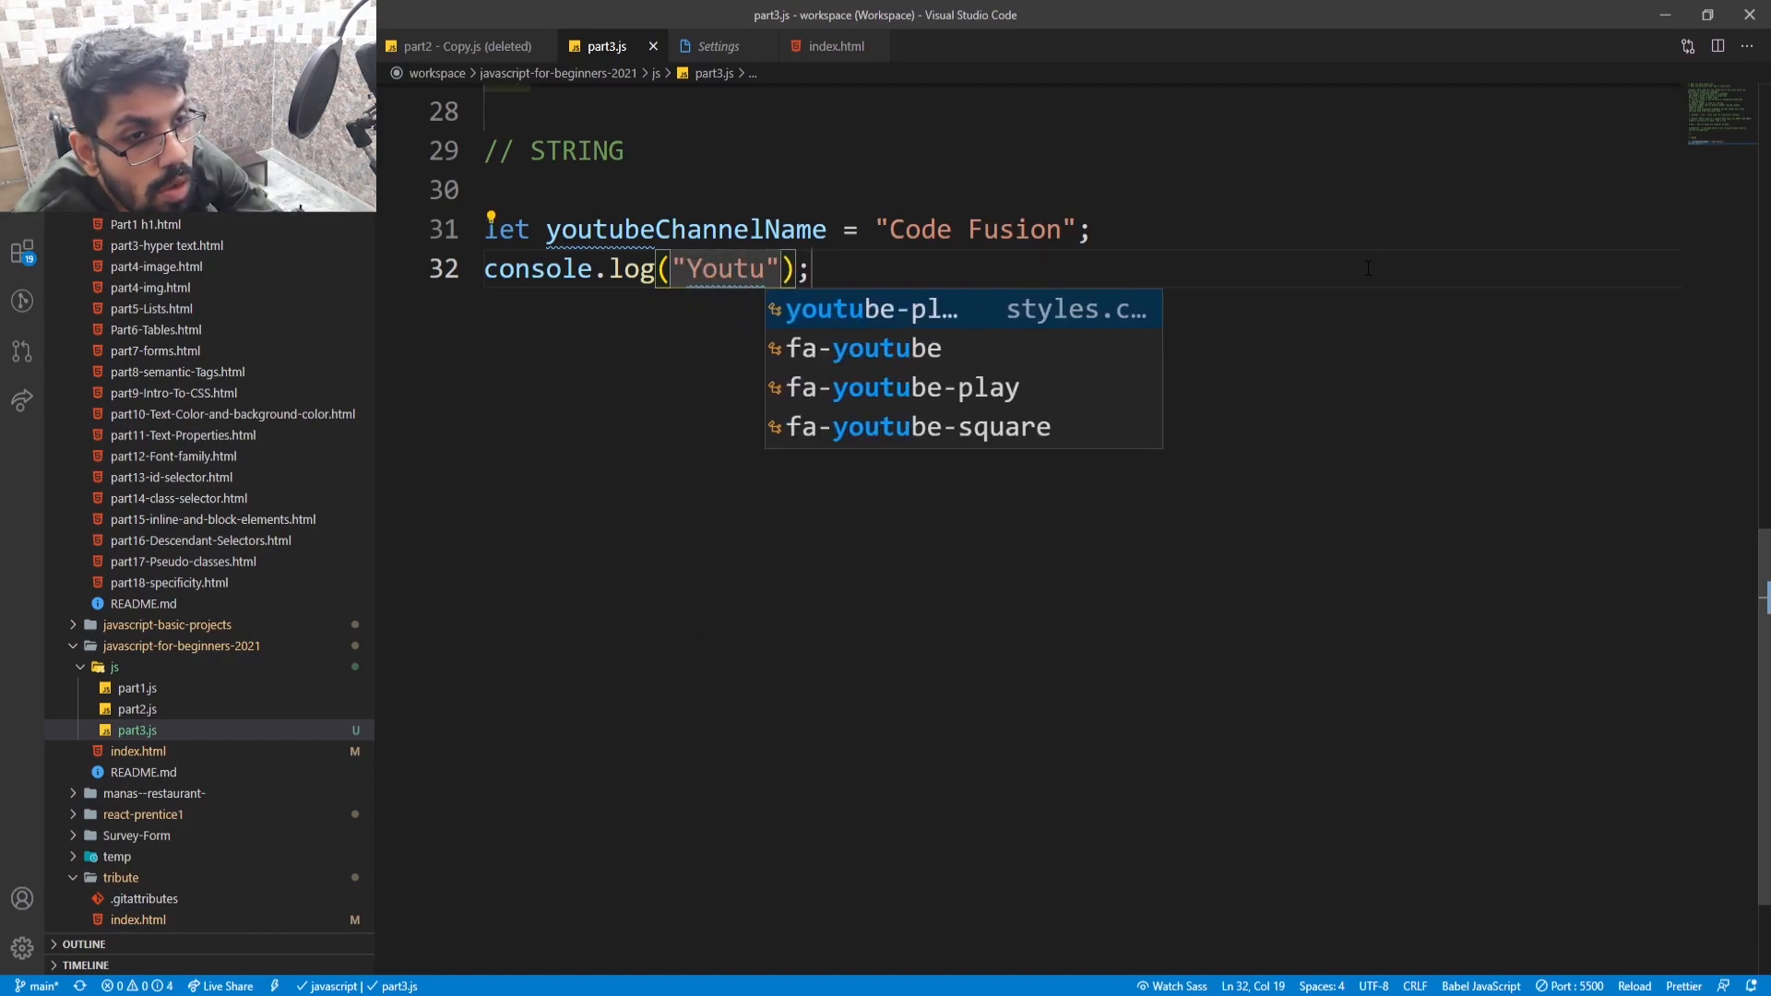
text(beCh)
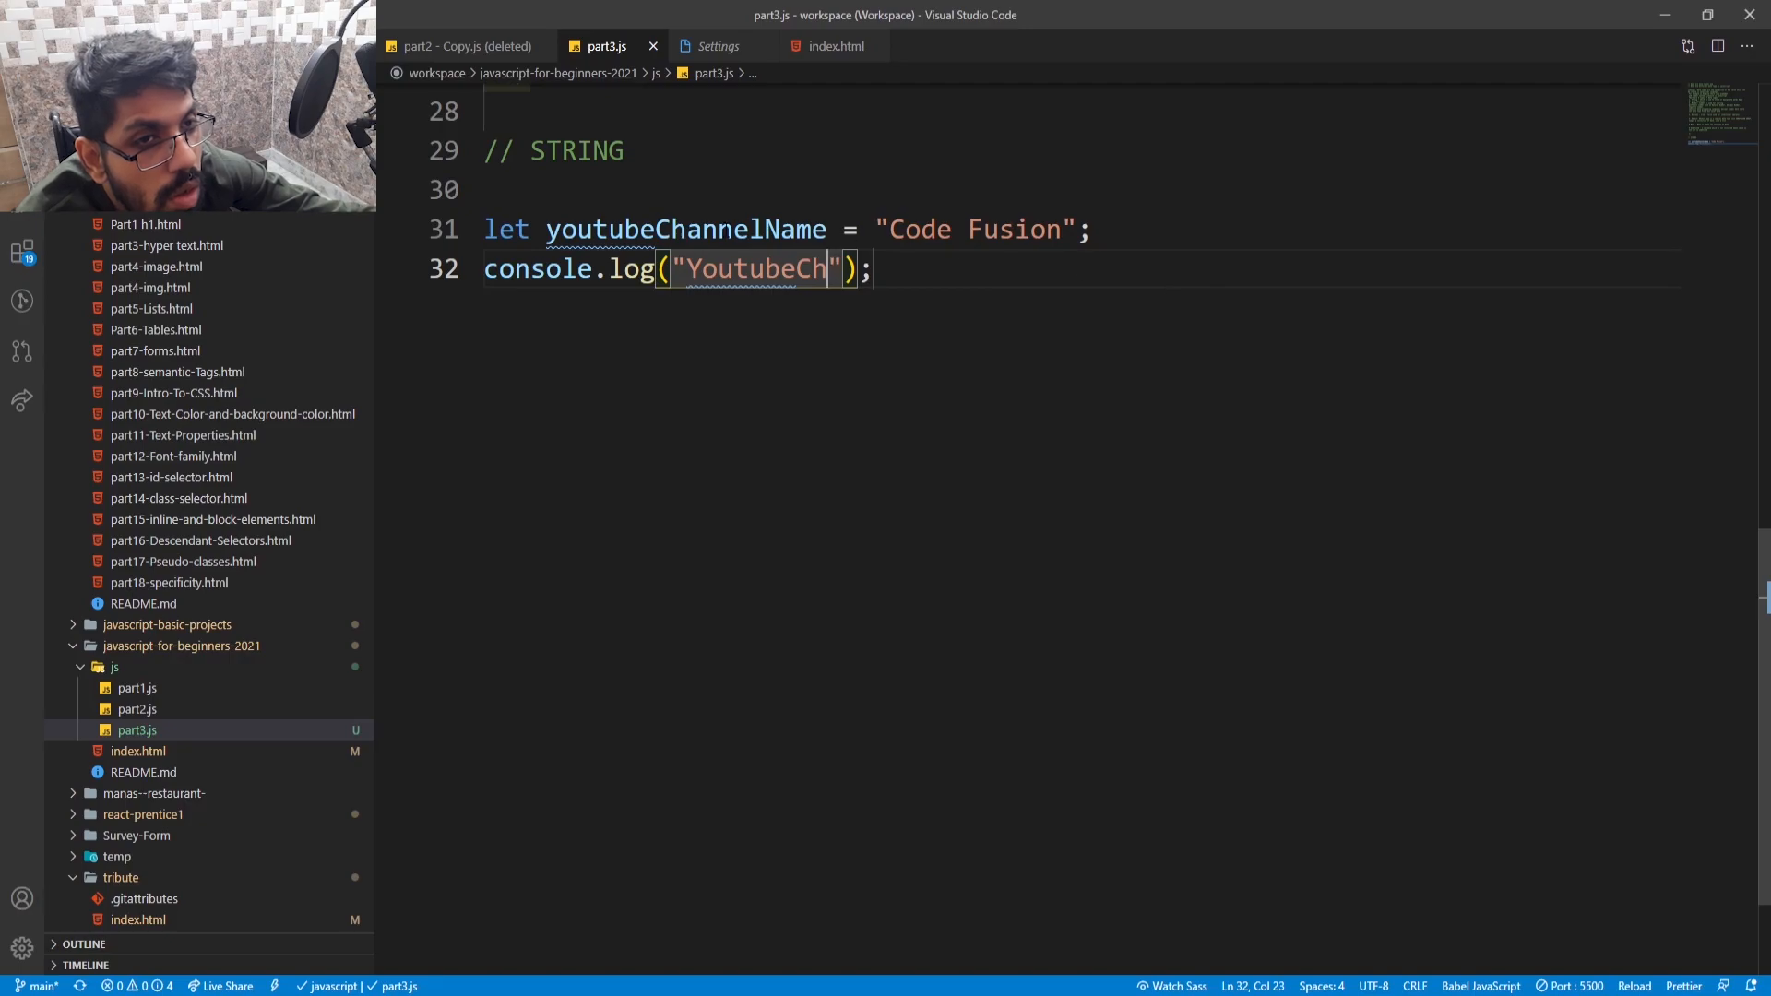
- Complete the label as "youtubeChannelName type is " + youtubeChannelName
double_click(684, 227)
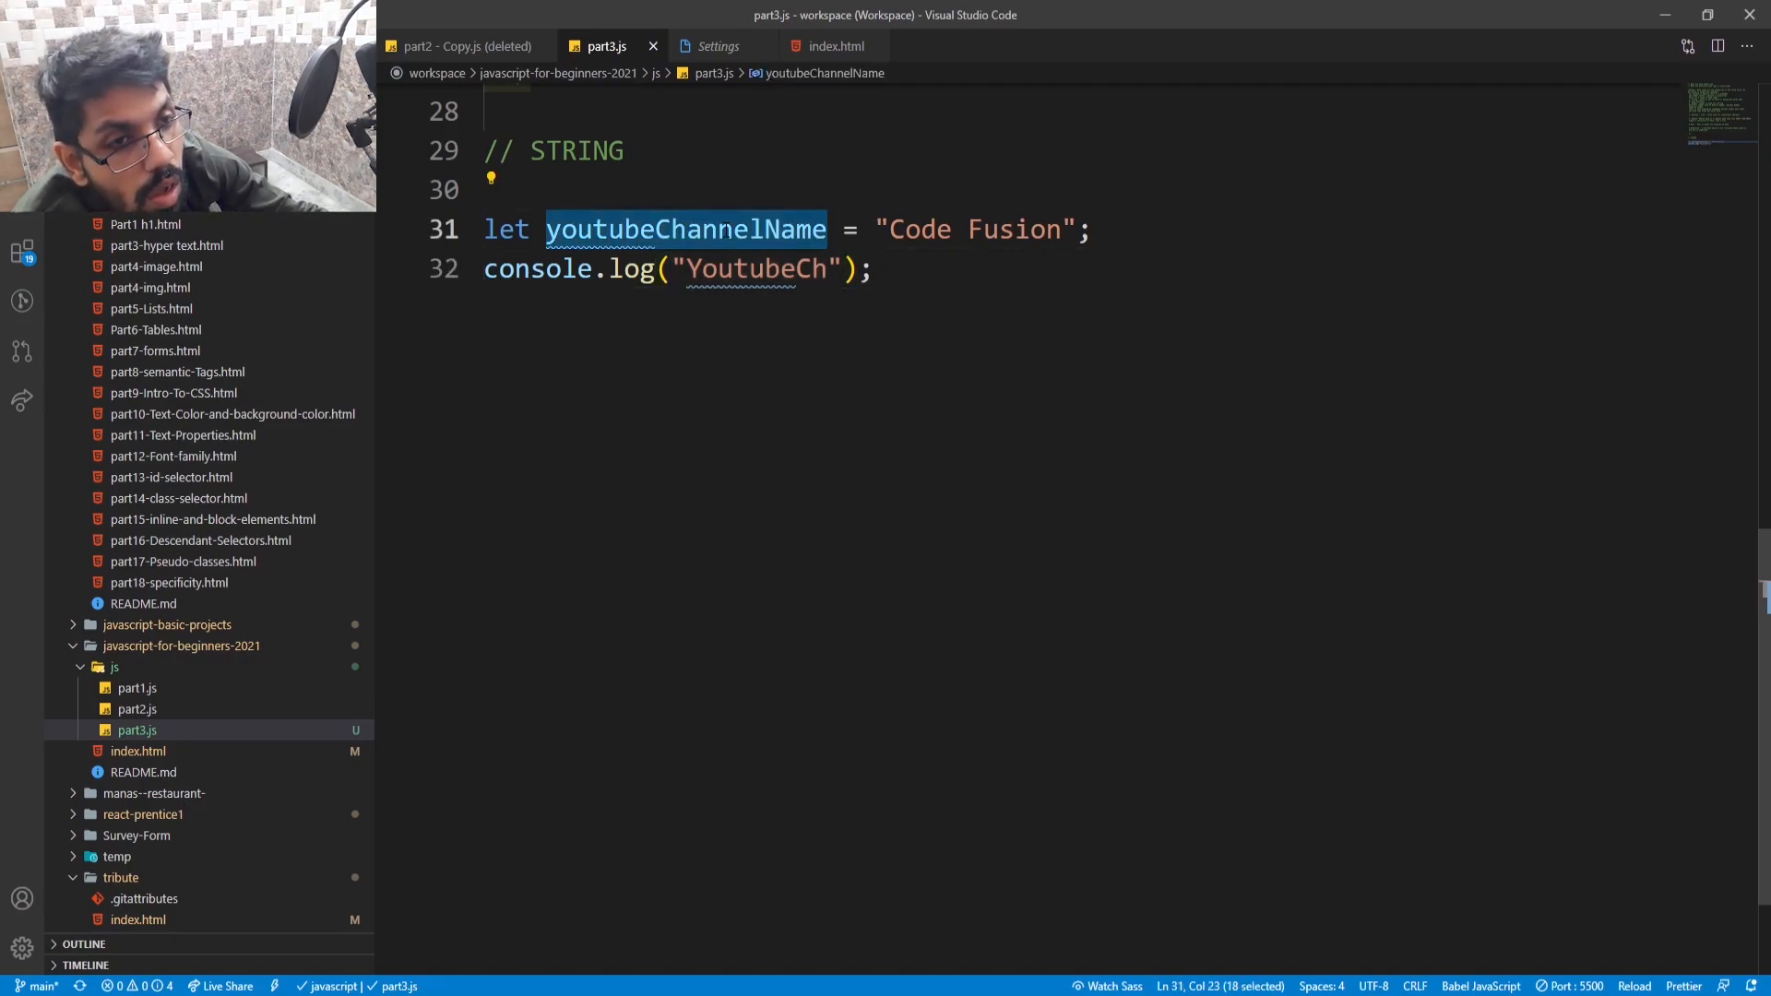
double_click(755, 268)
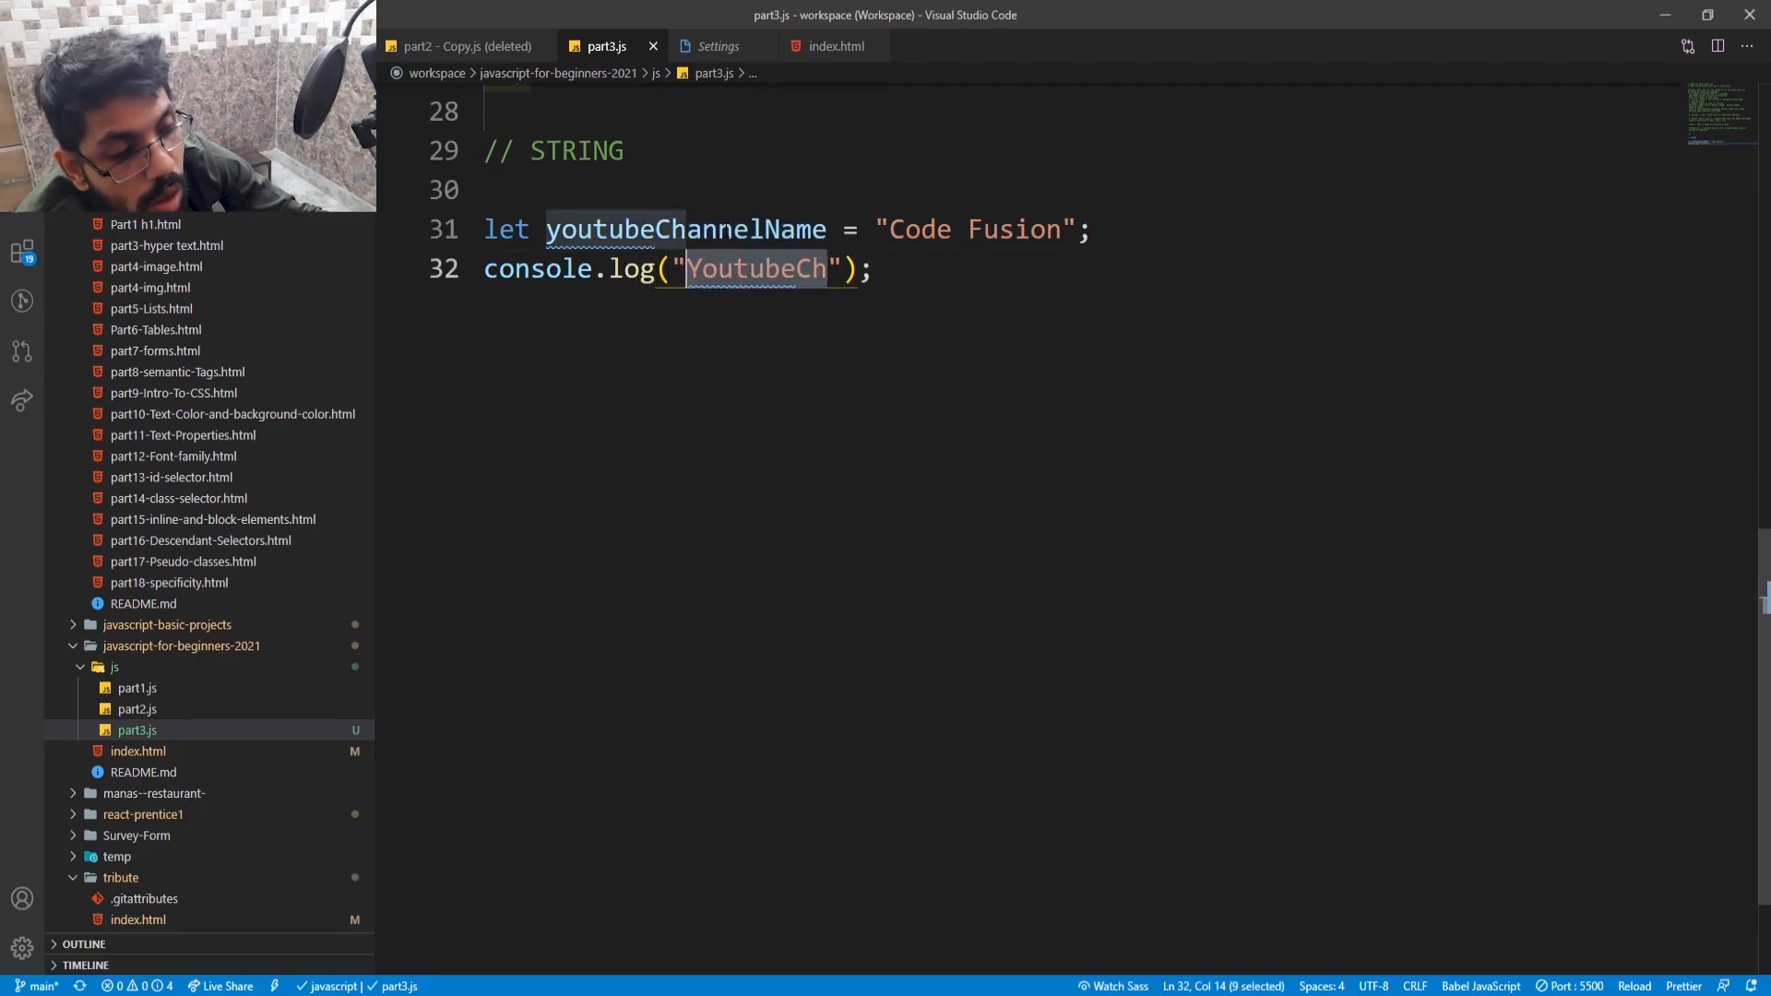
text(annelName t)
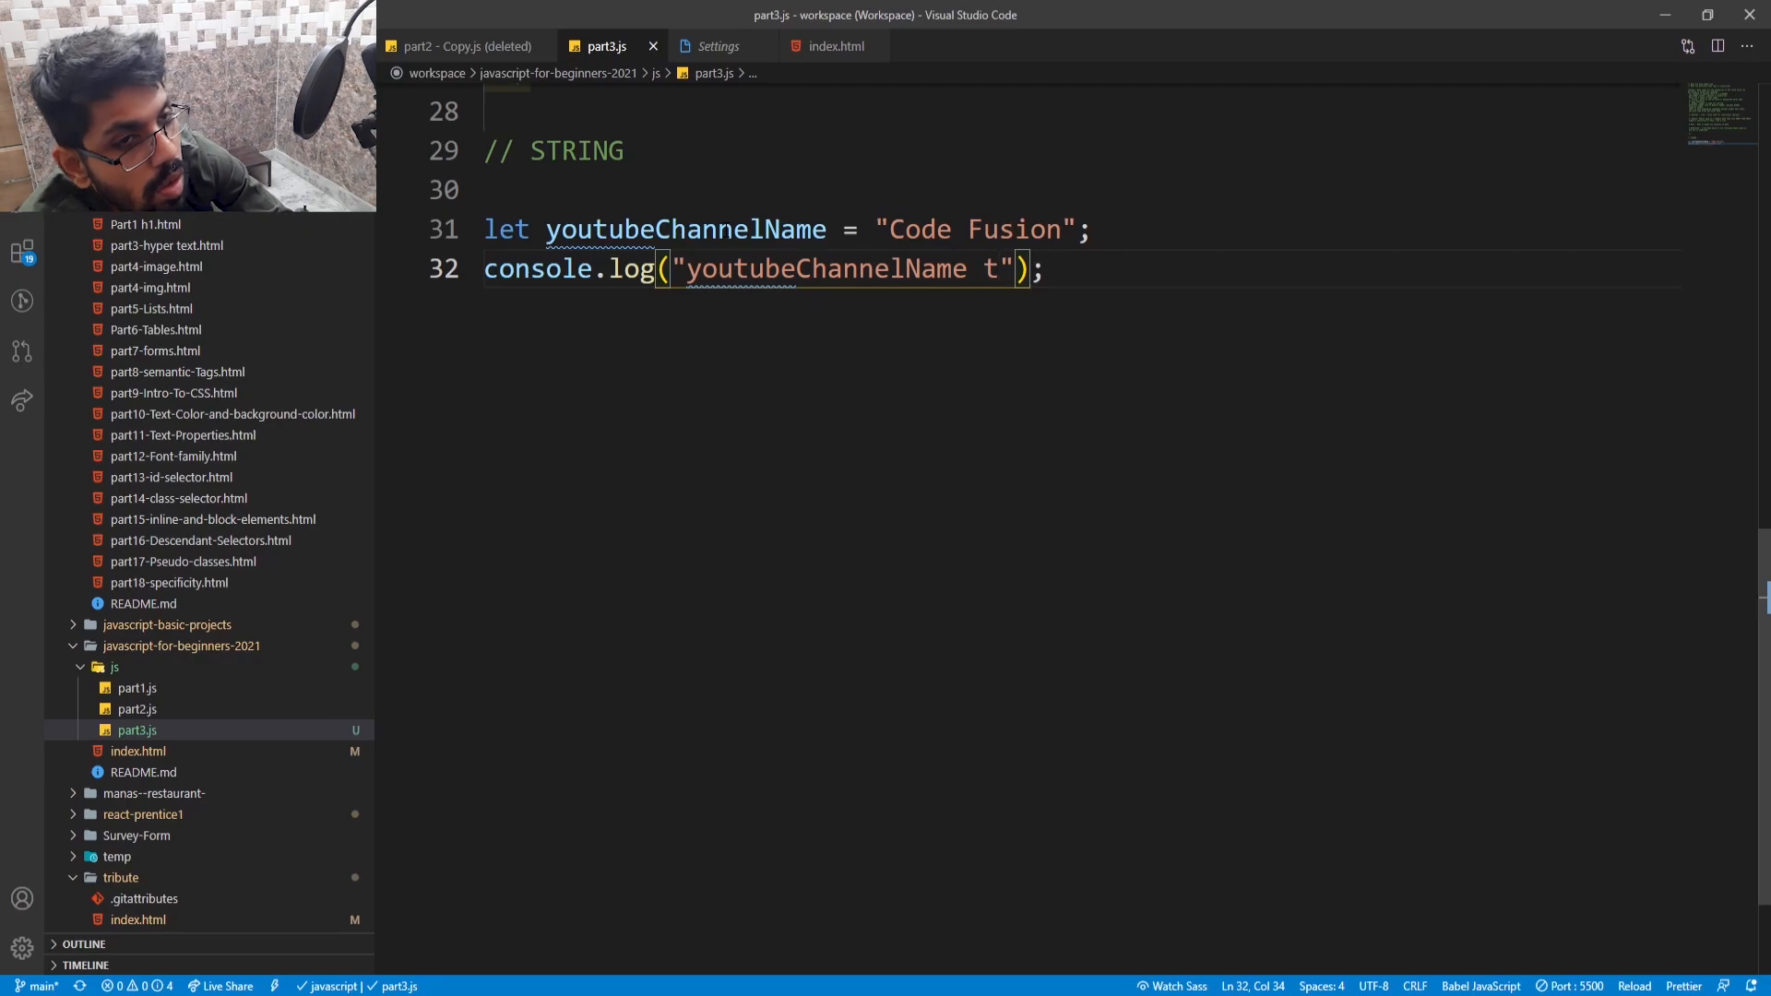
text(ype)
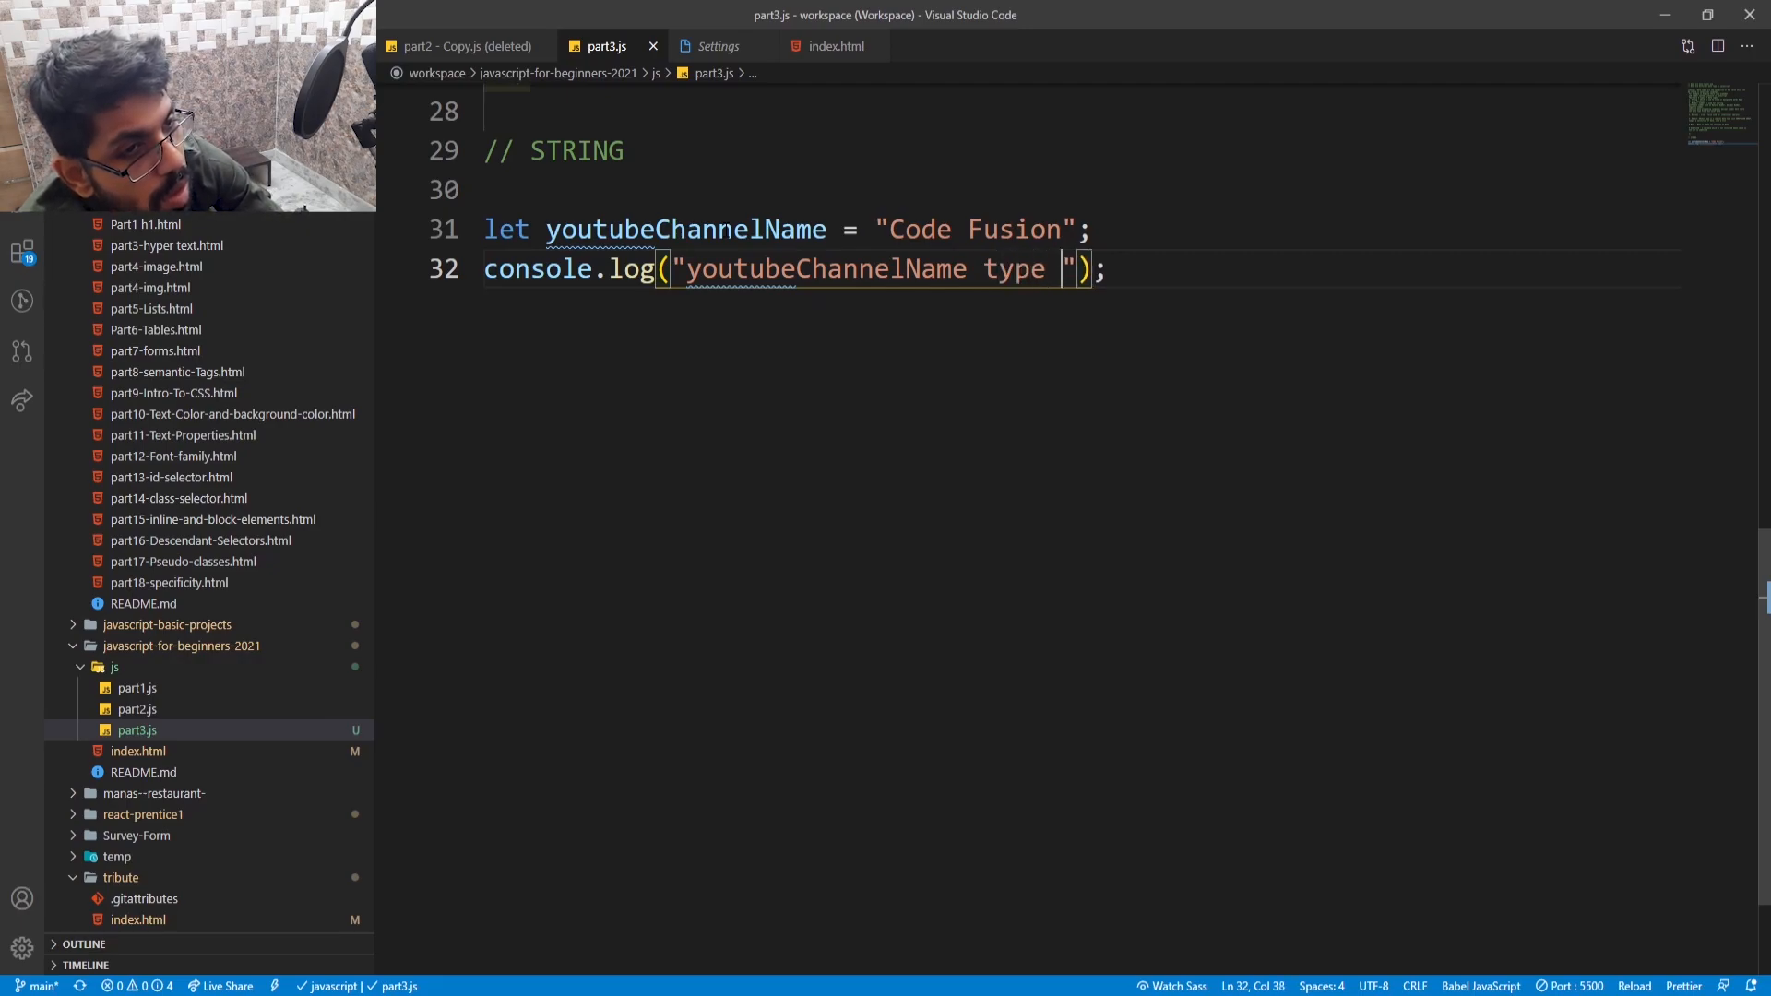
text(is)
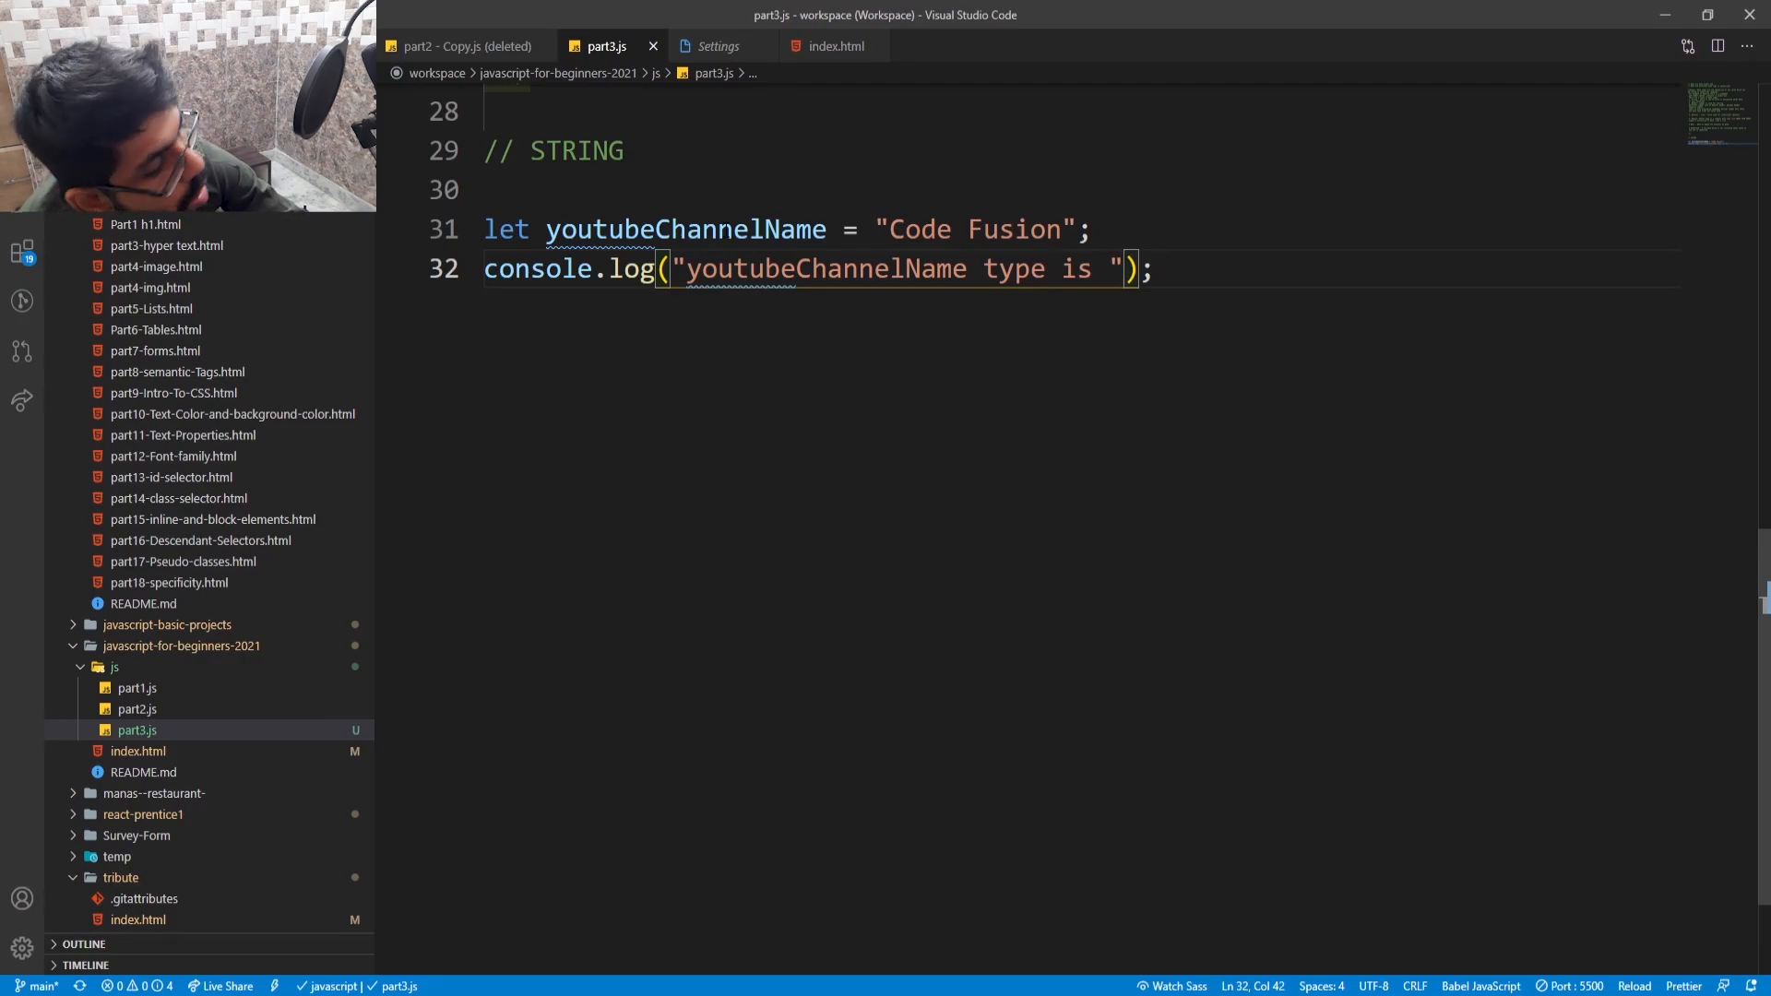
text(+)
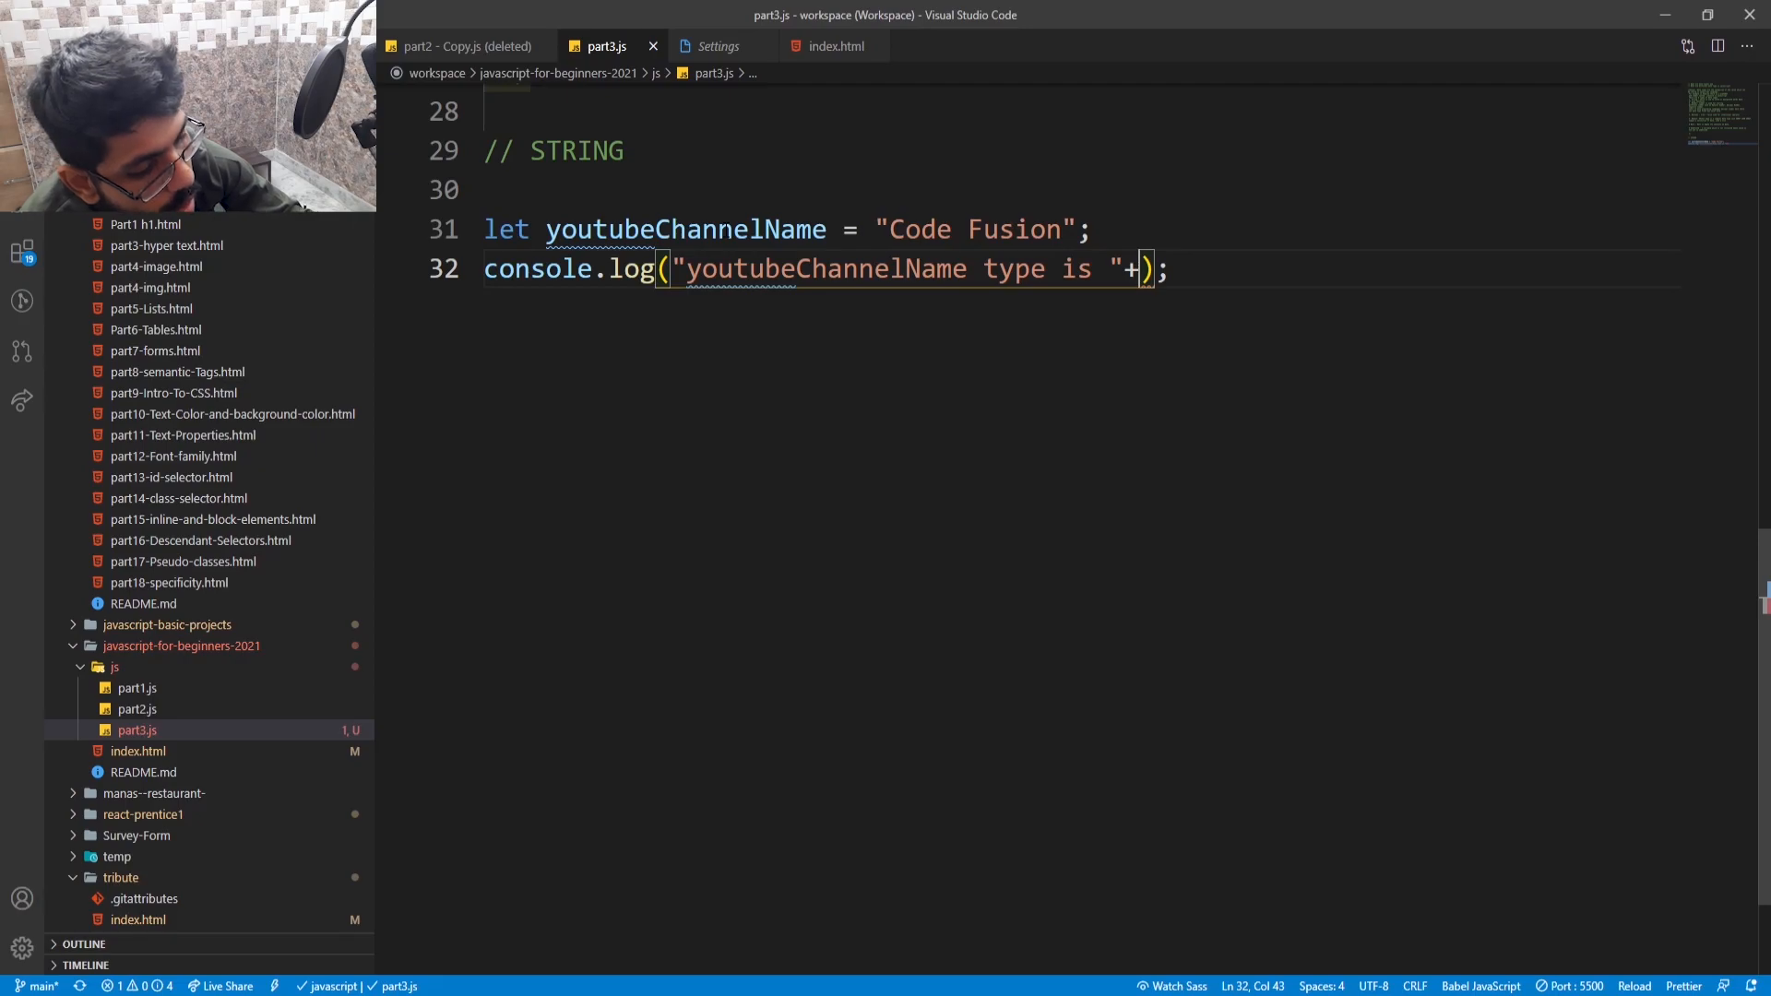
text(youtubeChannelName)
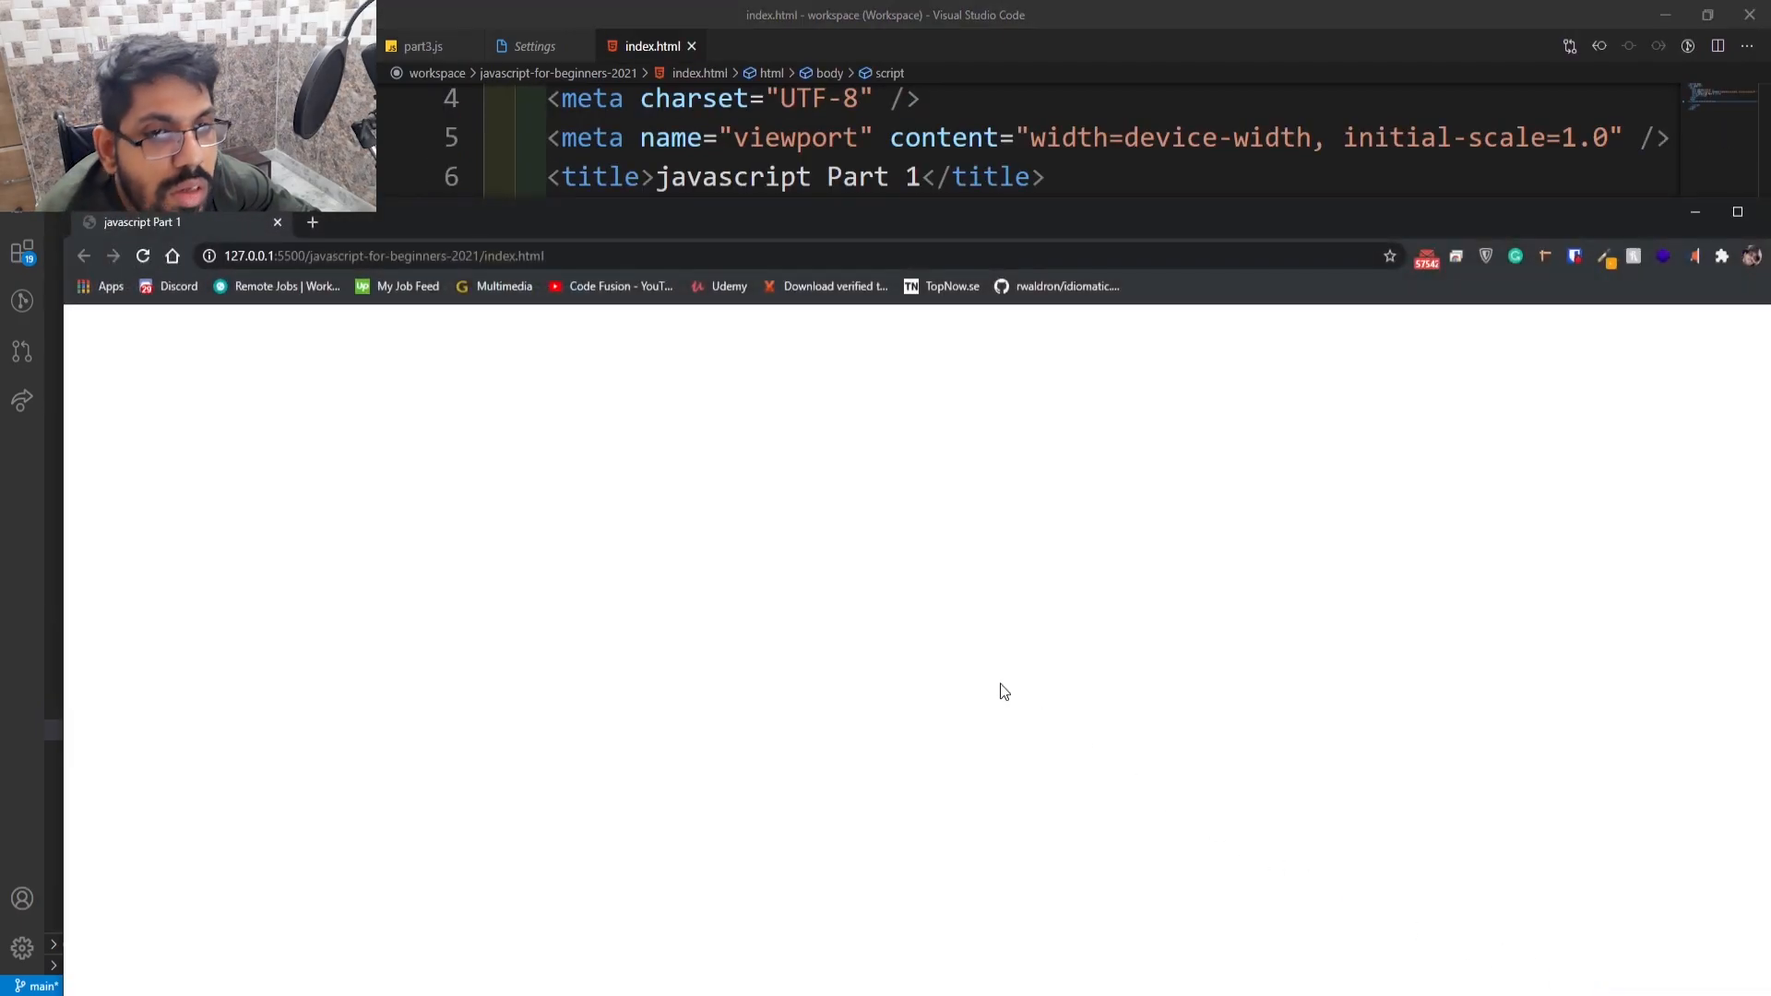
- View 'youtubeChannelName type is Code Fusion' in Chrome's DevTools Console, then return to VS Code
right_click(1002, 690)
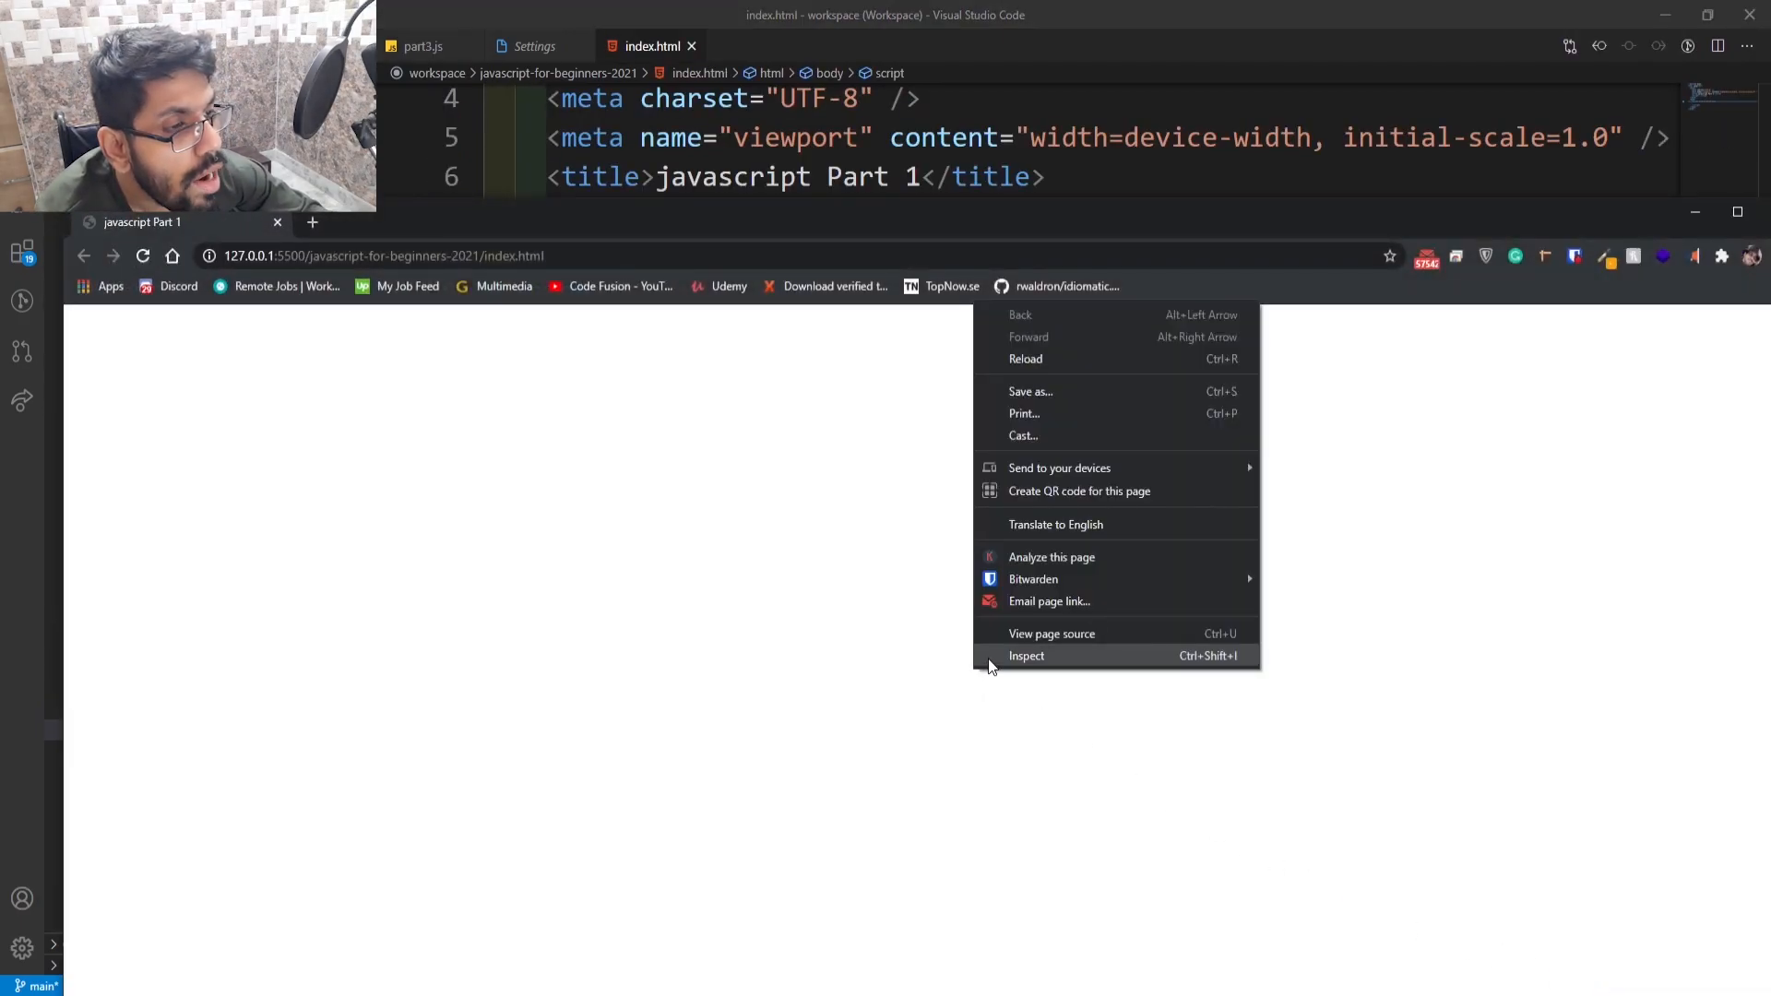
click(1025, 656)
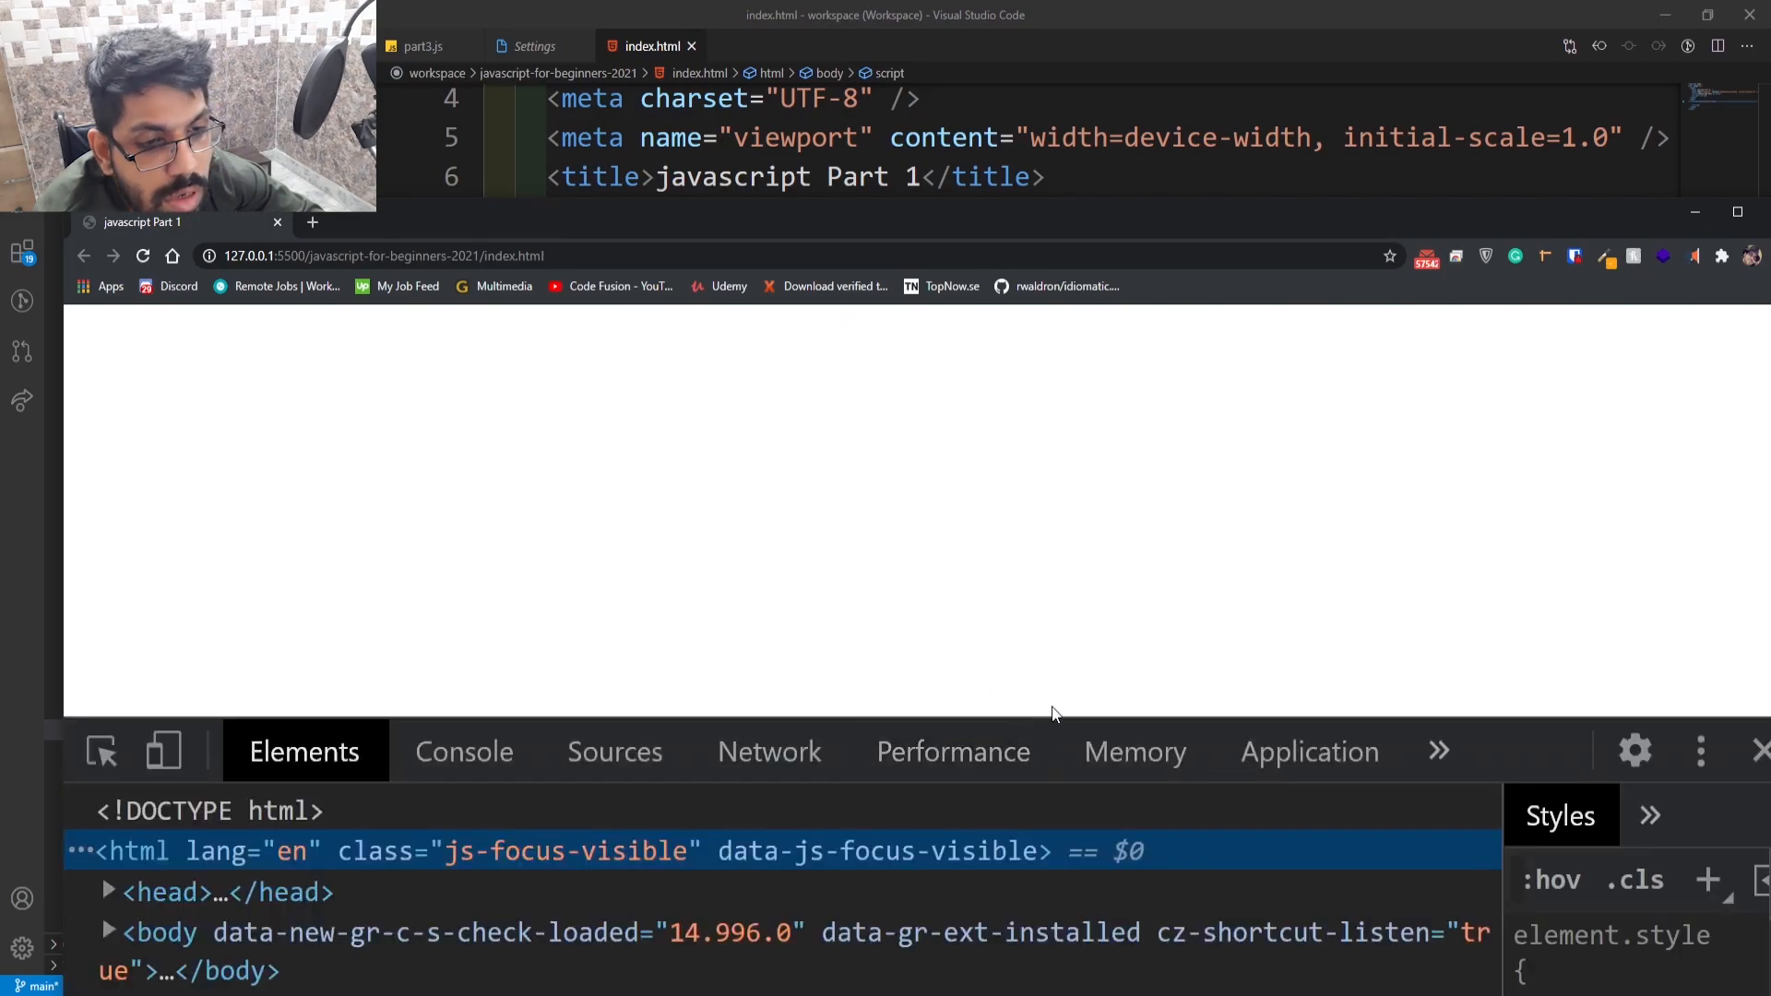
click(463, 753)
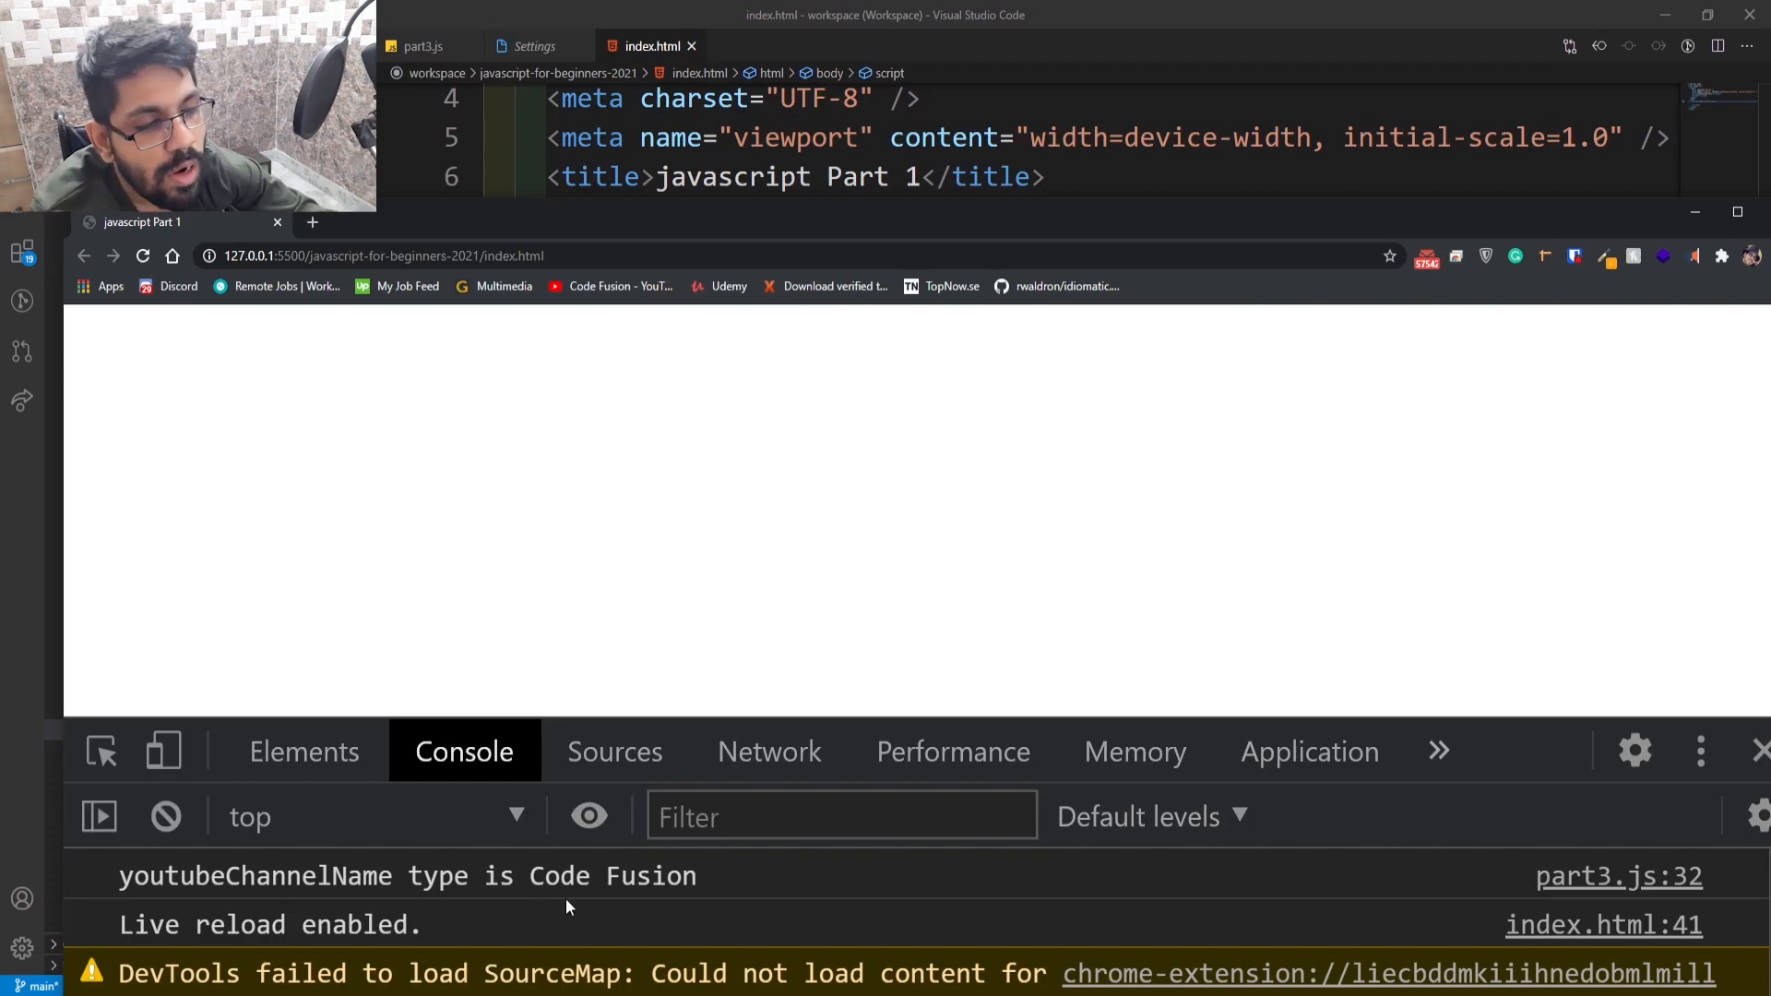
mouse_move(870, 522)
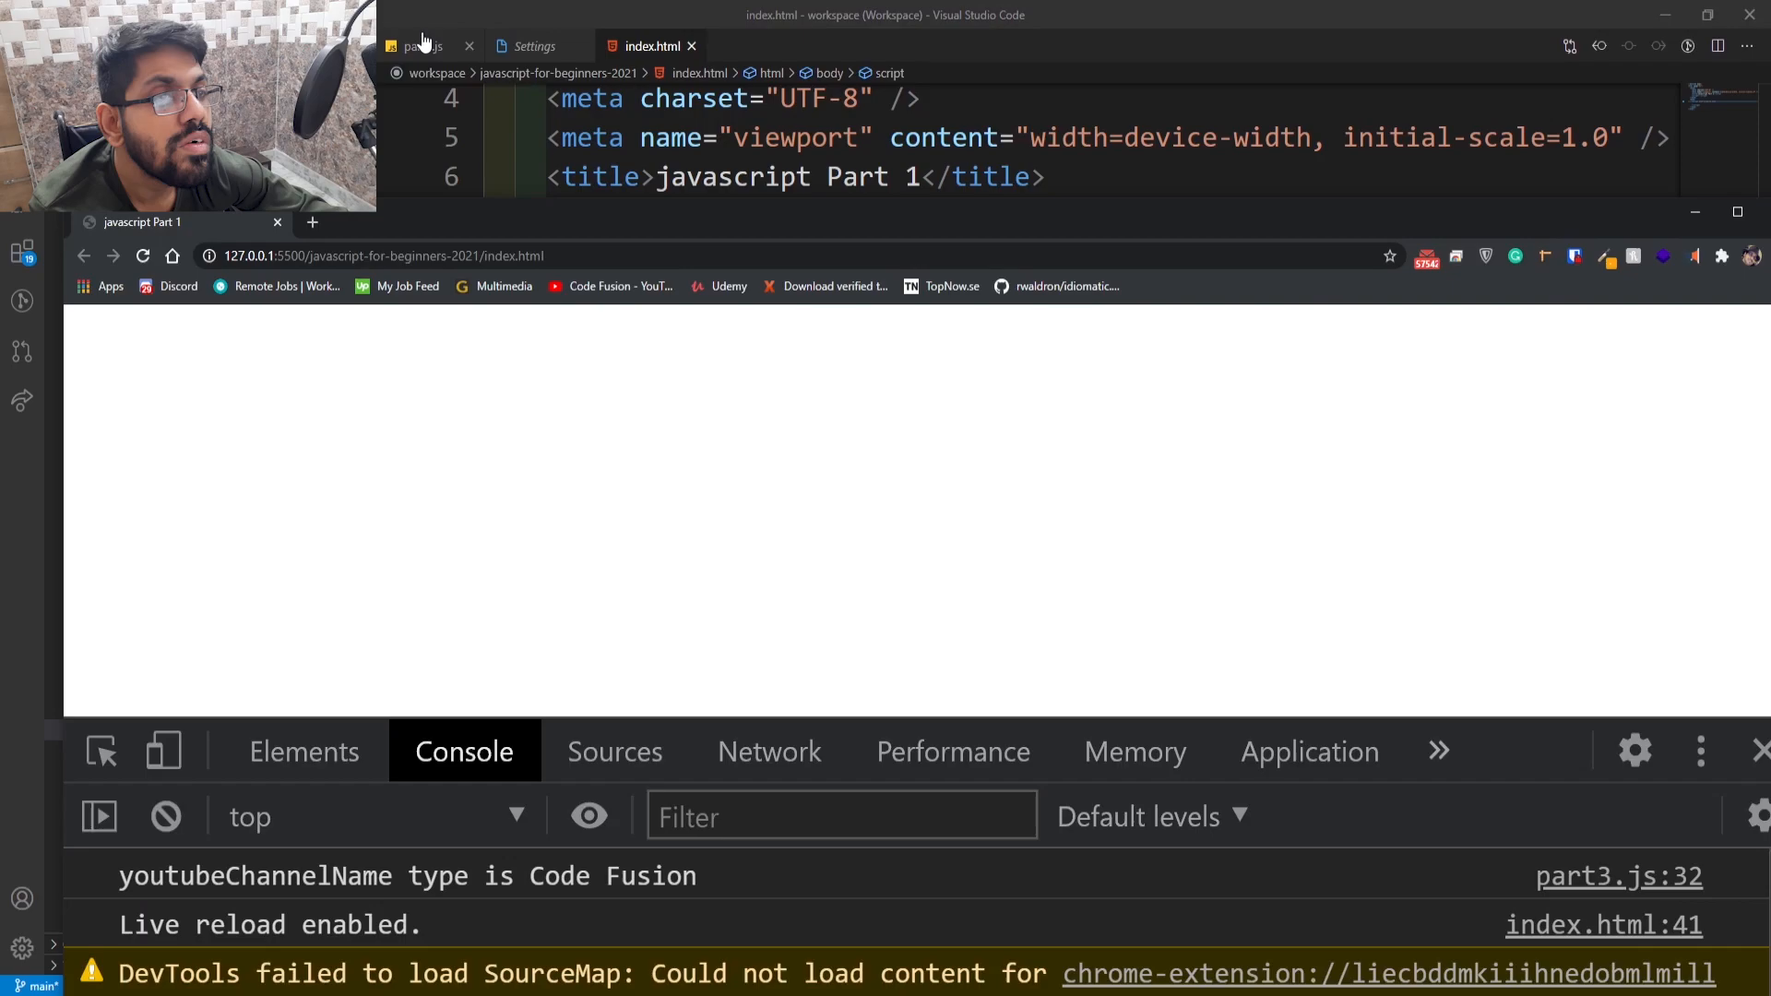
click(422, 46)
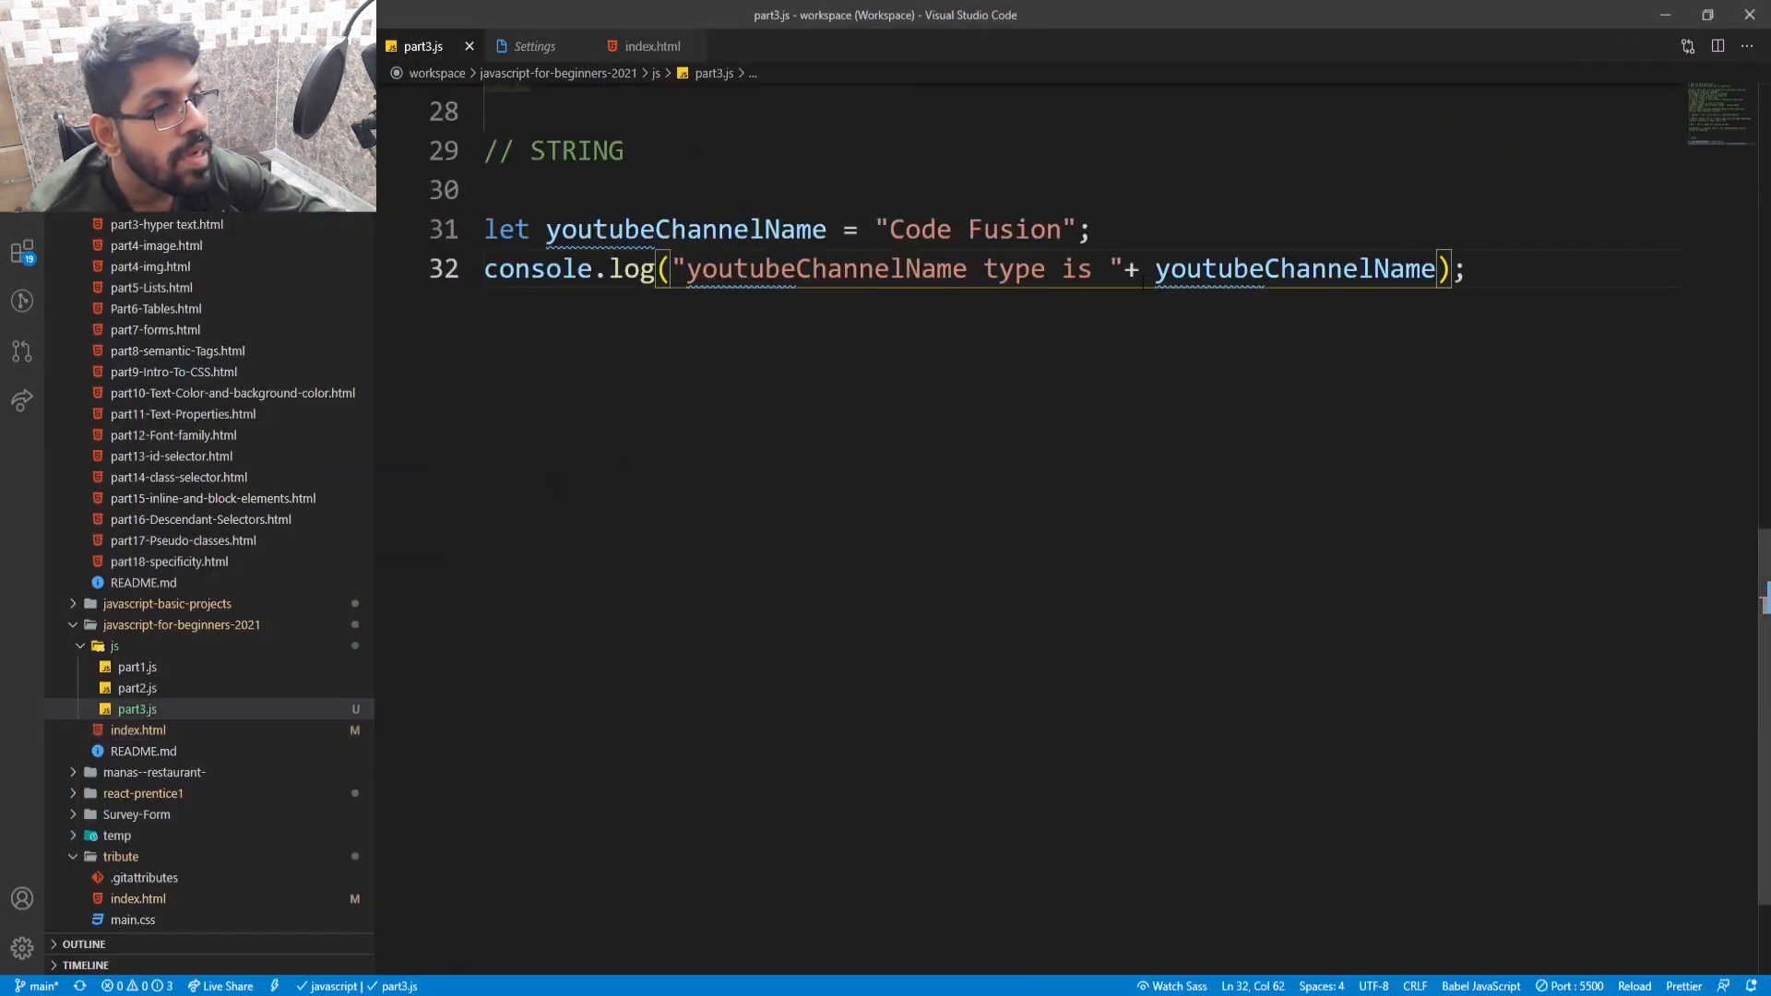
- Wrap youtubeChannelName in typeof ( ) inside the console.log line
double_click(685, 228)
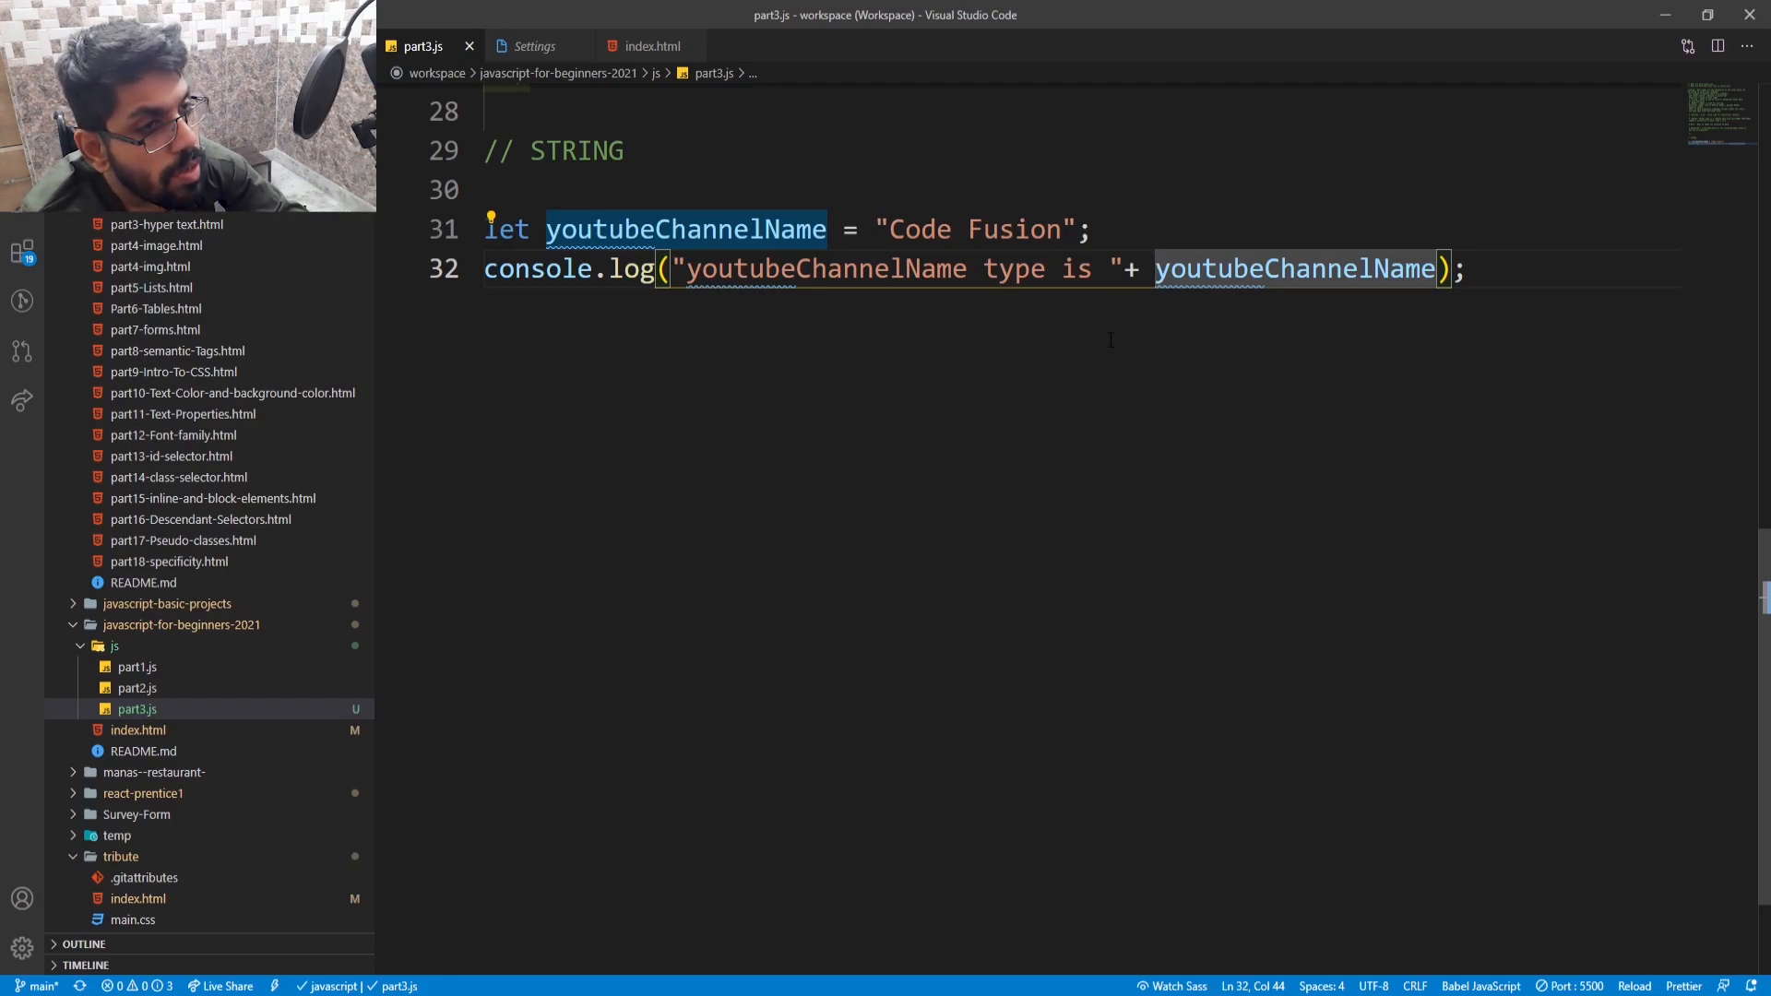
text(typeof)
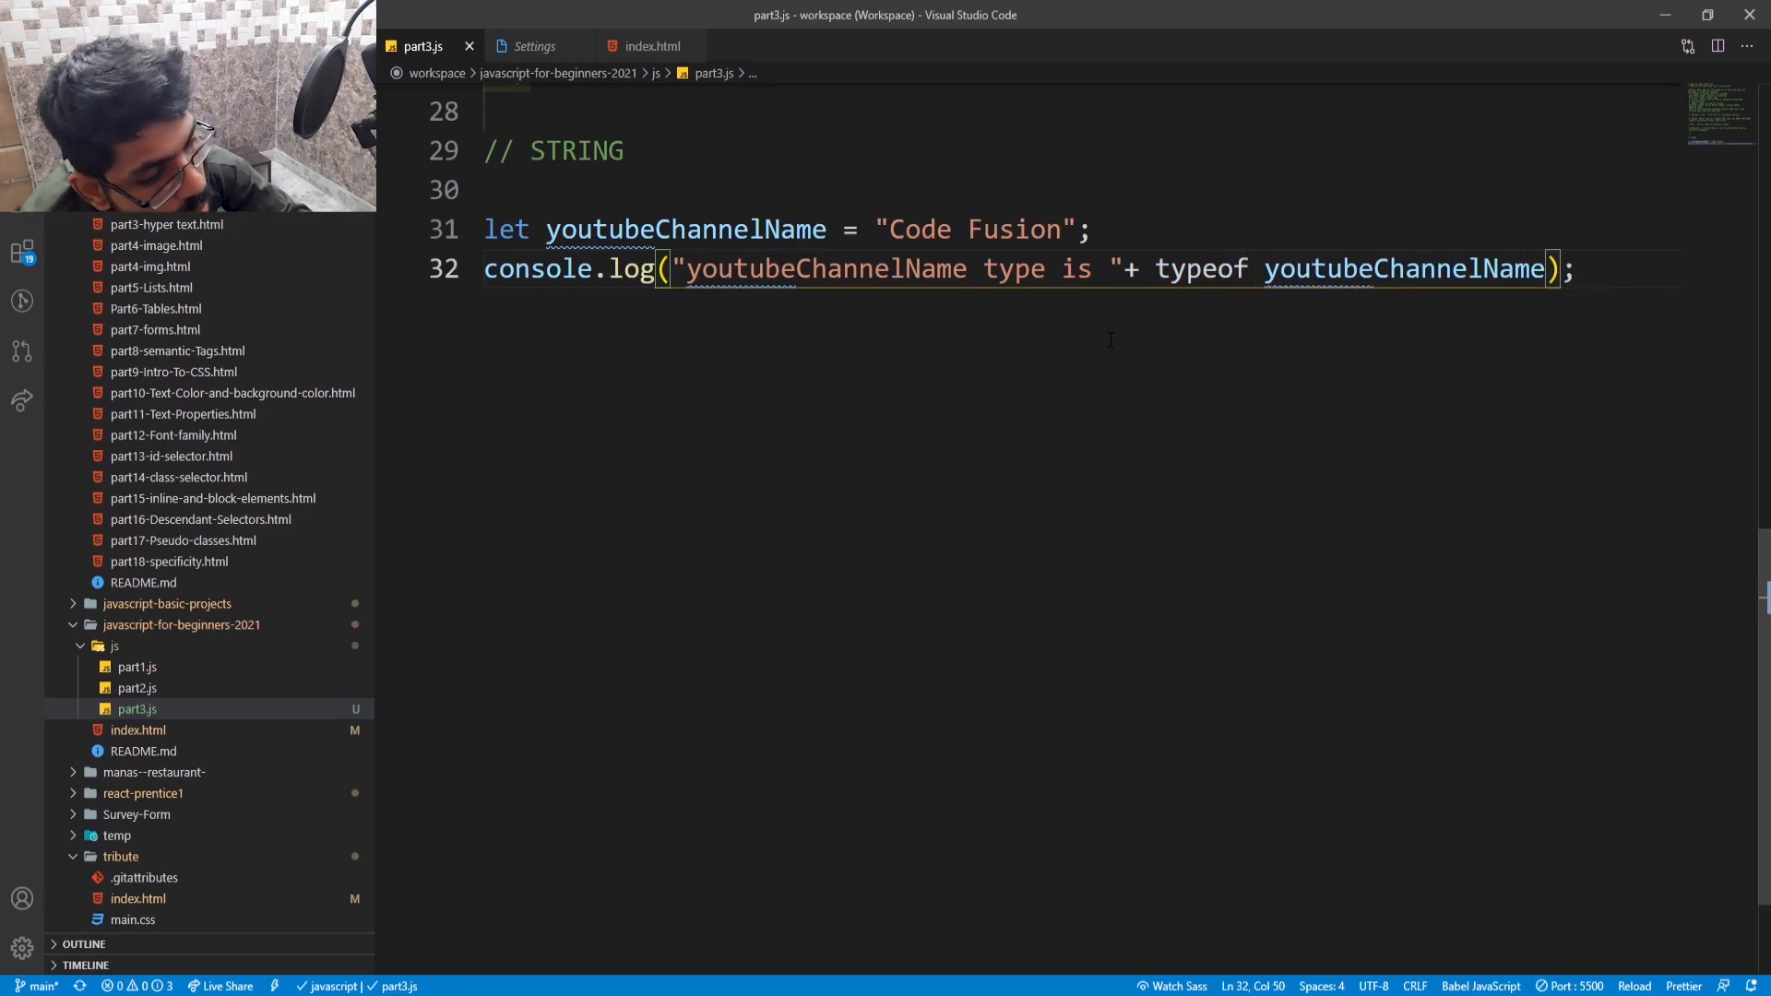
text(()
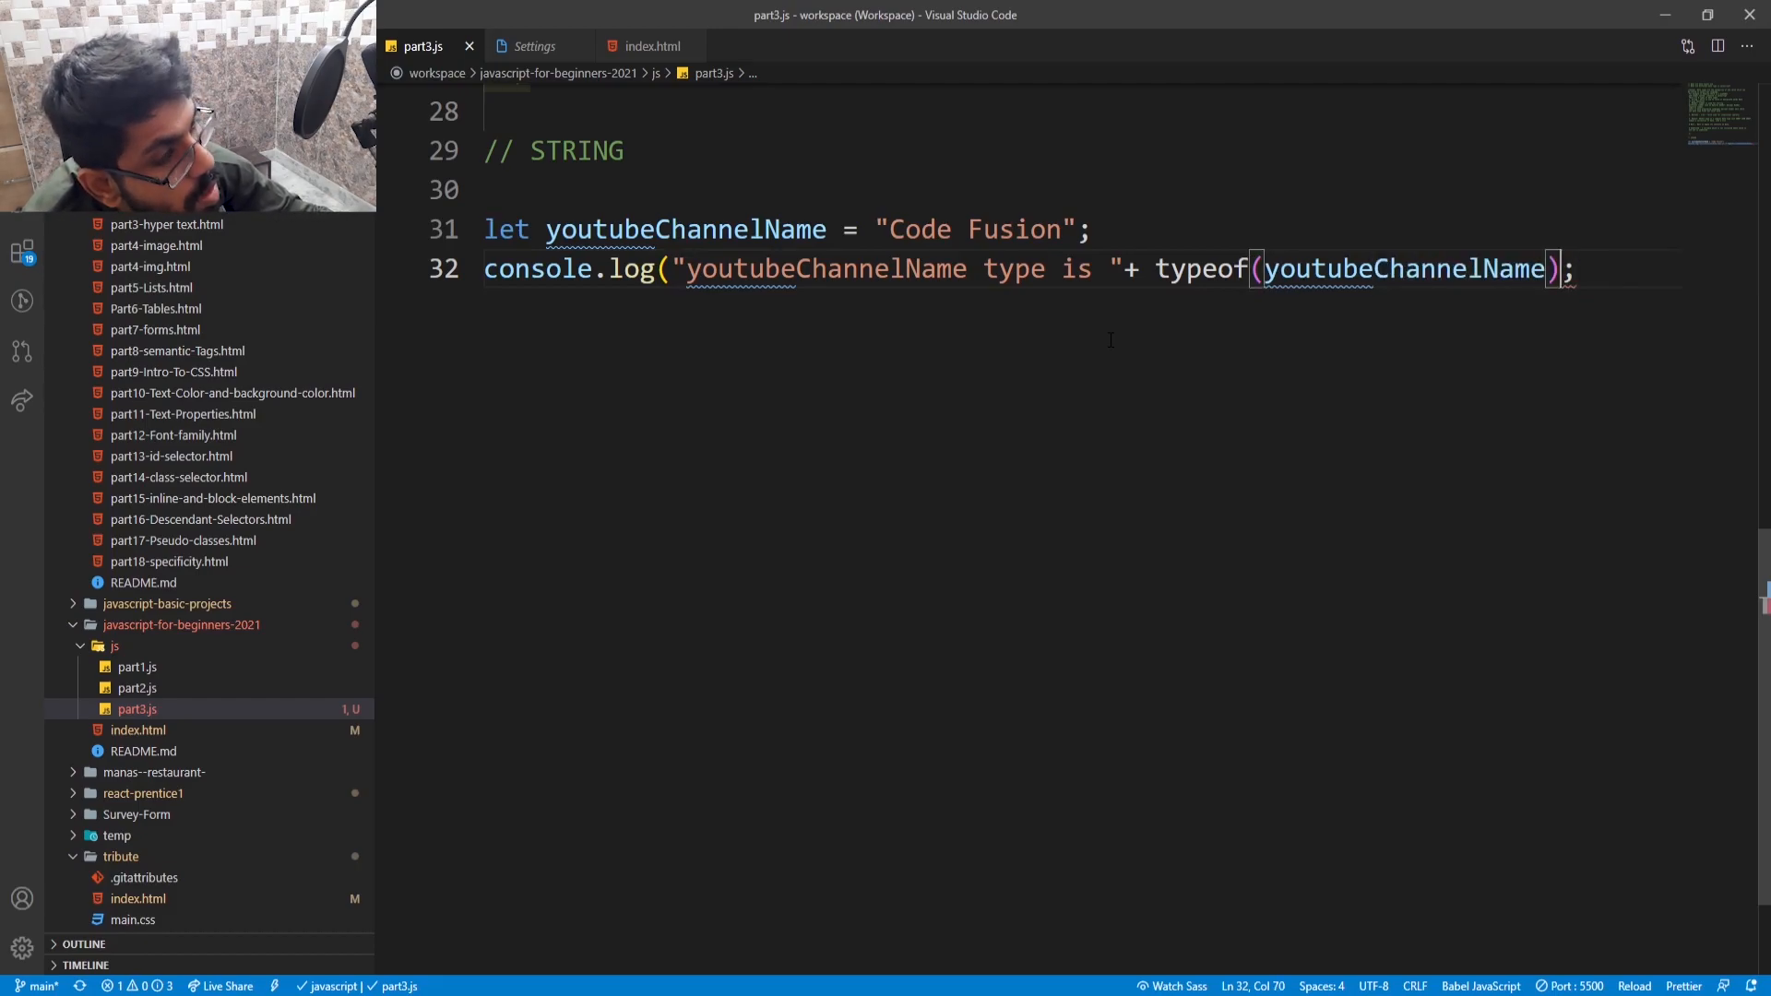
text())
text(//)
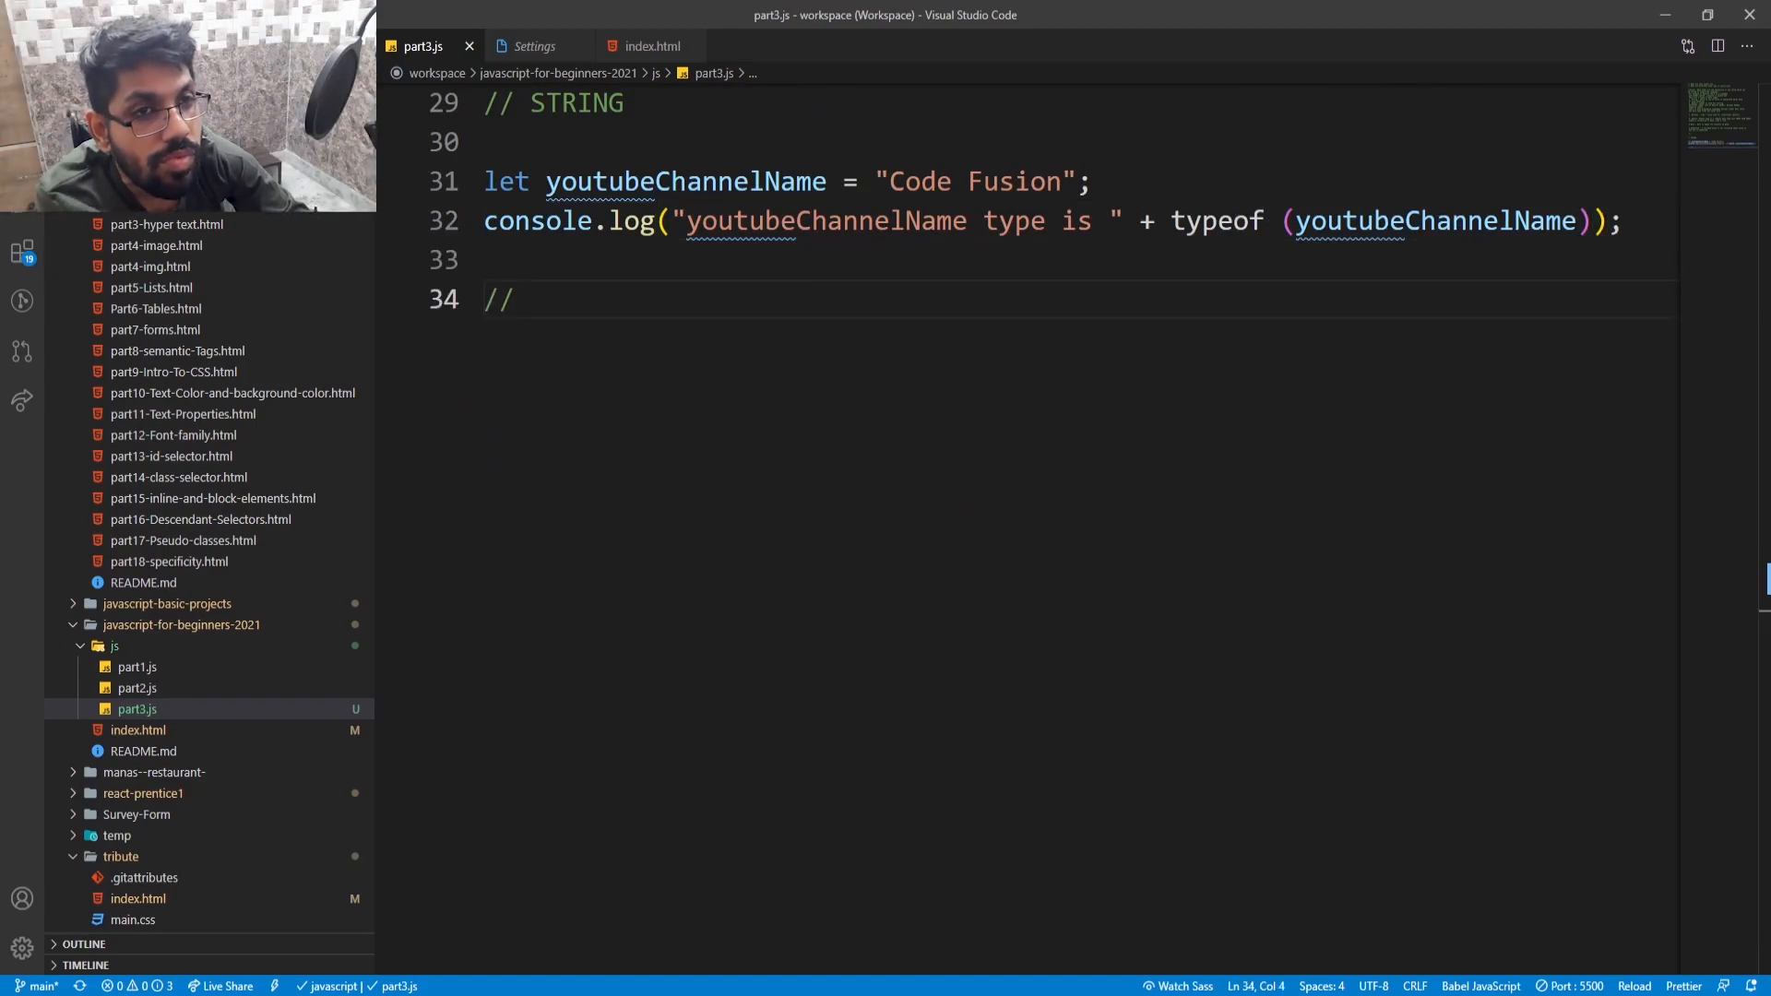
- Add // Number, let currentSubscriberCount = 532;, and log typeof currentSubscriberCount
text(Num)
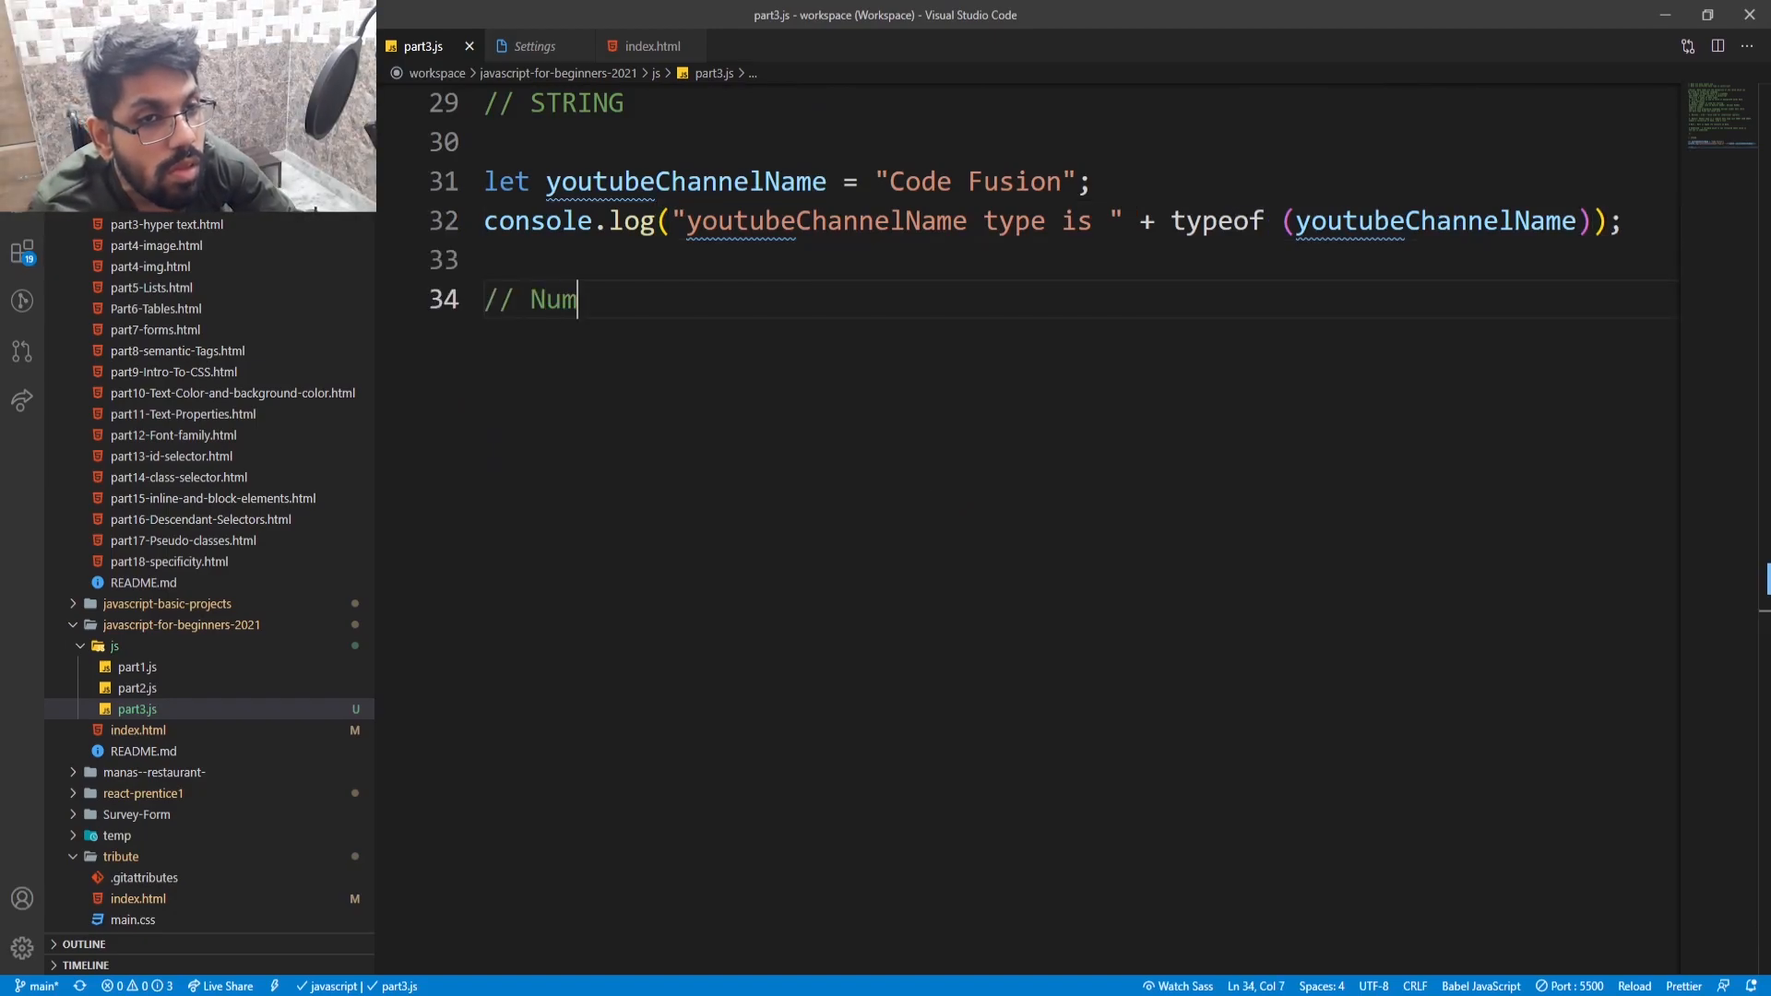
text(ber)
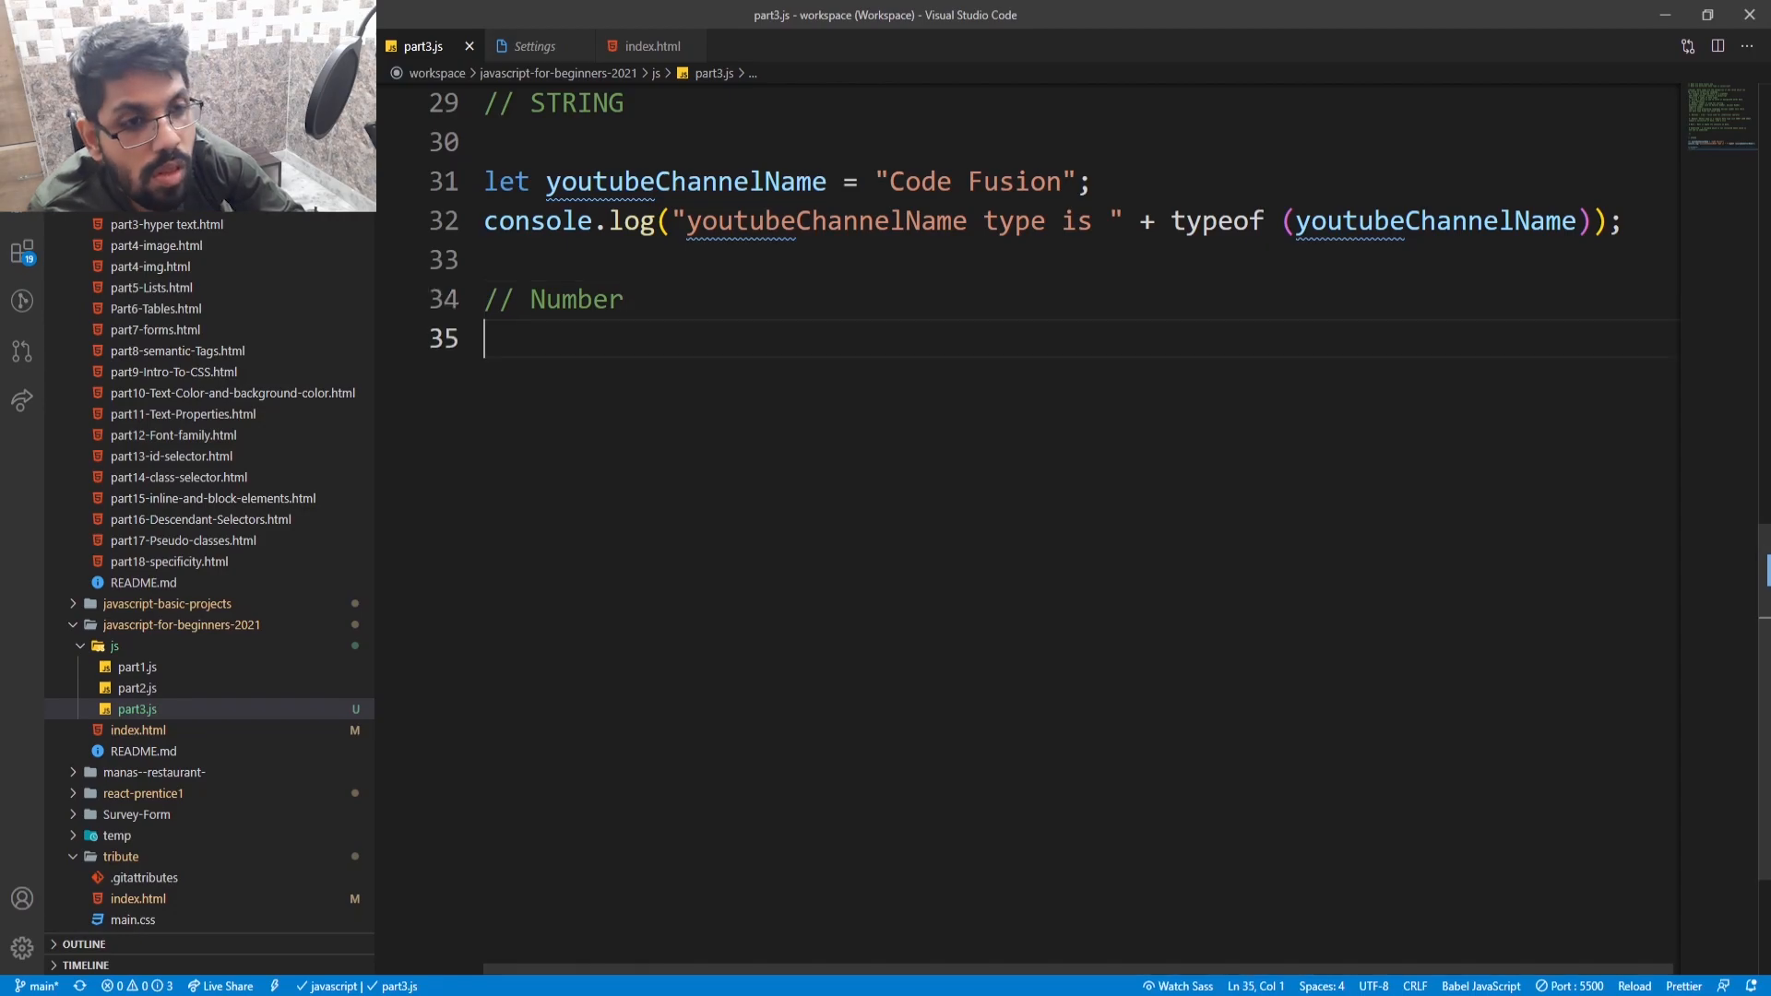
text(let)
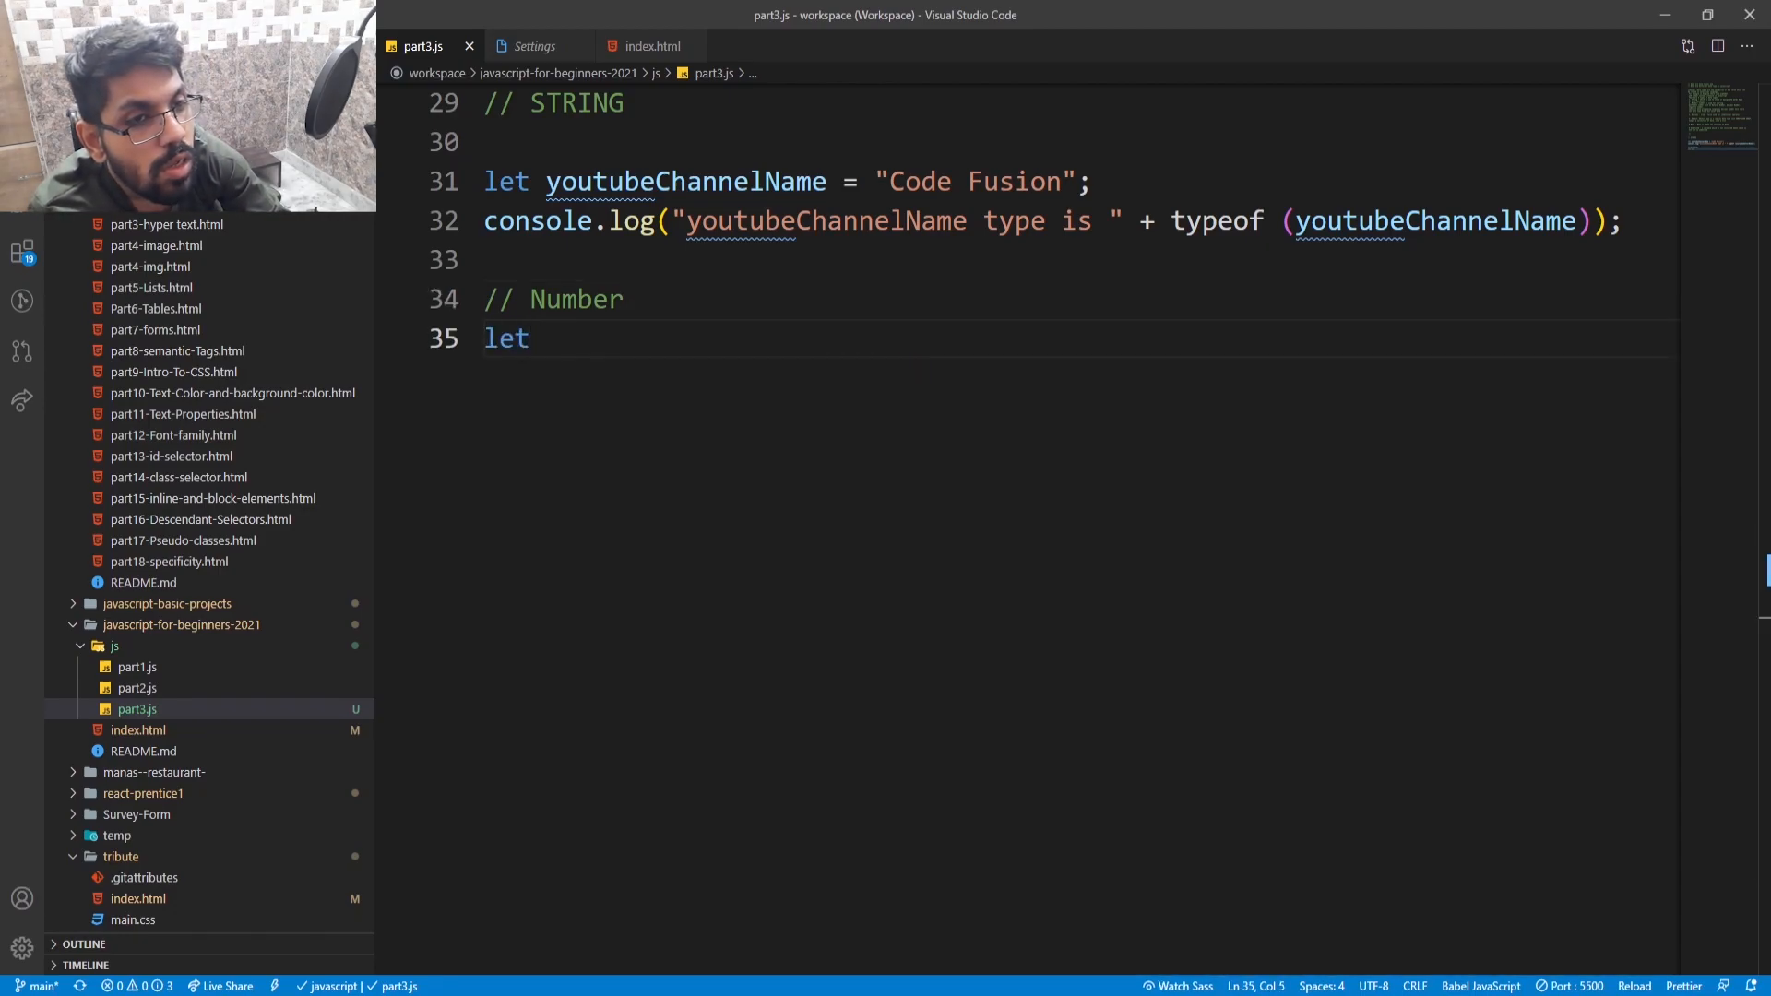
text(cur)
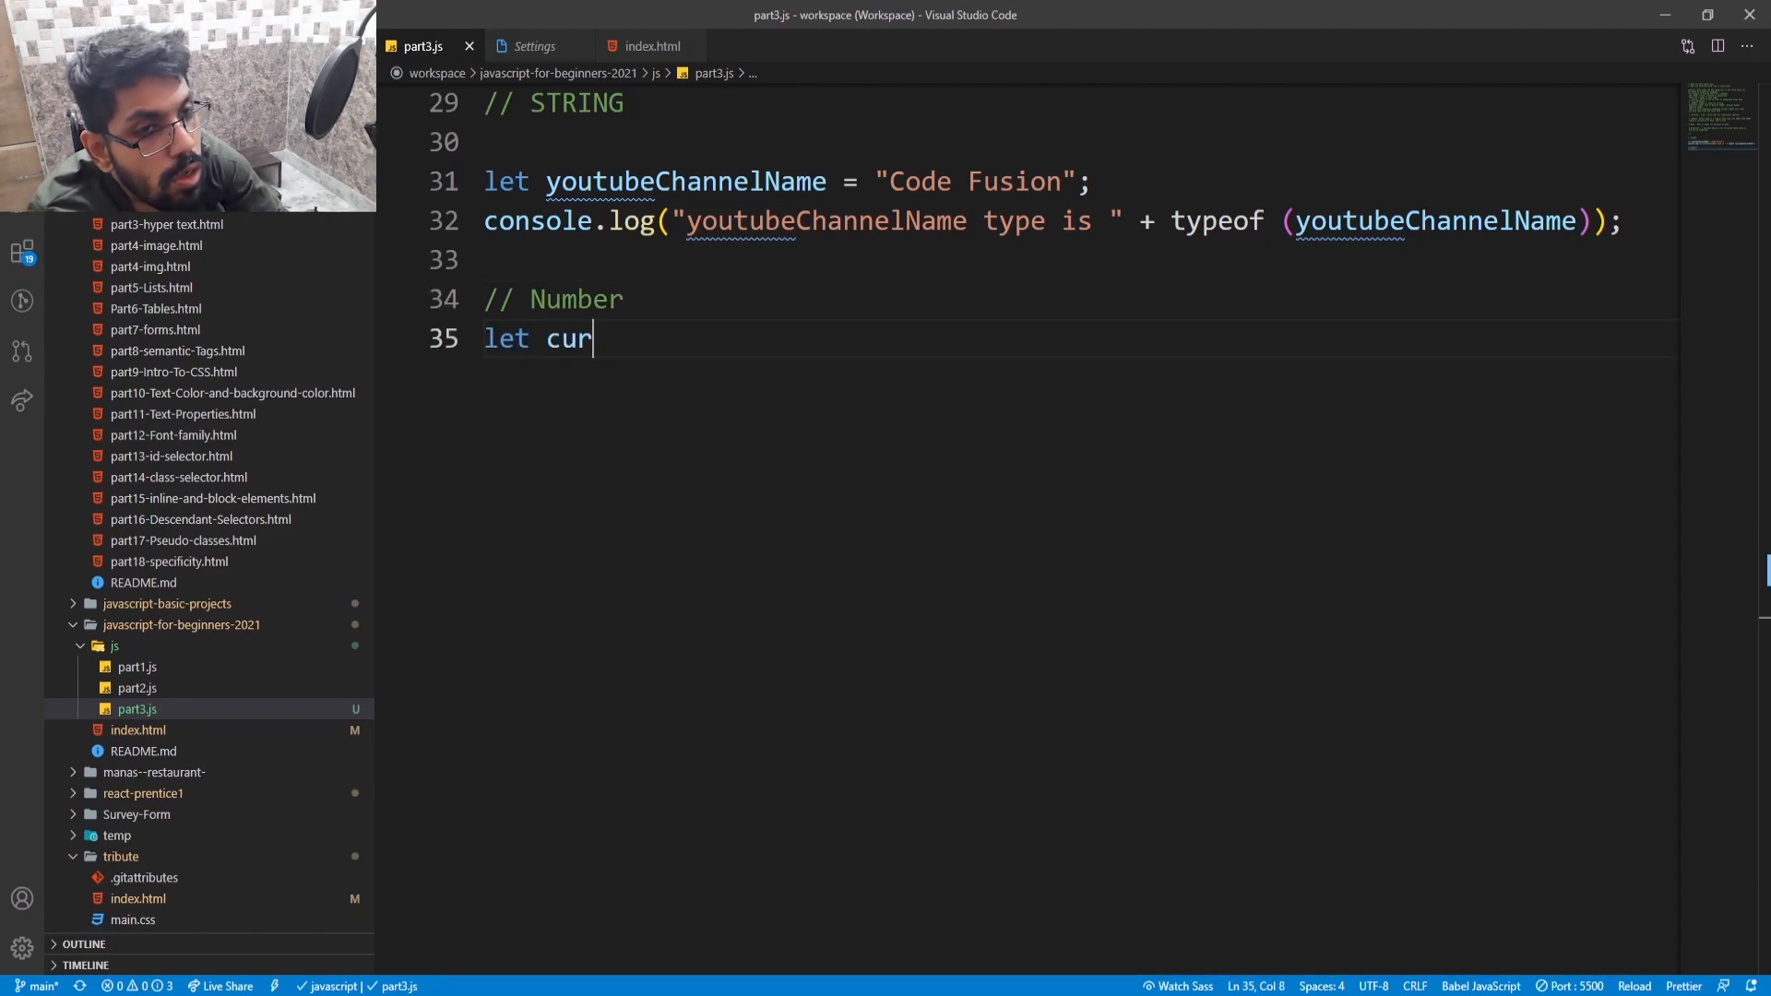
text(rent)
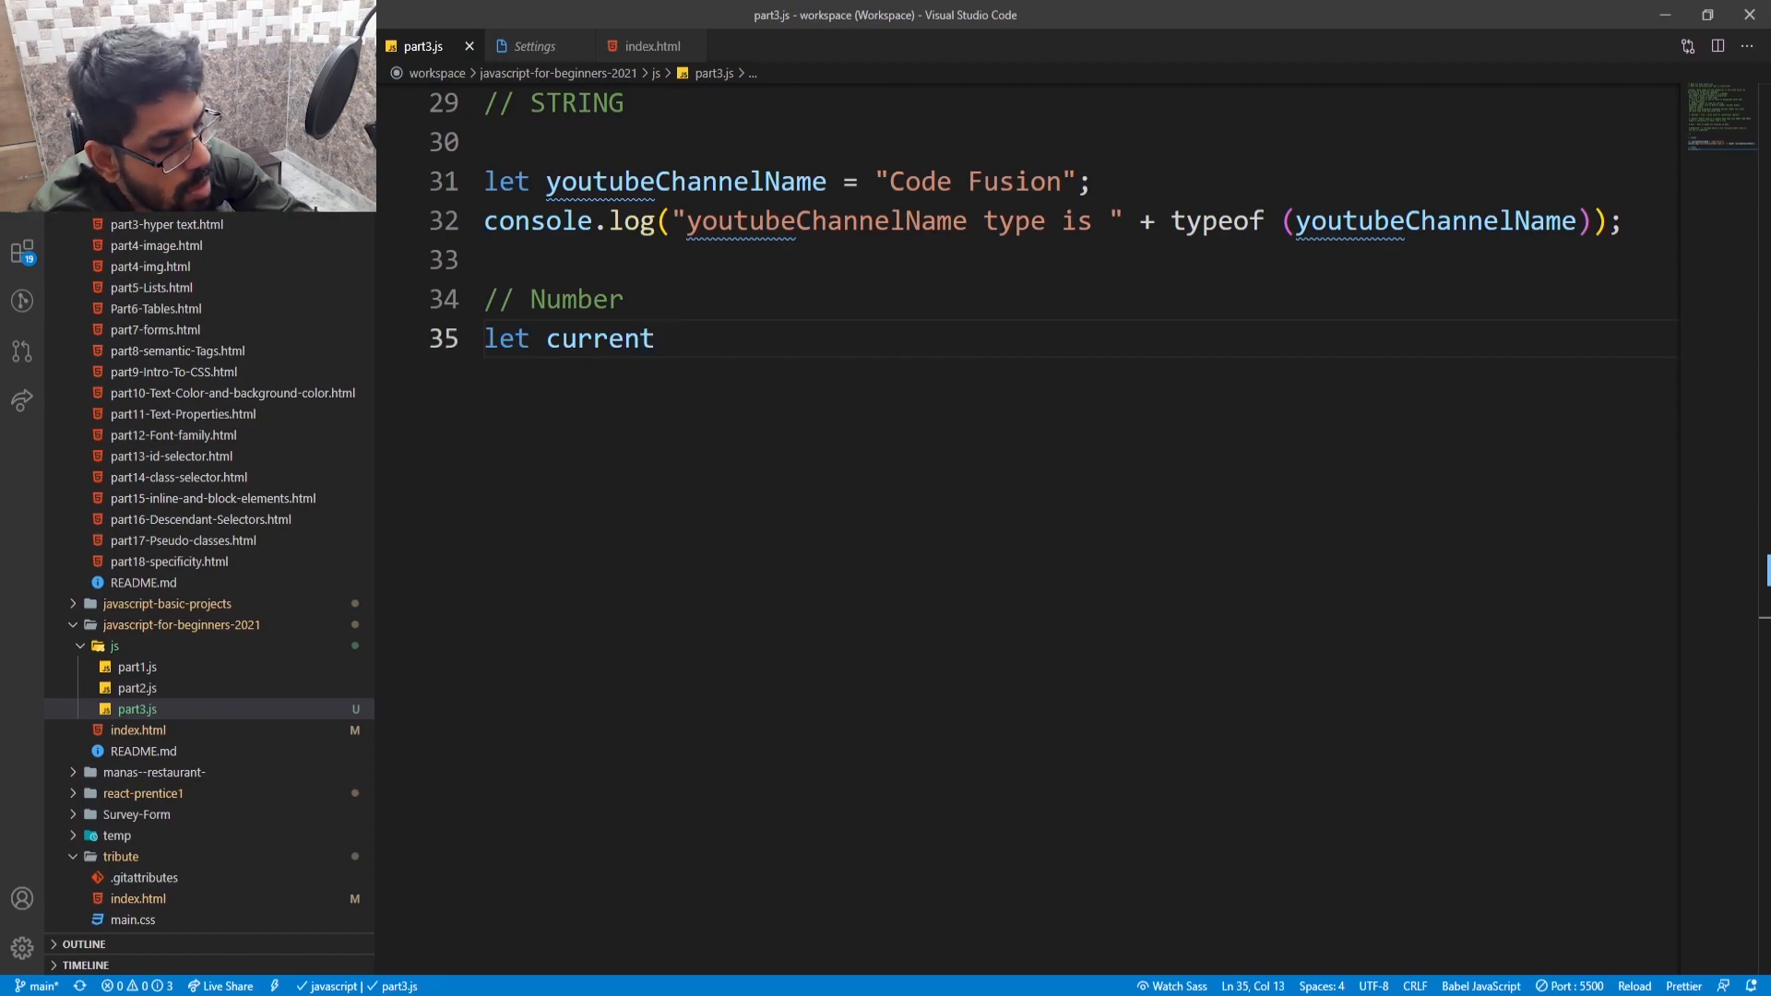
text(S)
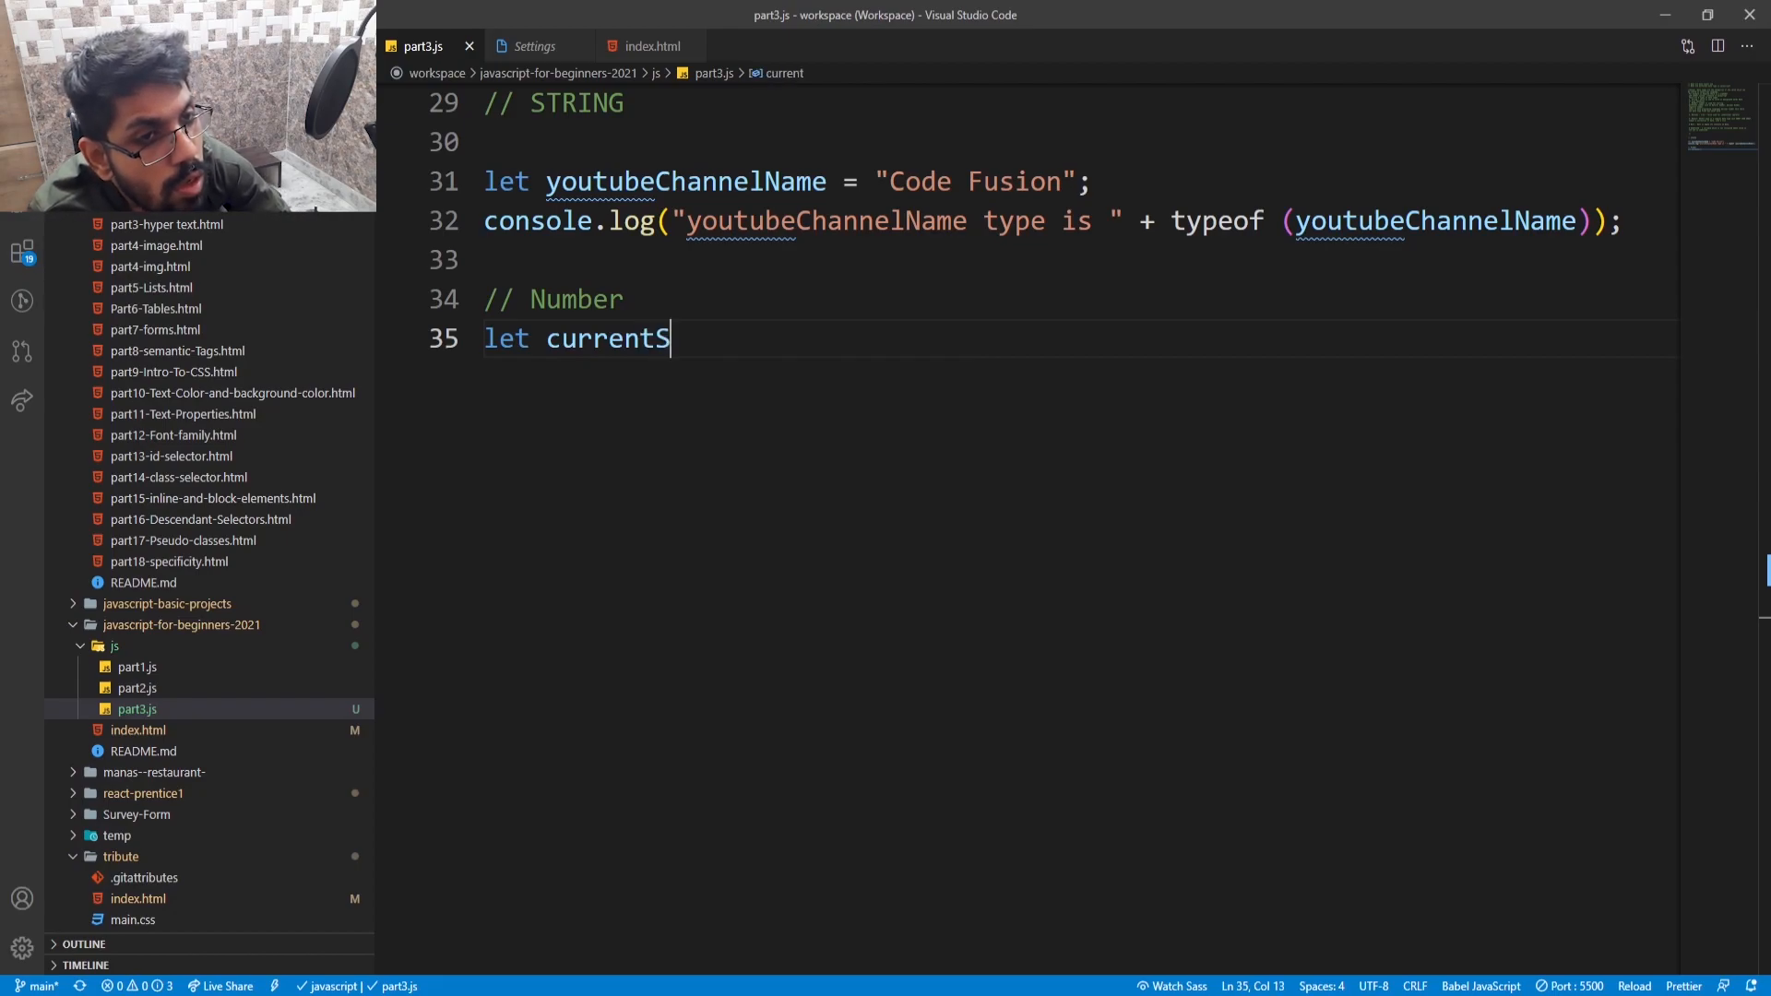
text(ubs)
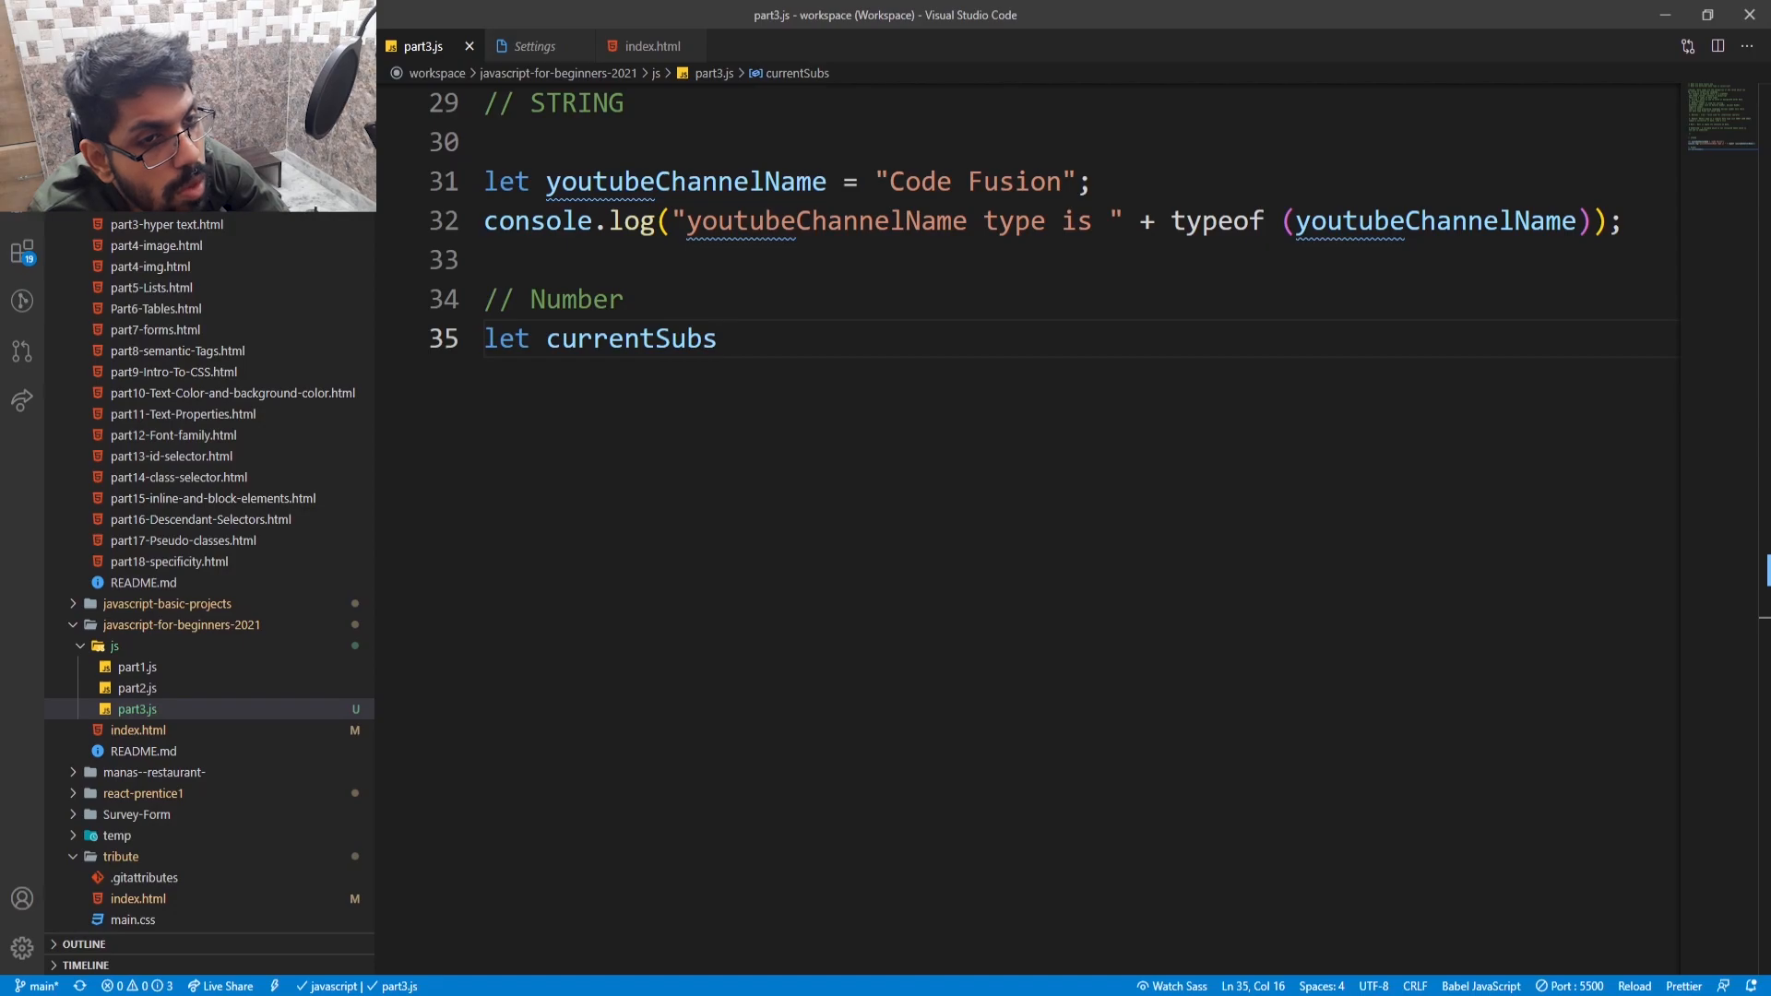
text(criber)
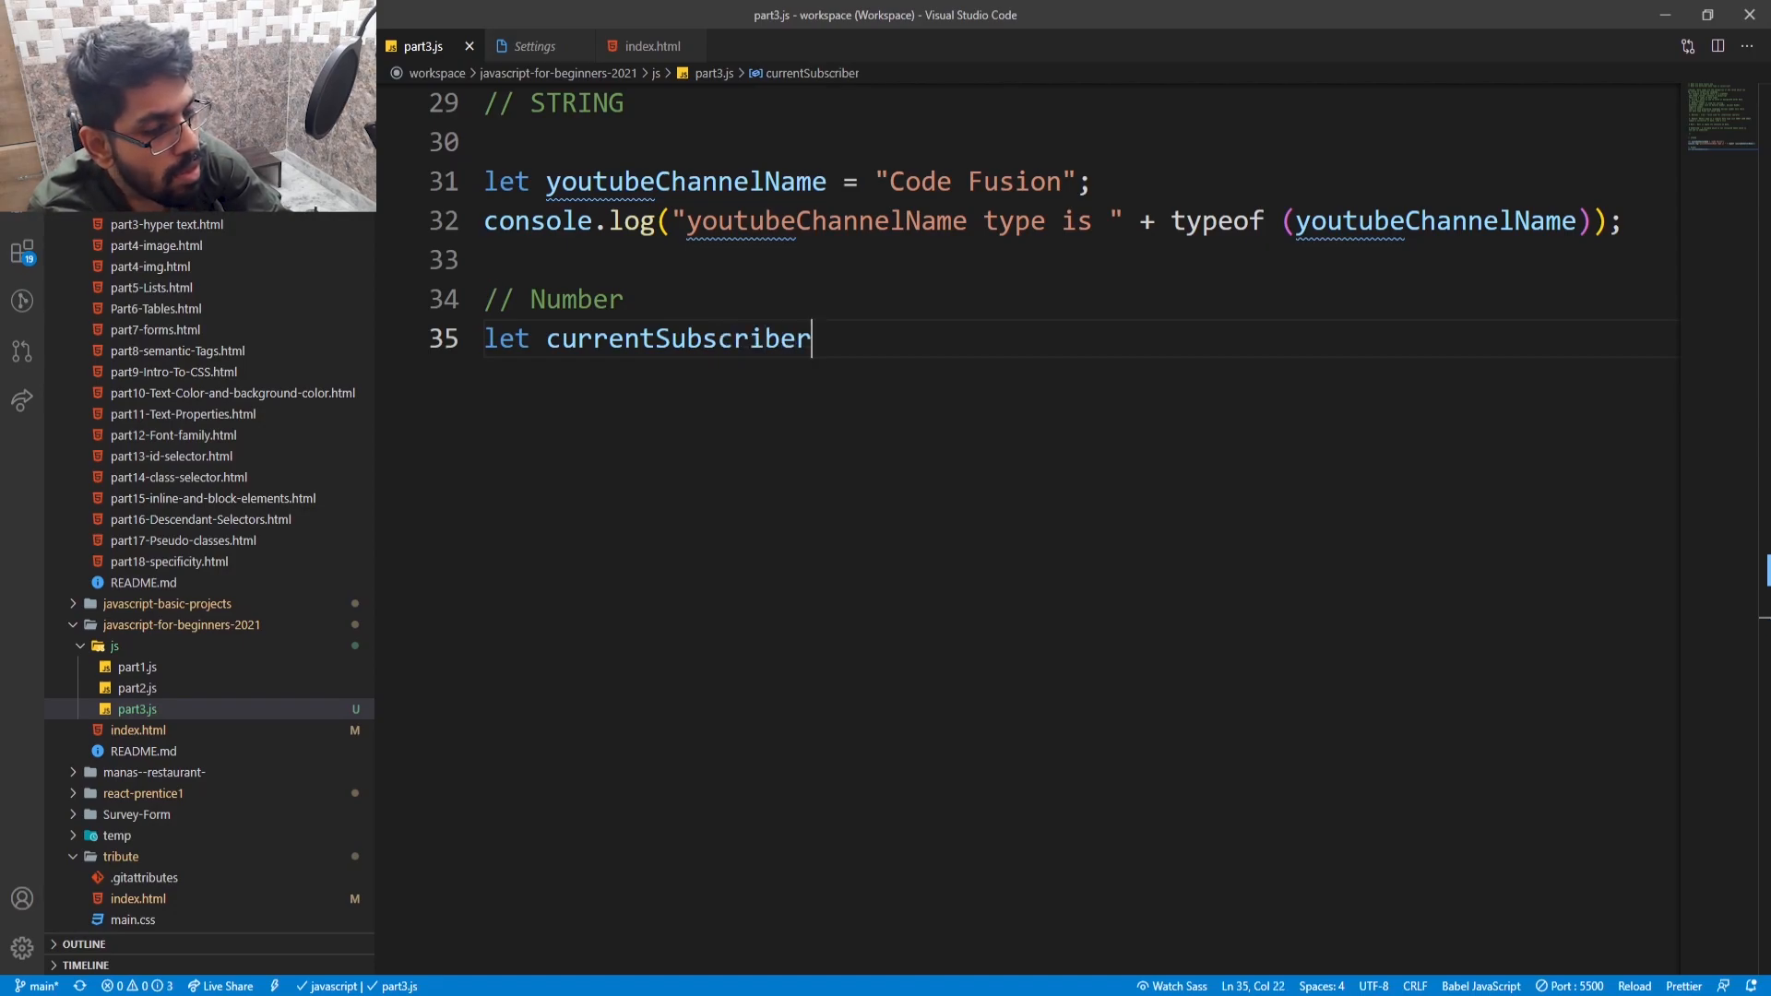
text(Coun)
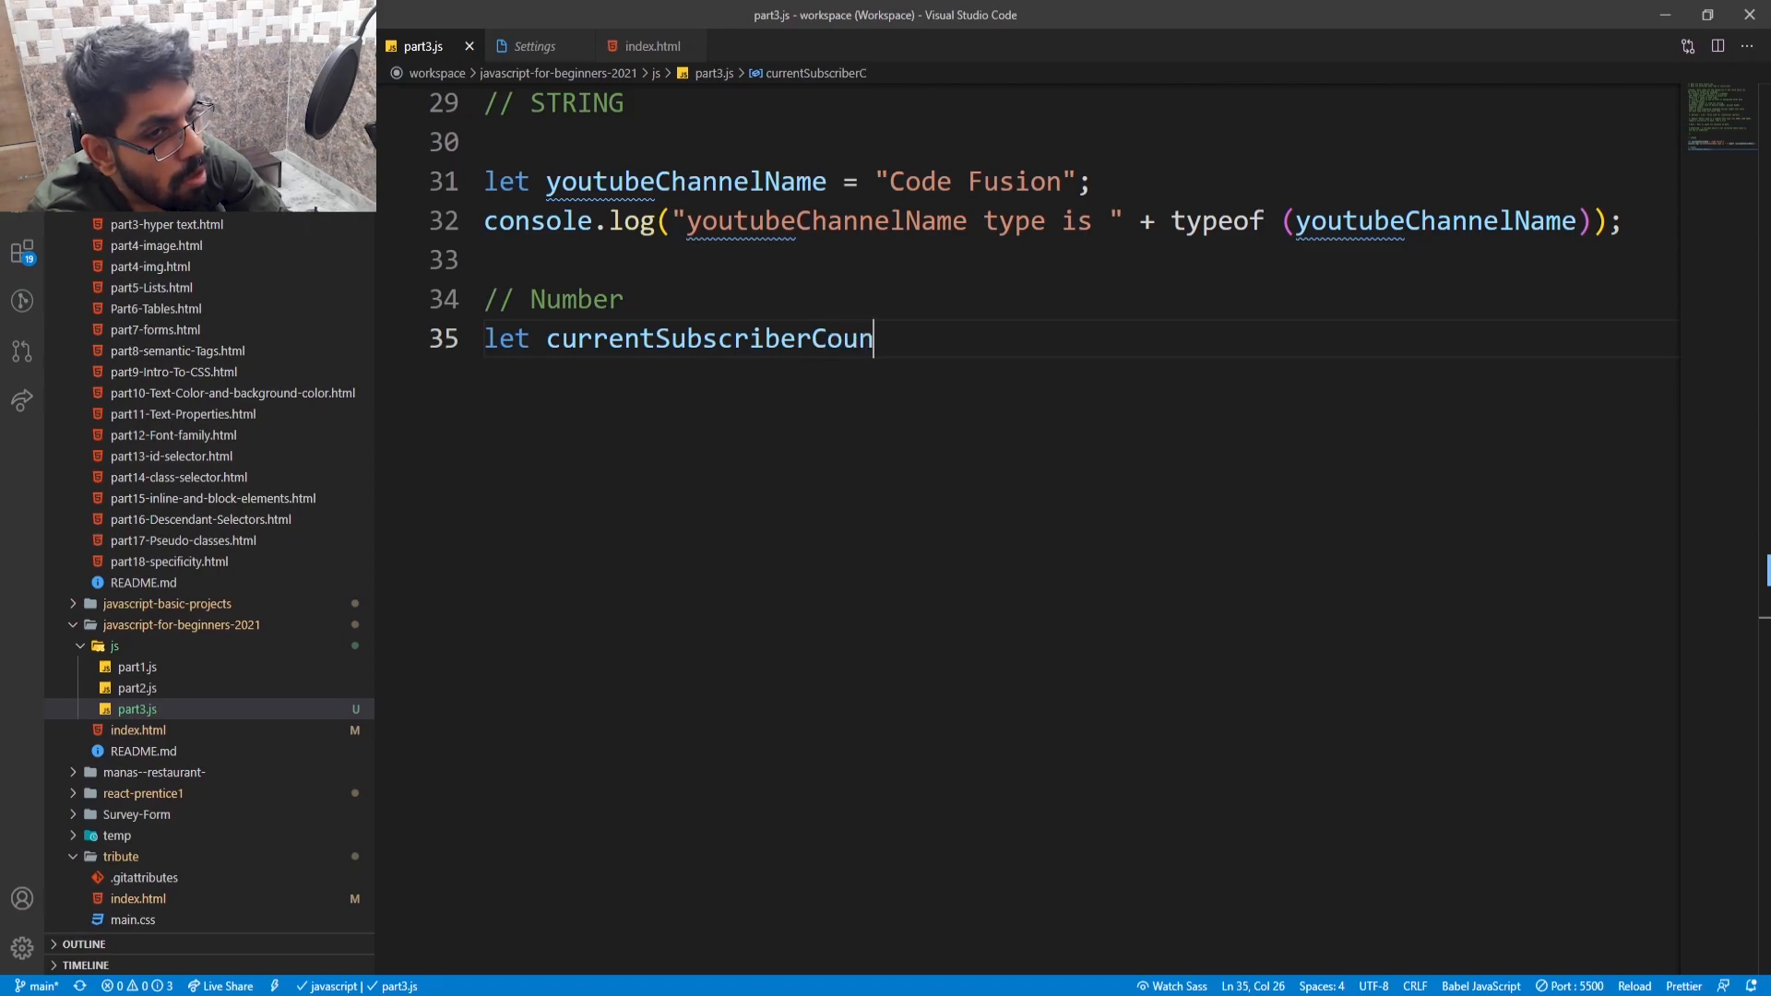
text(t =)
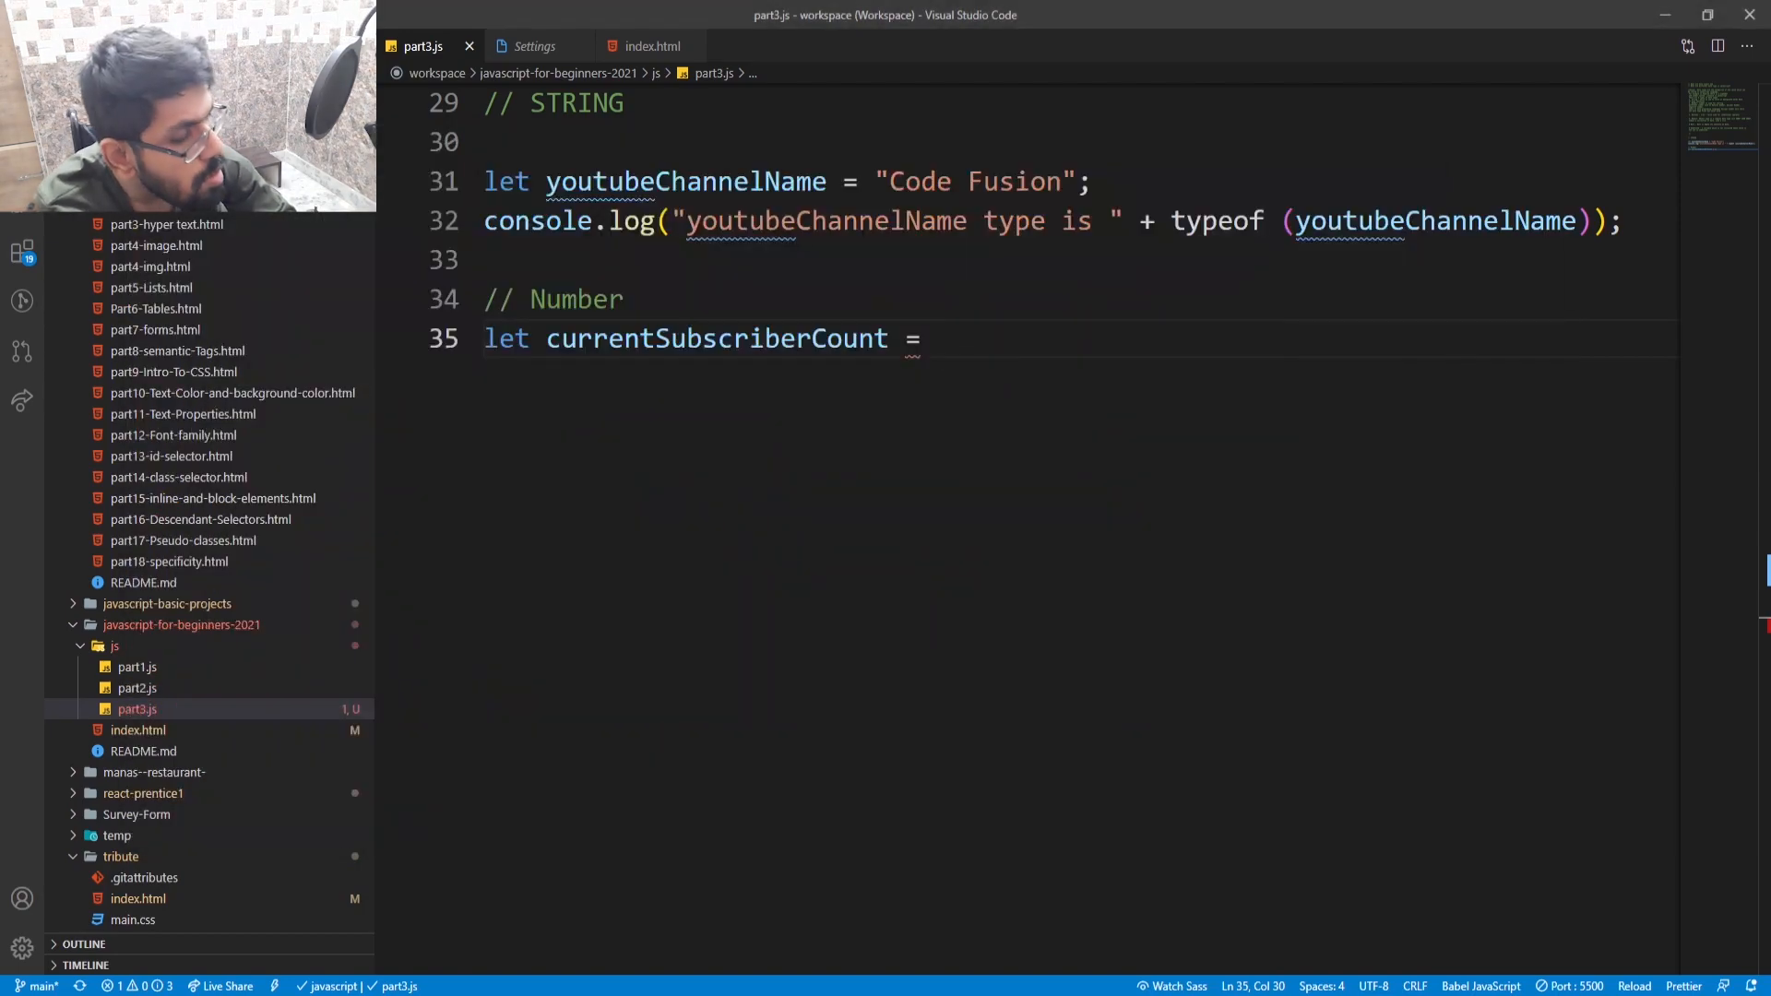
text(5)
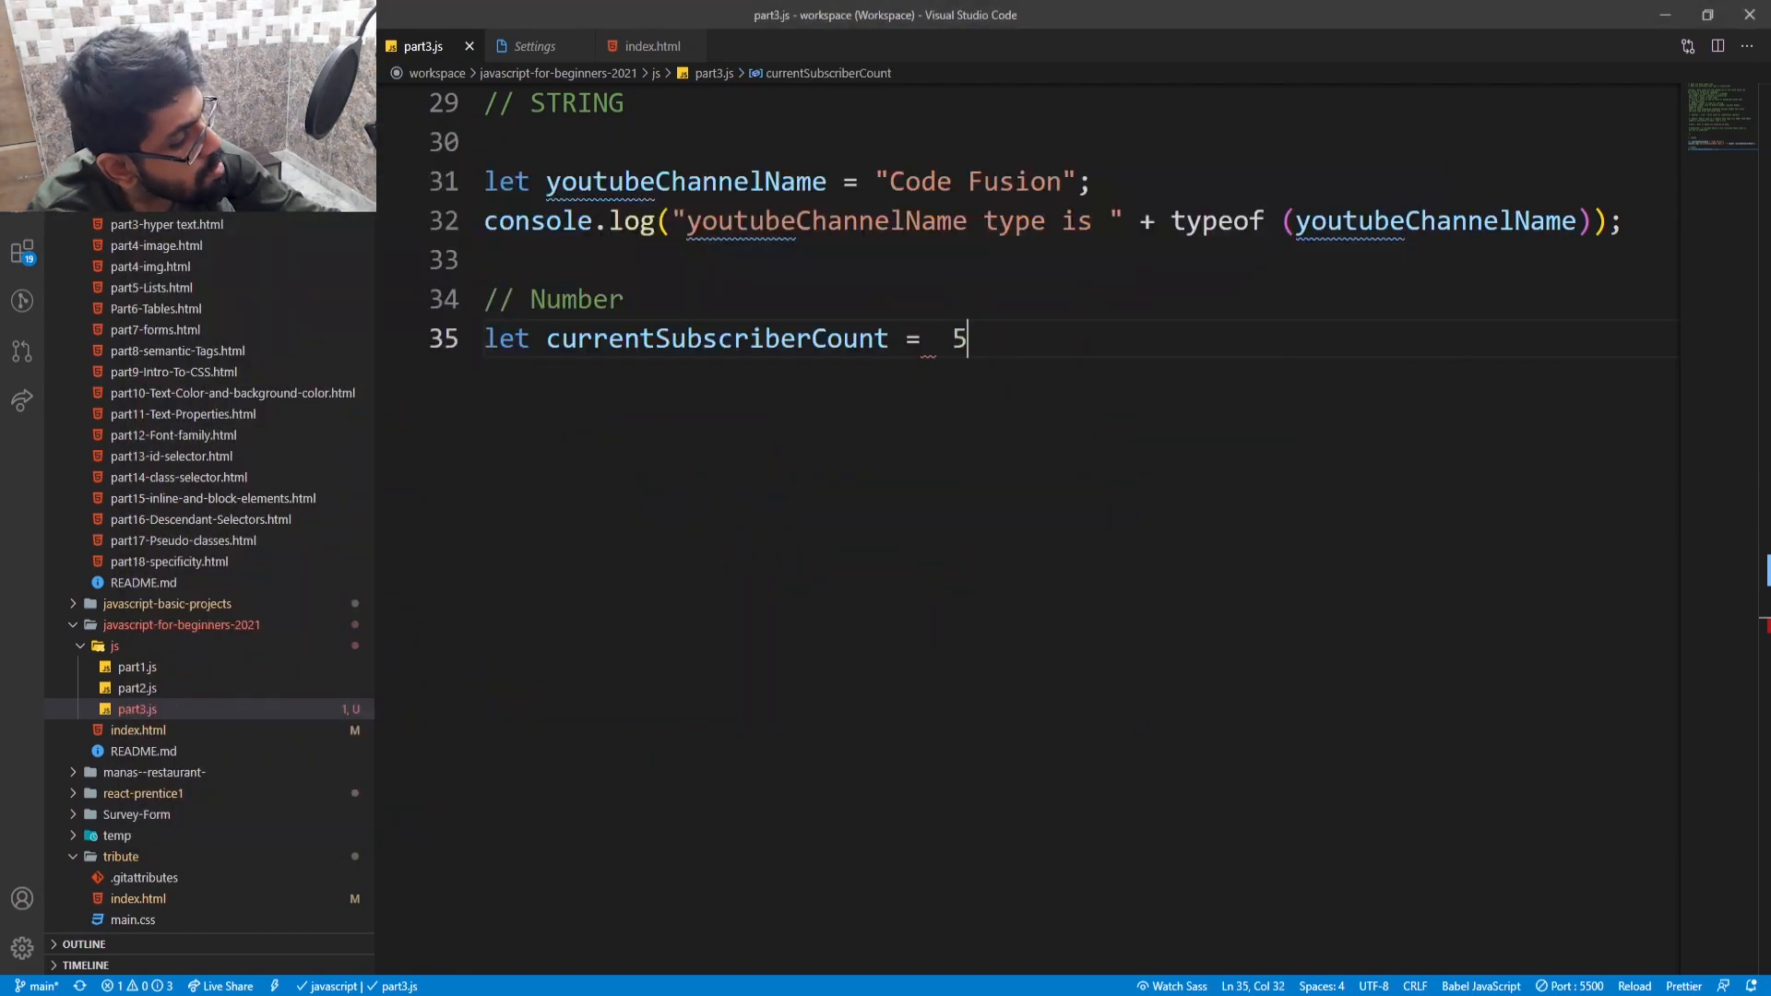
text(32;)
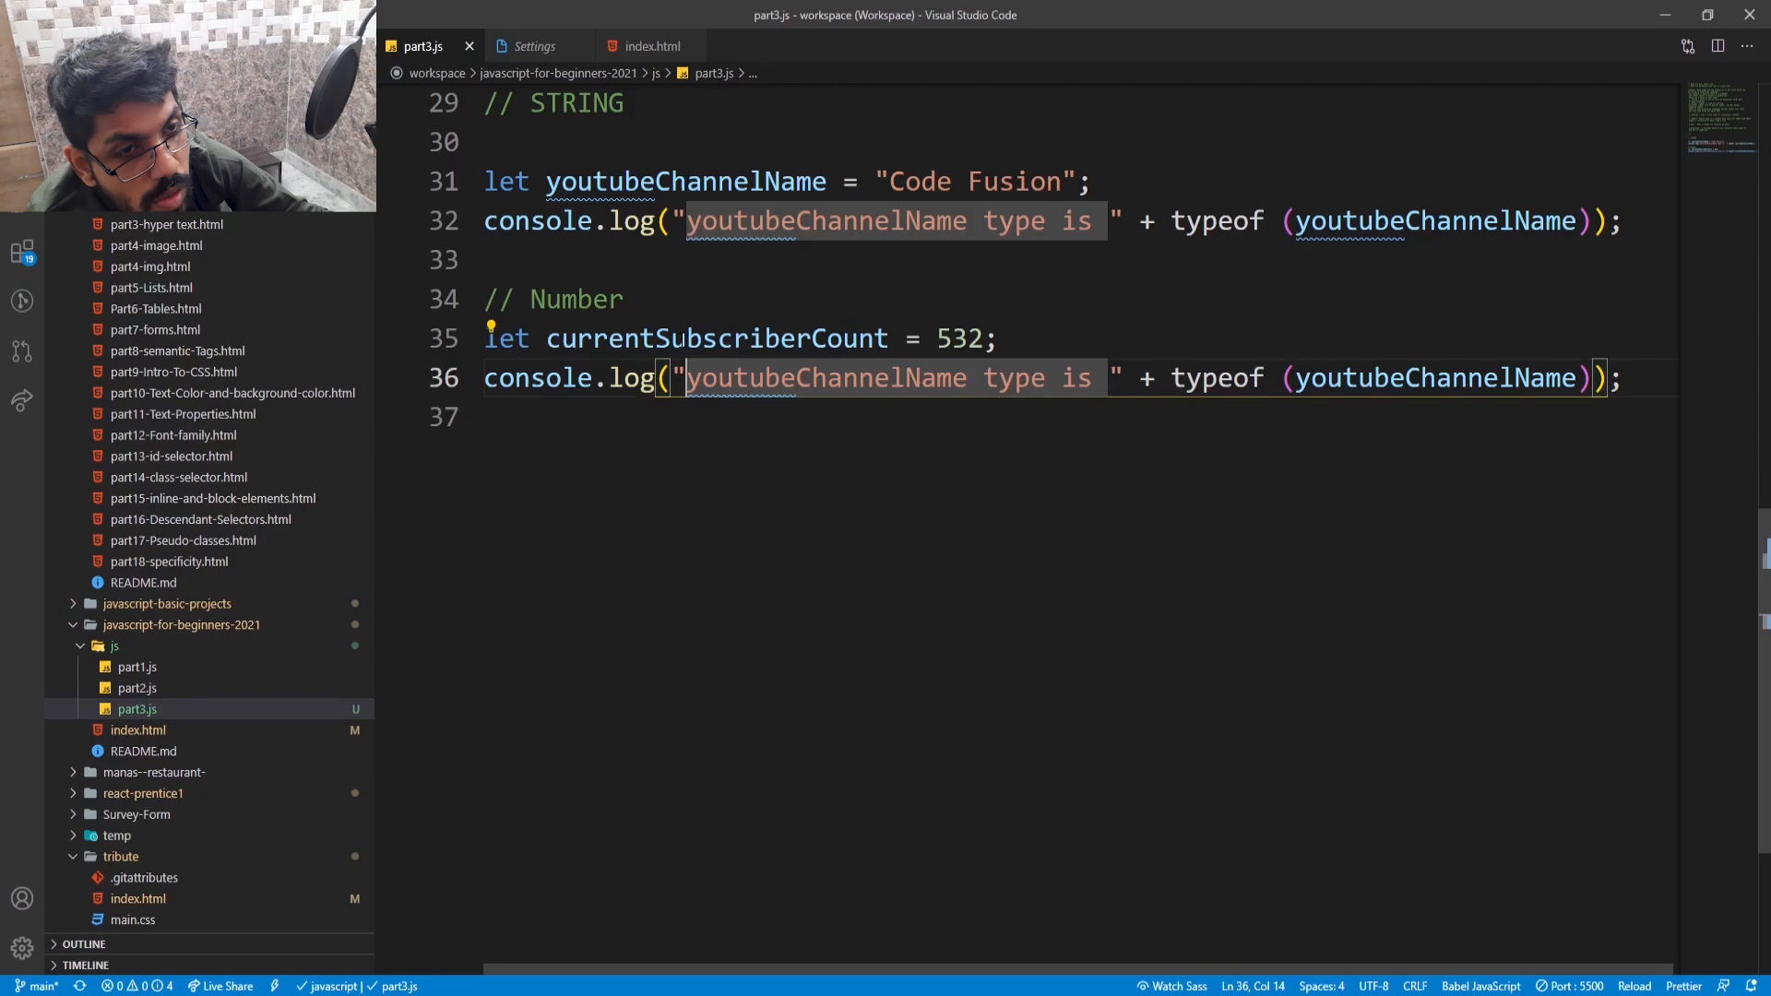
text(currentSubscriberCount)
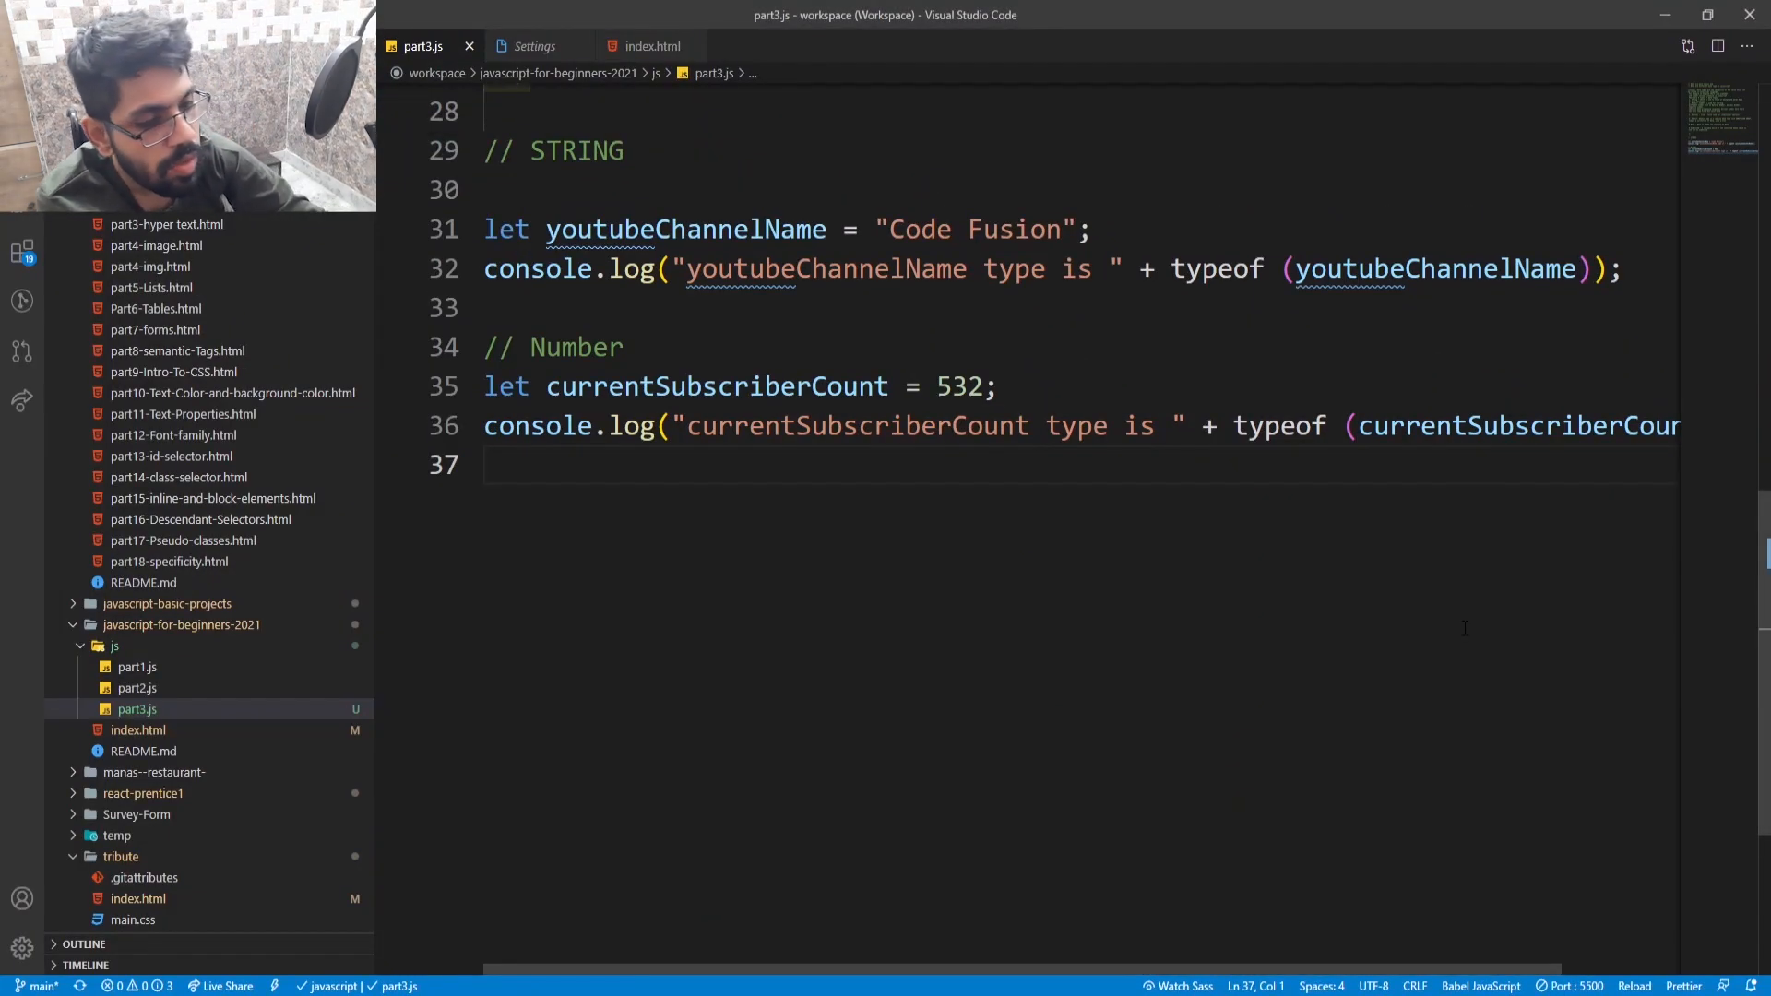
- Start a new line with a // Boolean comment
key(enter)
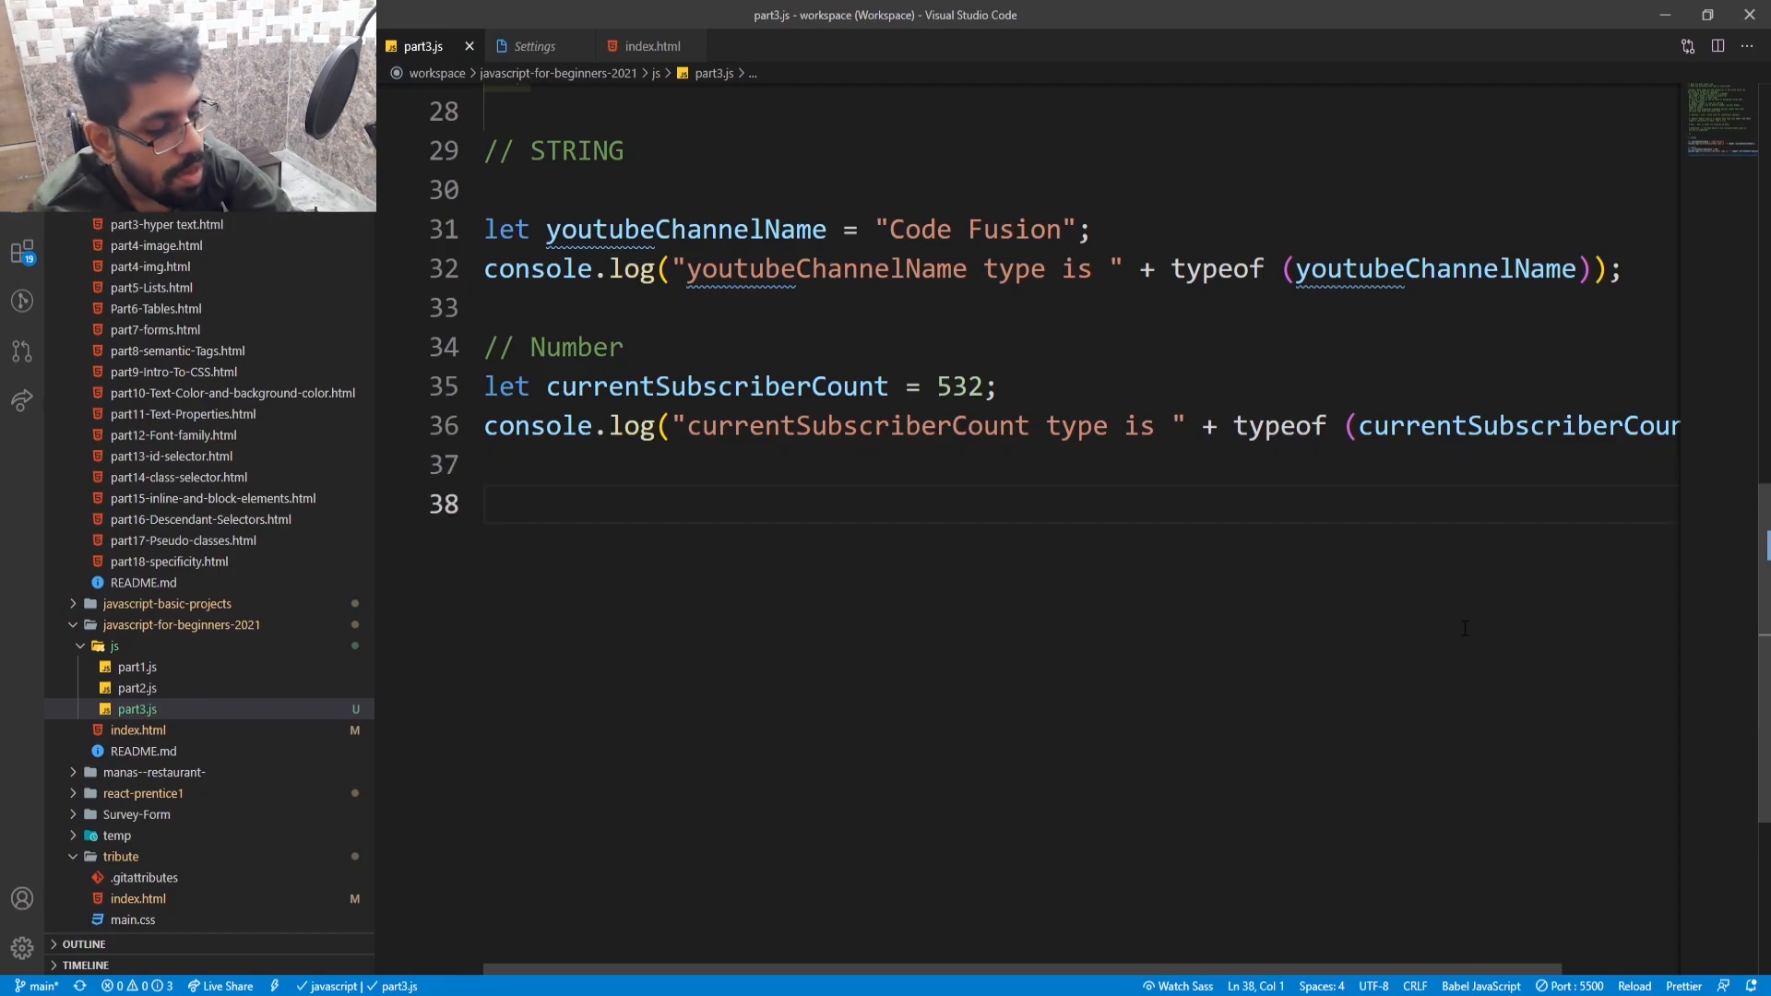
text(B)
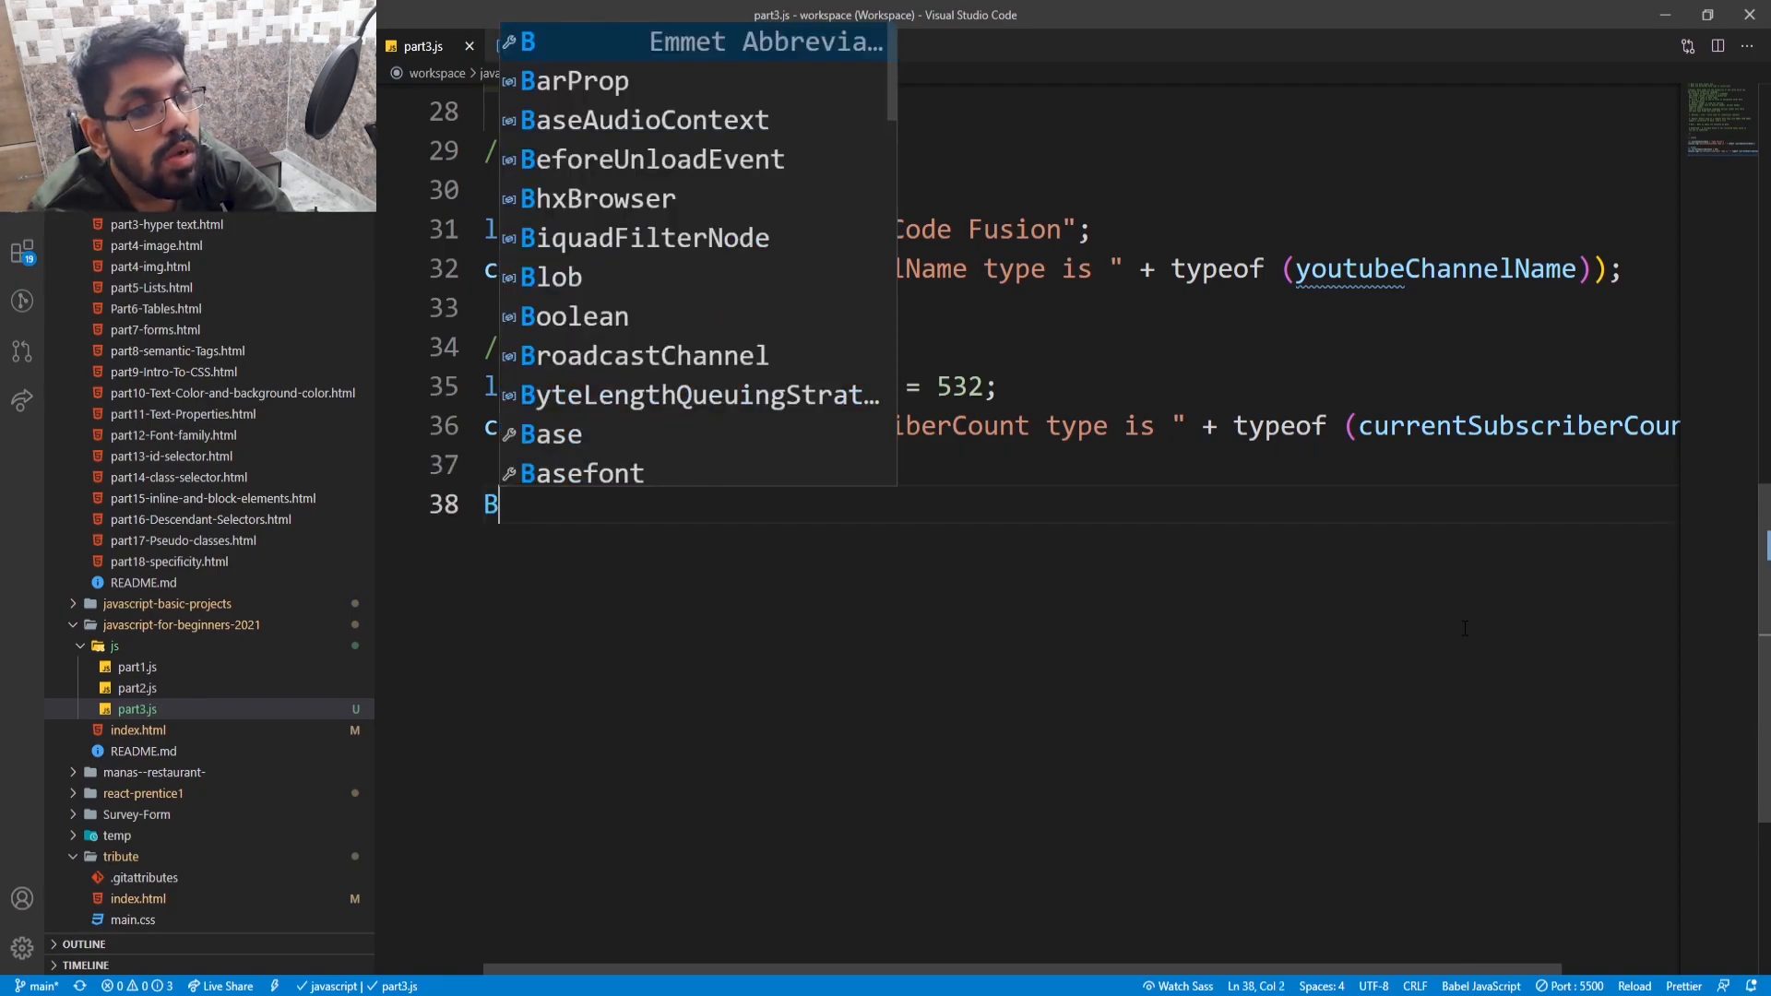
text(oolean)
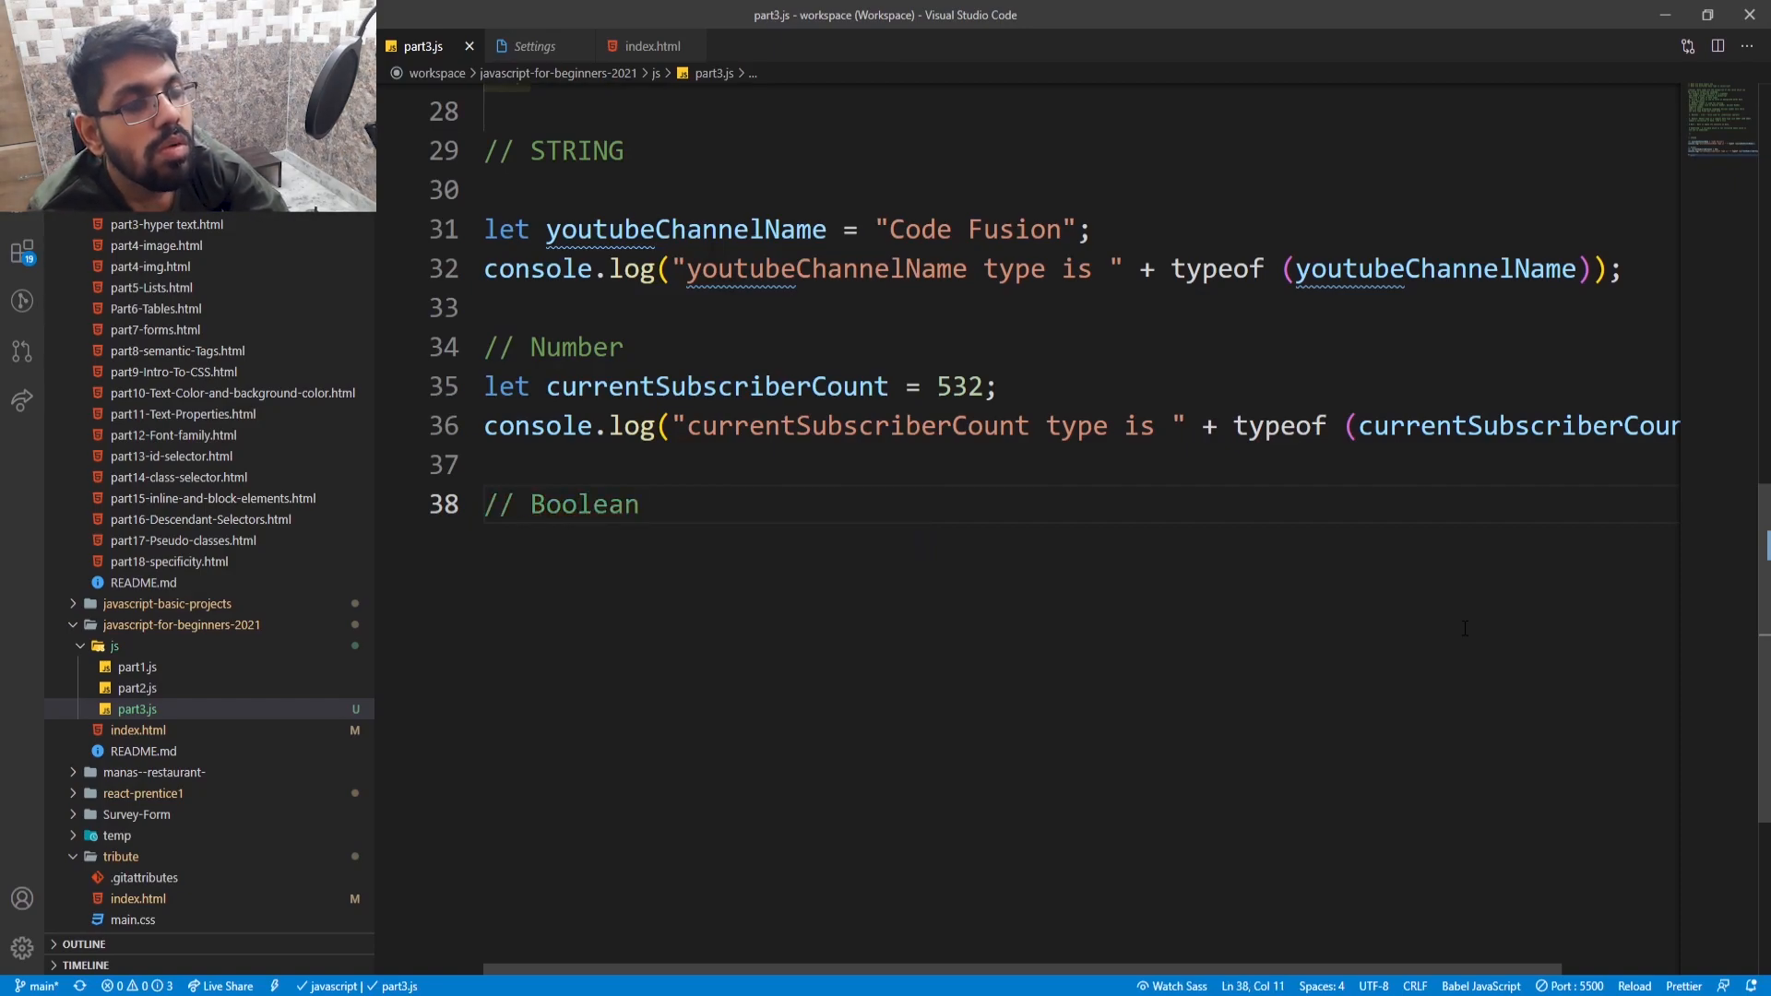
- Declare let areYouSubscriber = true; and point the copied log line at areYouSubscriber
text(let are)
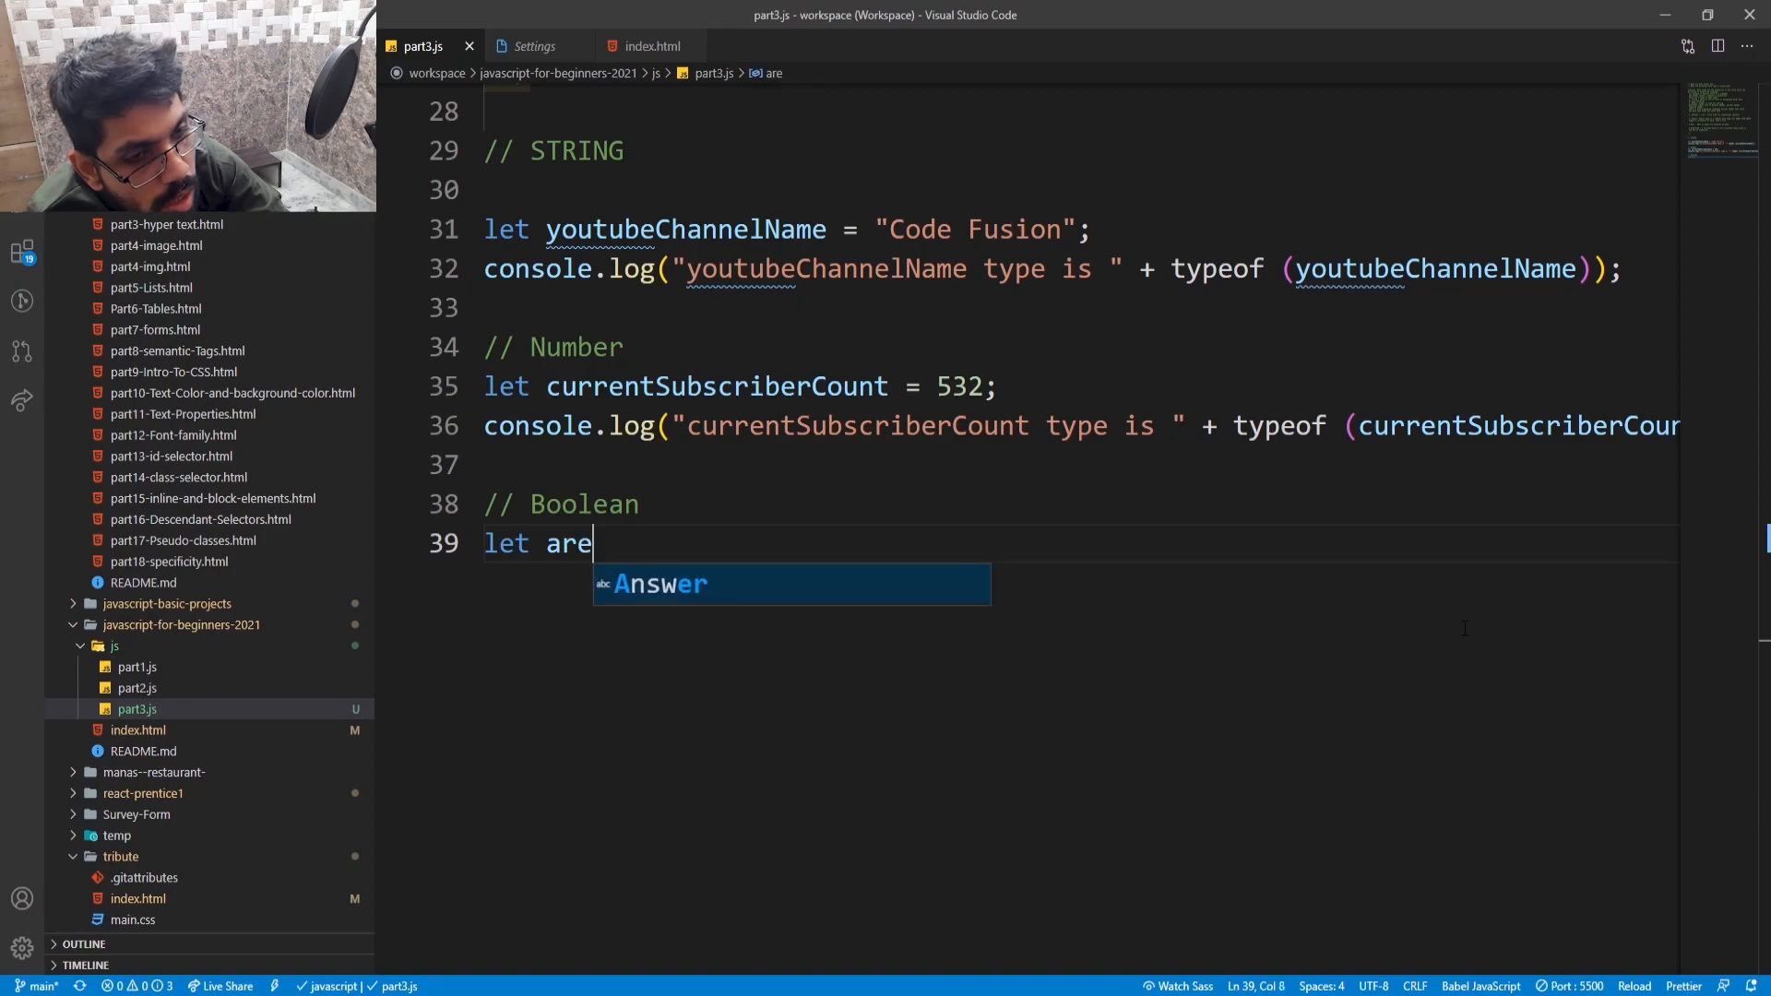
text(You)
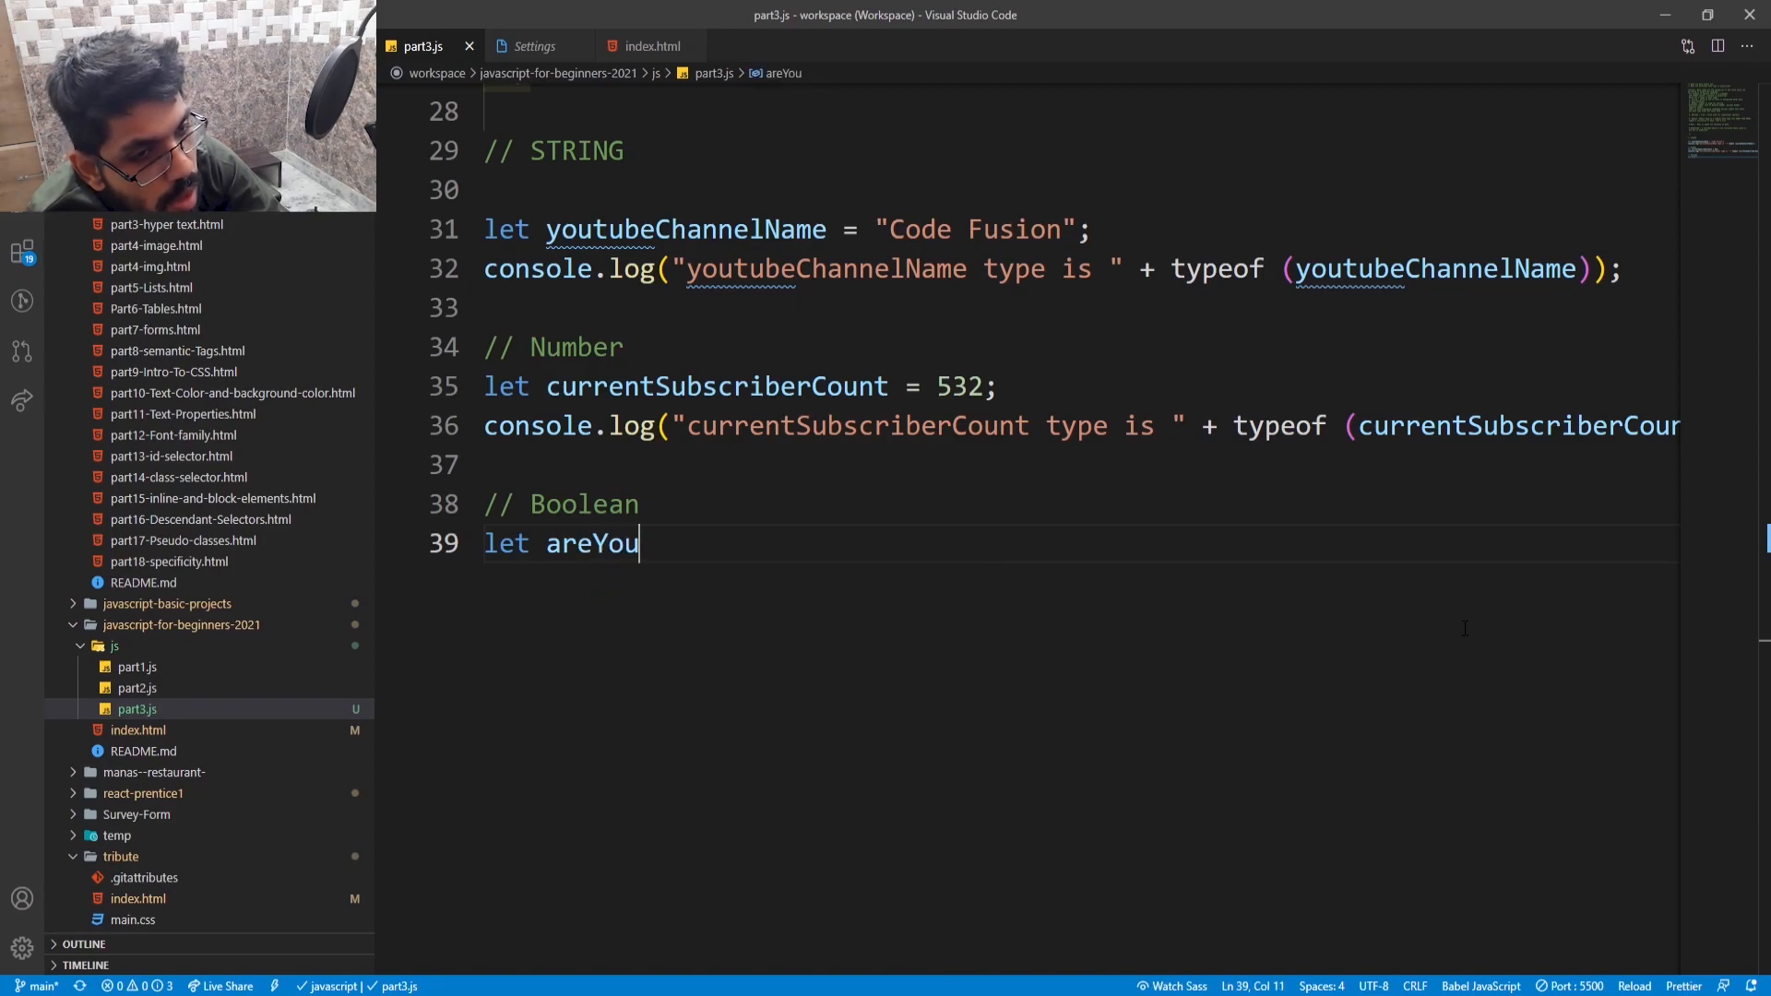
text(Sub)
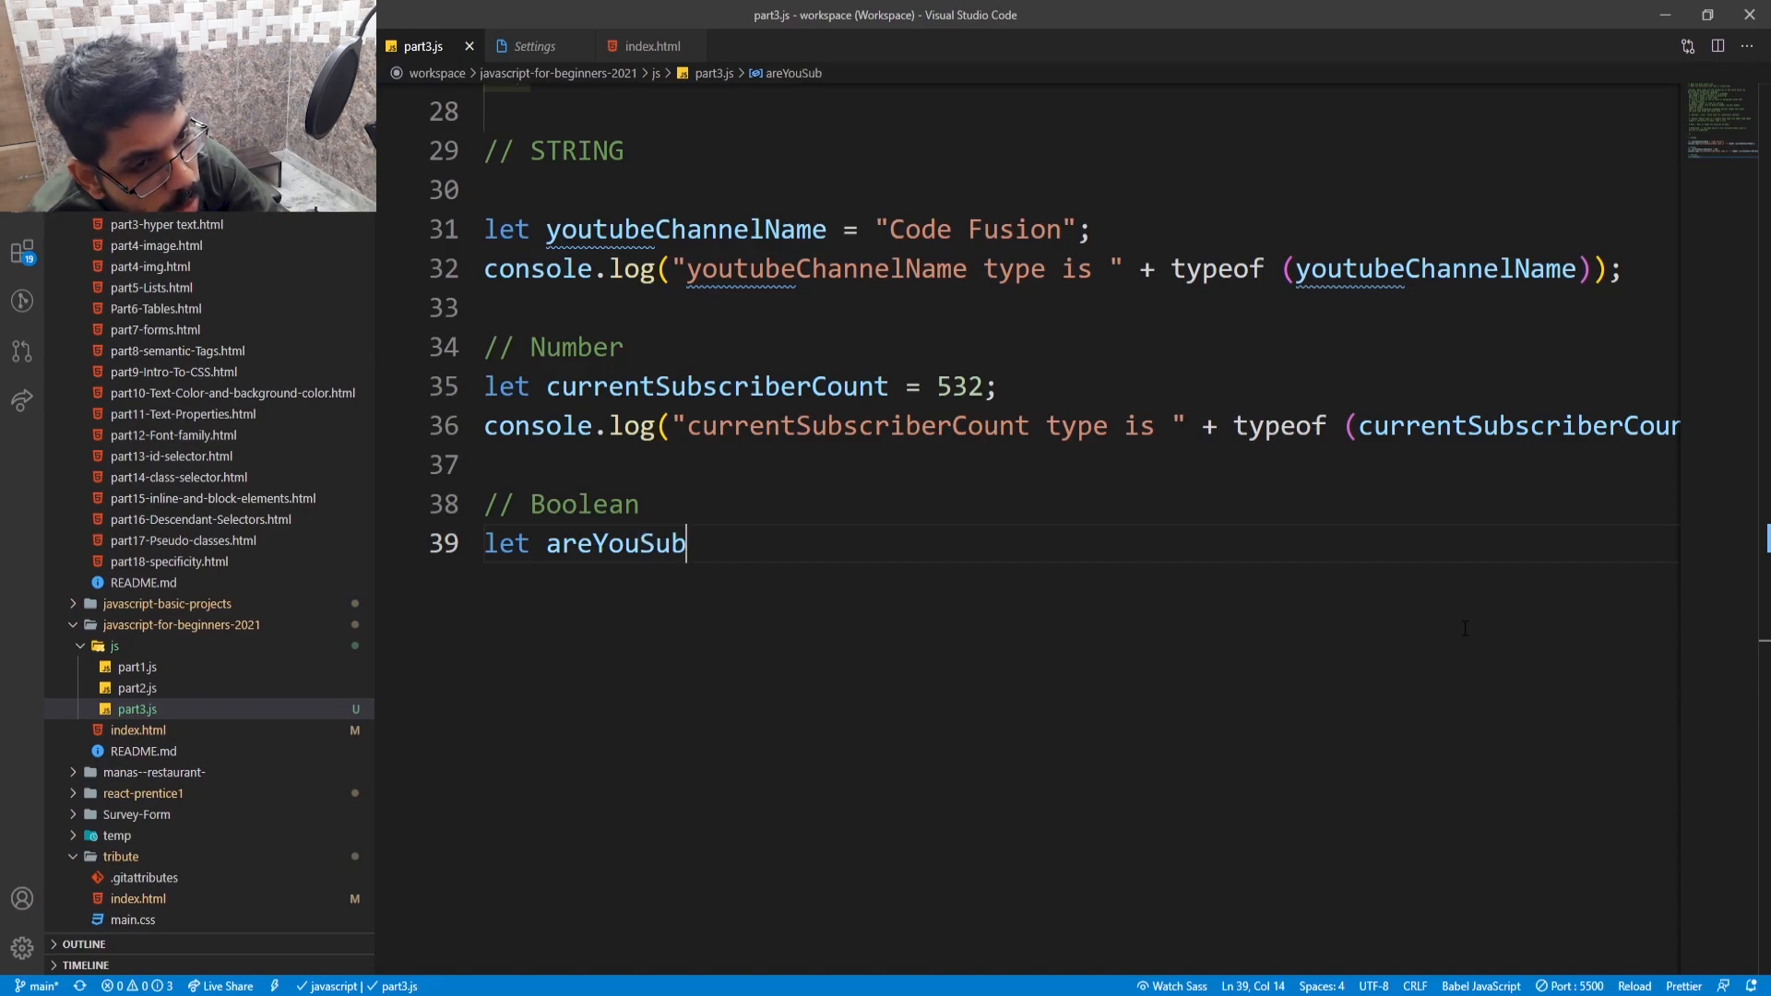
text(s)
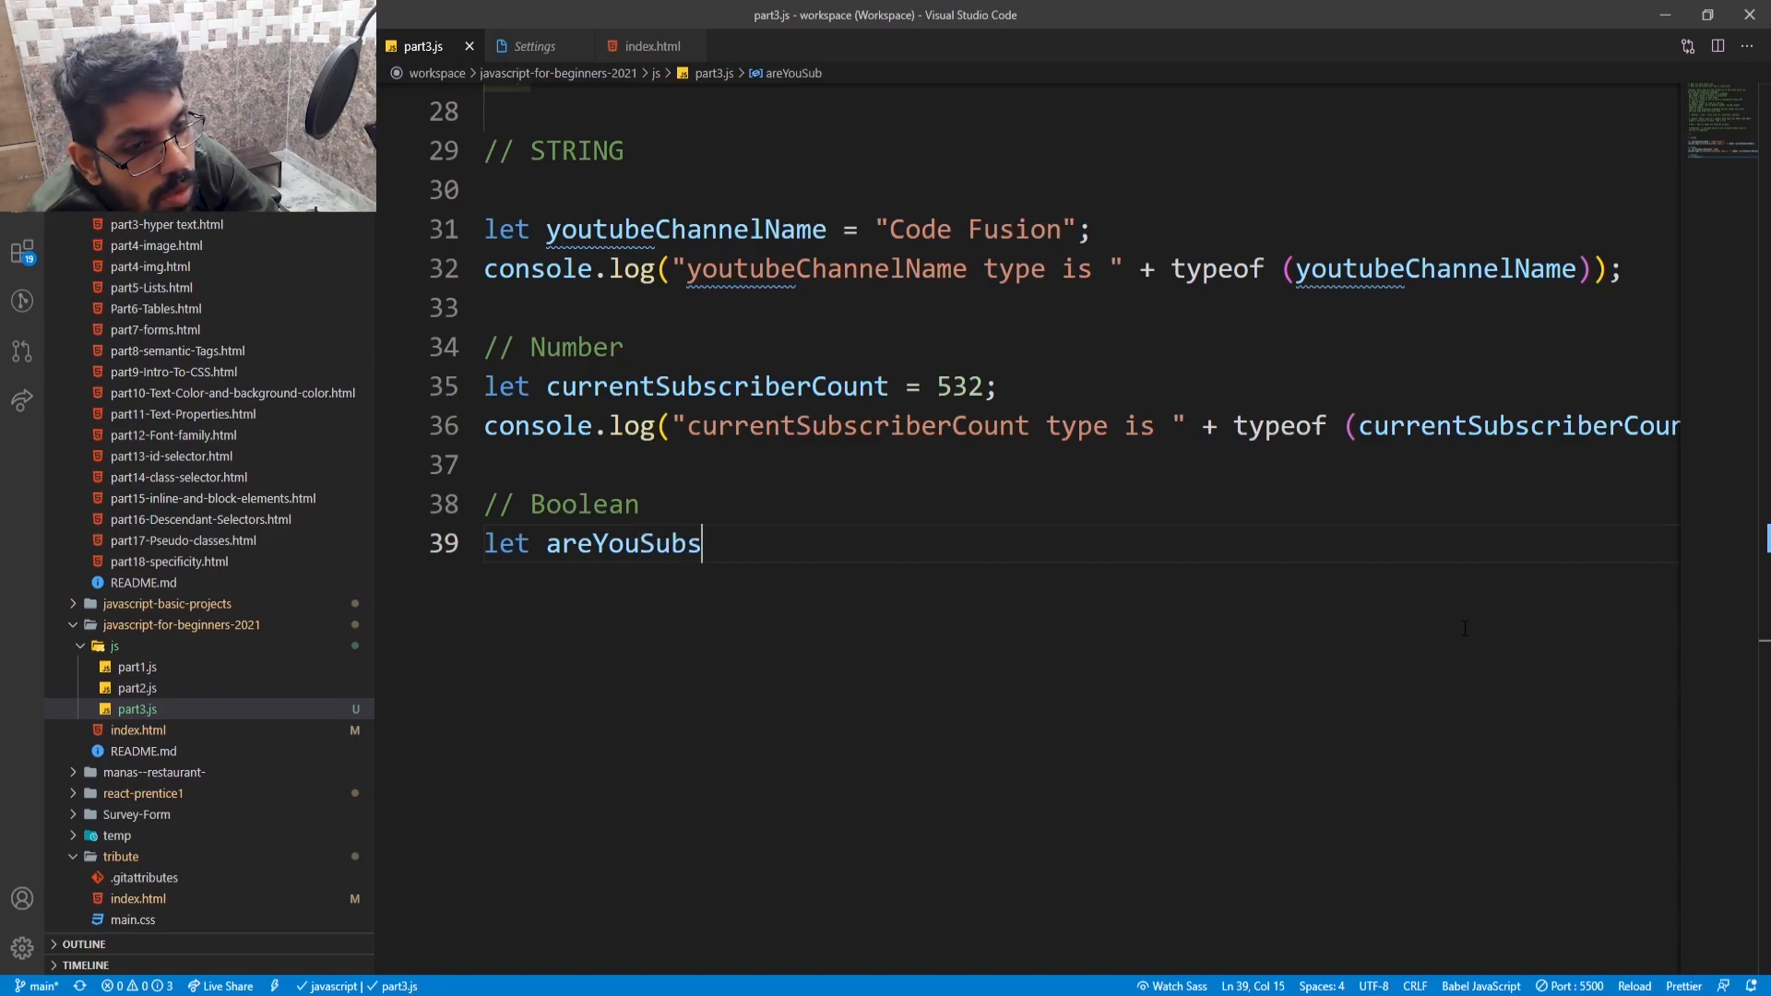
text(criber =)
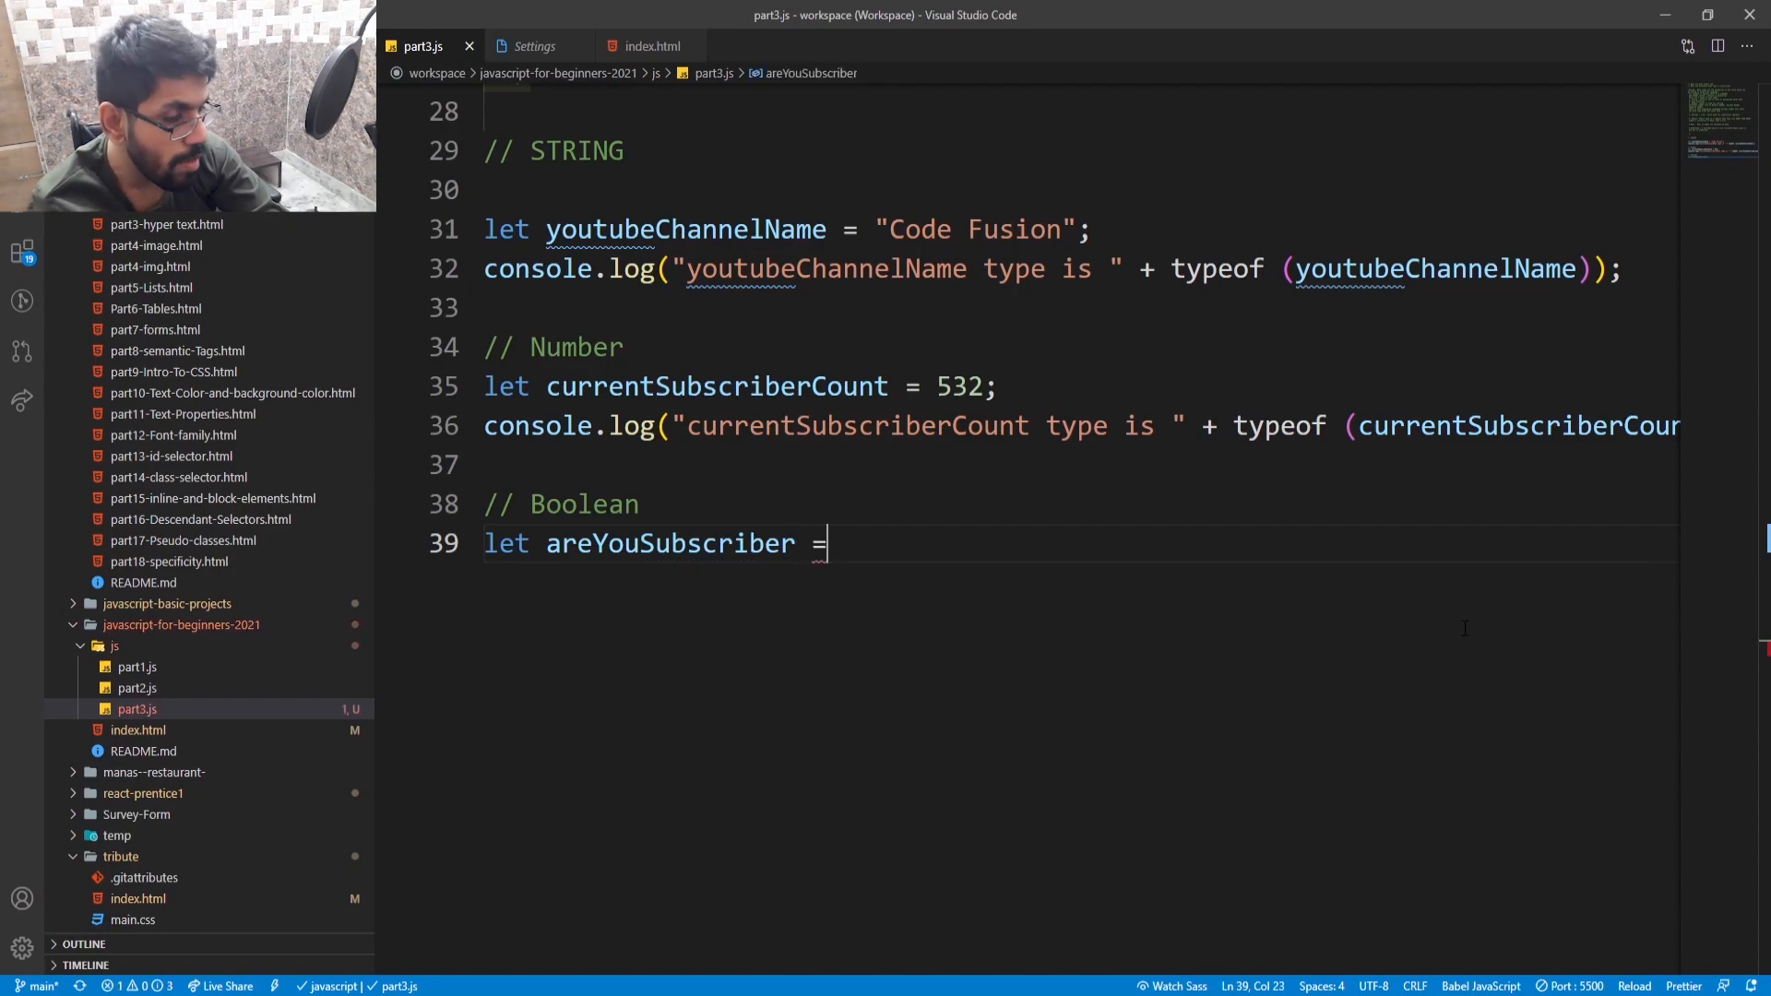
text(tru)
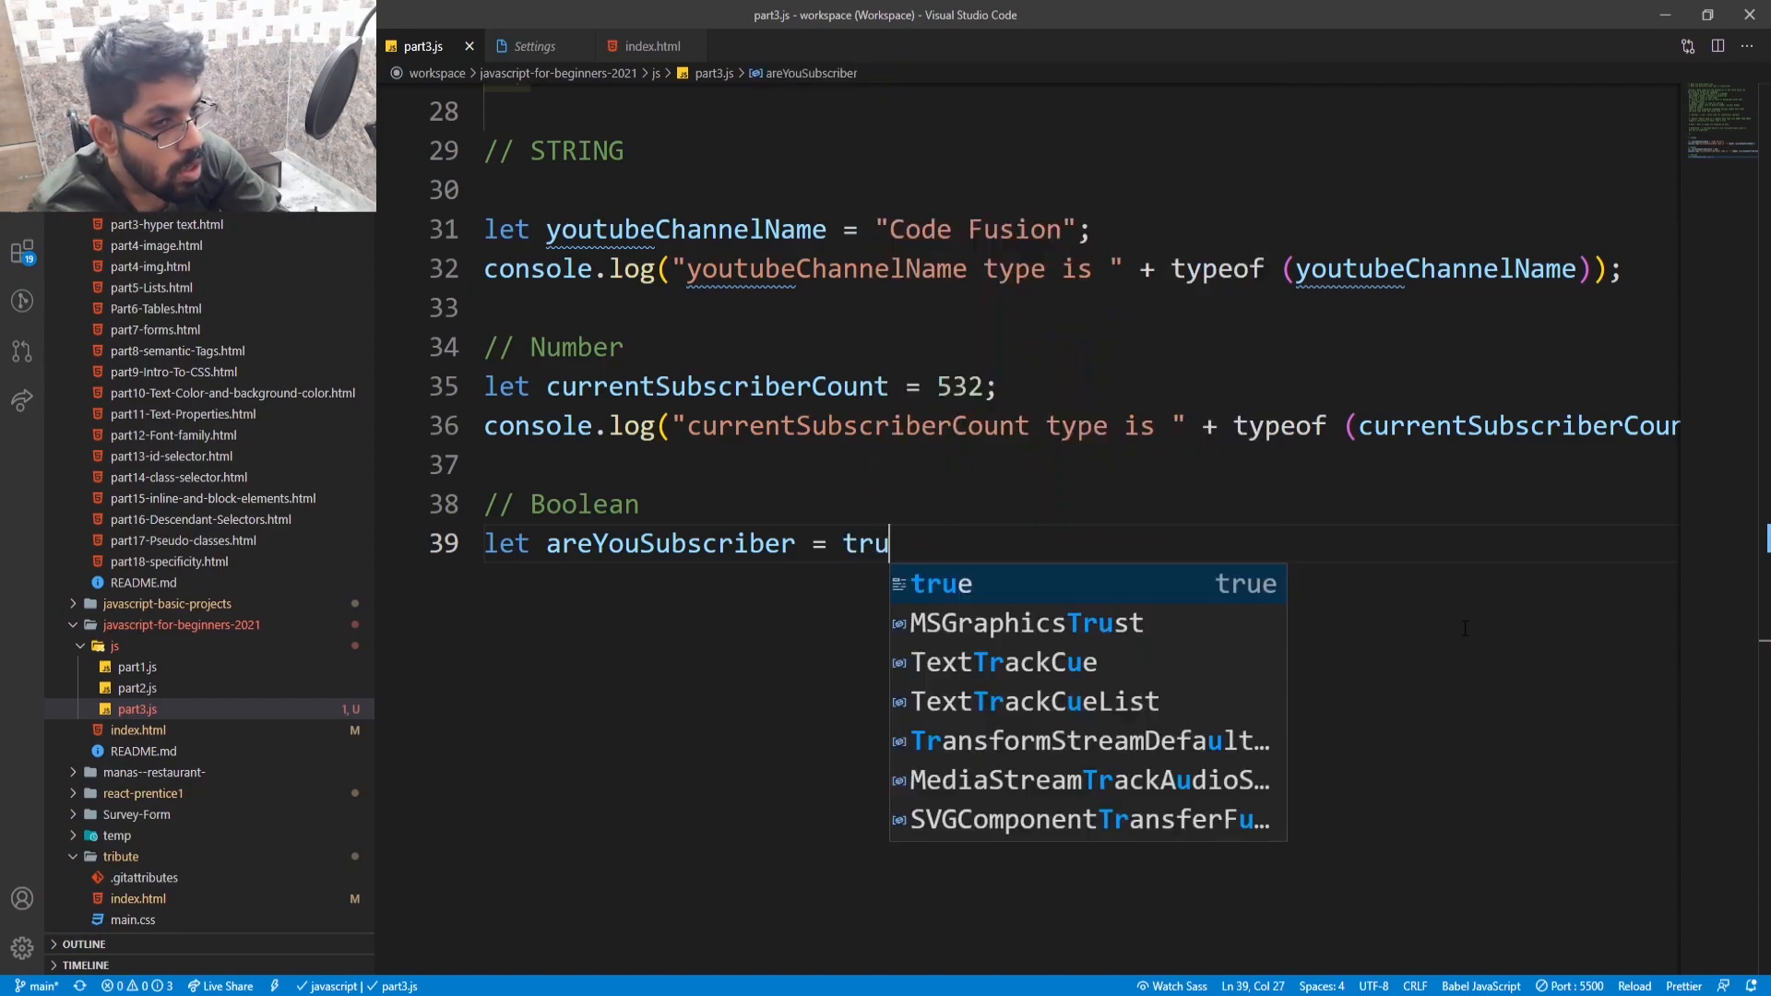
text(e)
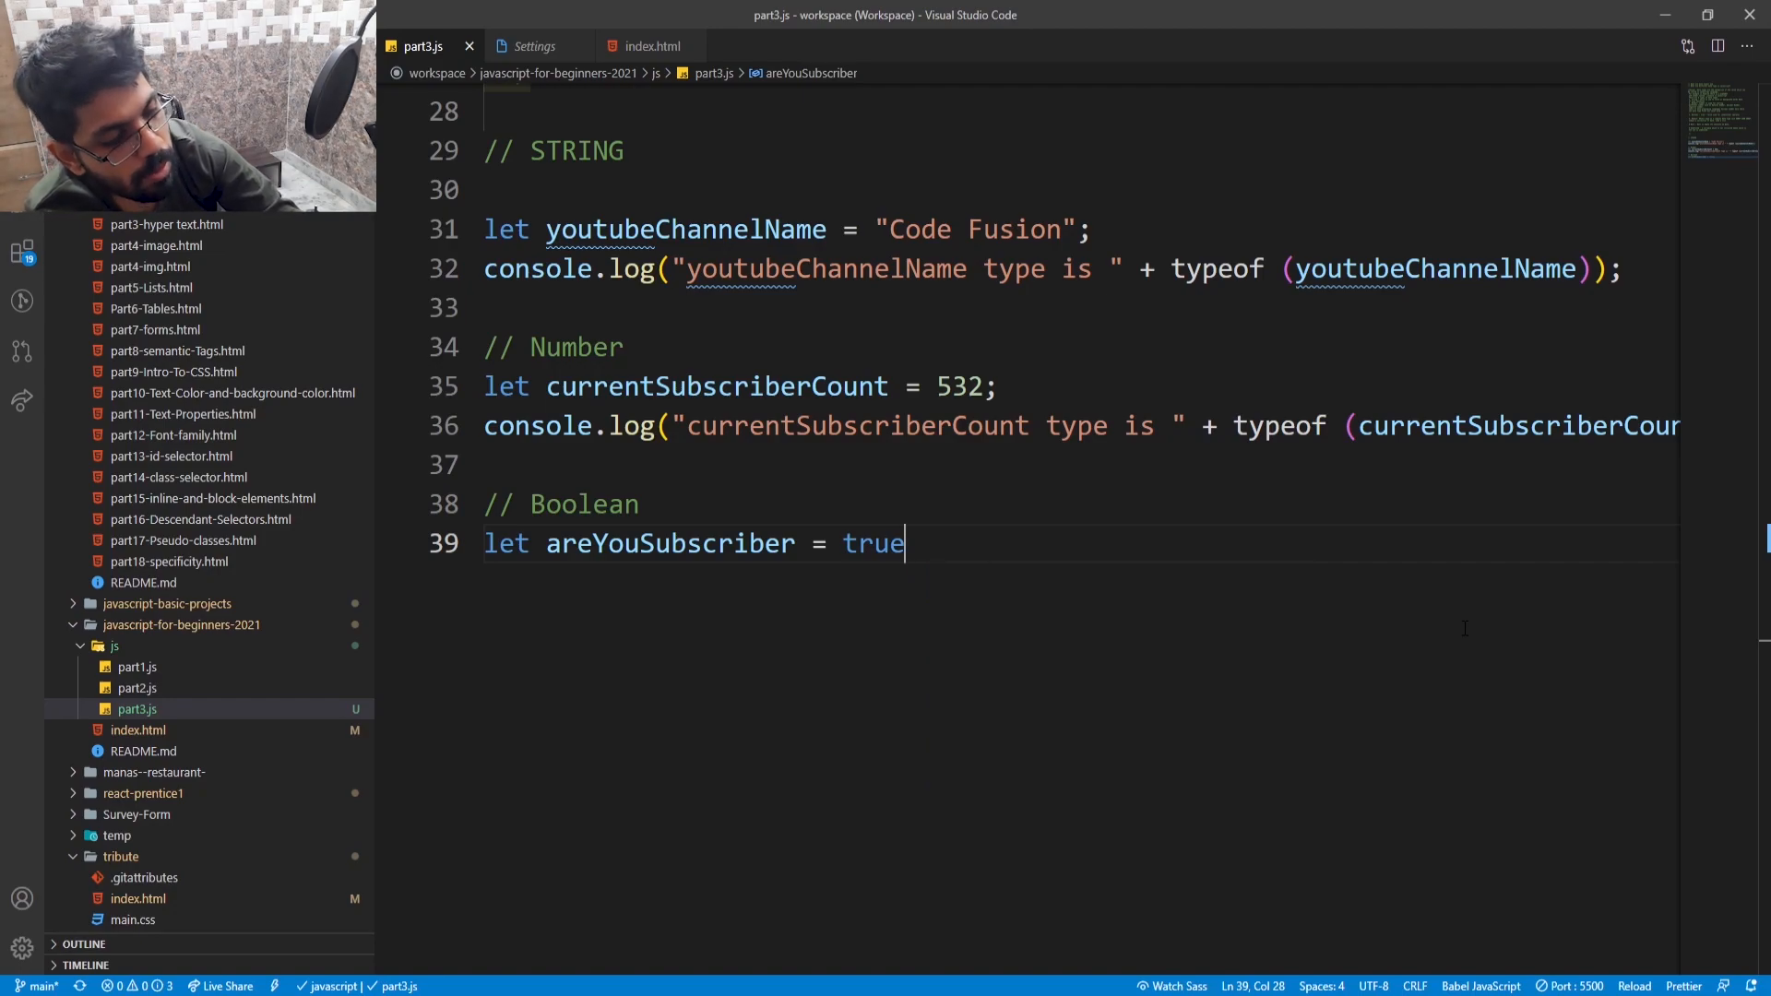
text(;)
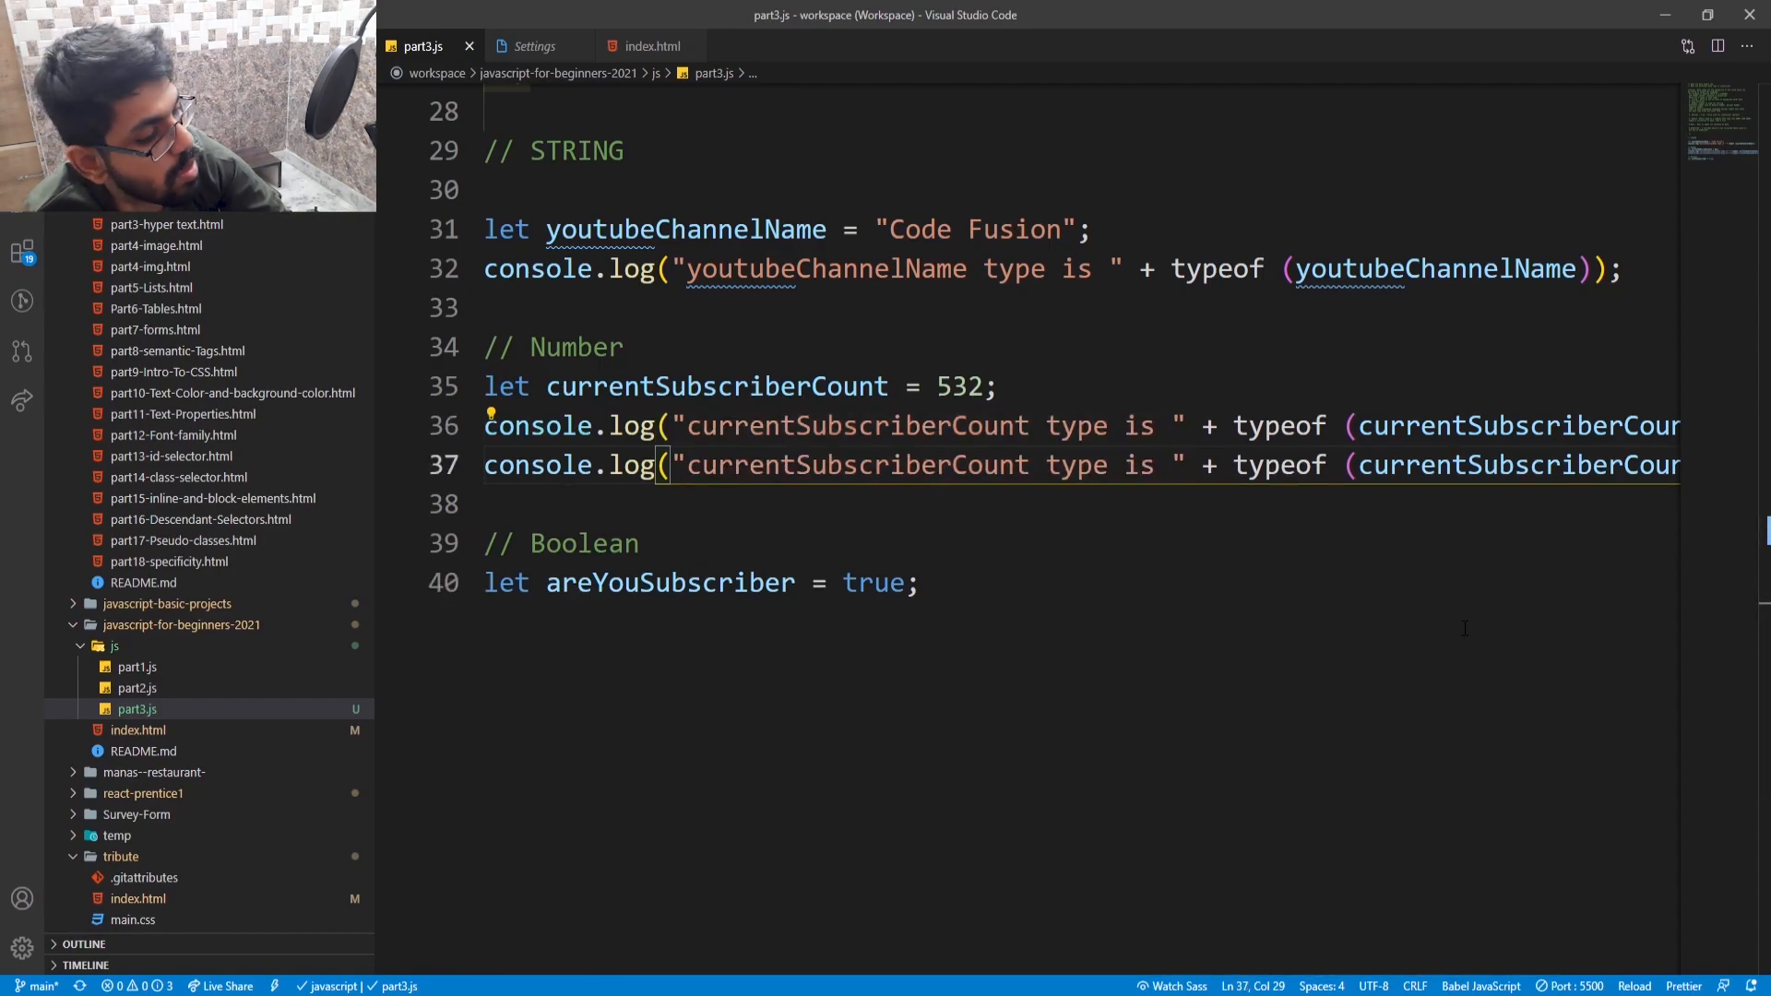
double_click(668, 543)
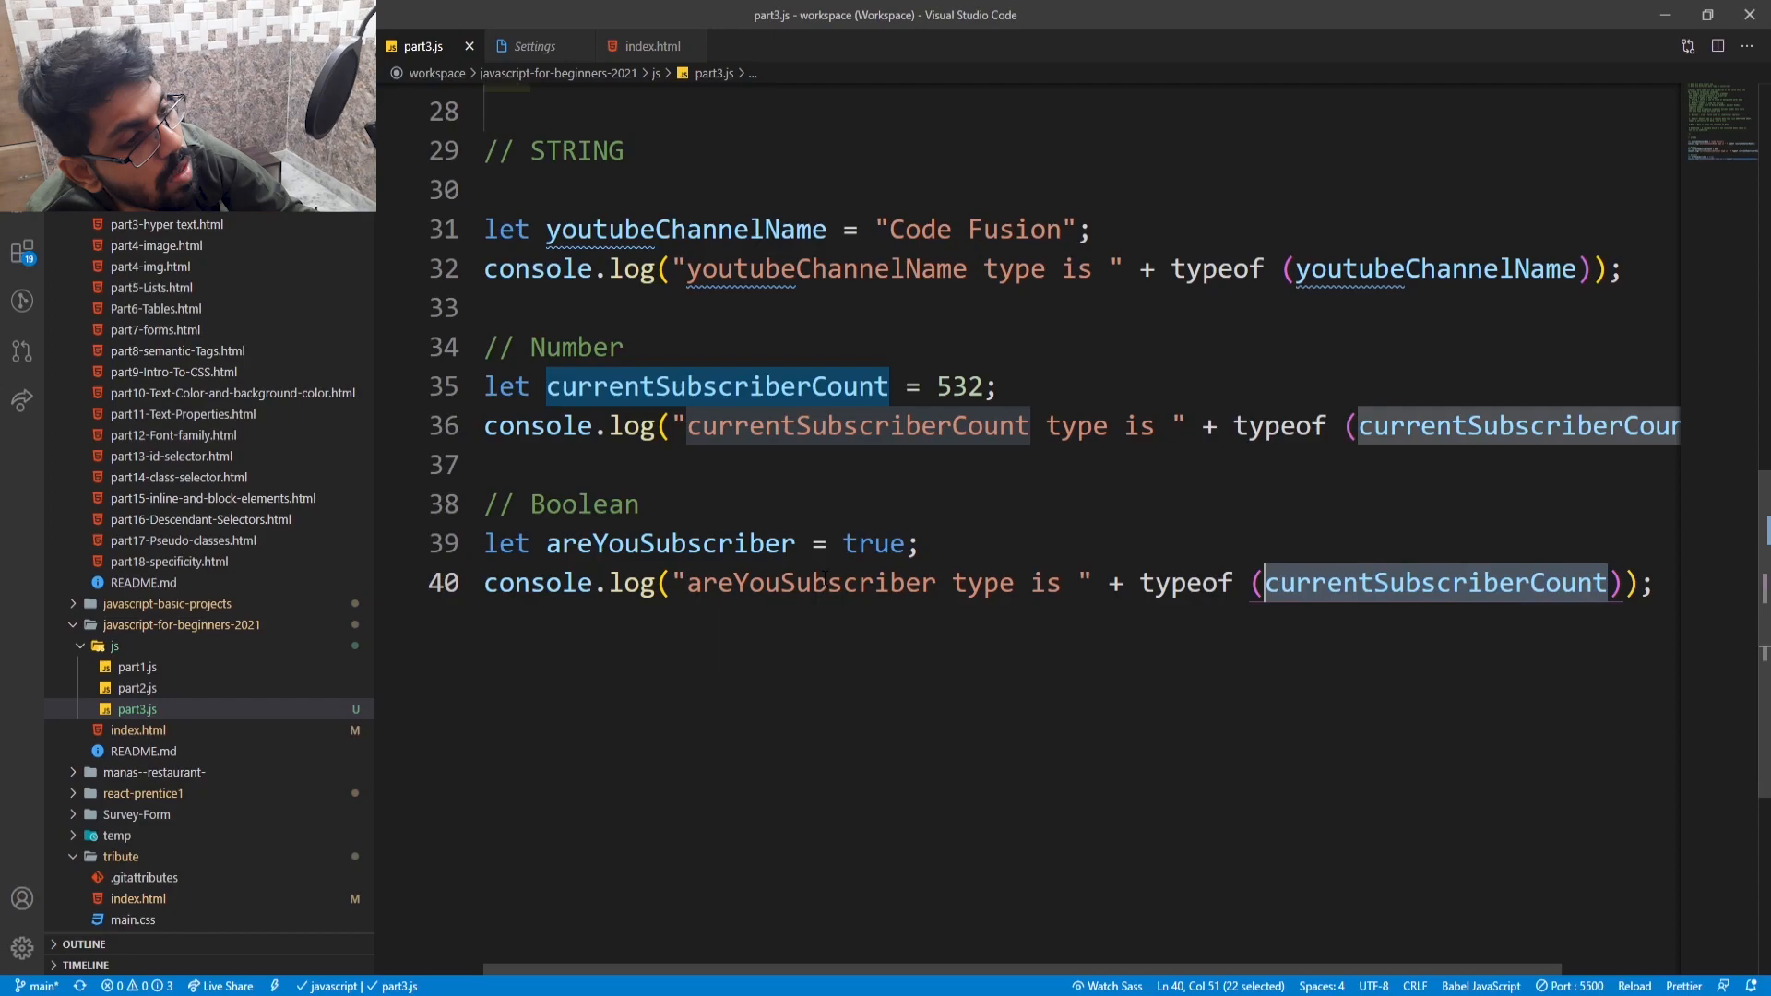
text(areYouSubscriber)
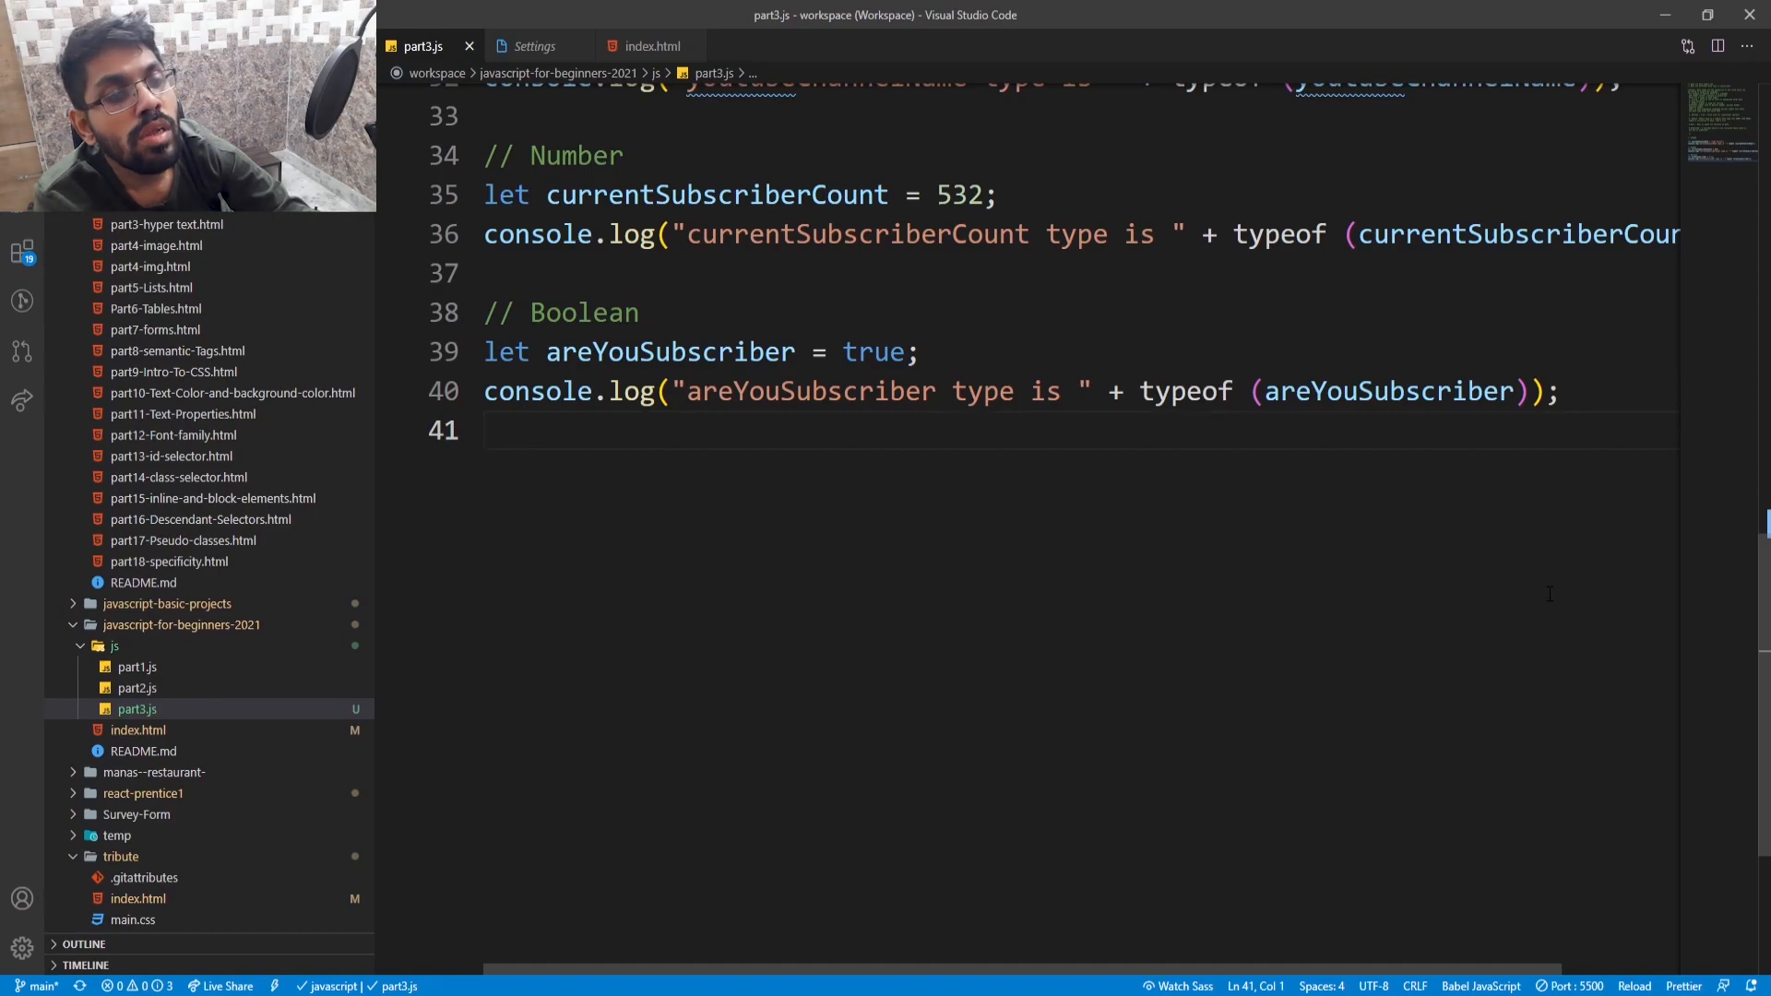
- Start a new line with a // Object comment
key(enter)
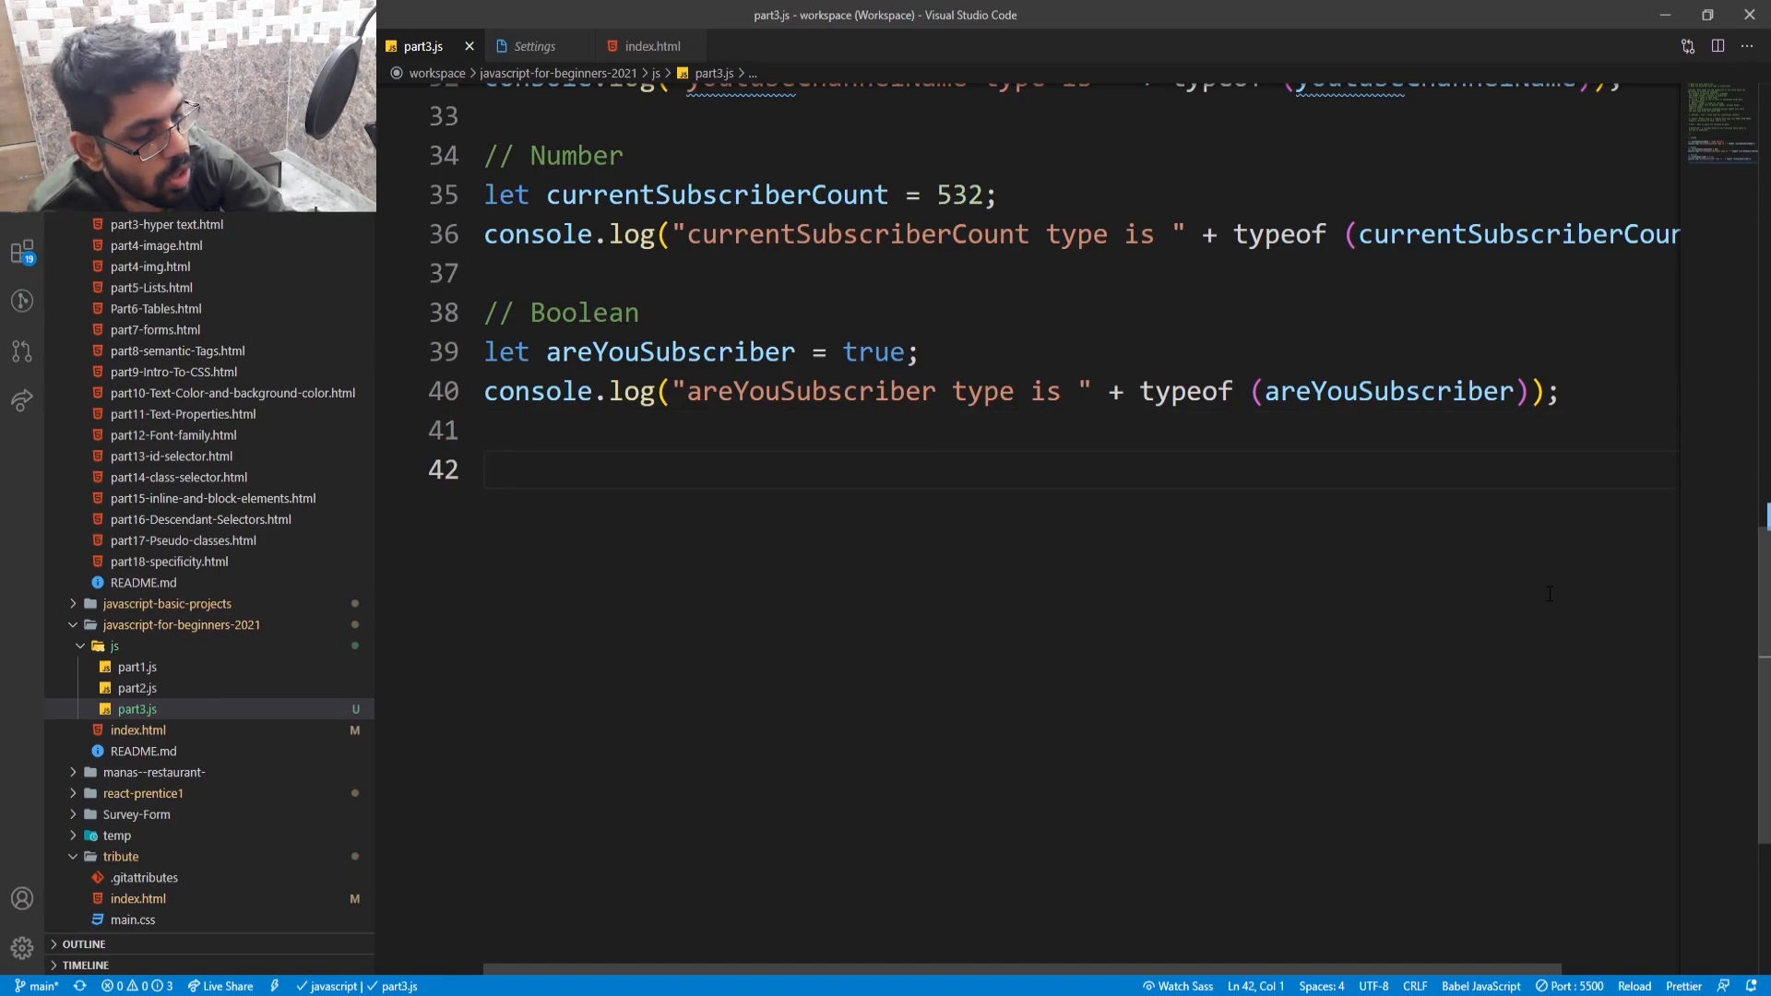
text(O)
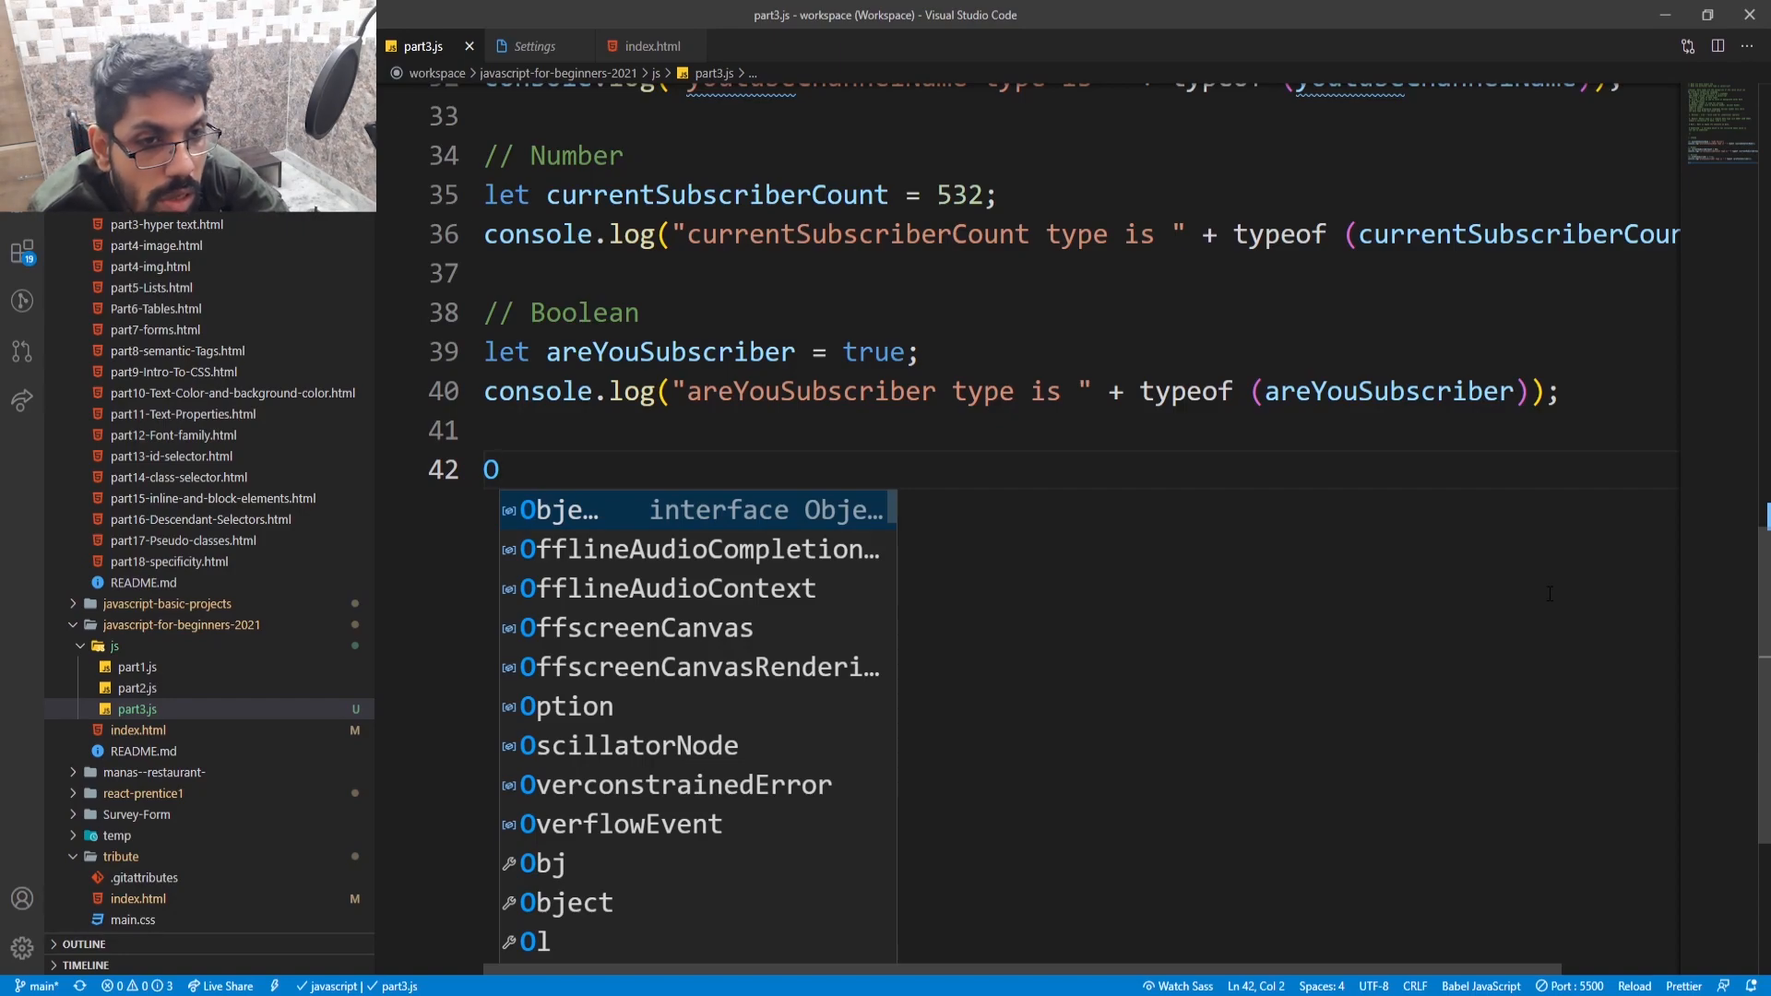
text(bject)
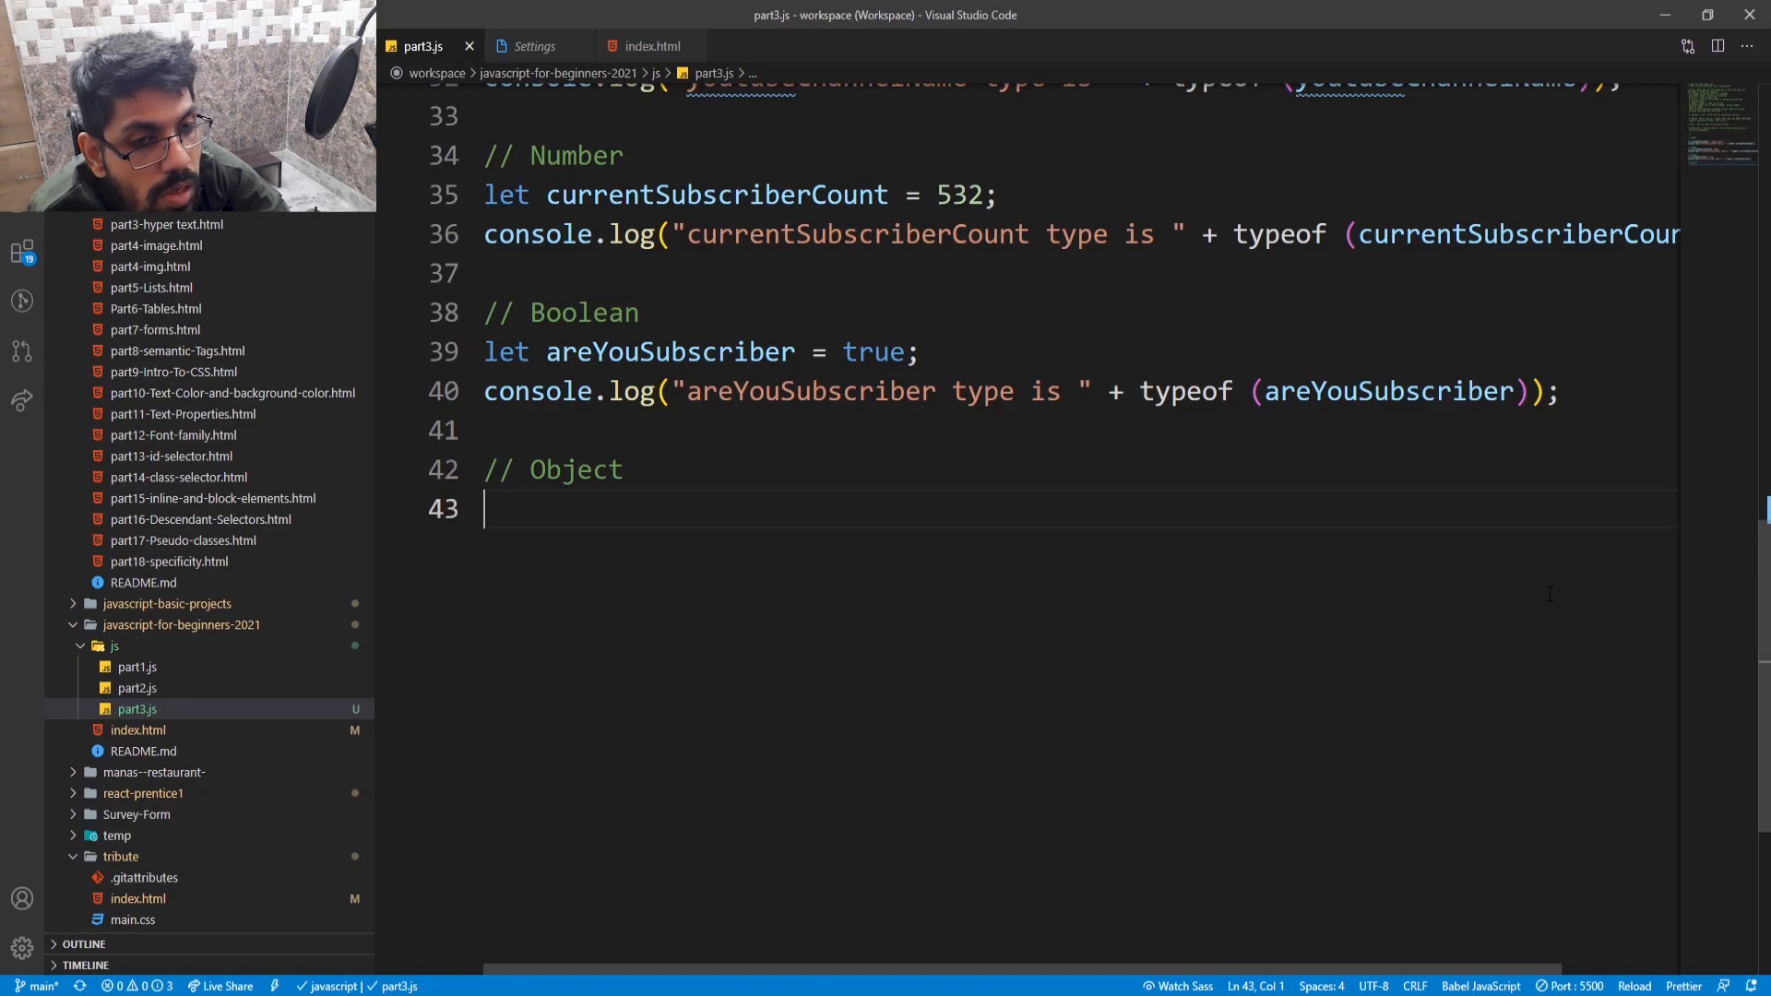
- Declare the variable let subscriberNameList = on the next line
key(enter)
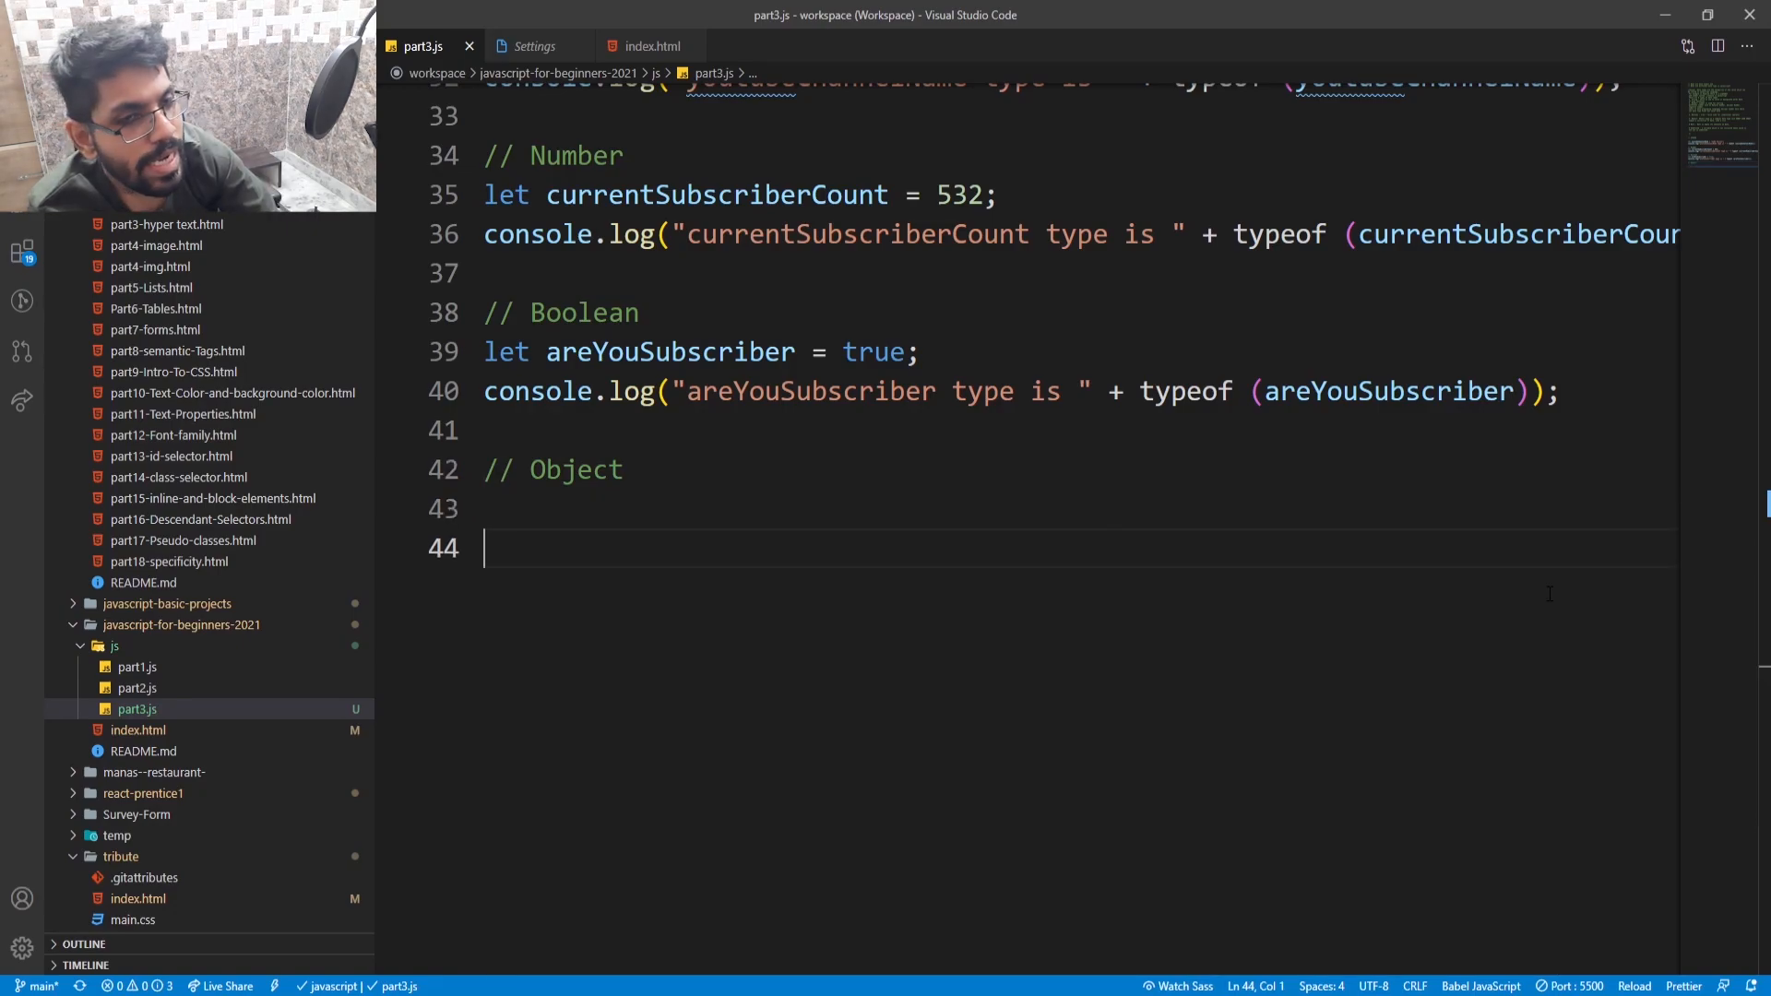
text(le)
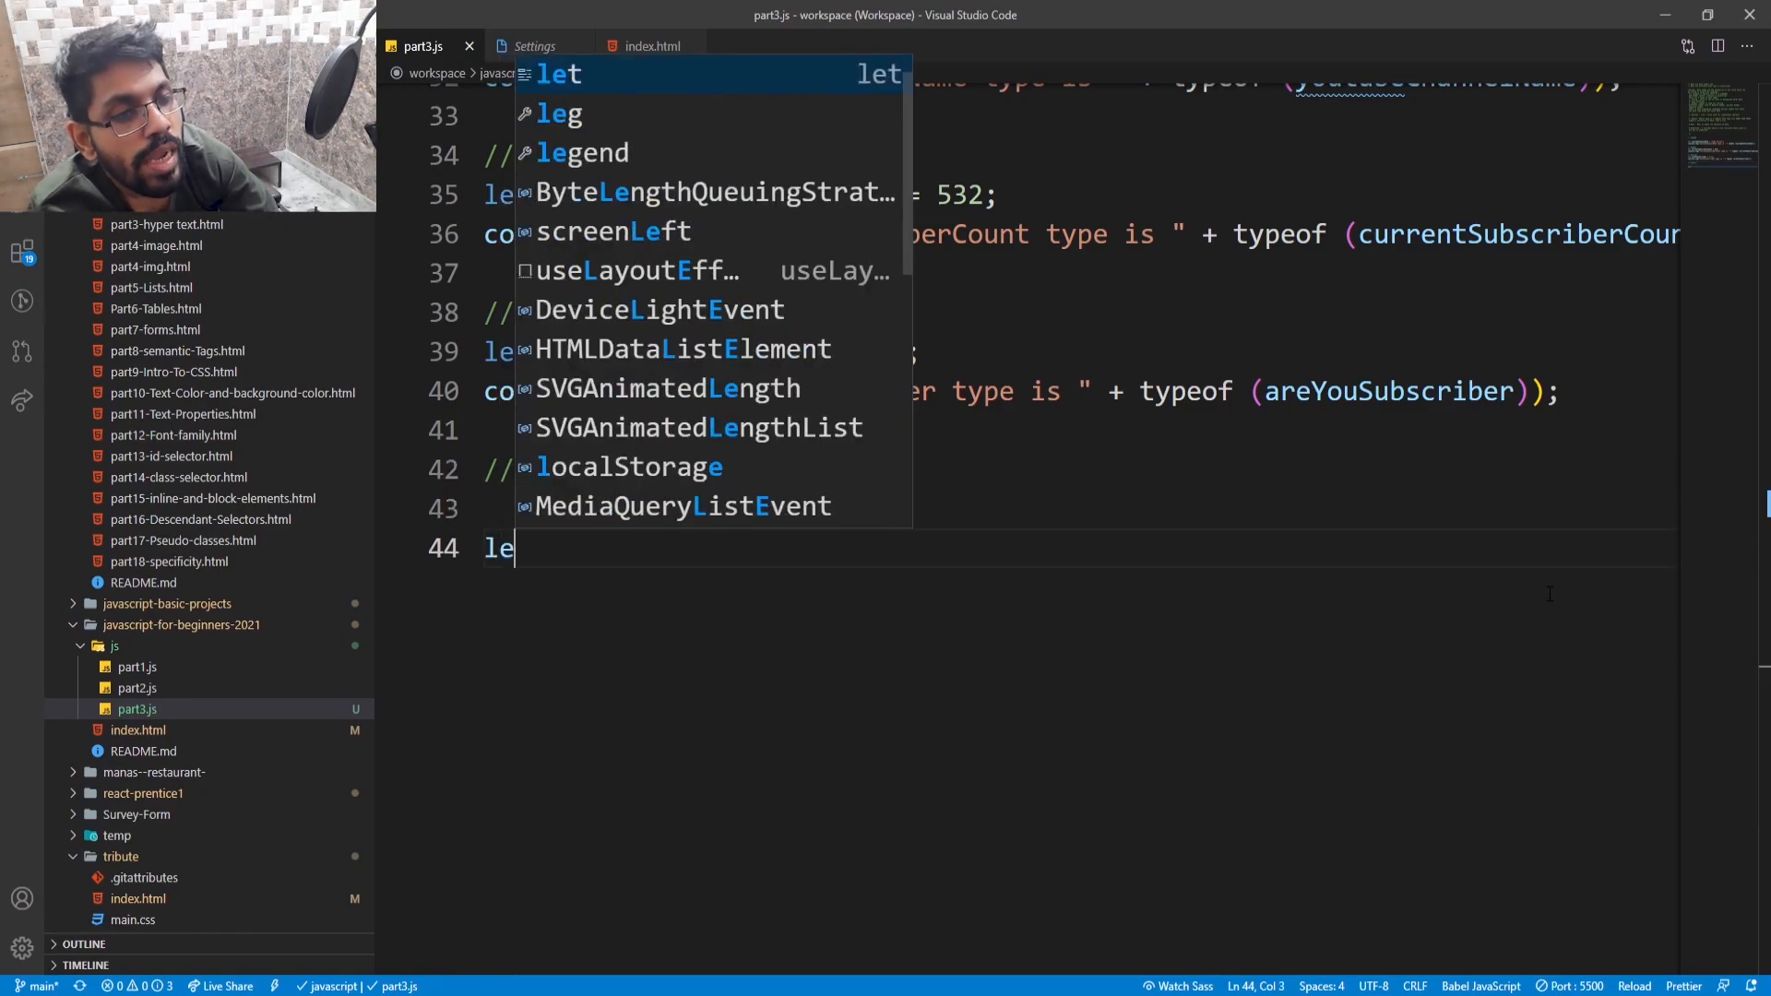
text(sub)
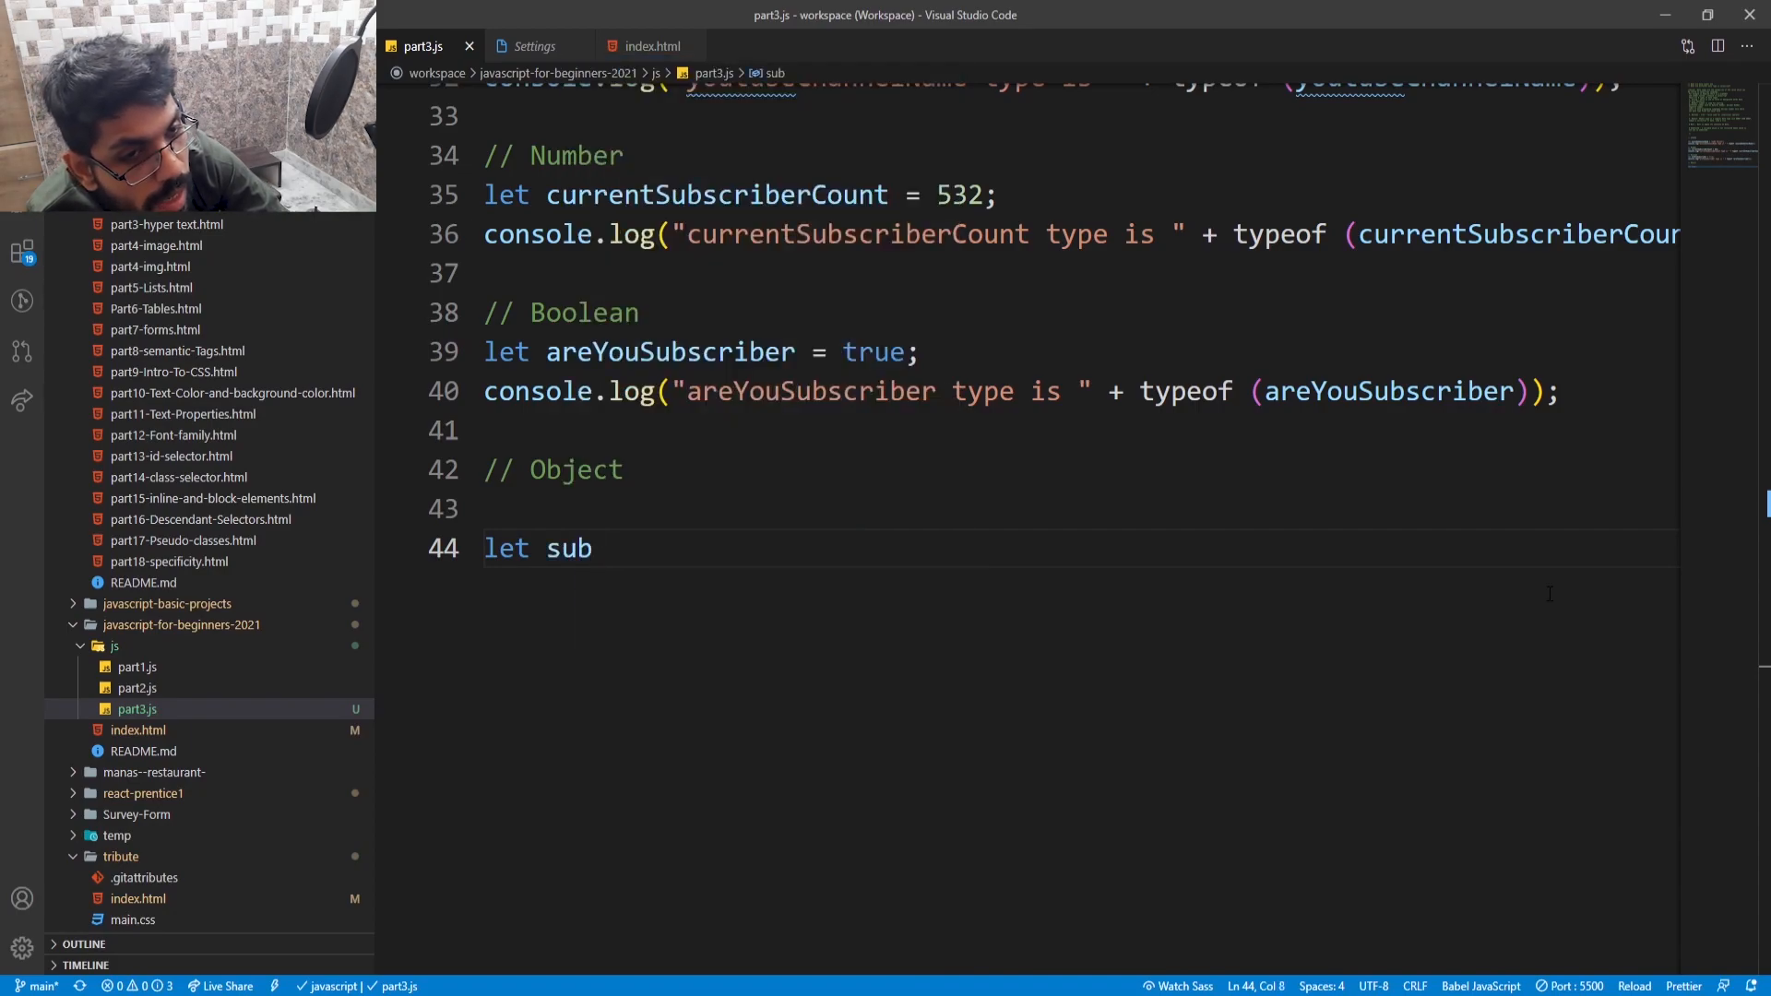
text(c)
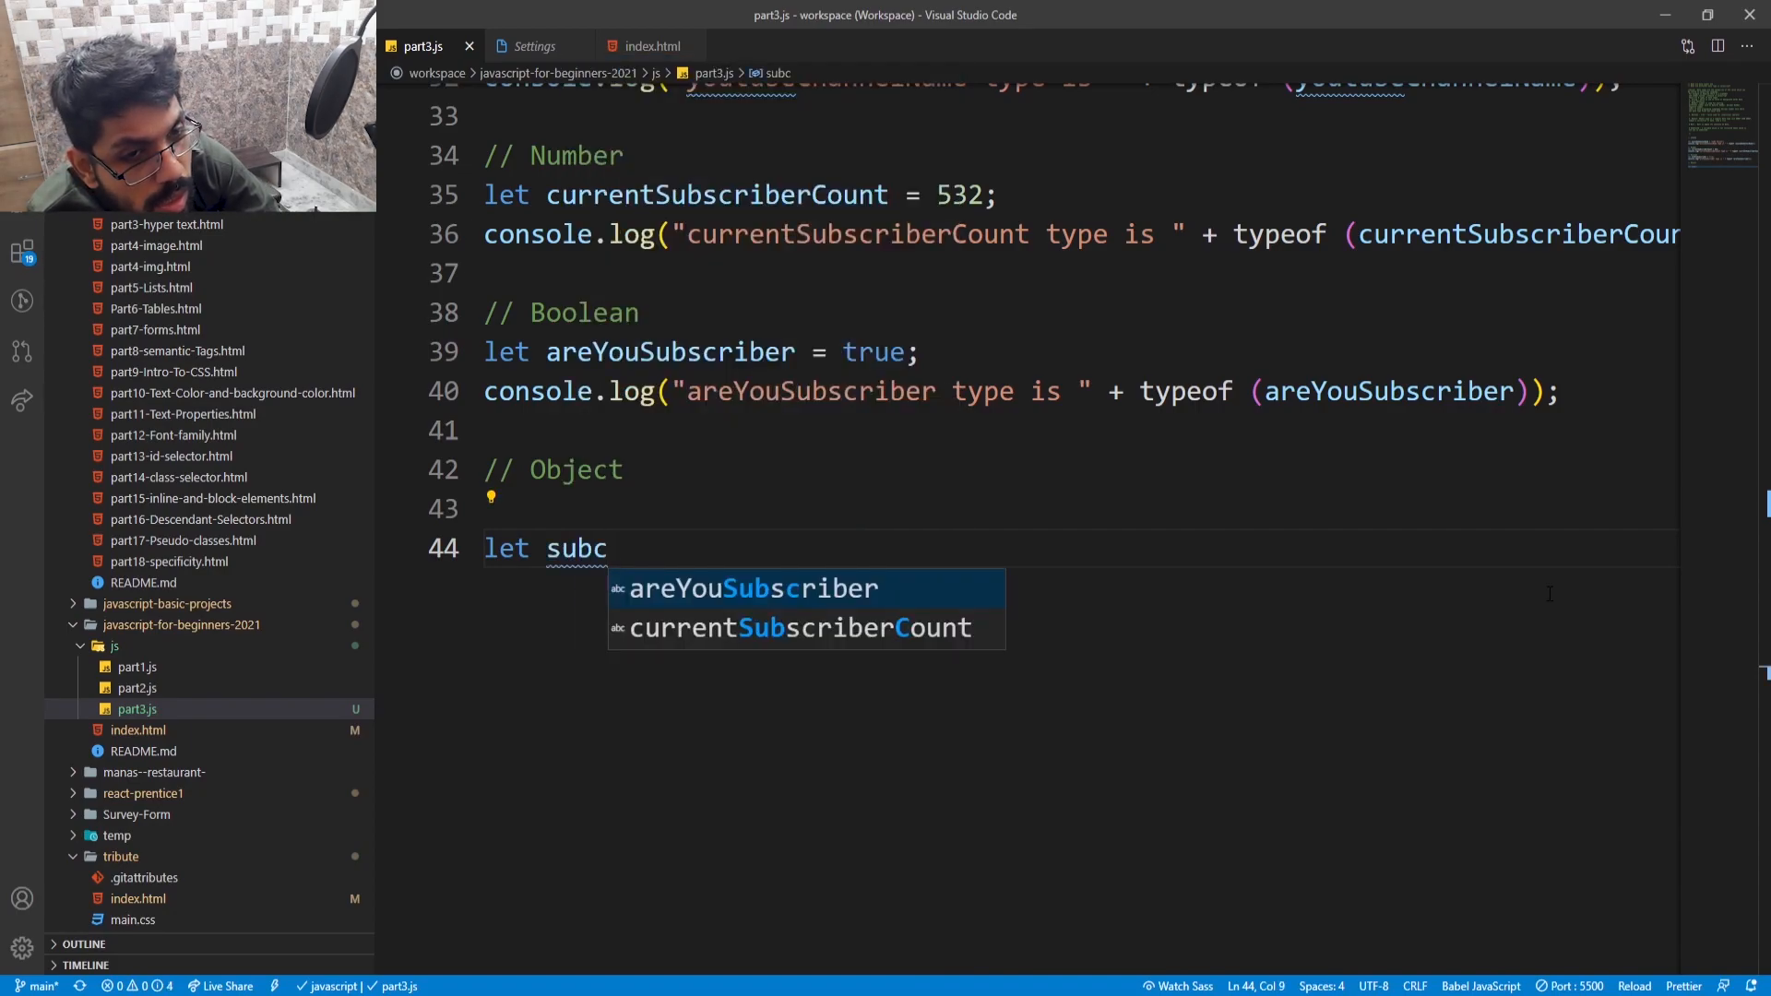
text(ribe)
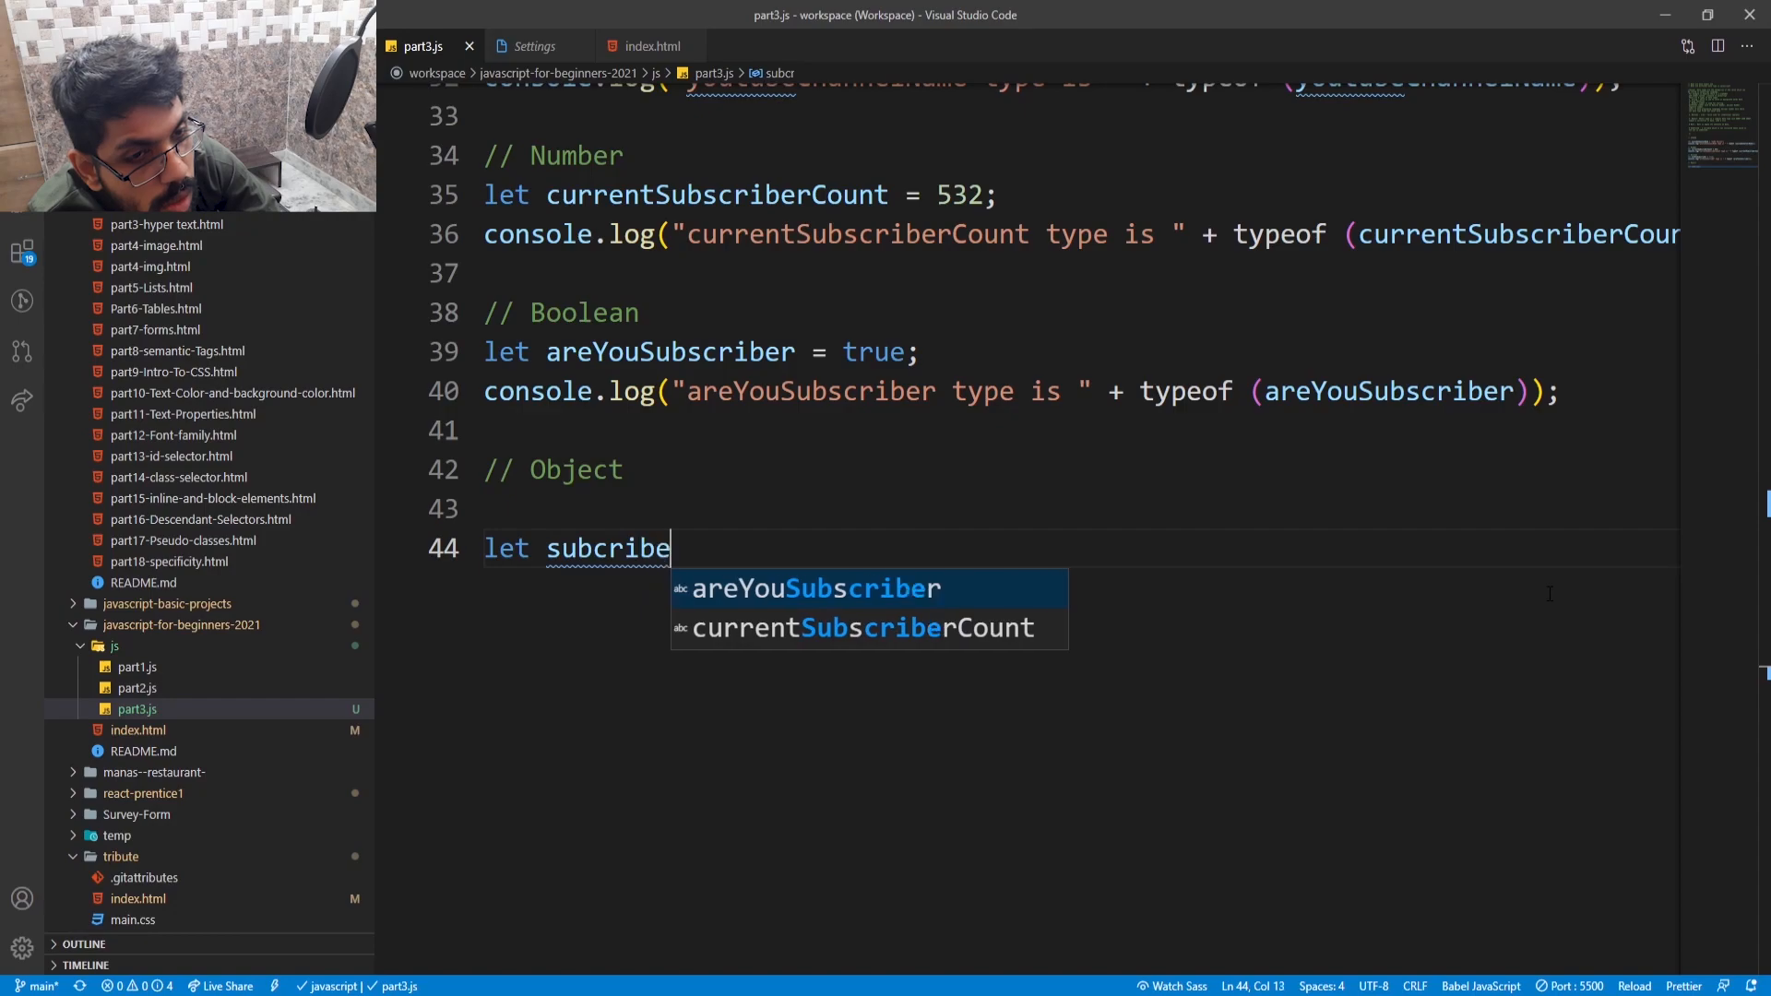
text(r)
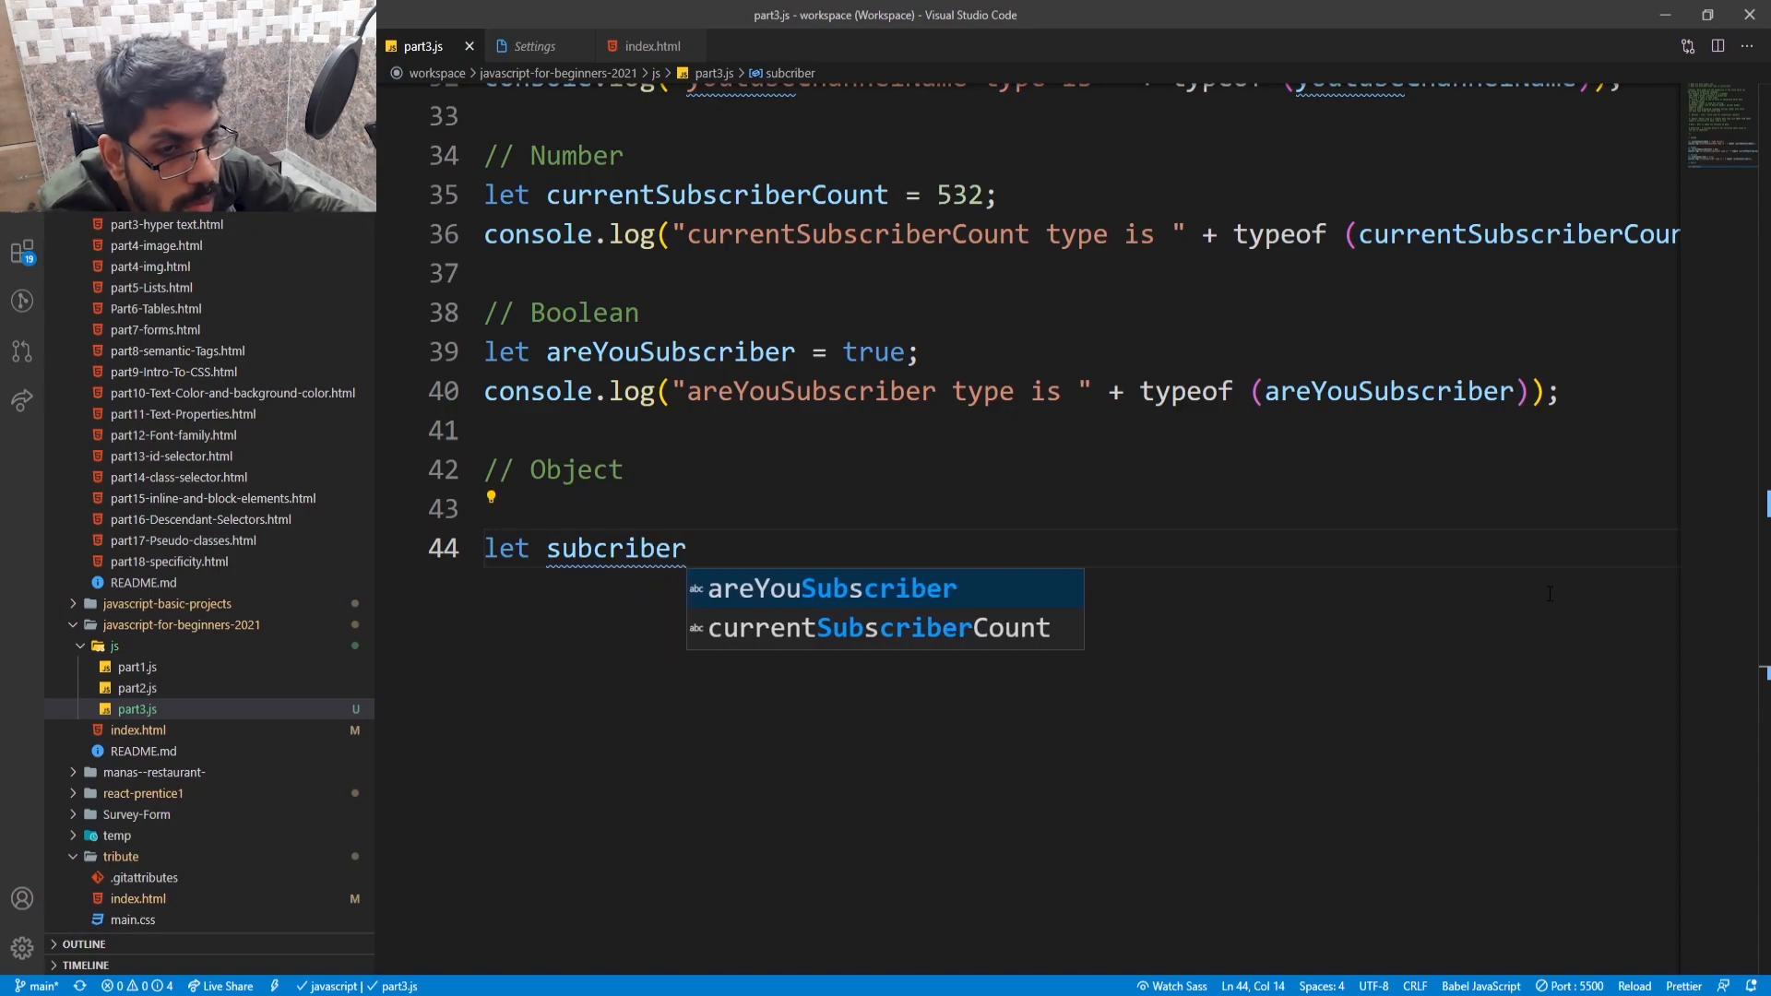
text(s)
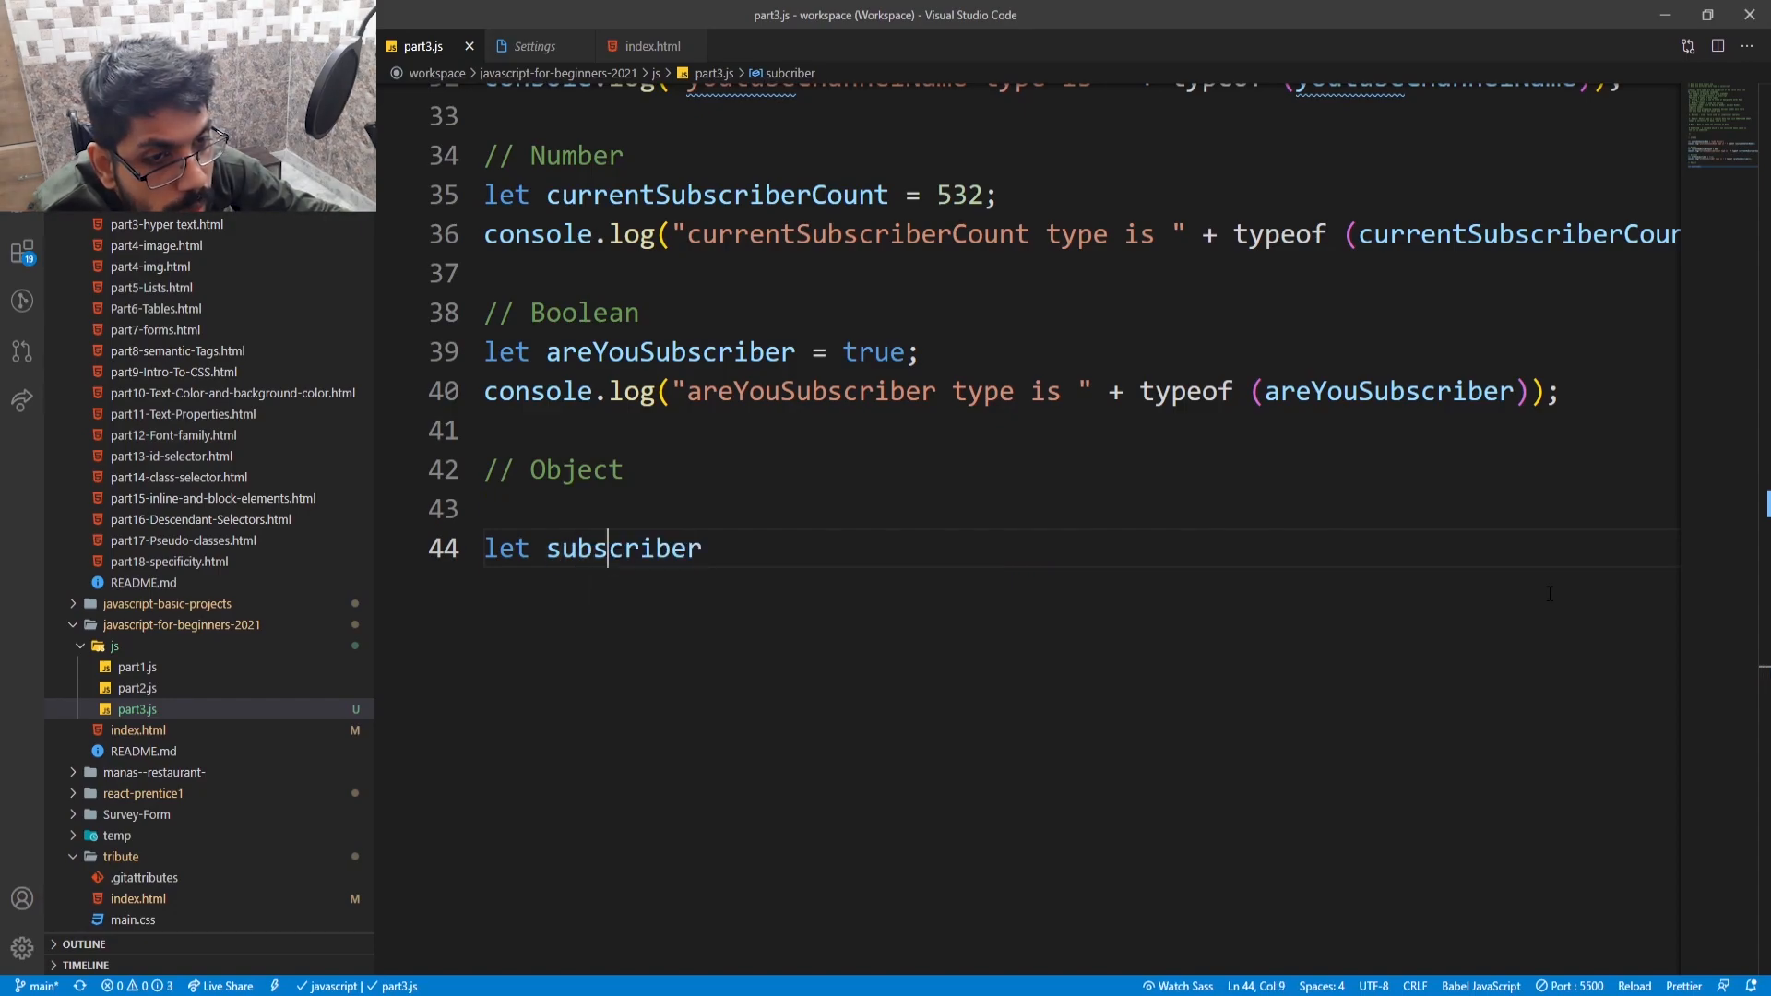
text(criber)
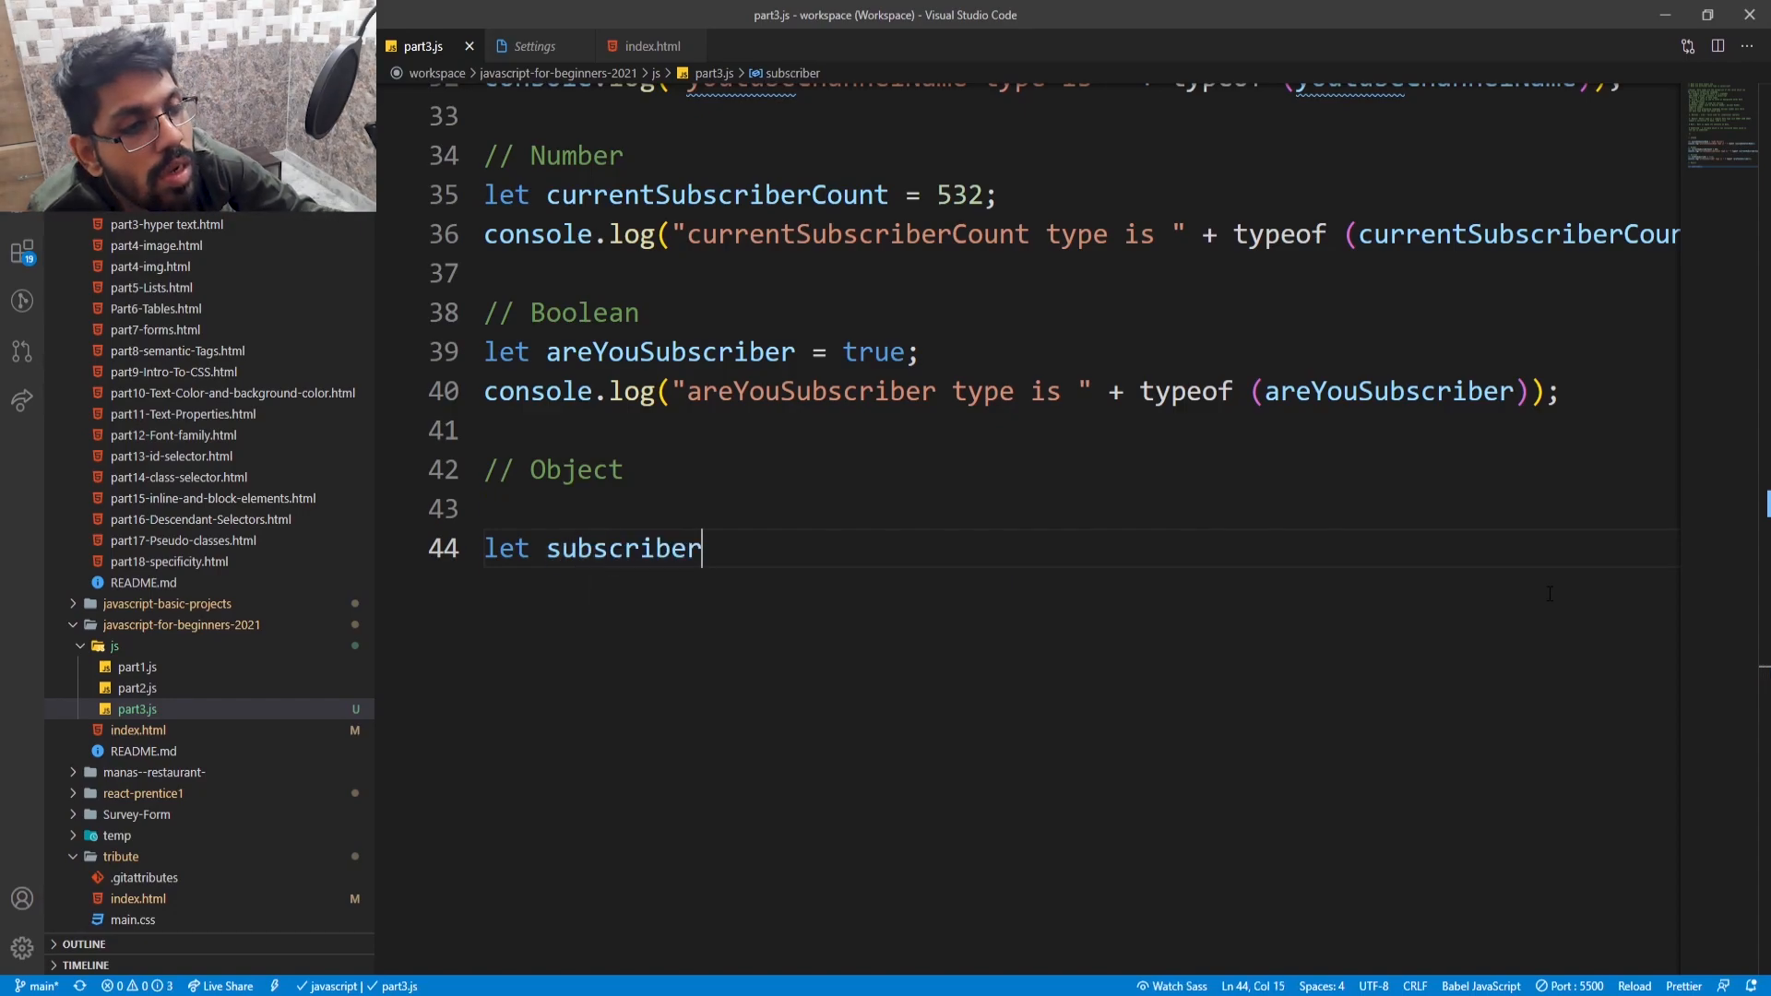
text(Li)
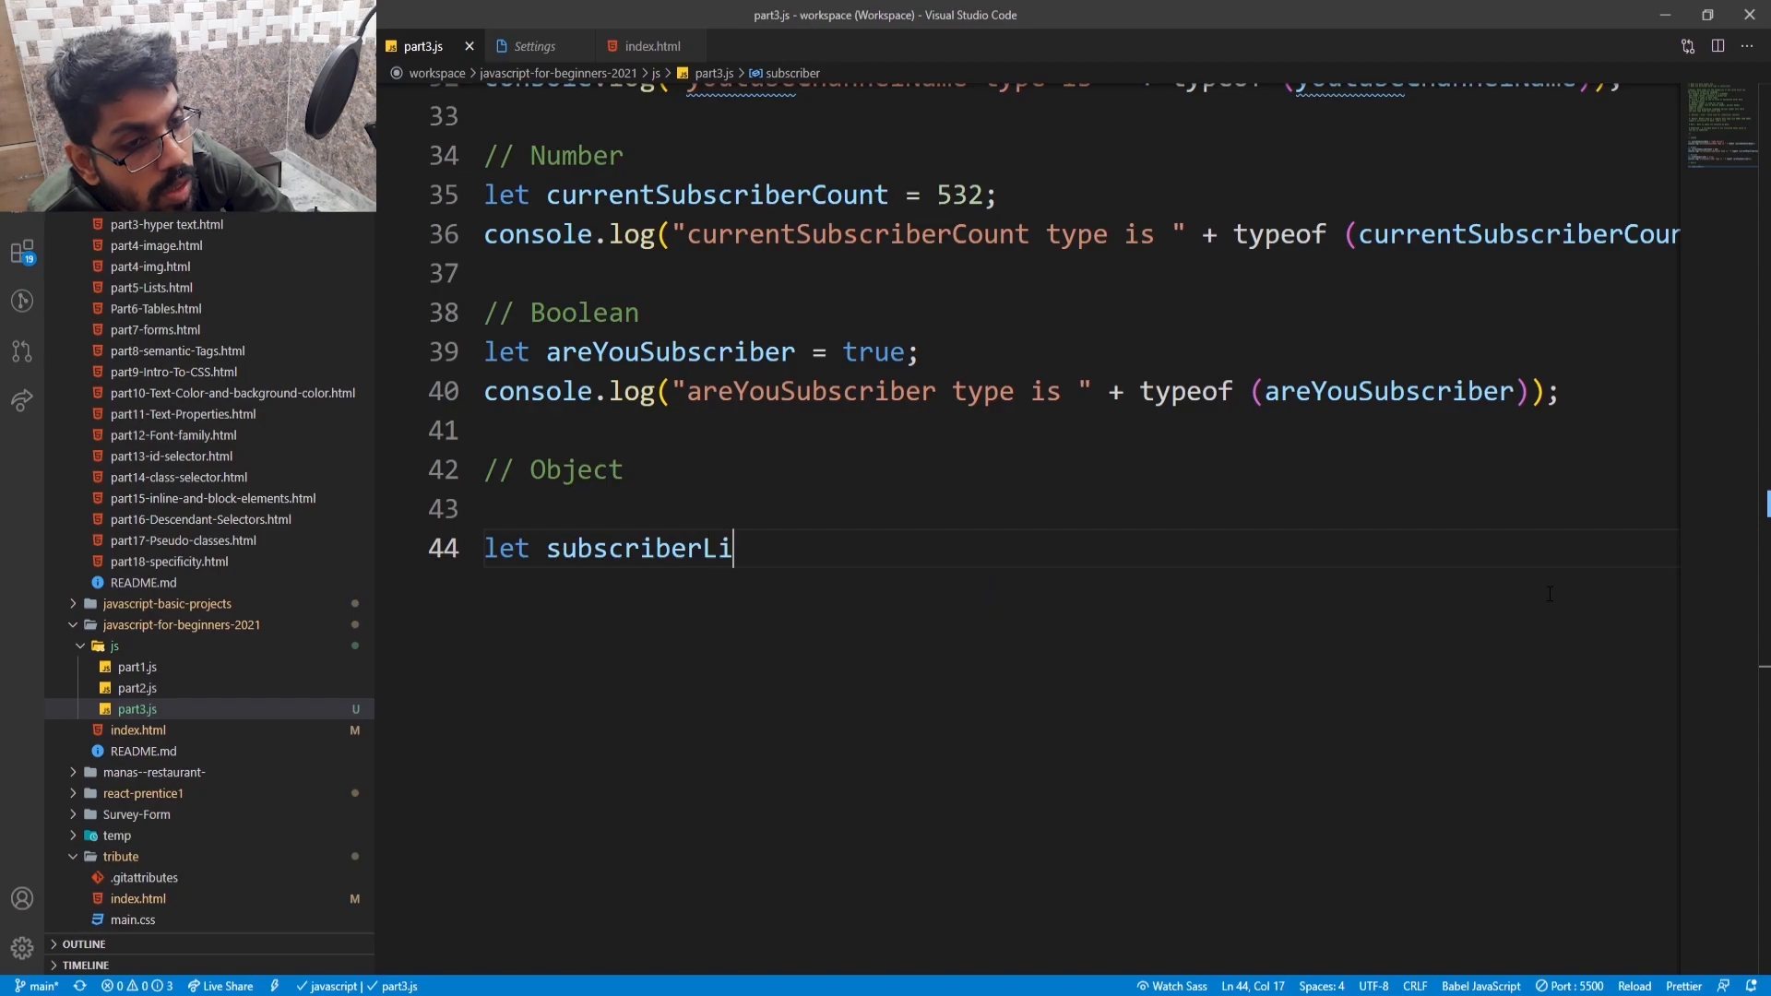
text(st)
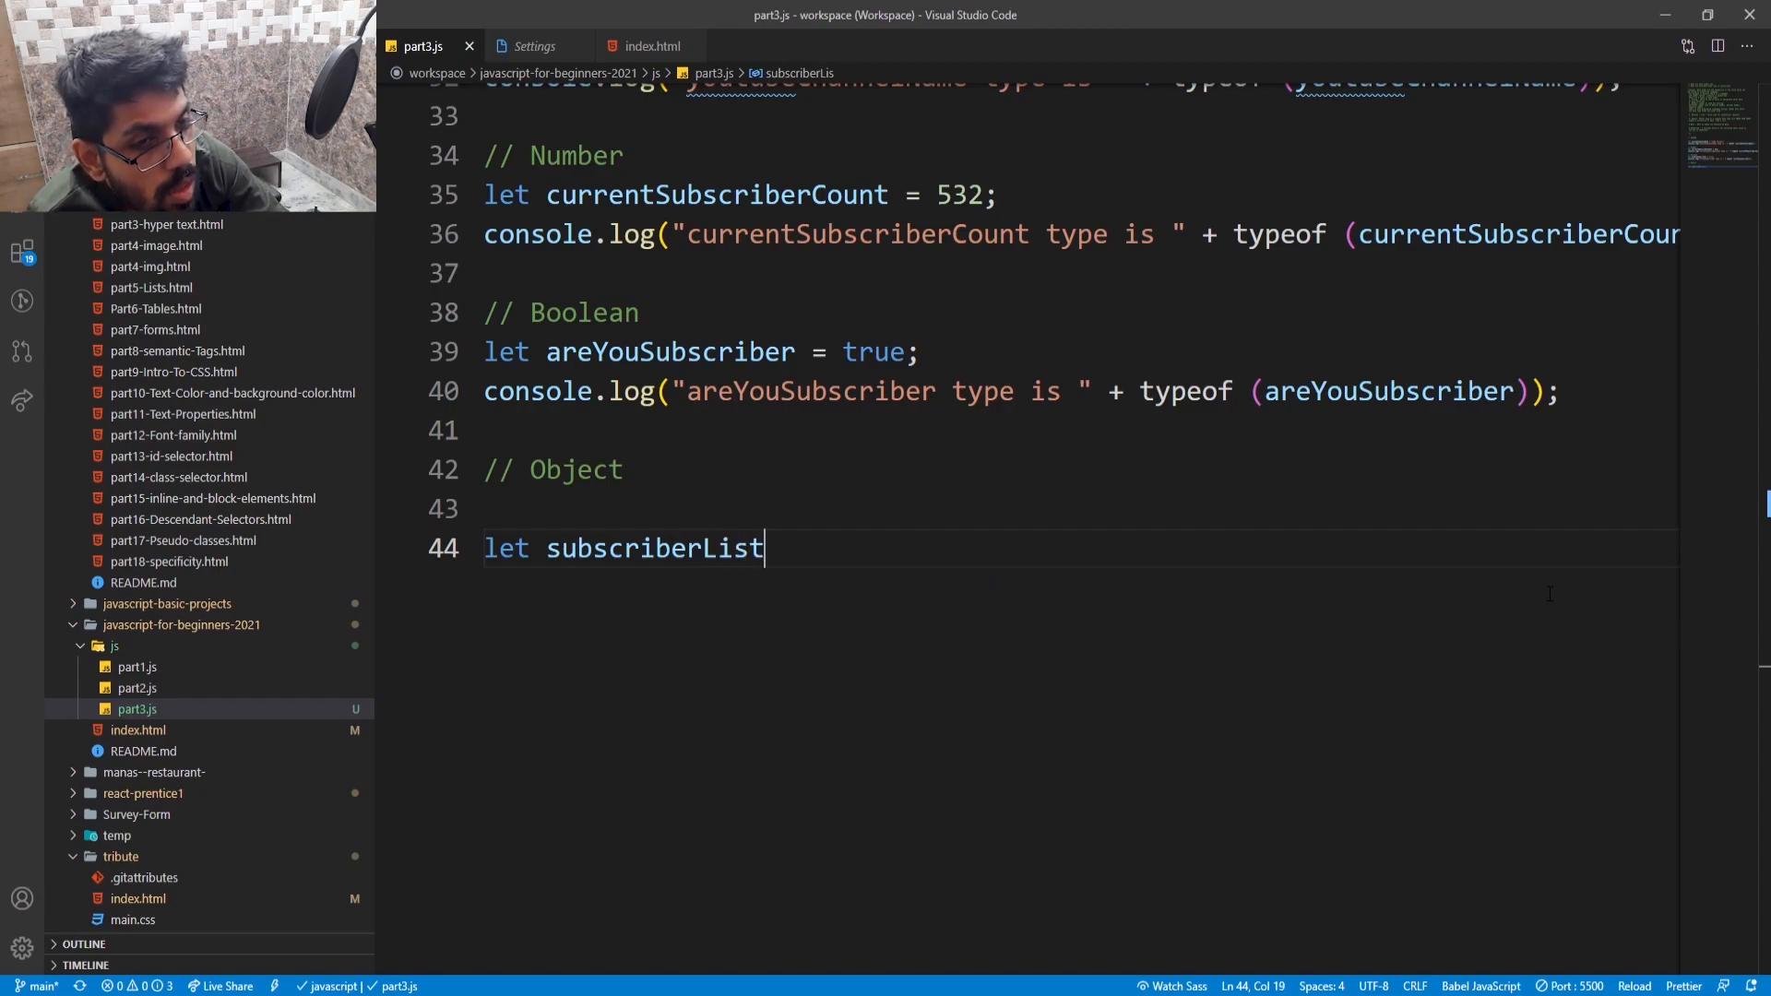
double_click(652, 548)
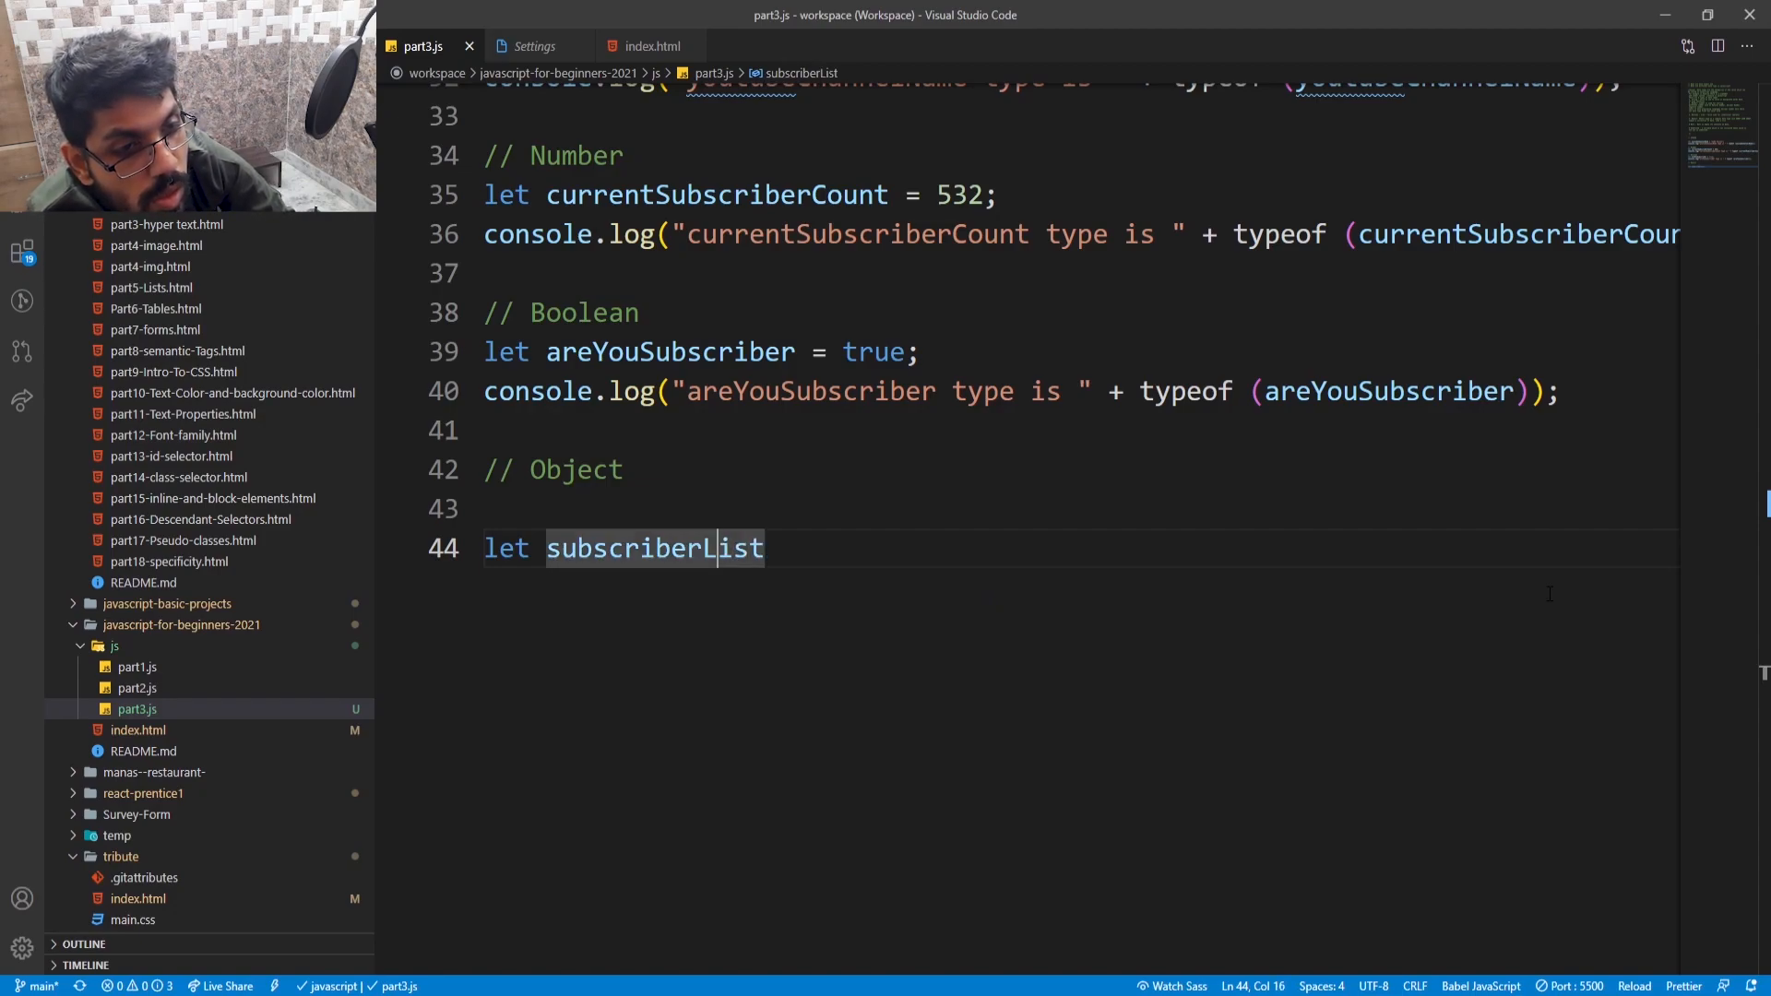
text(Name)
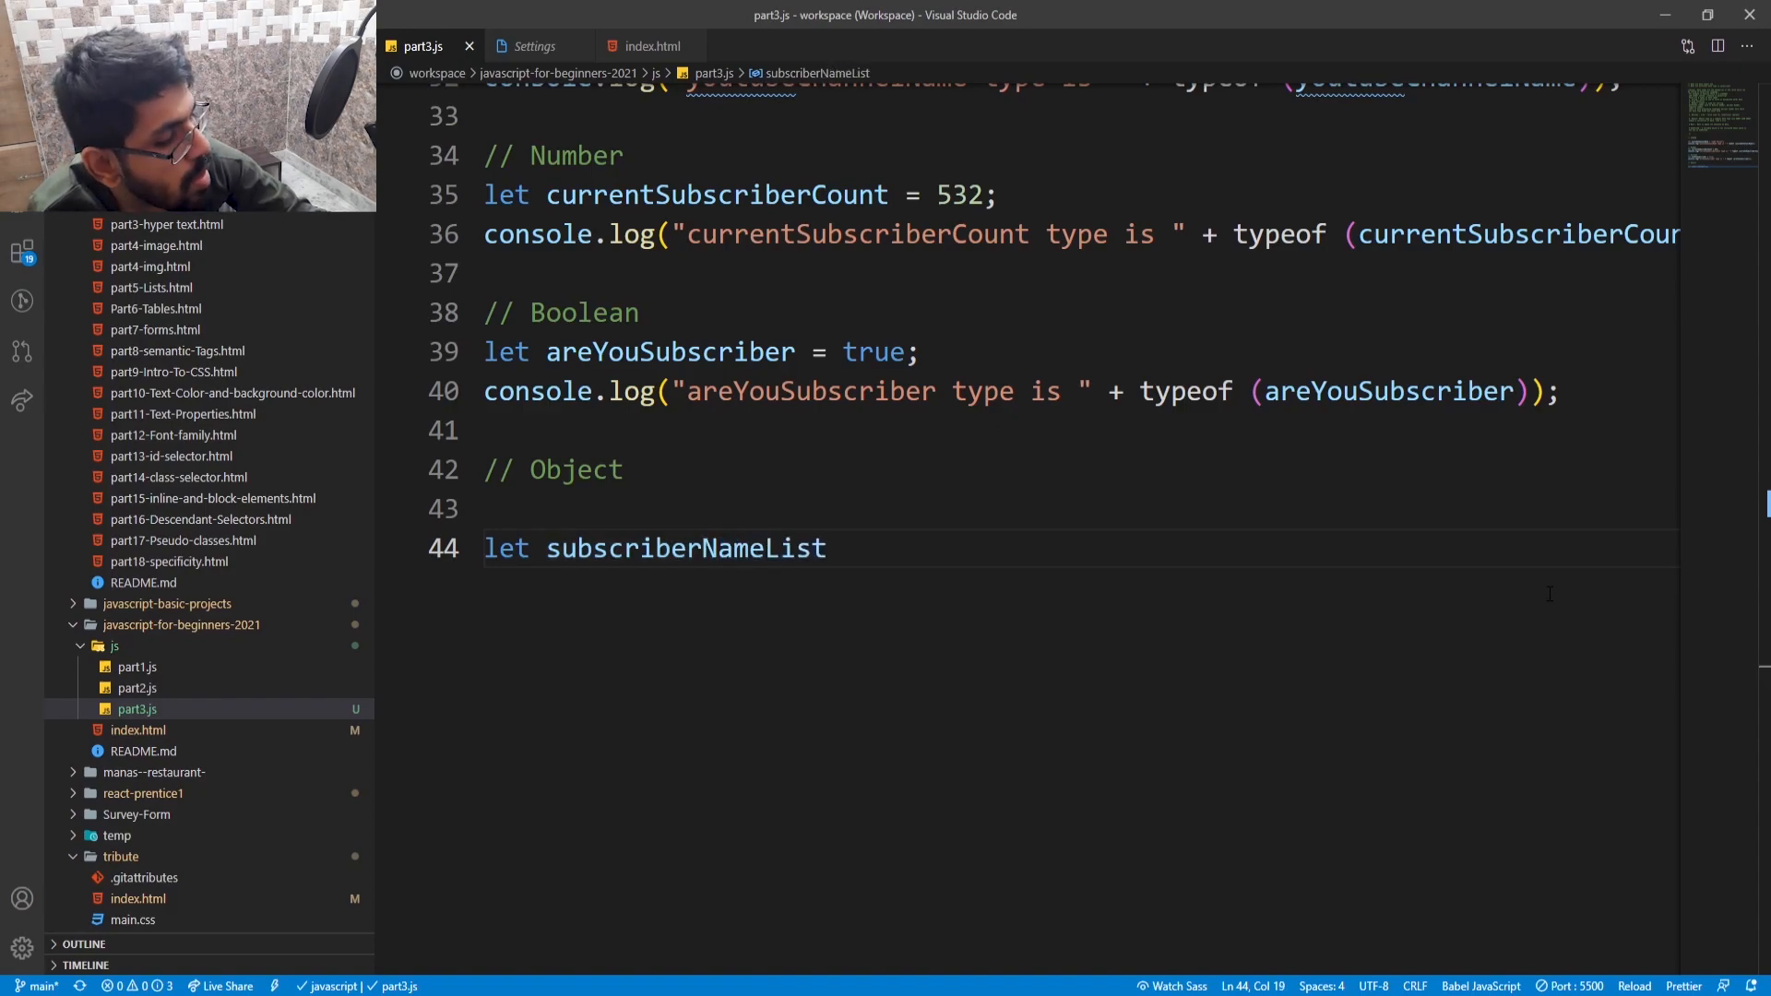
text(" ")
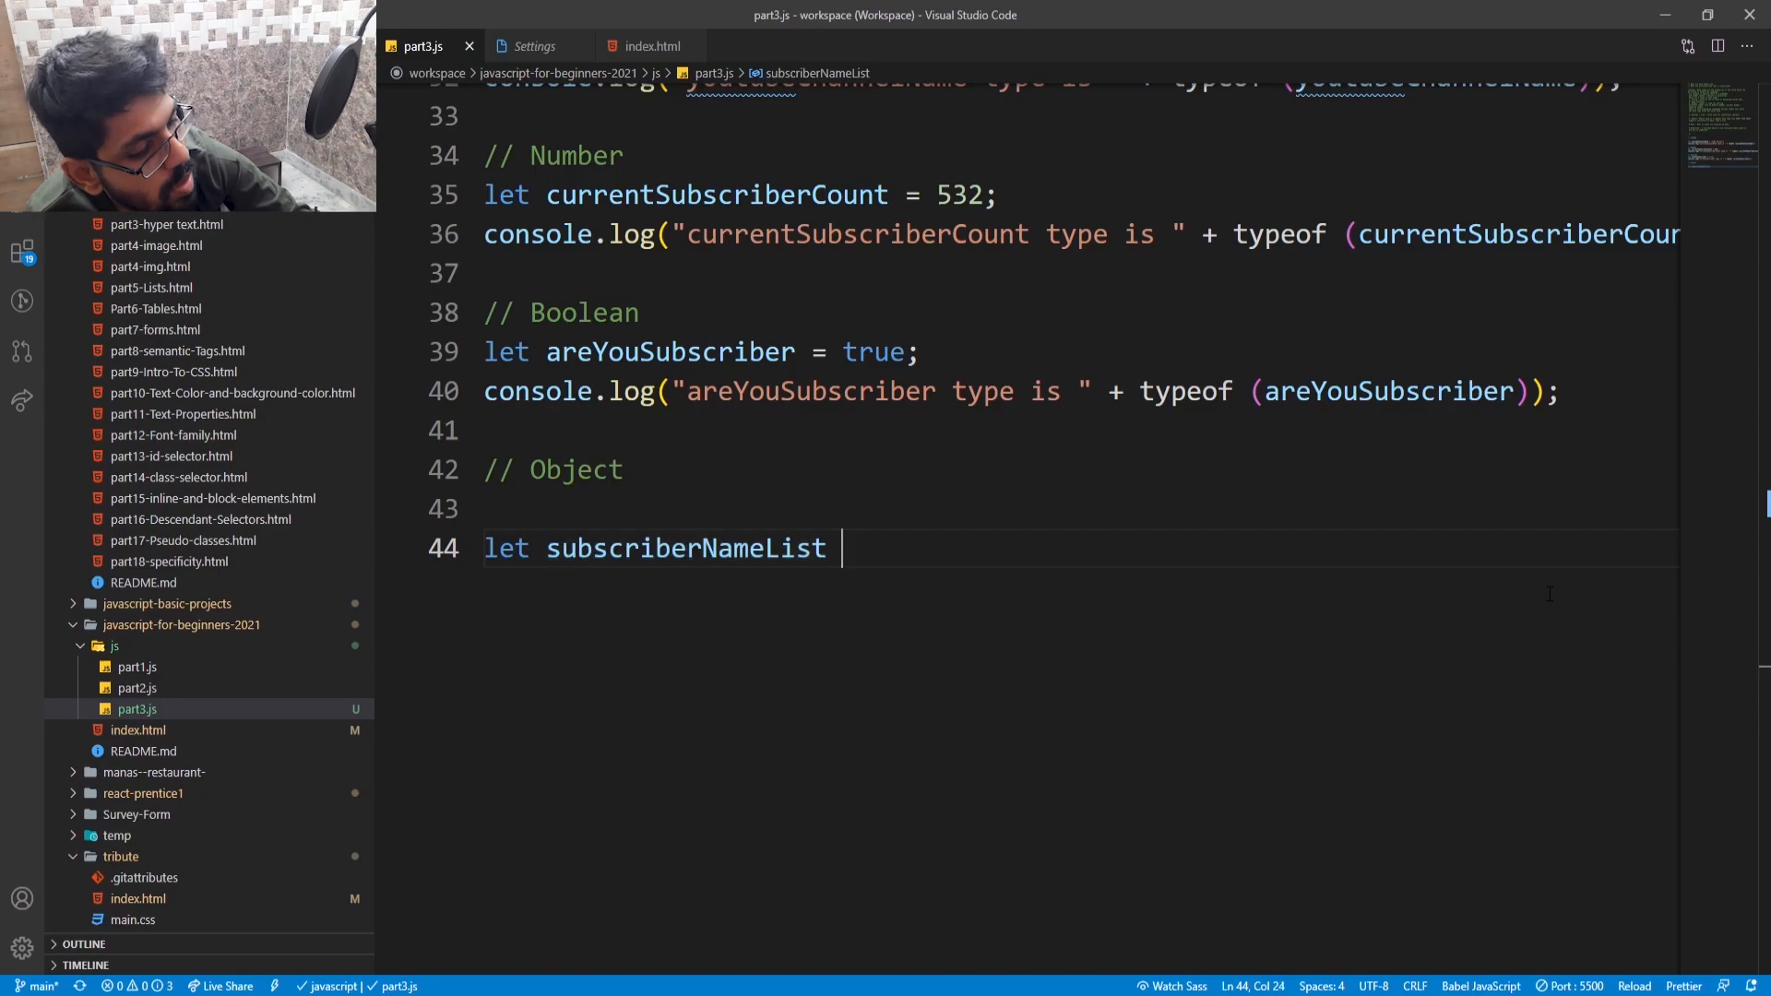
text(=)
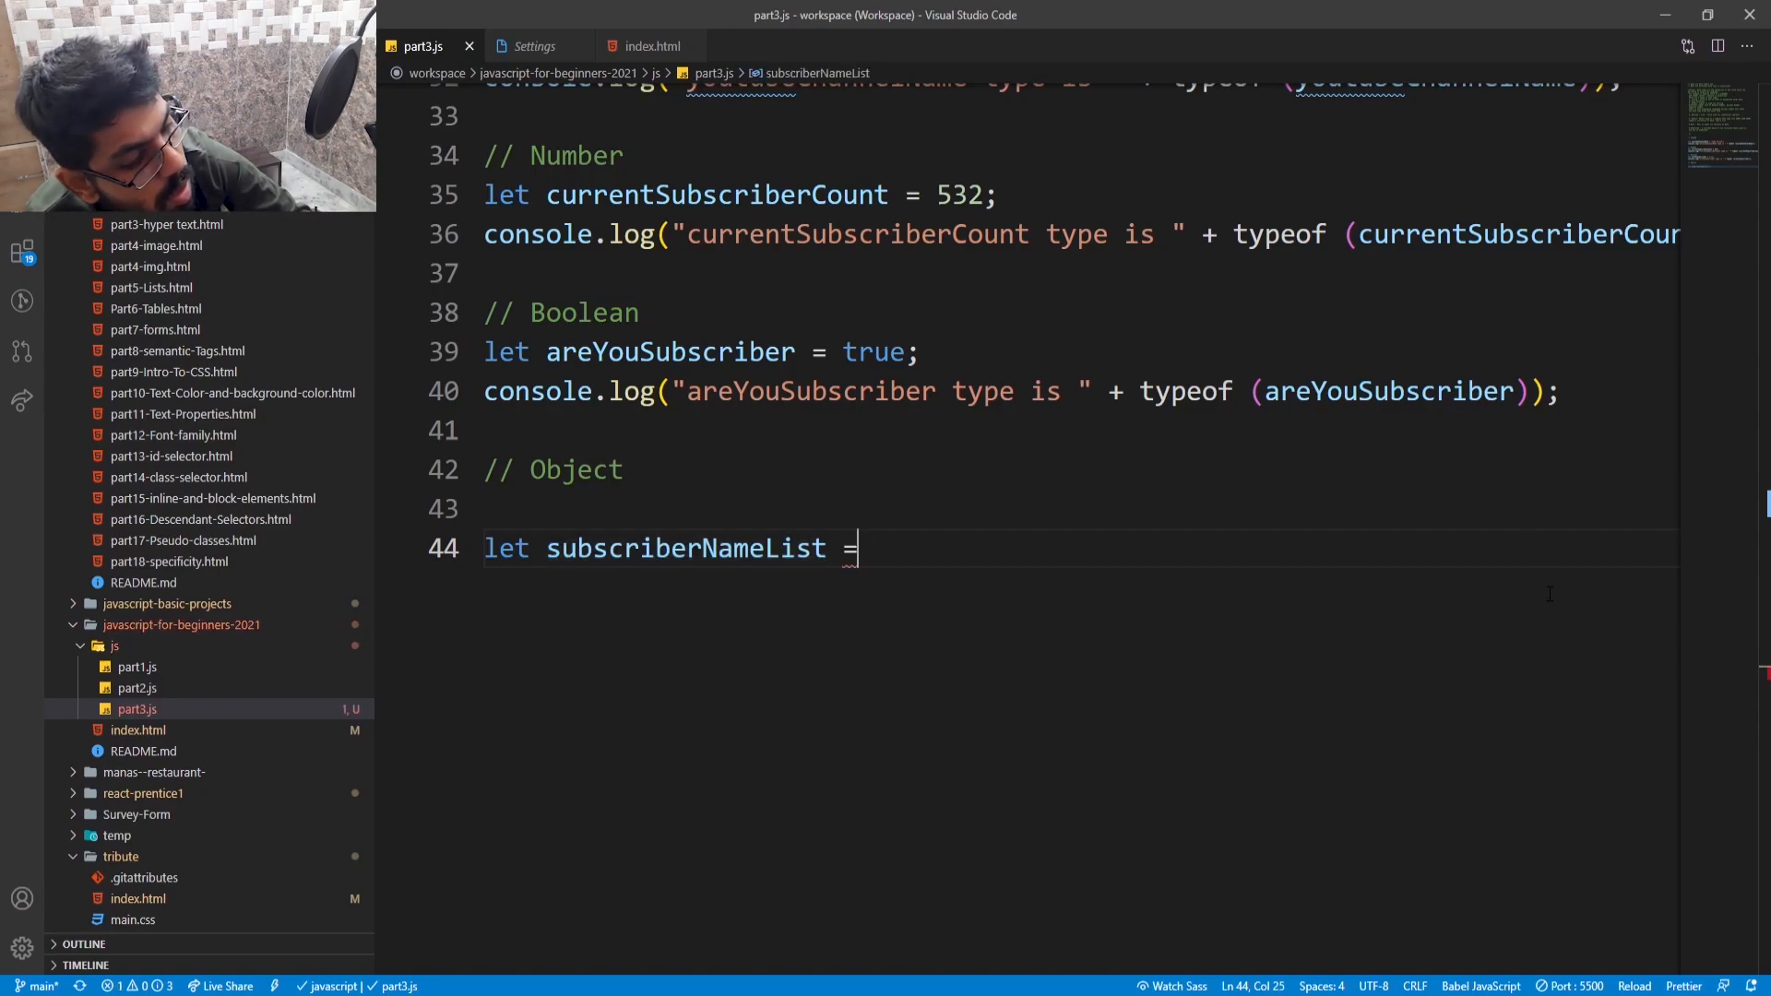
- Fill the array with "Harsh", "Max" and "John doe"
text([])
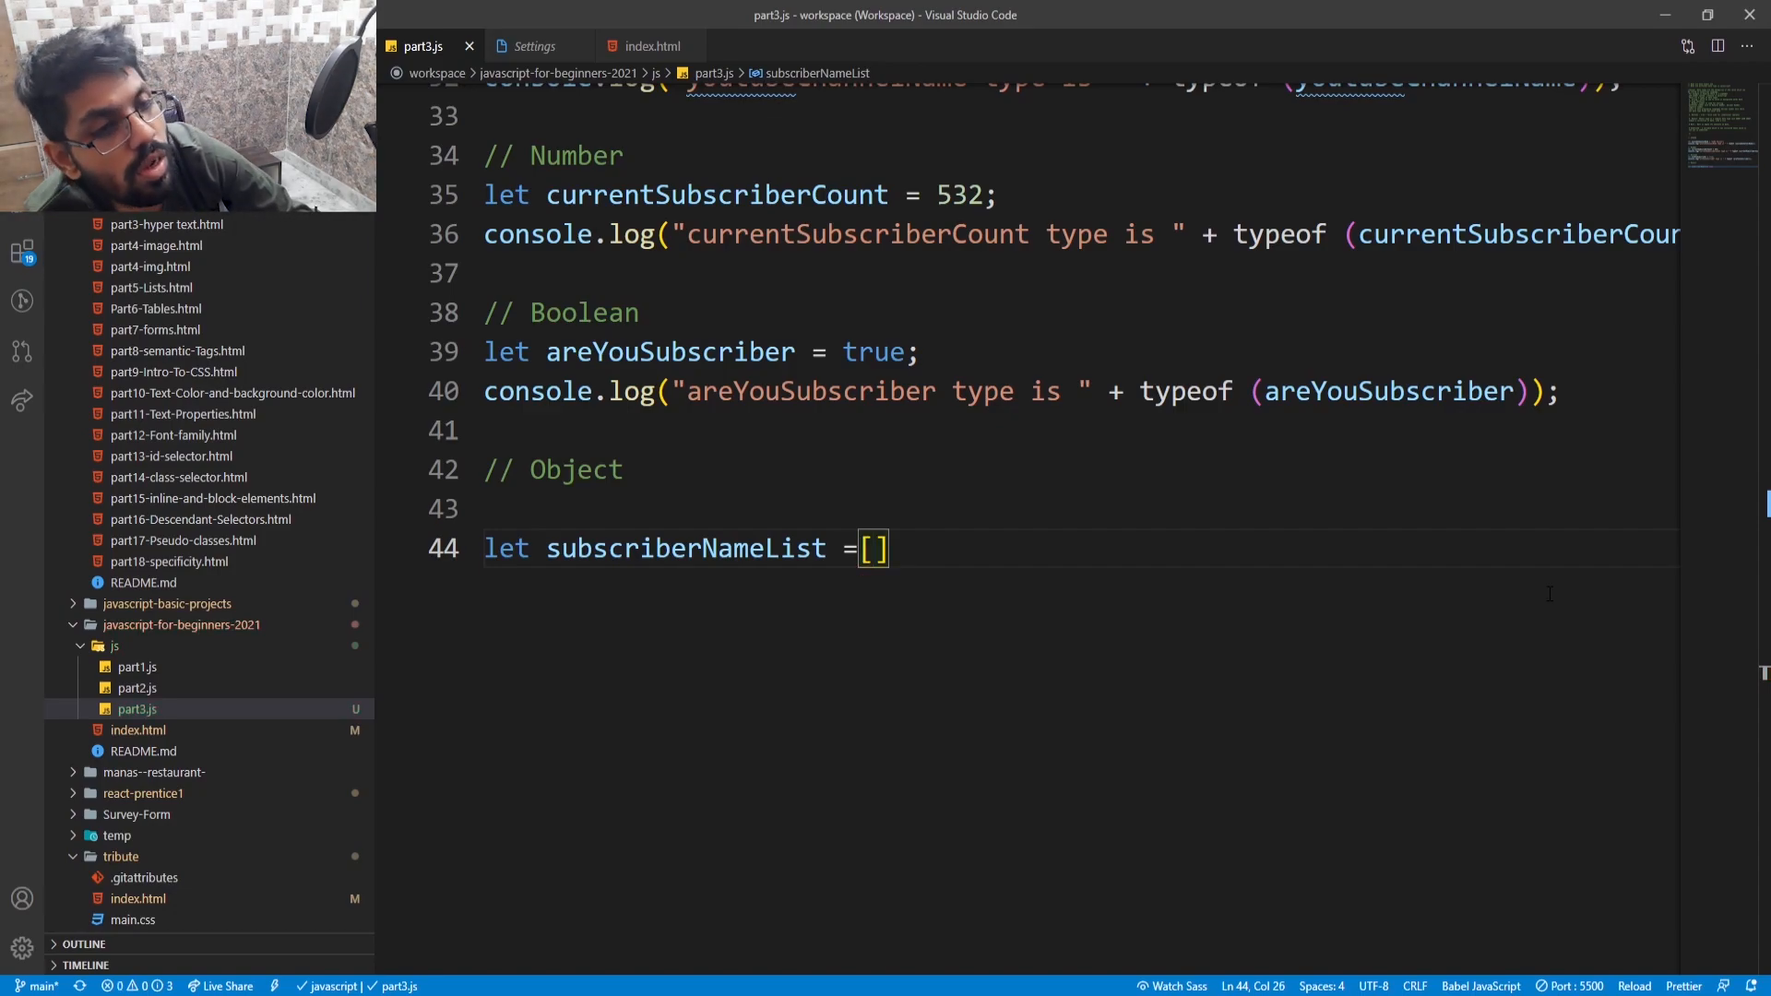
text("")
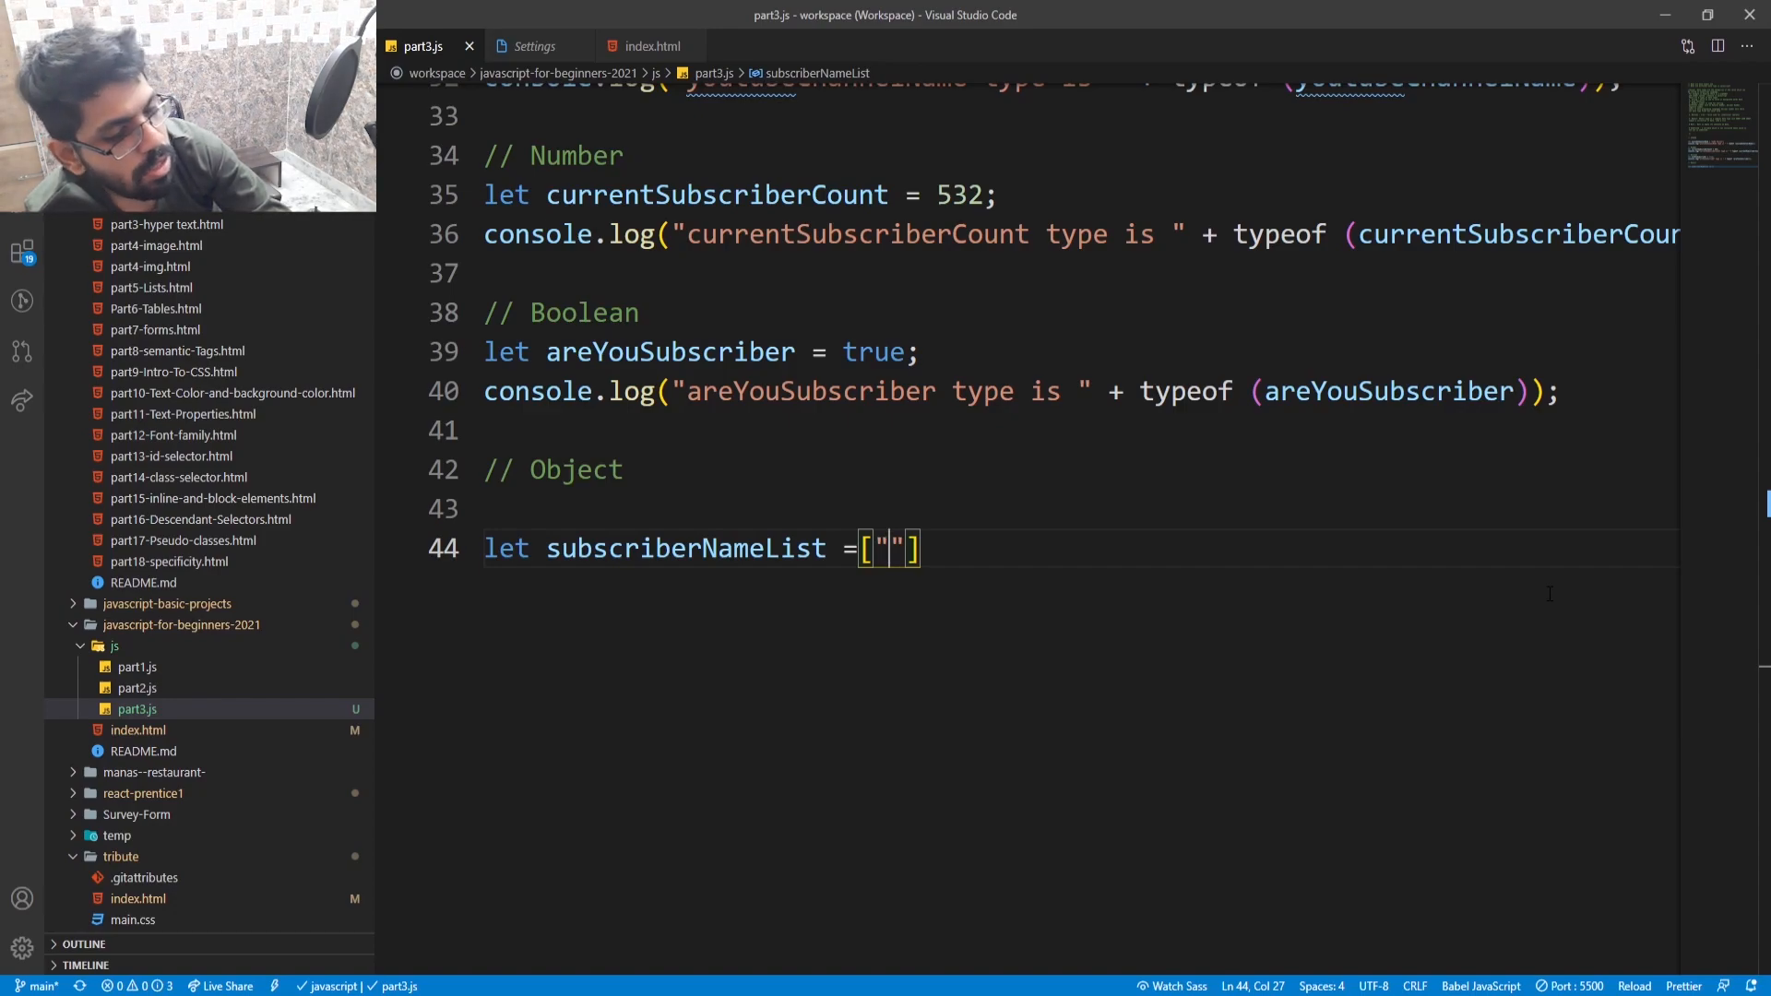
text(H)
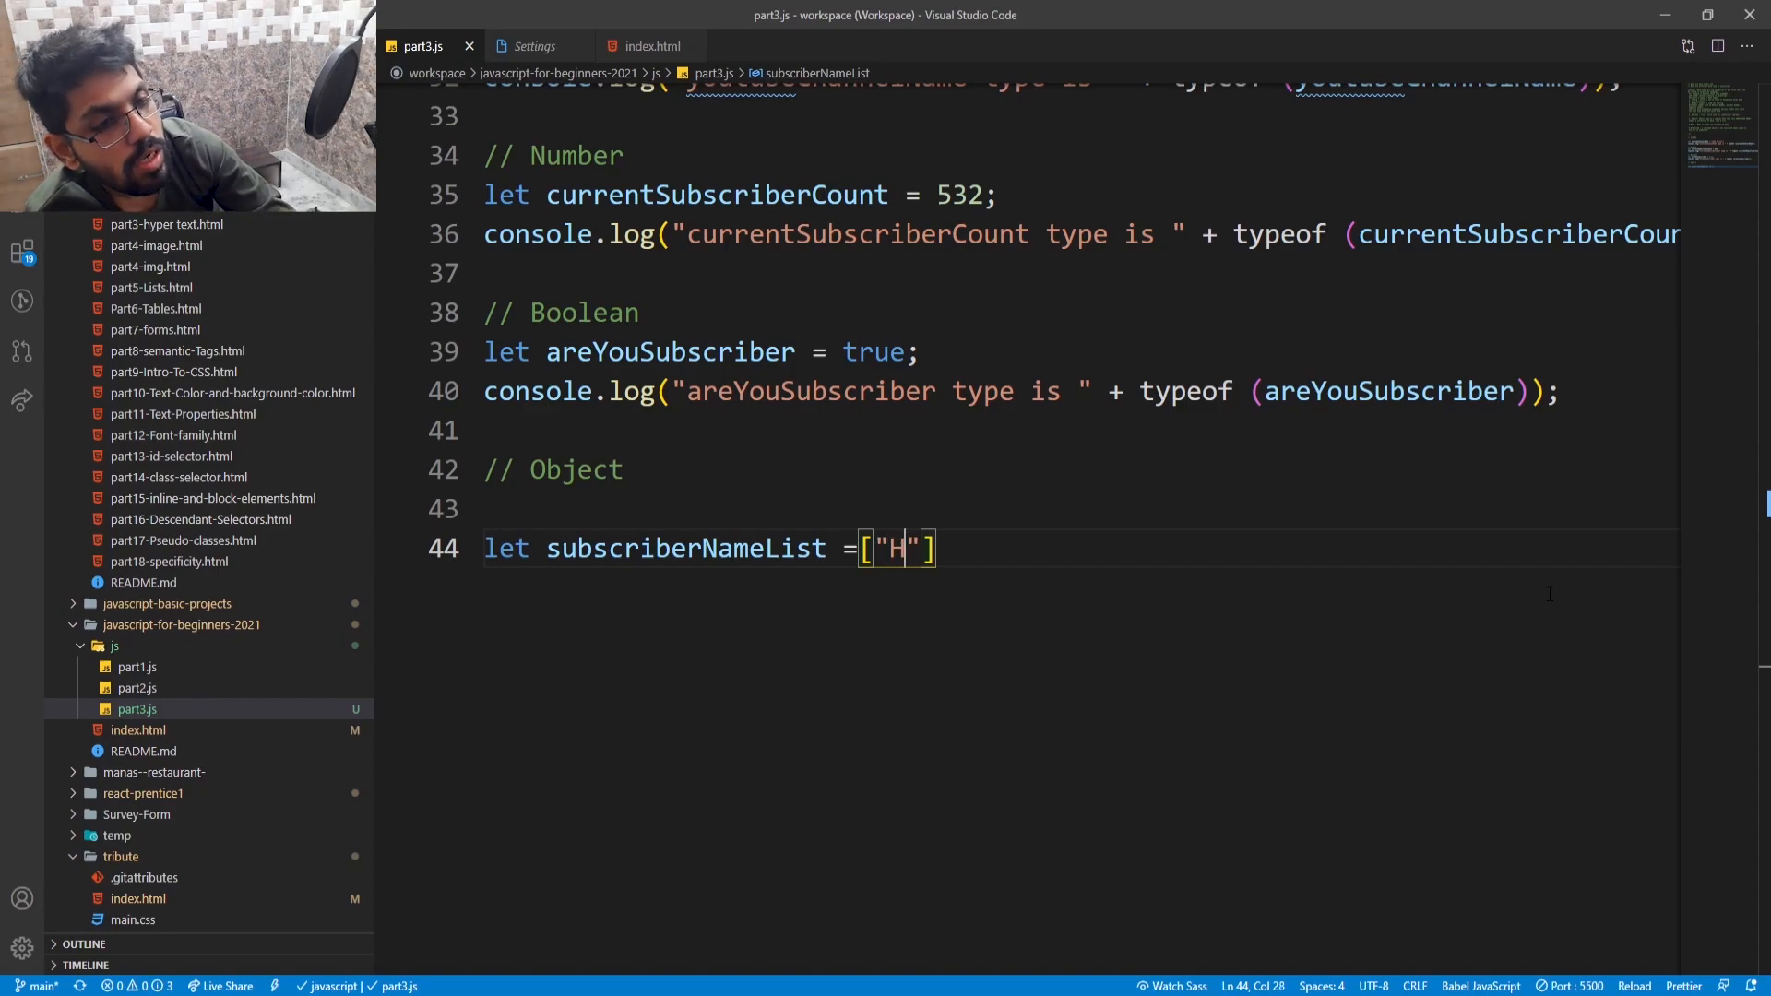
text(arsh)
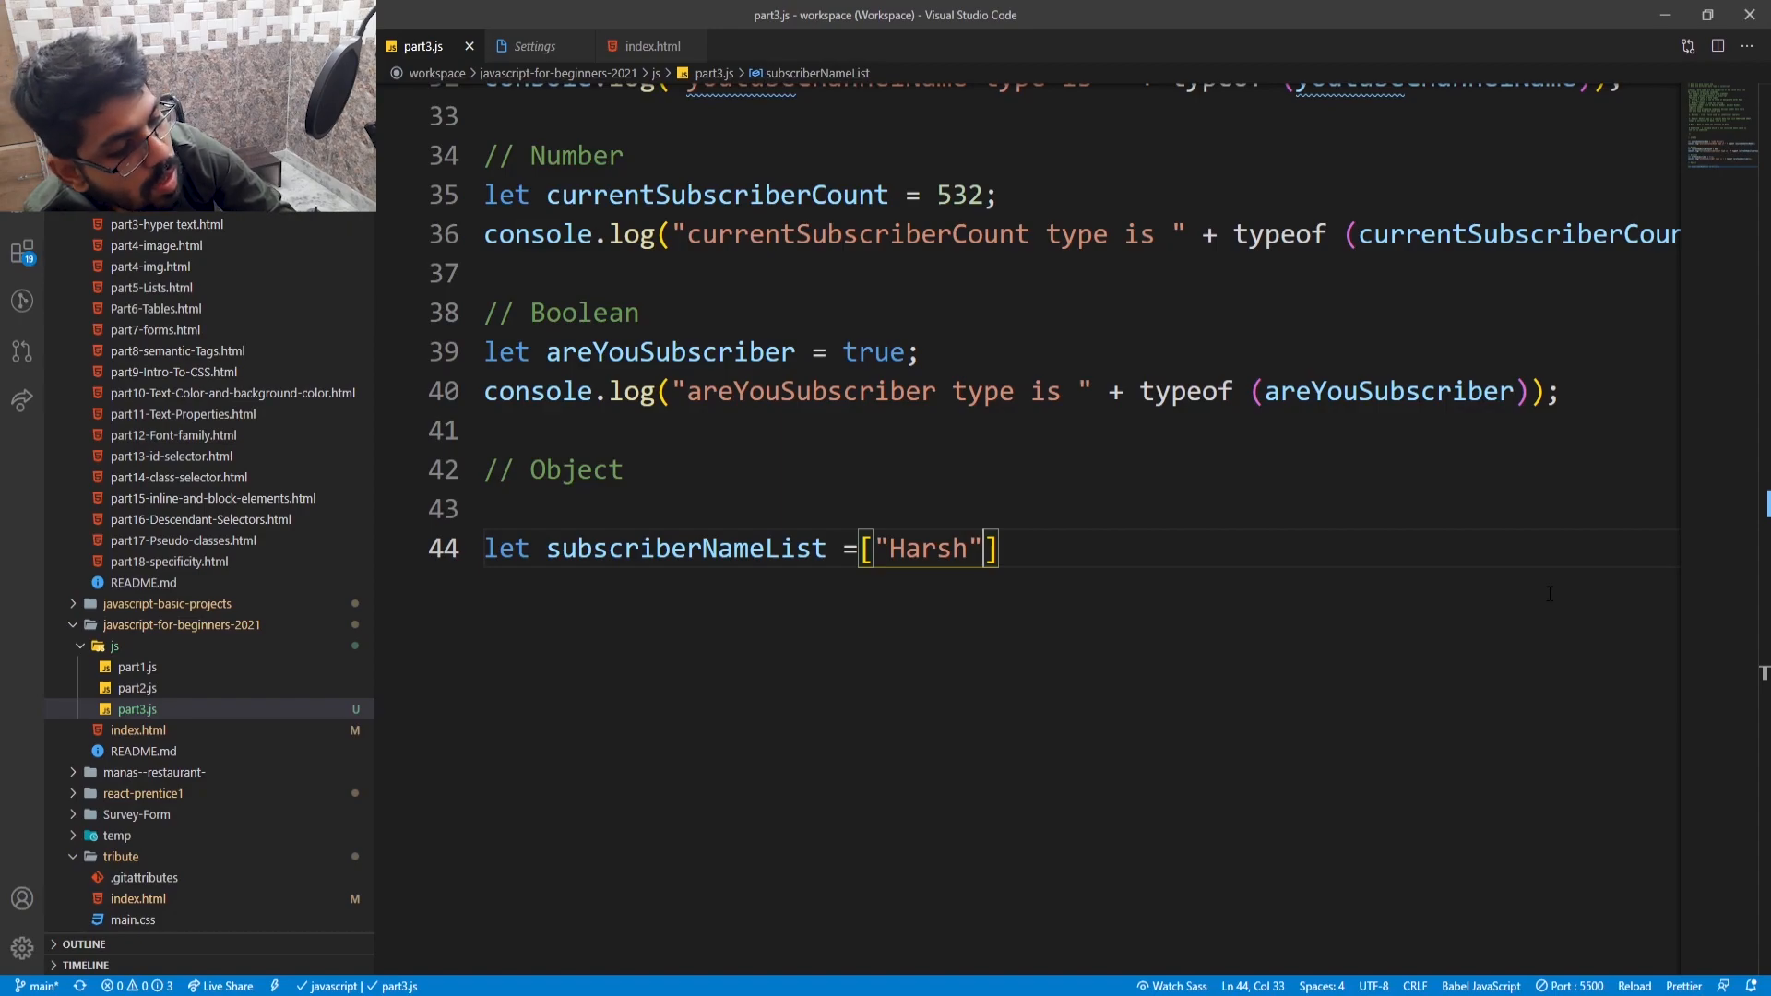
text(,)
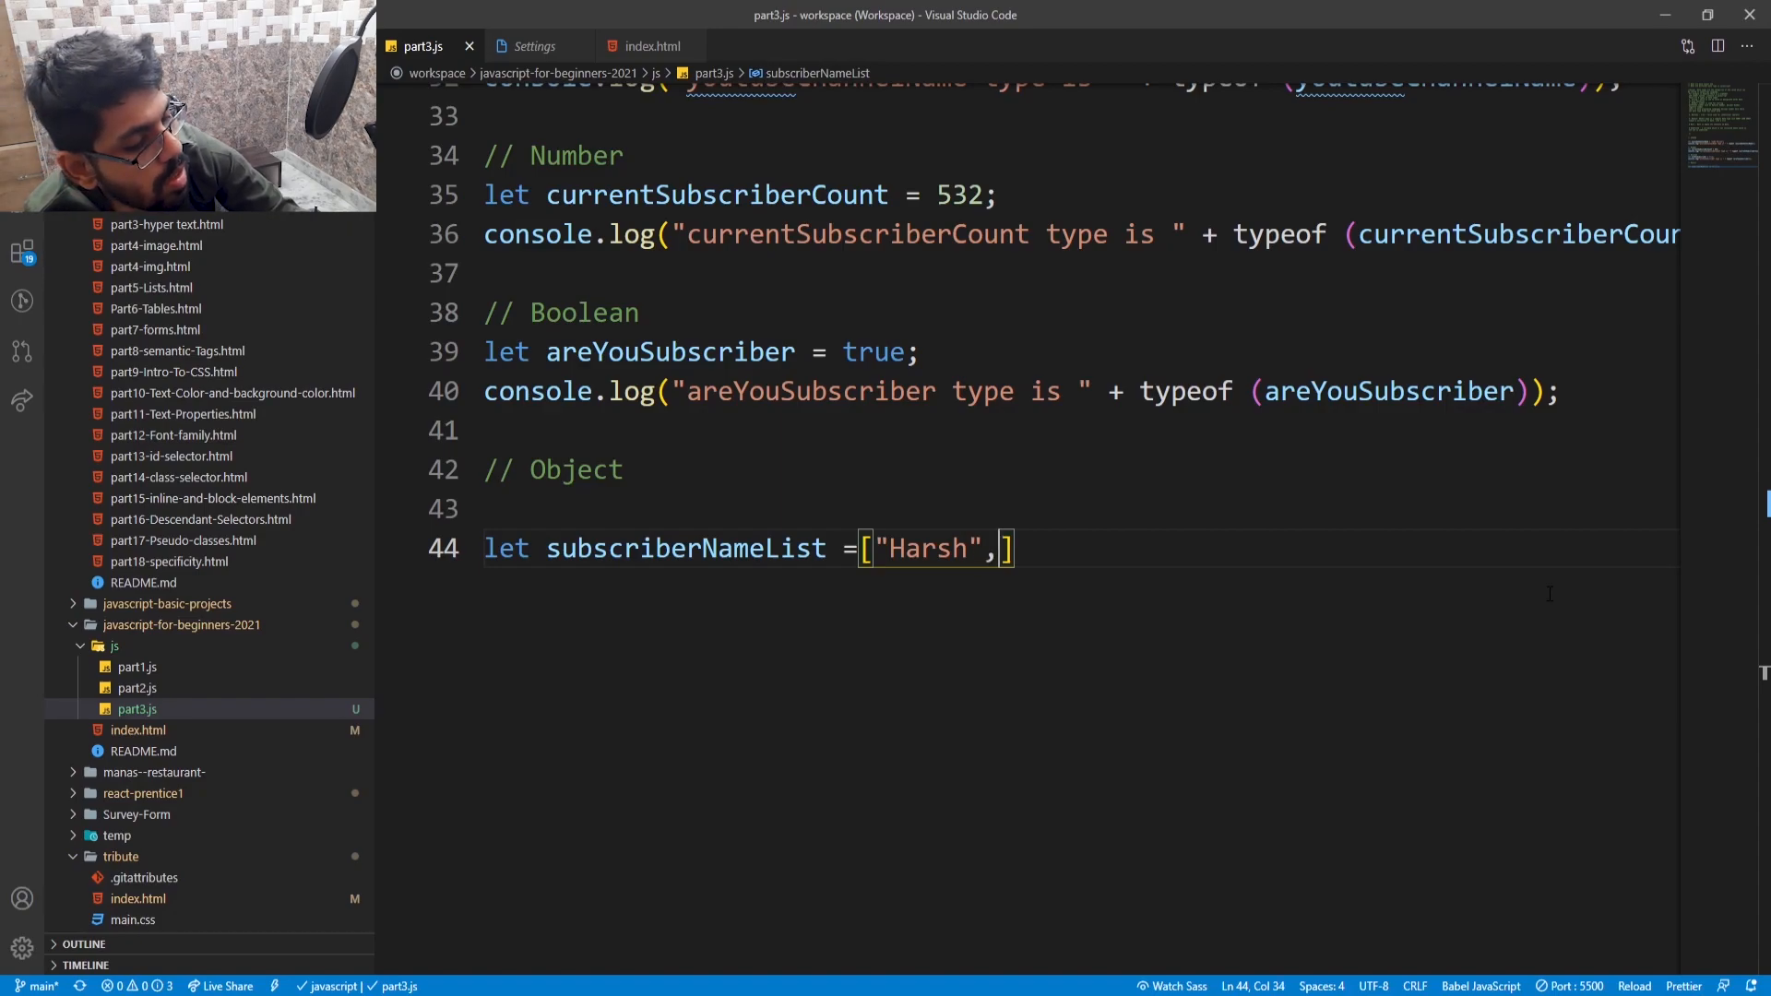
text("")
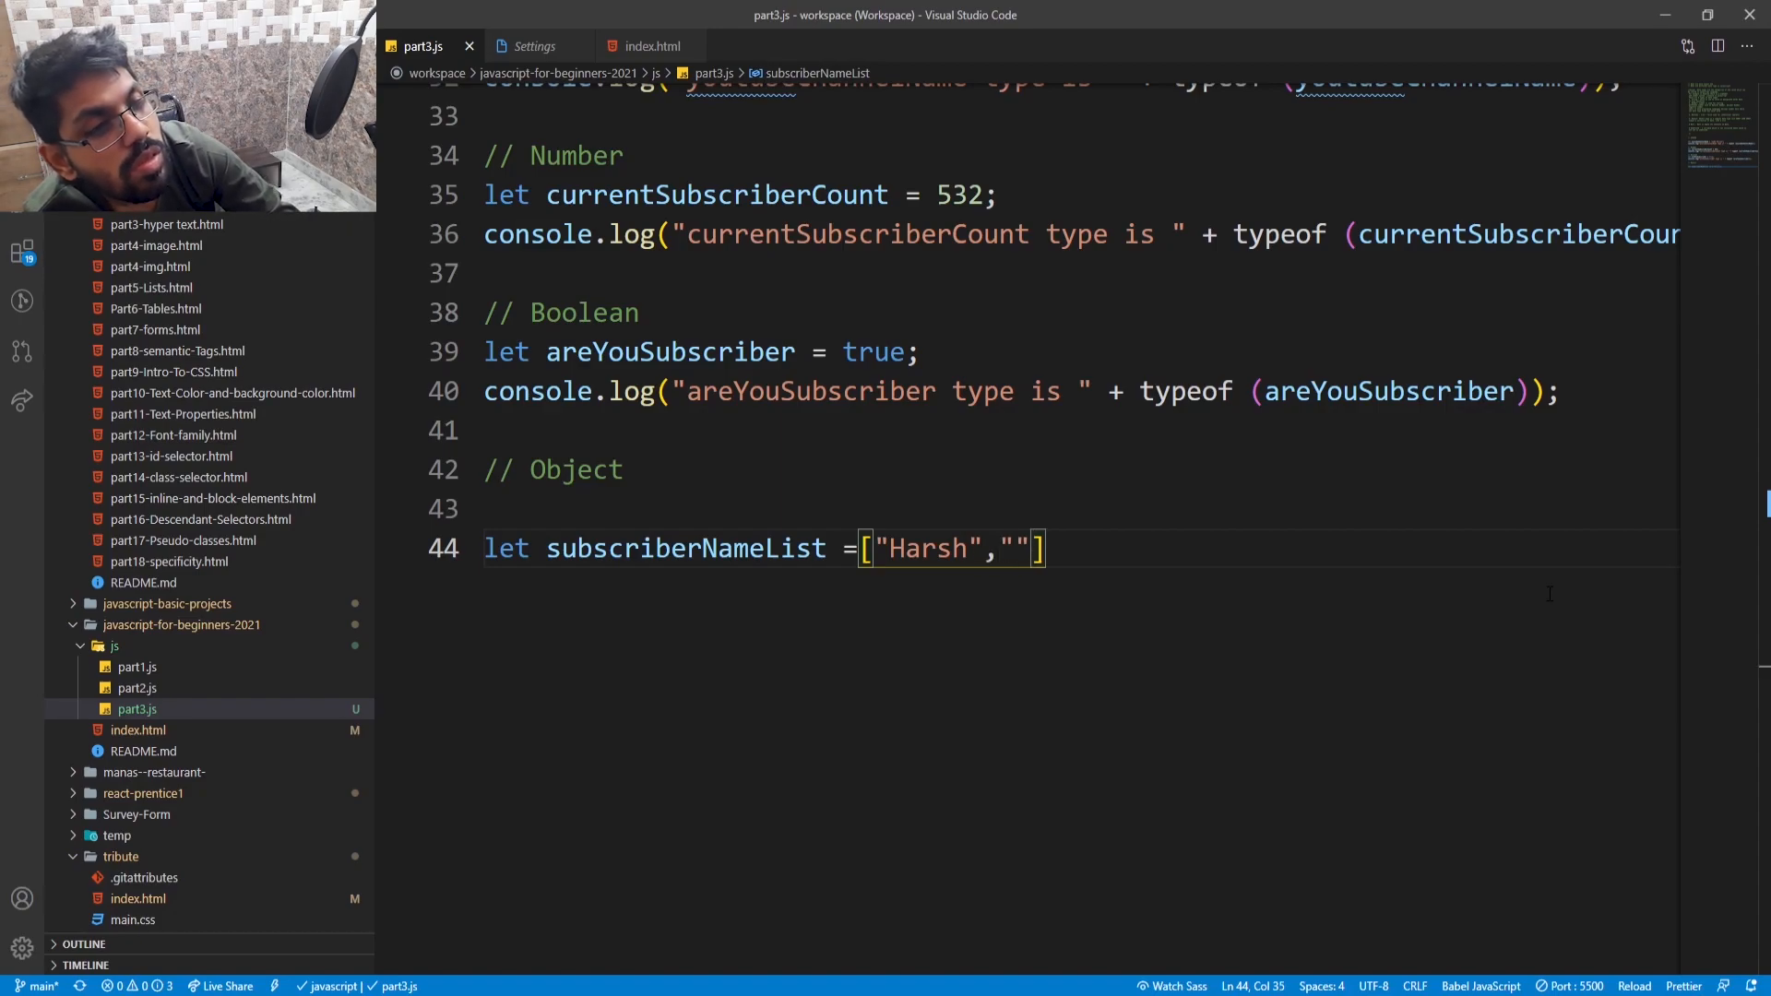
text(Ma)
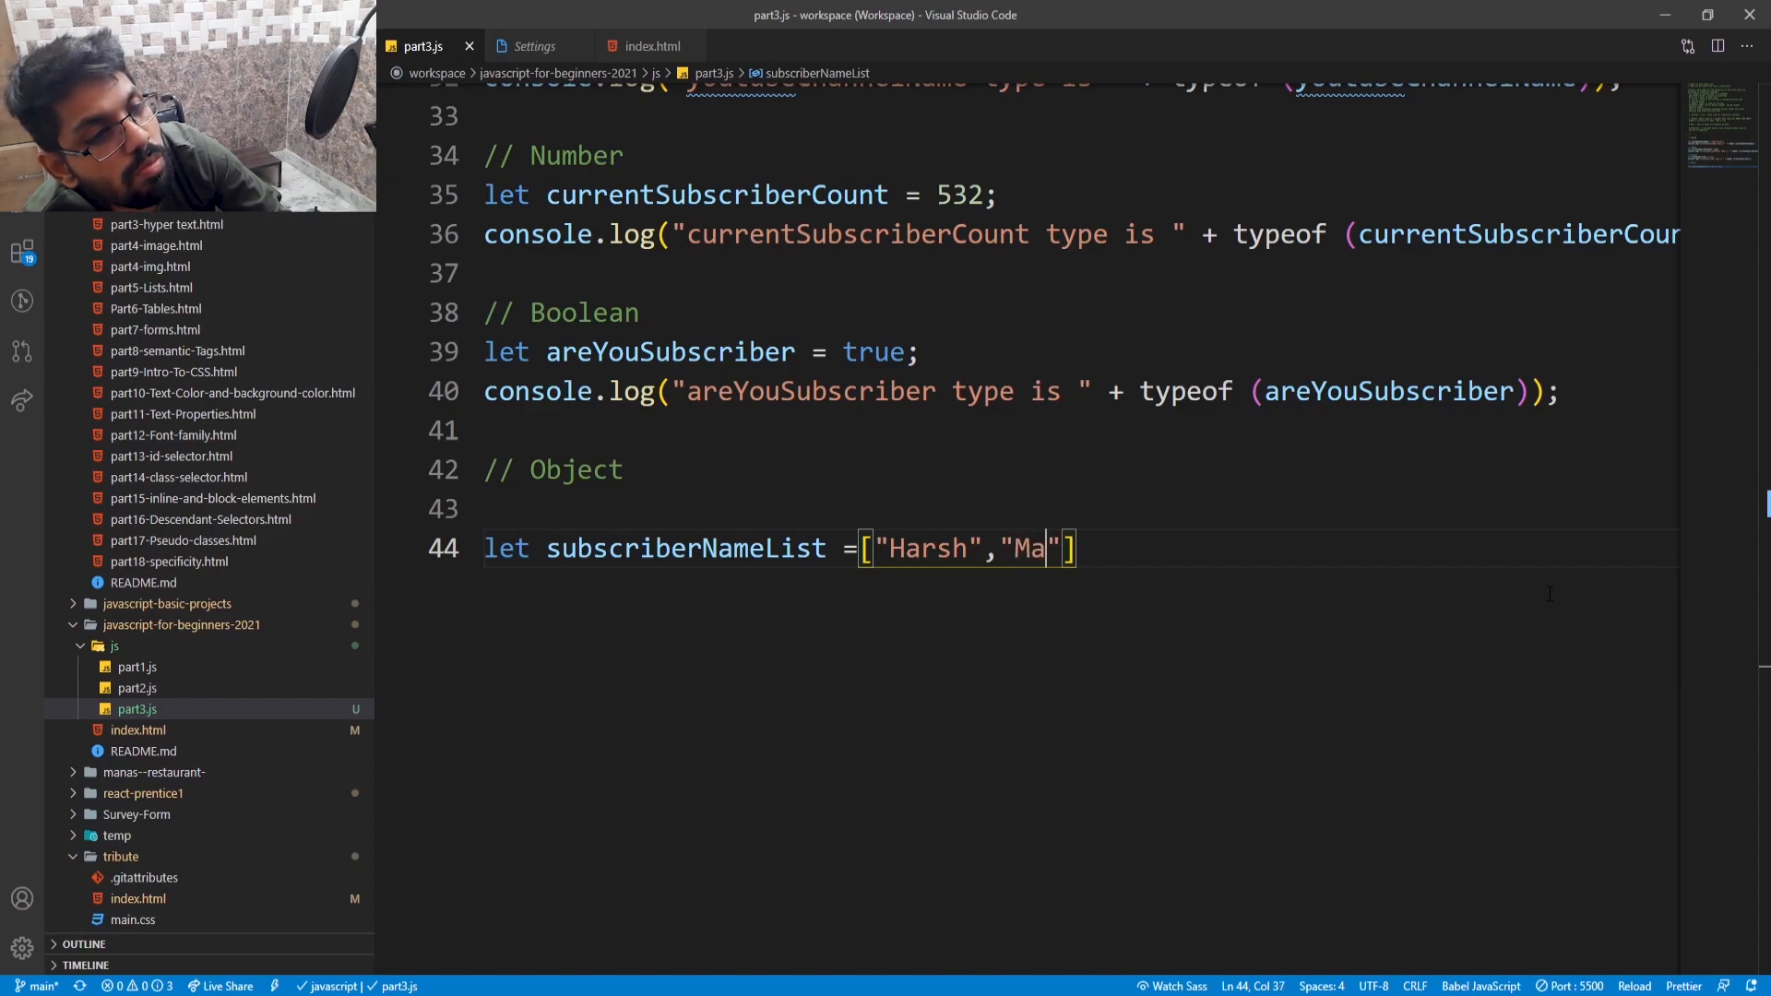
text(x)
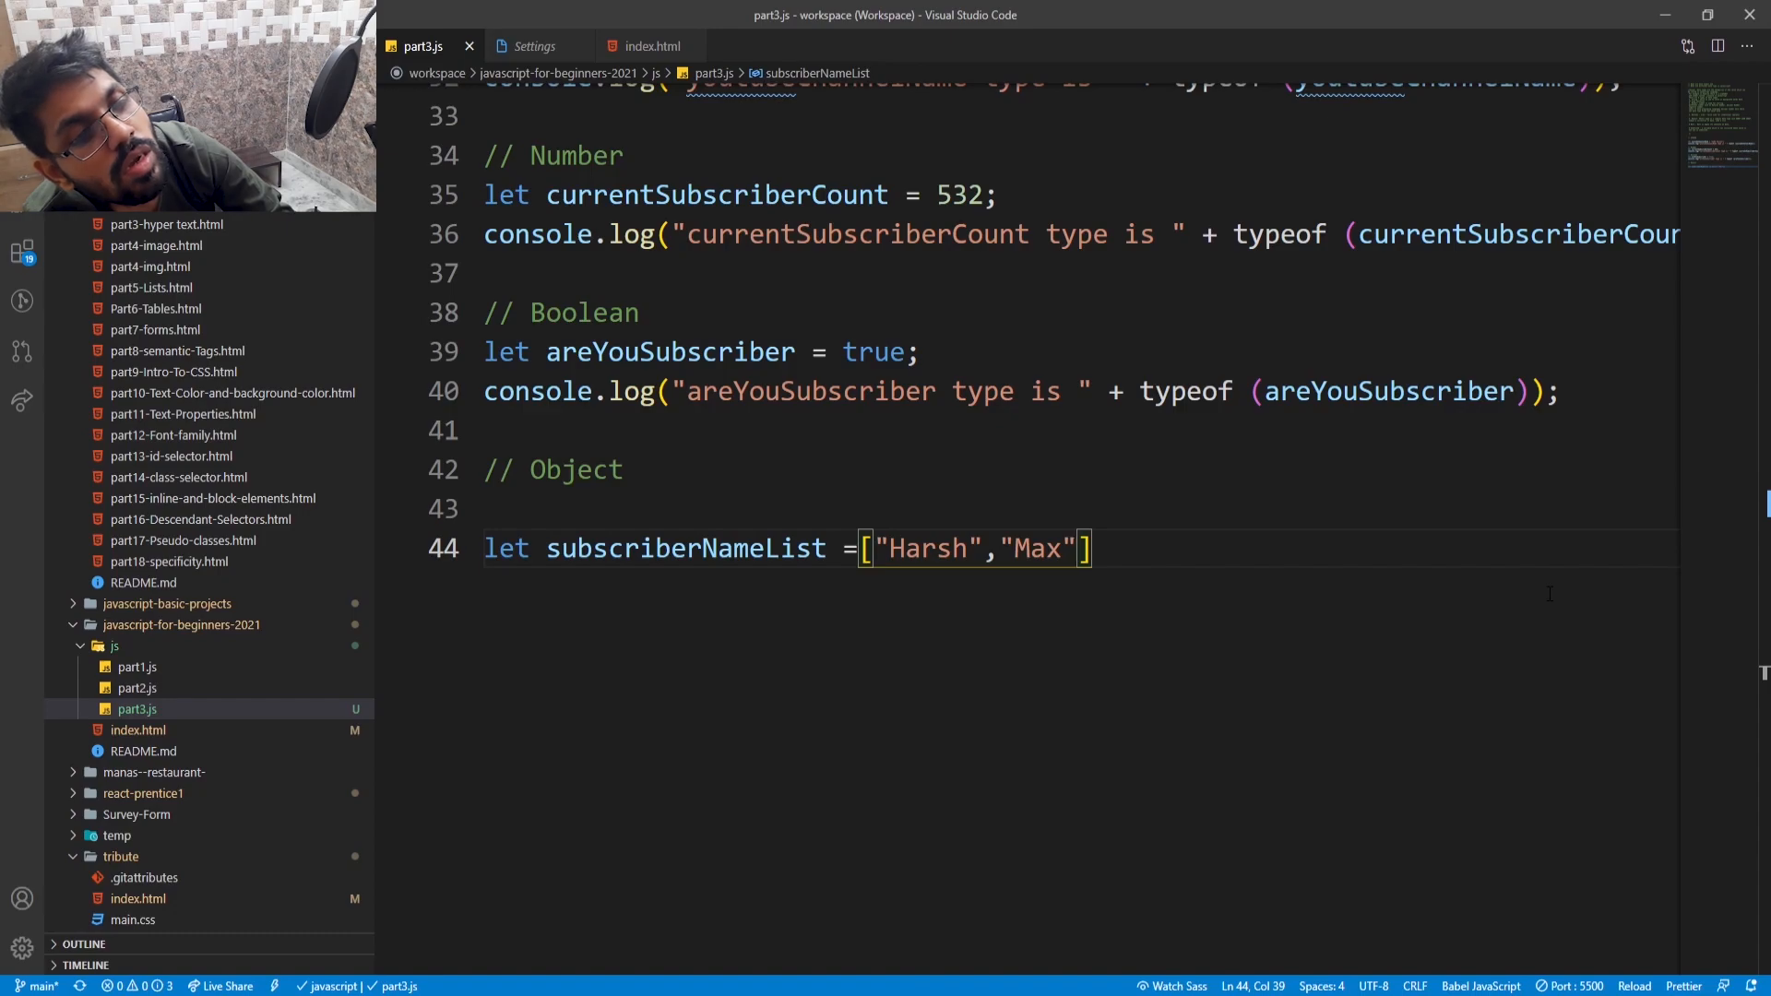
text(,")
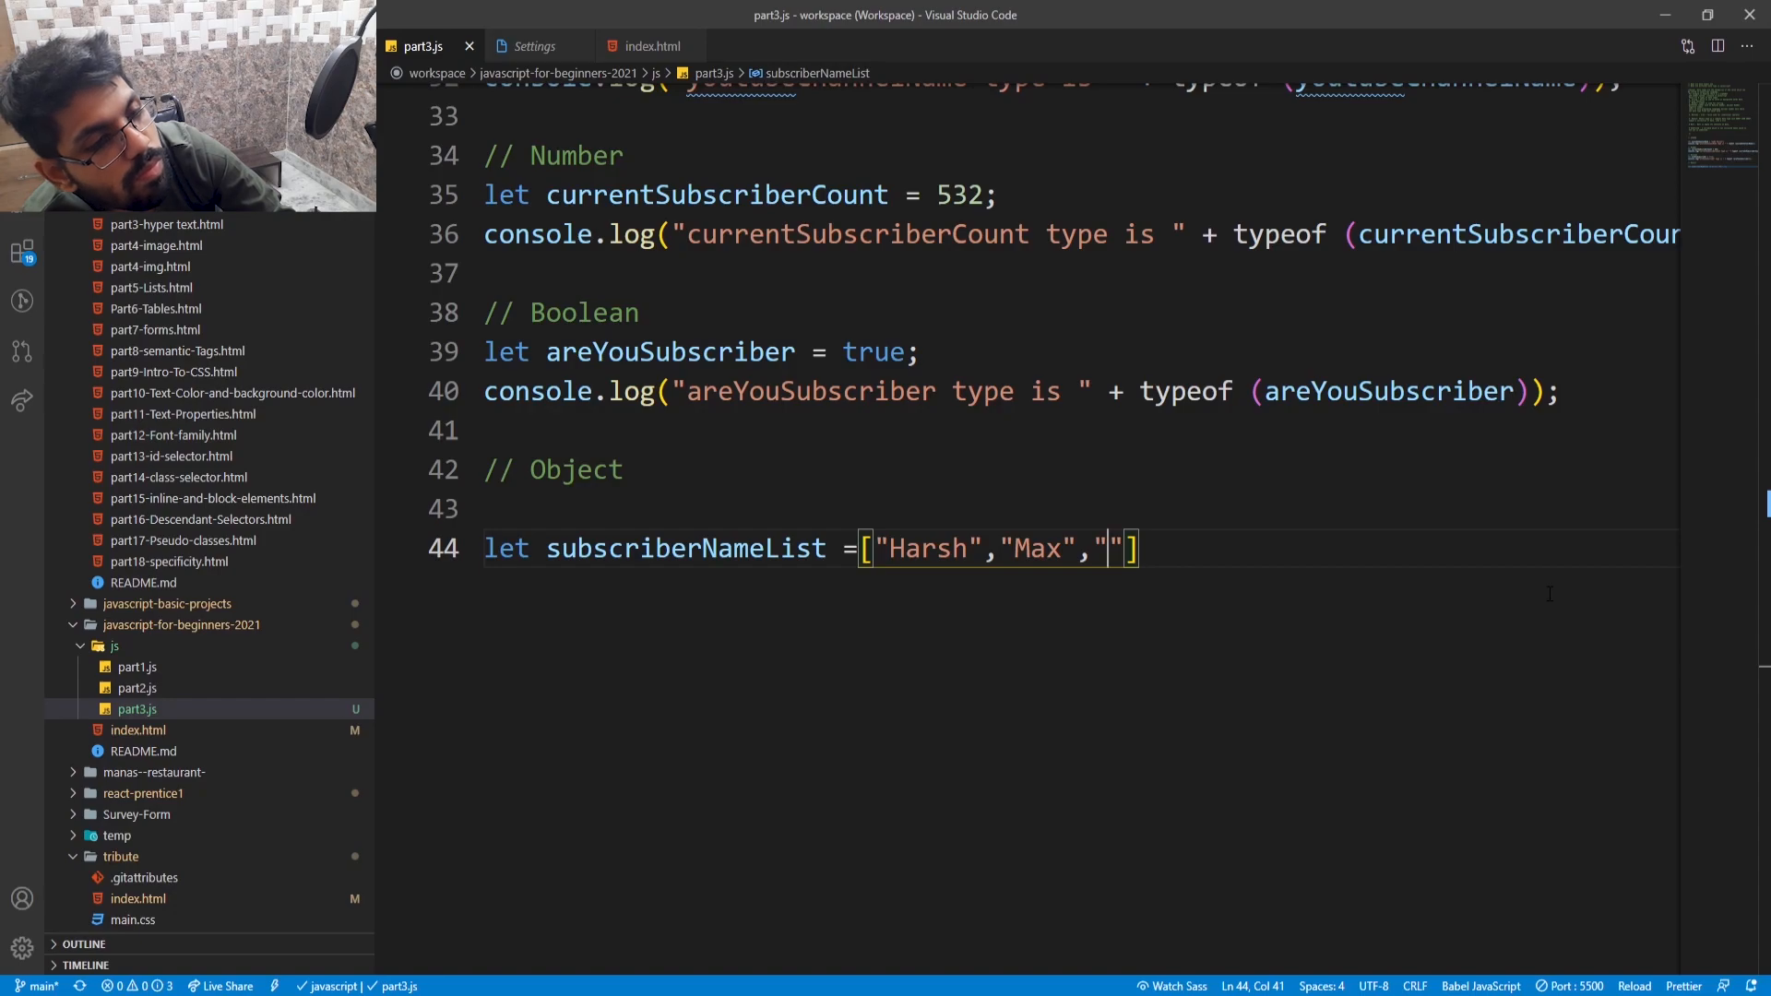
text(Johb)
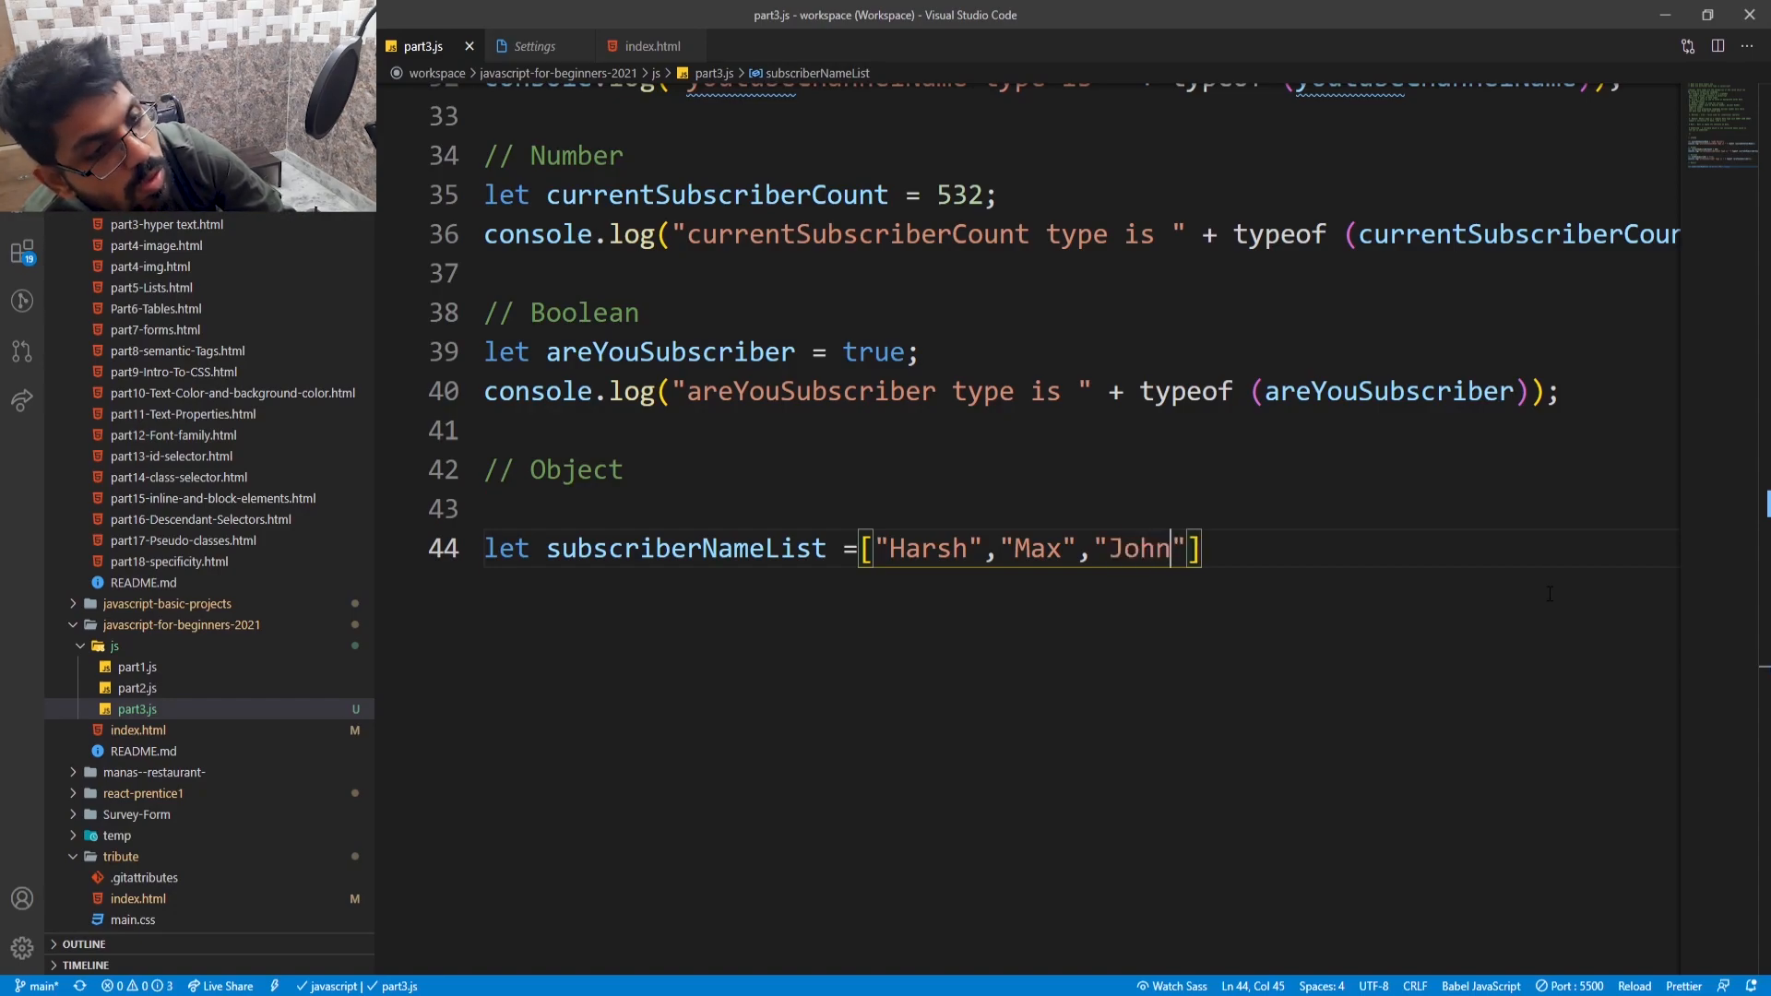
text(de)
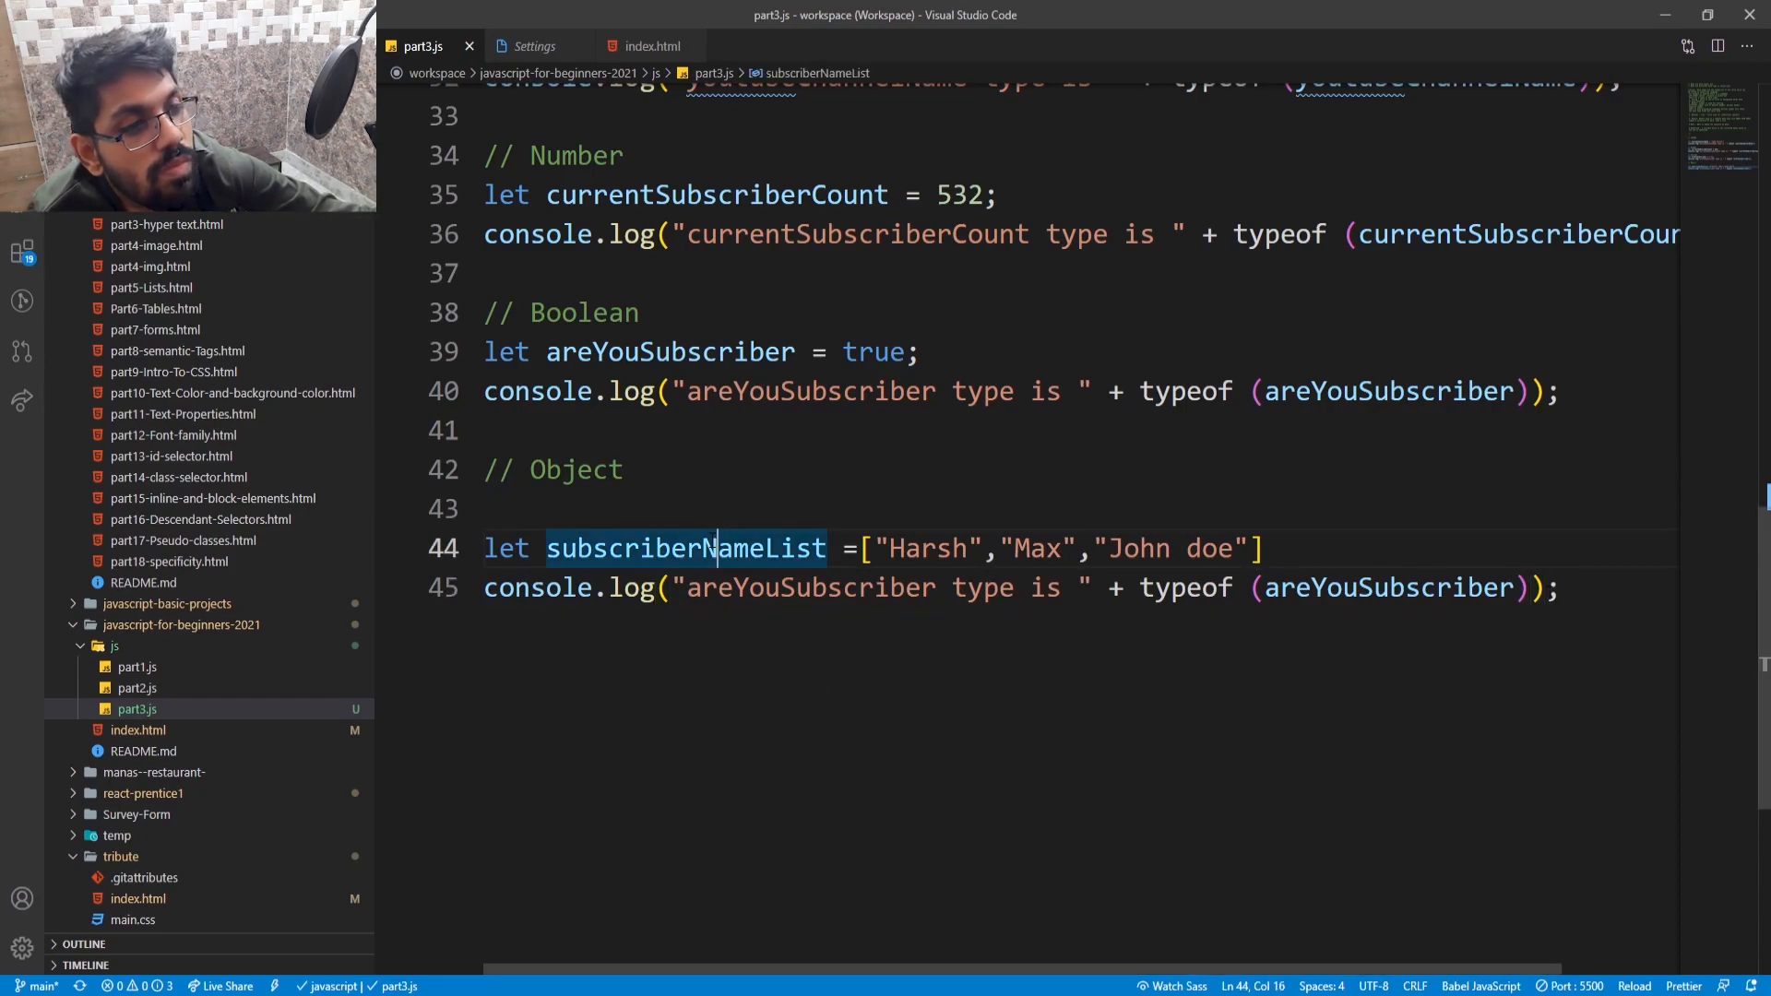
- Replace areYouSubscriber with subscriberNameList in line 45's label and typeof argument
double_click(683, 548)
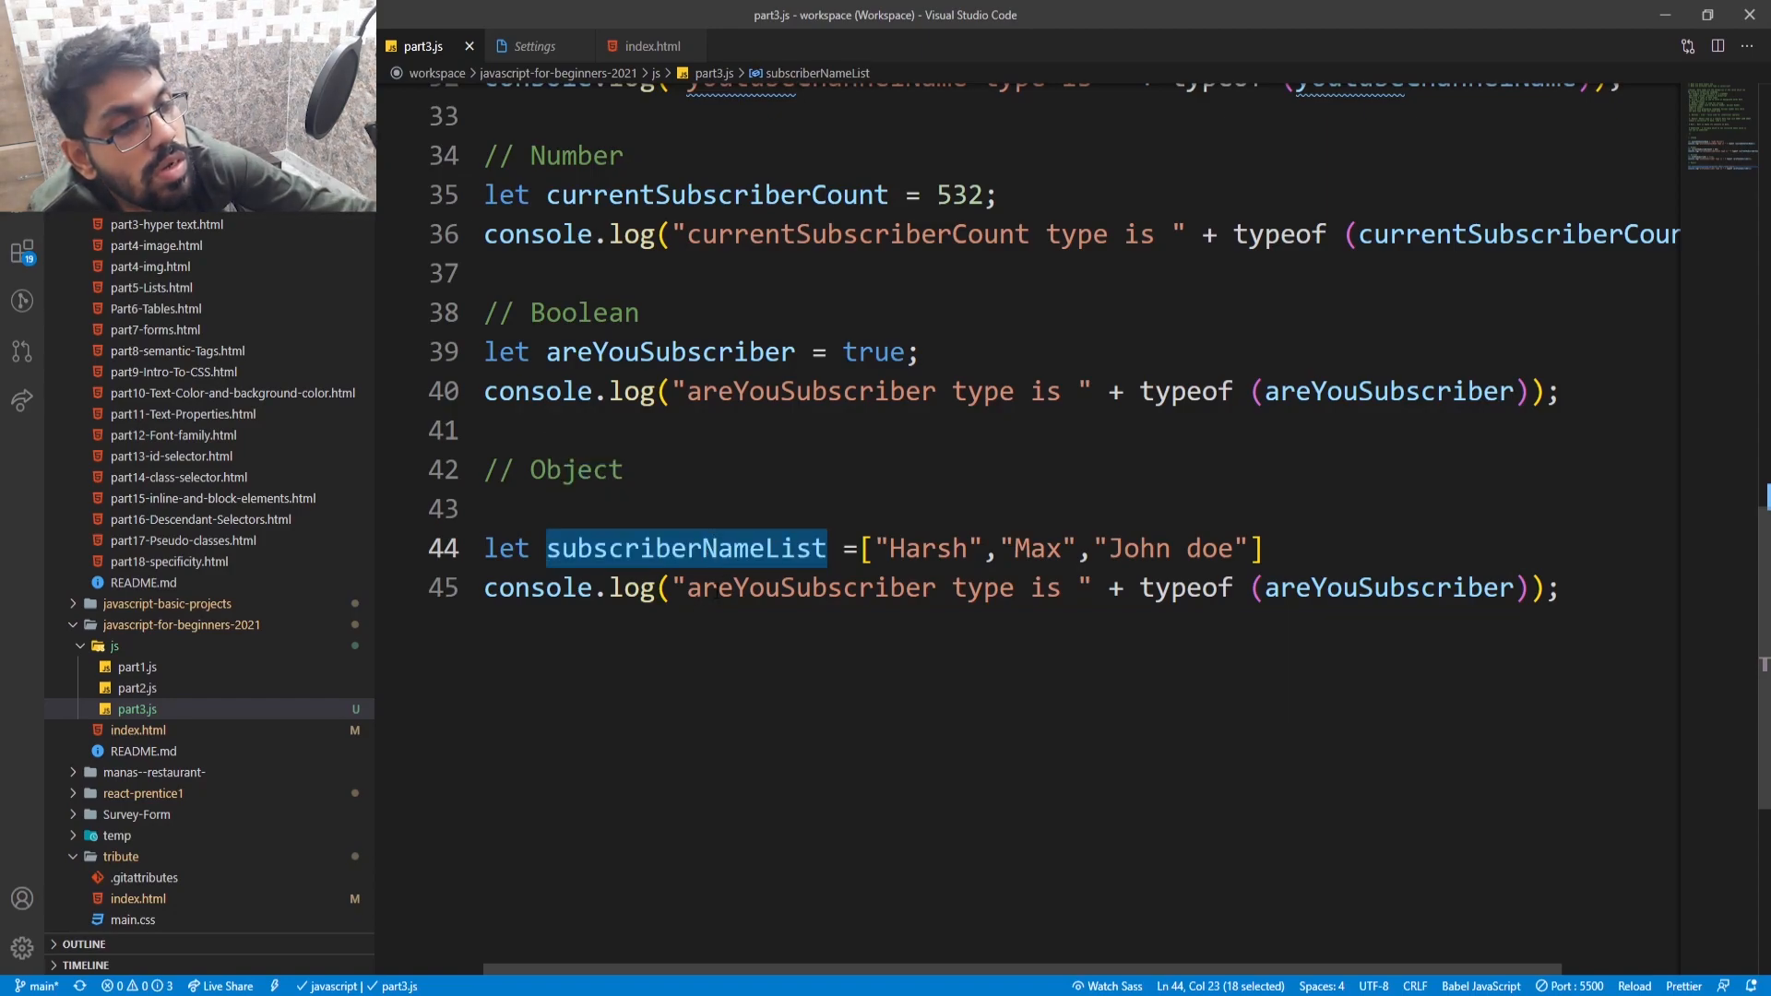
click(809, 587)
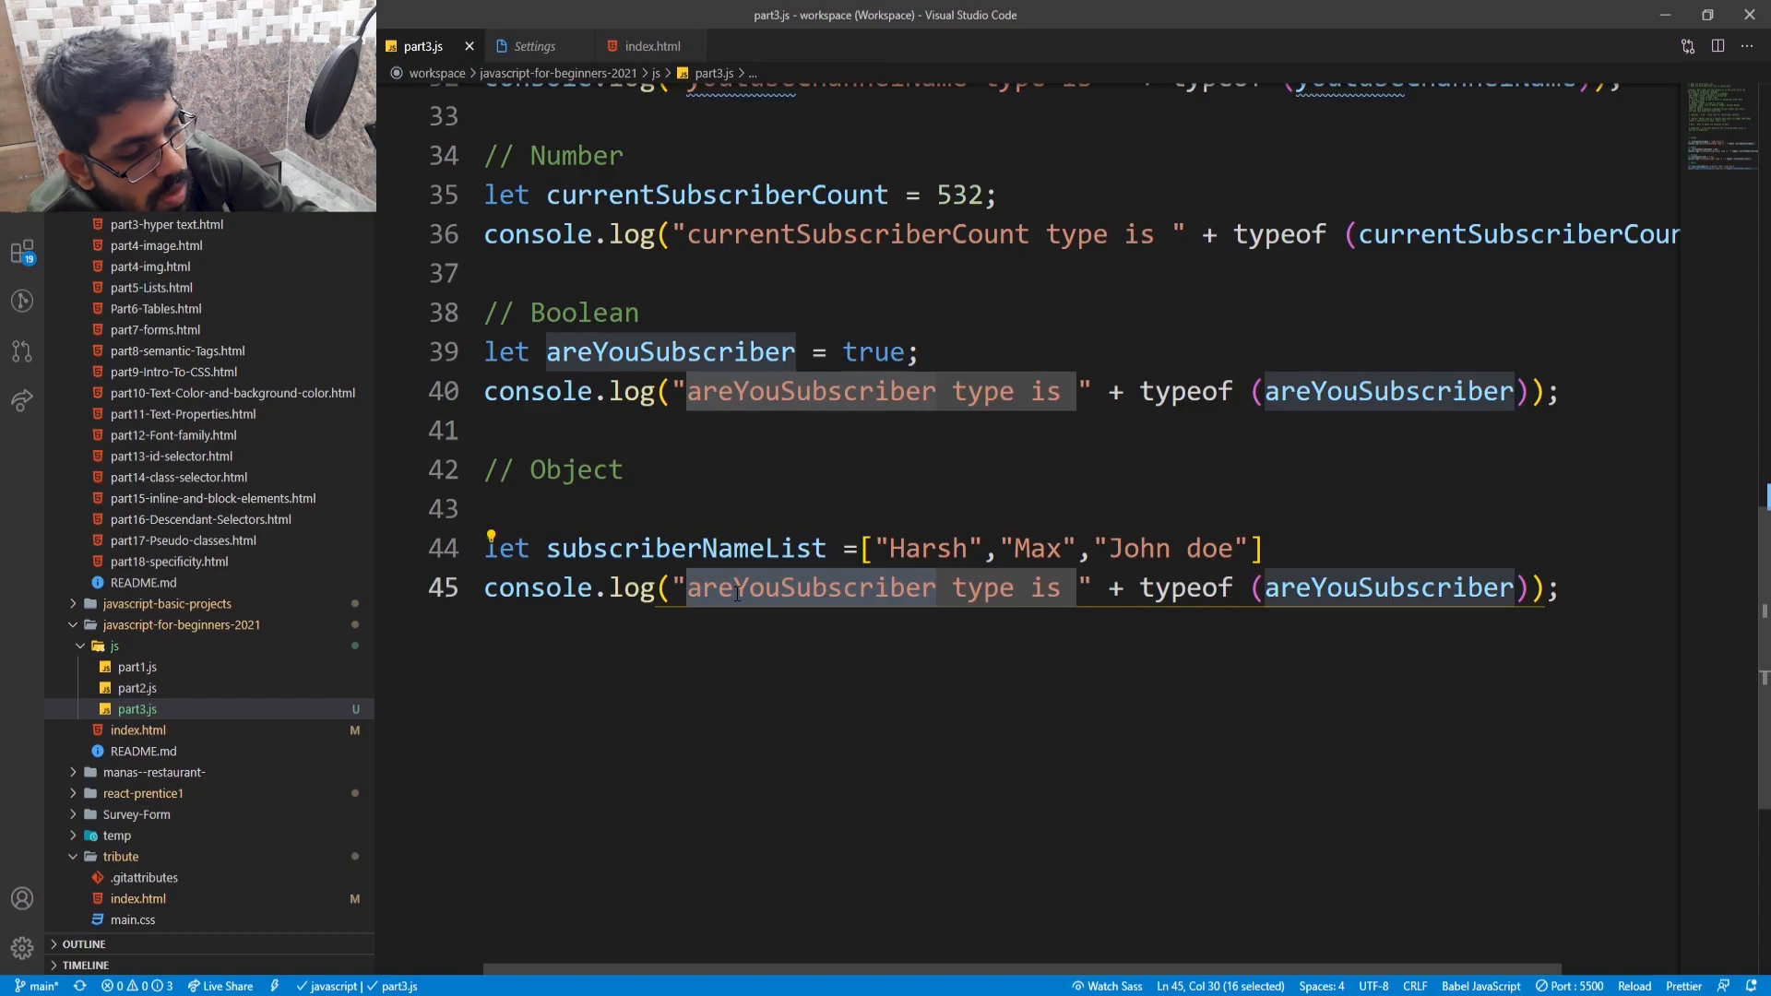
text(subscriberNameList)
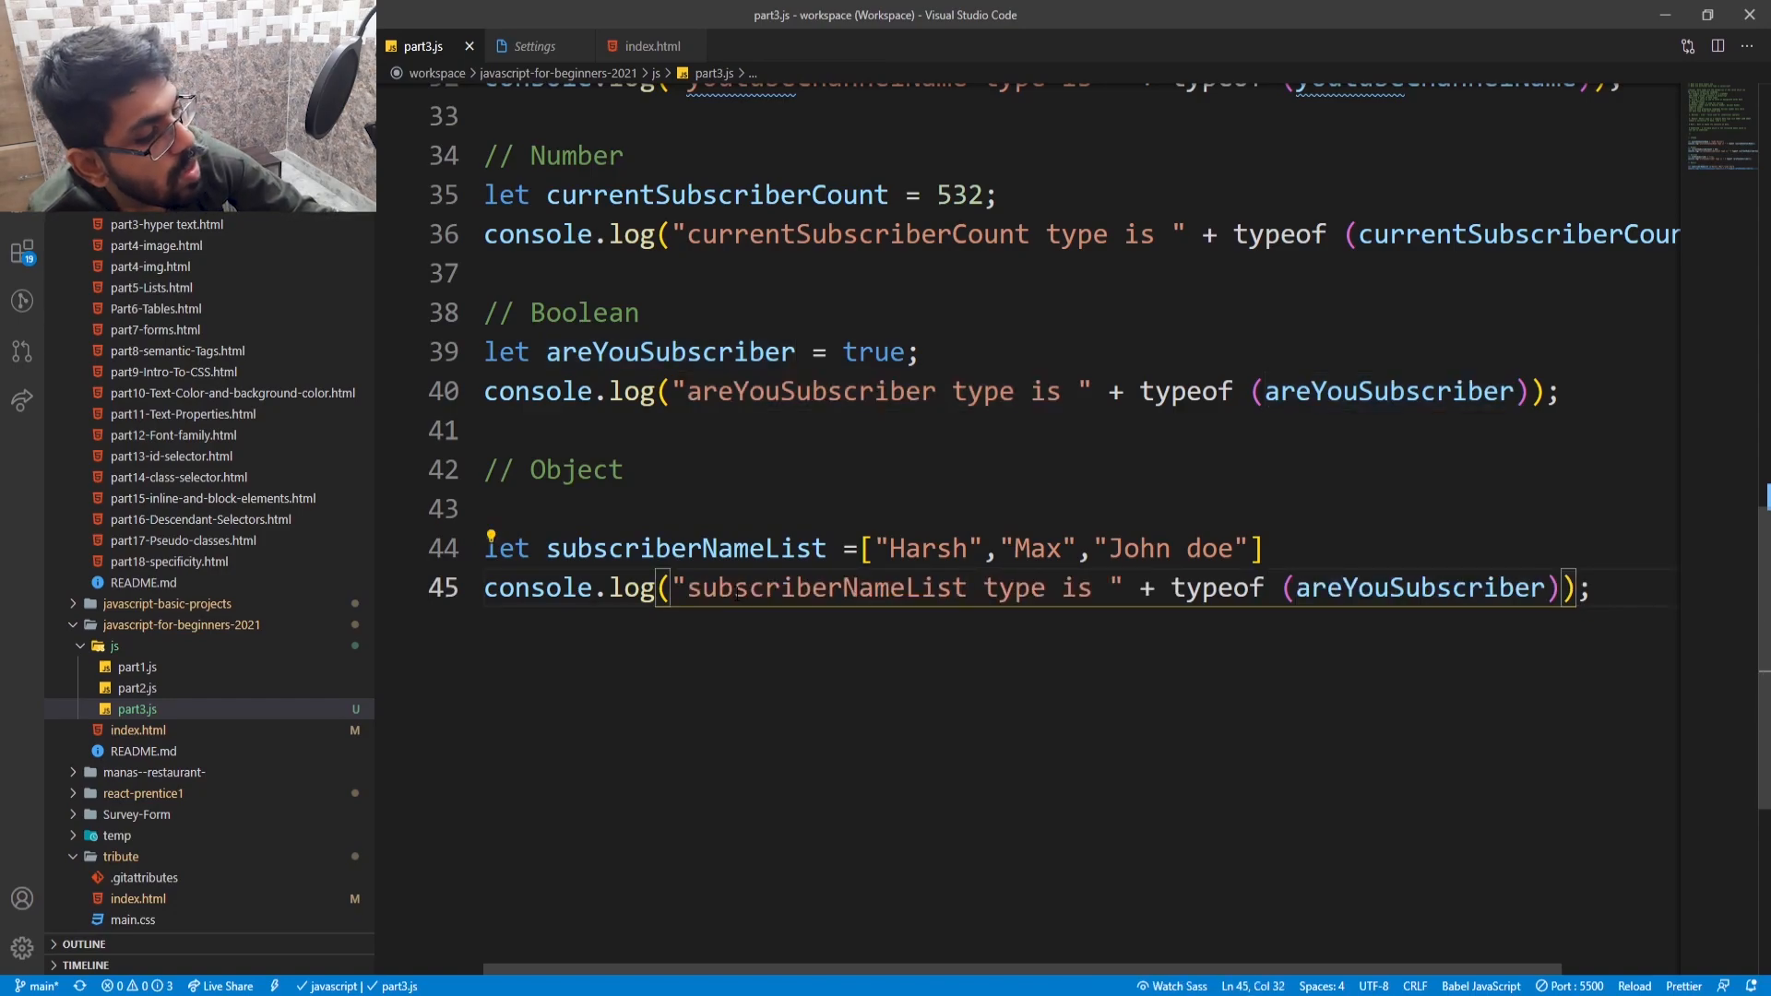
double_click(1415, 588)
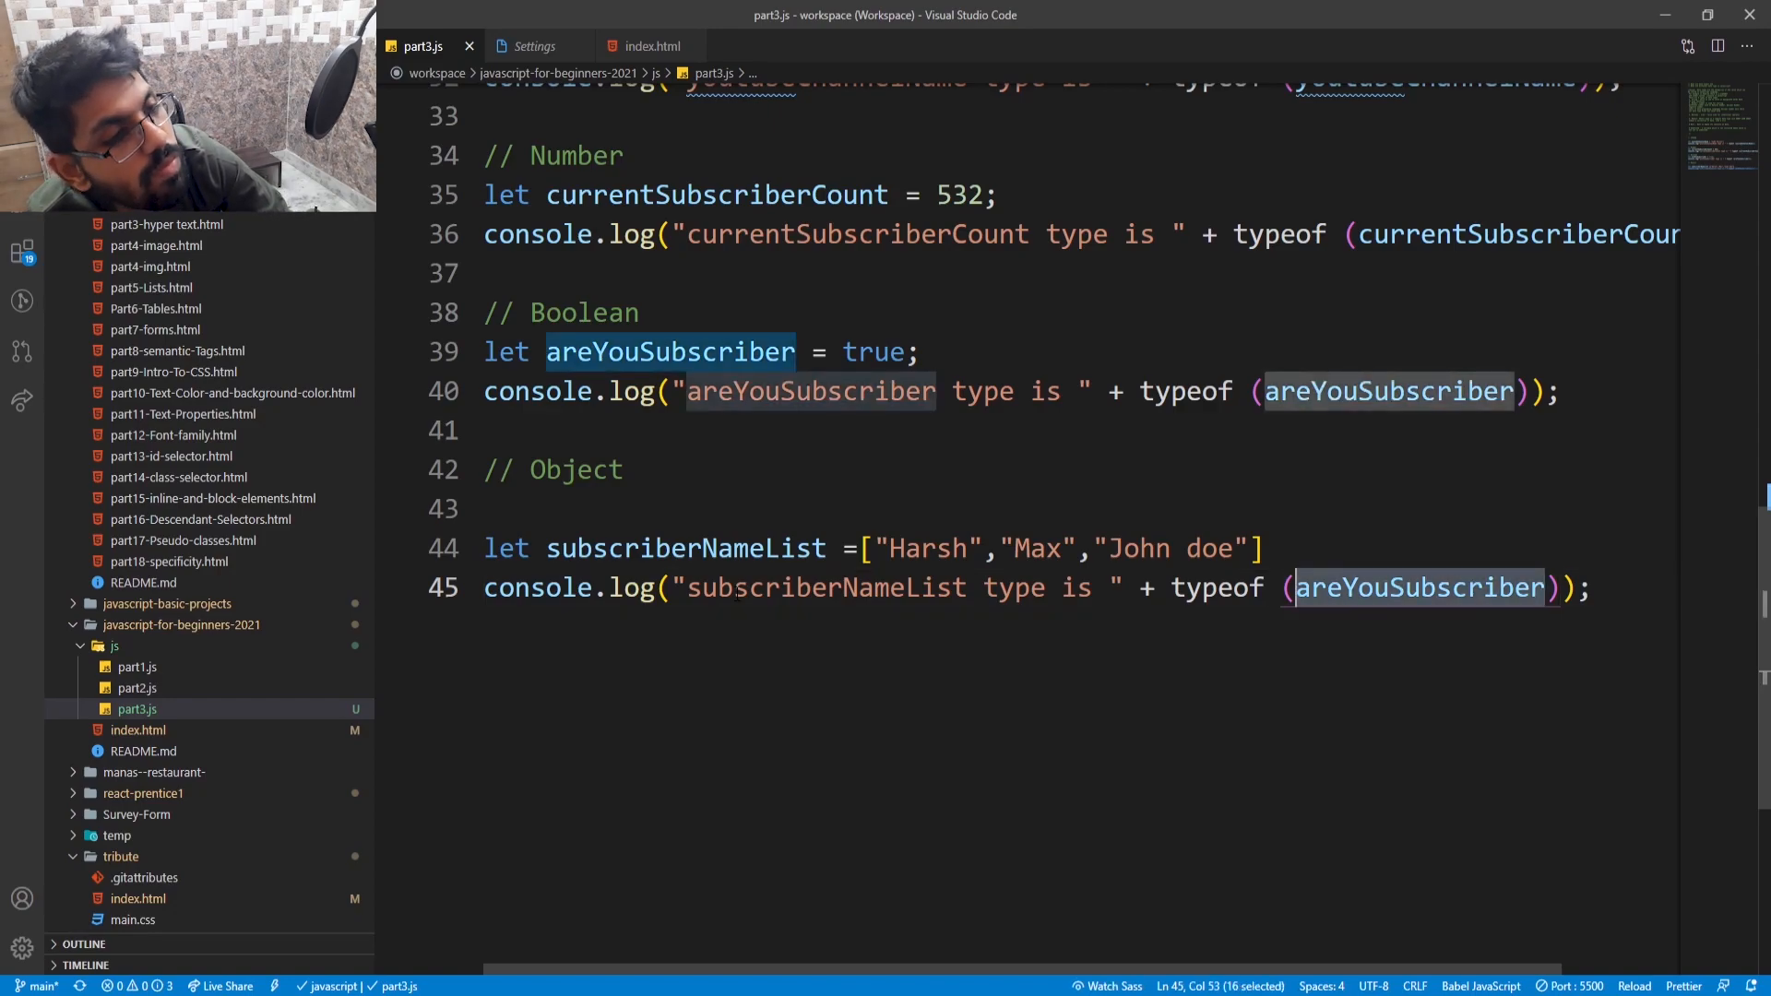
text(subscriberNameList)
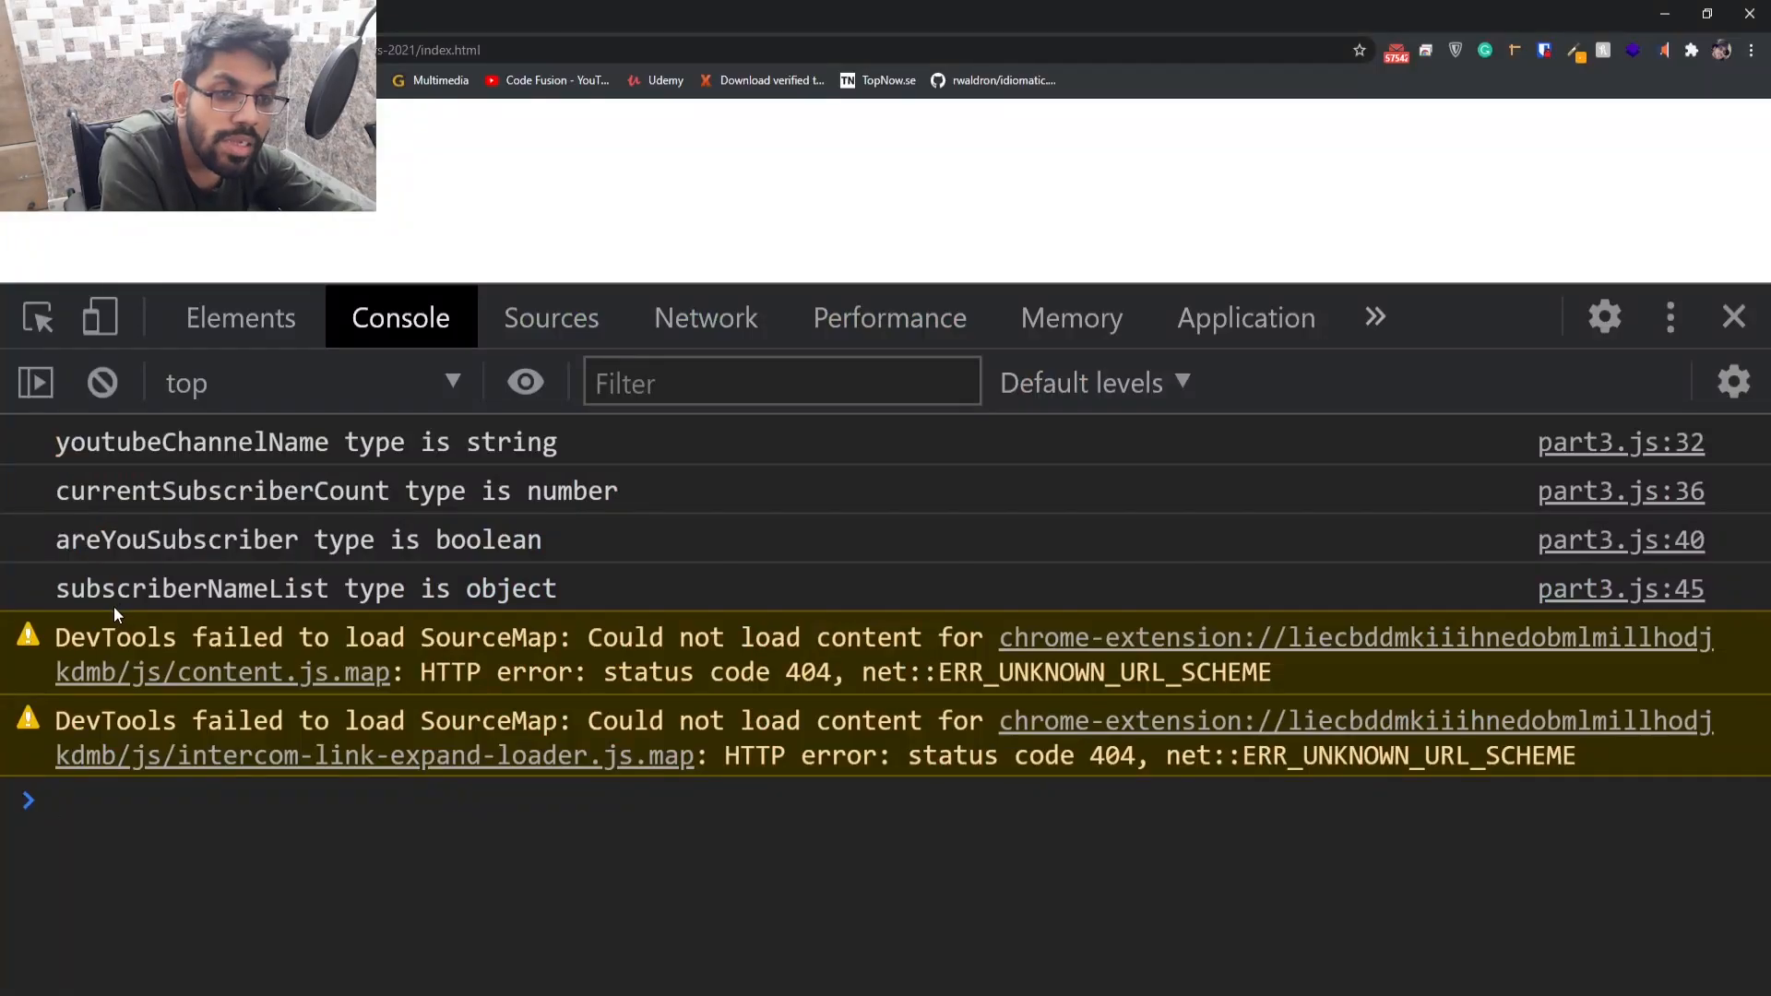
mouse_move(376, 615)
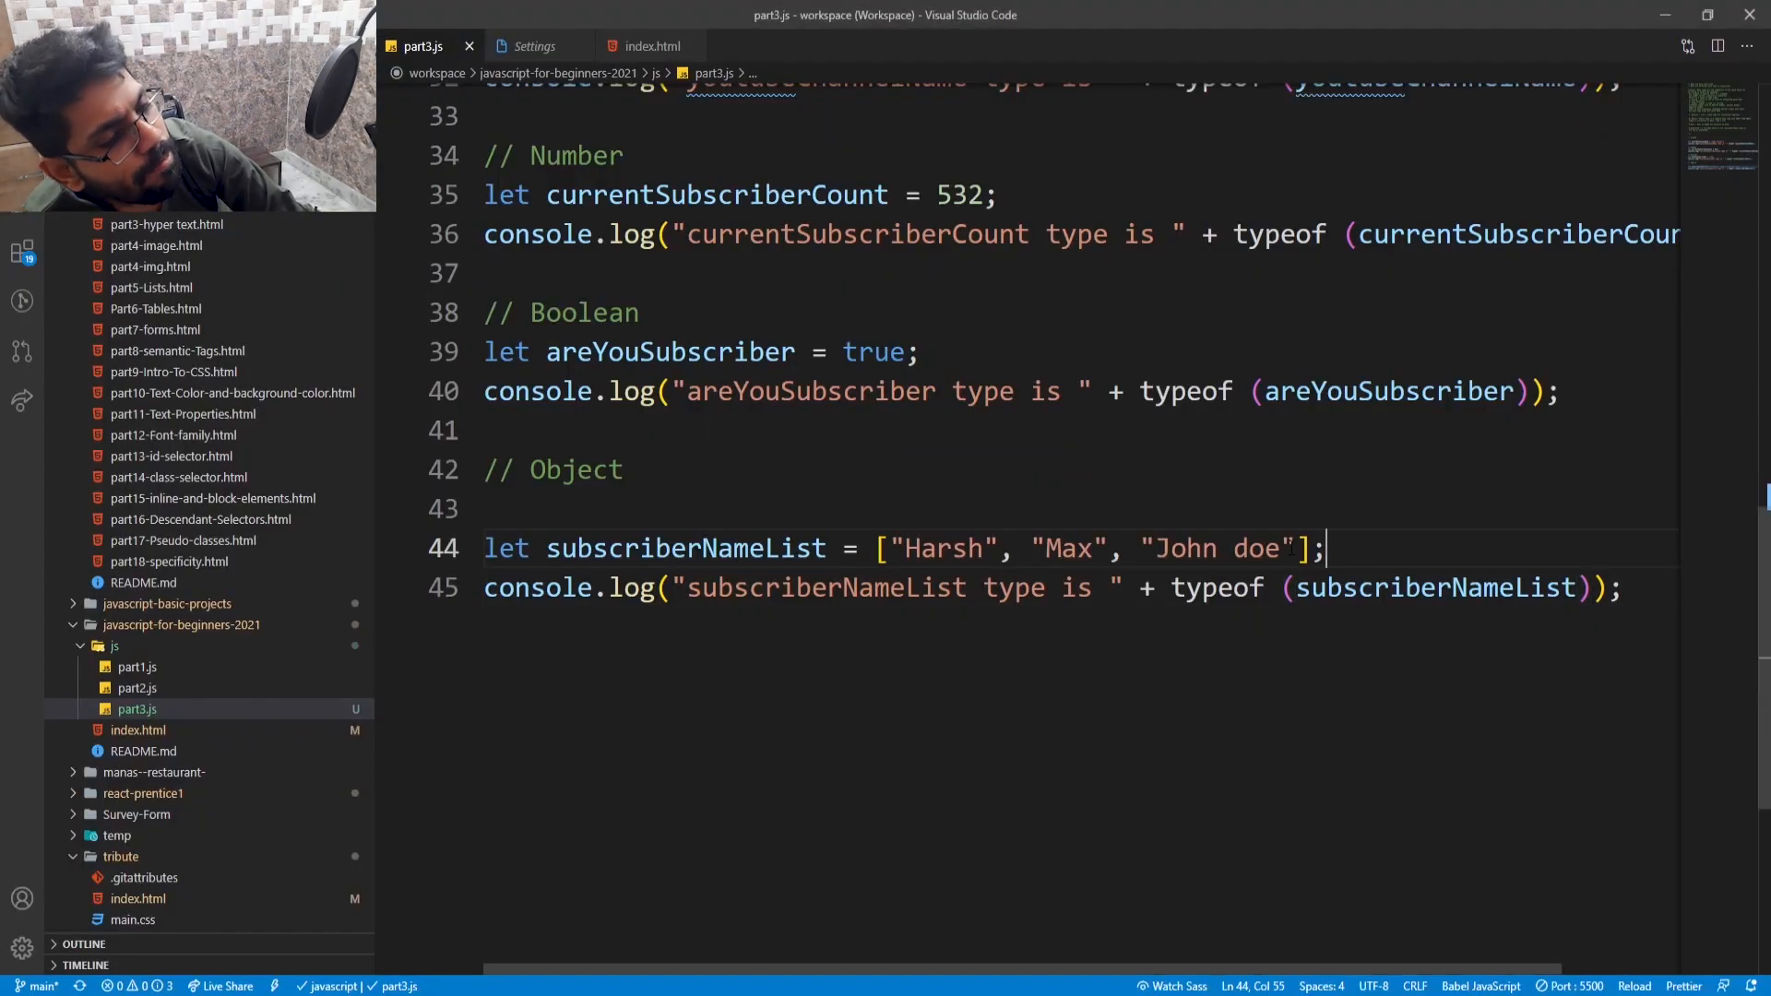
- Insert document.write(subscriberNameList); on a new line after line 44
key(Enter)
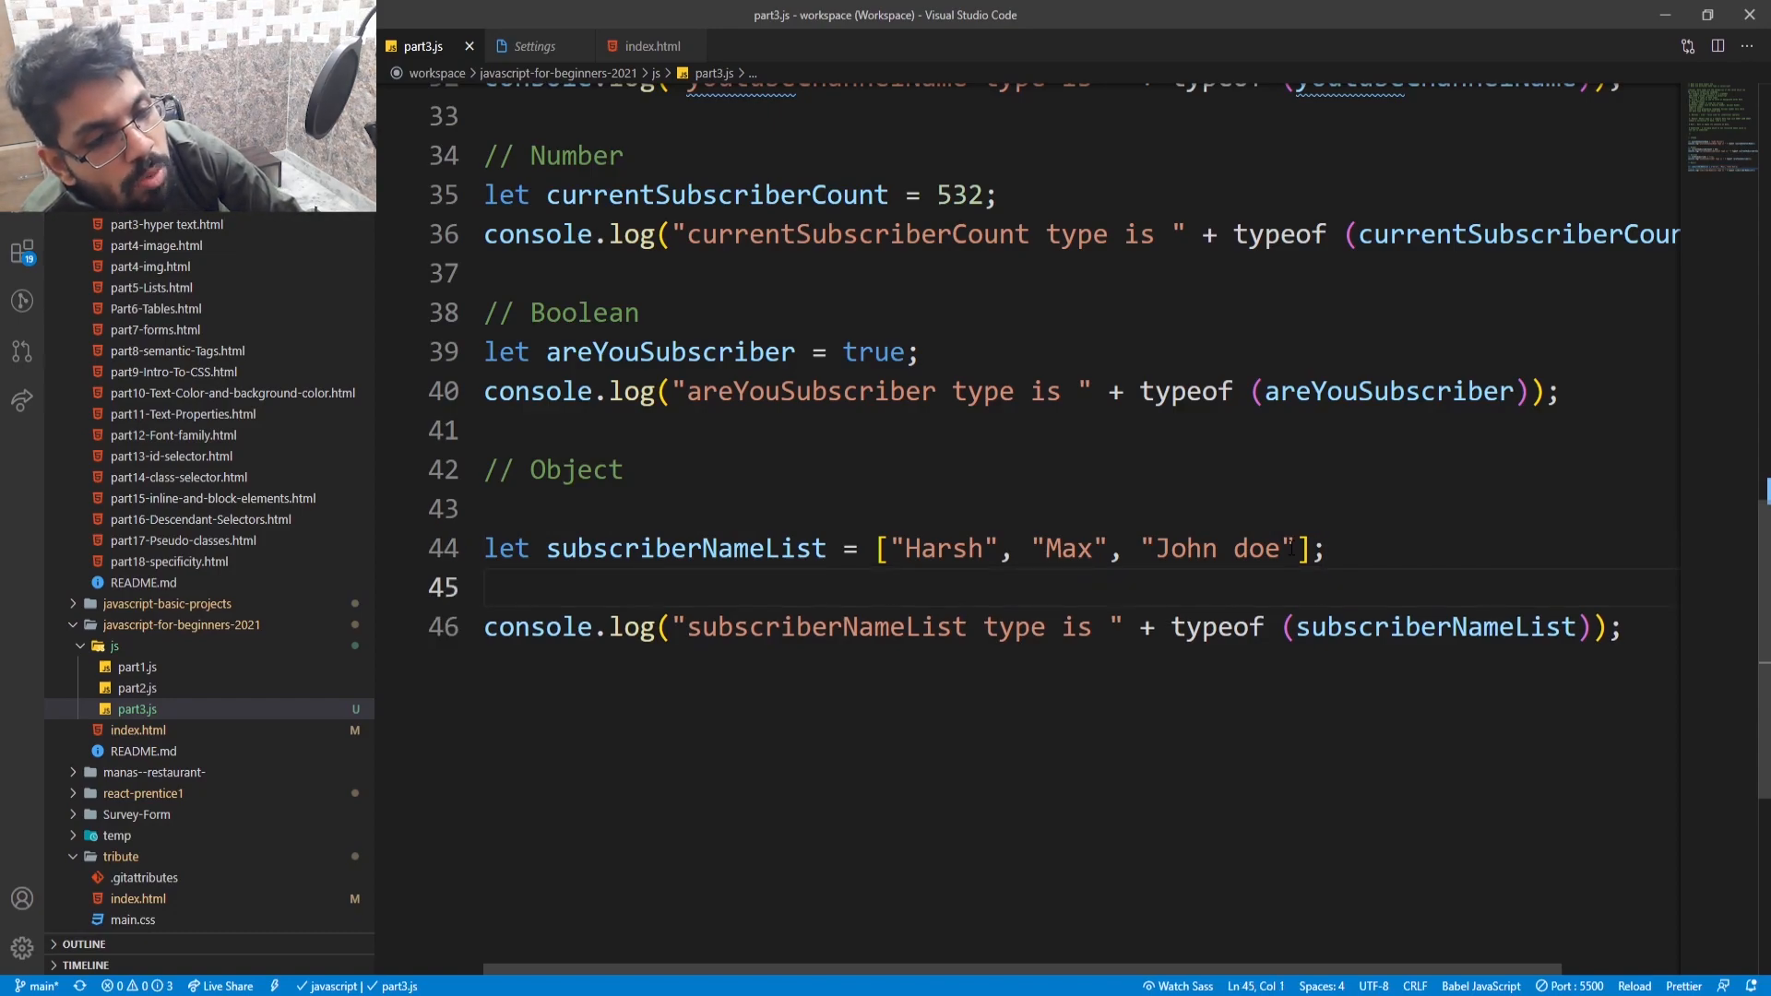
text(document)
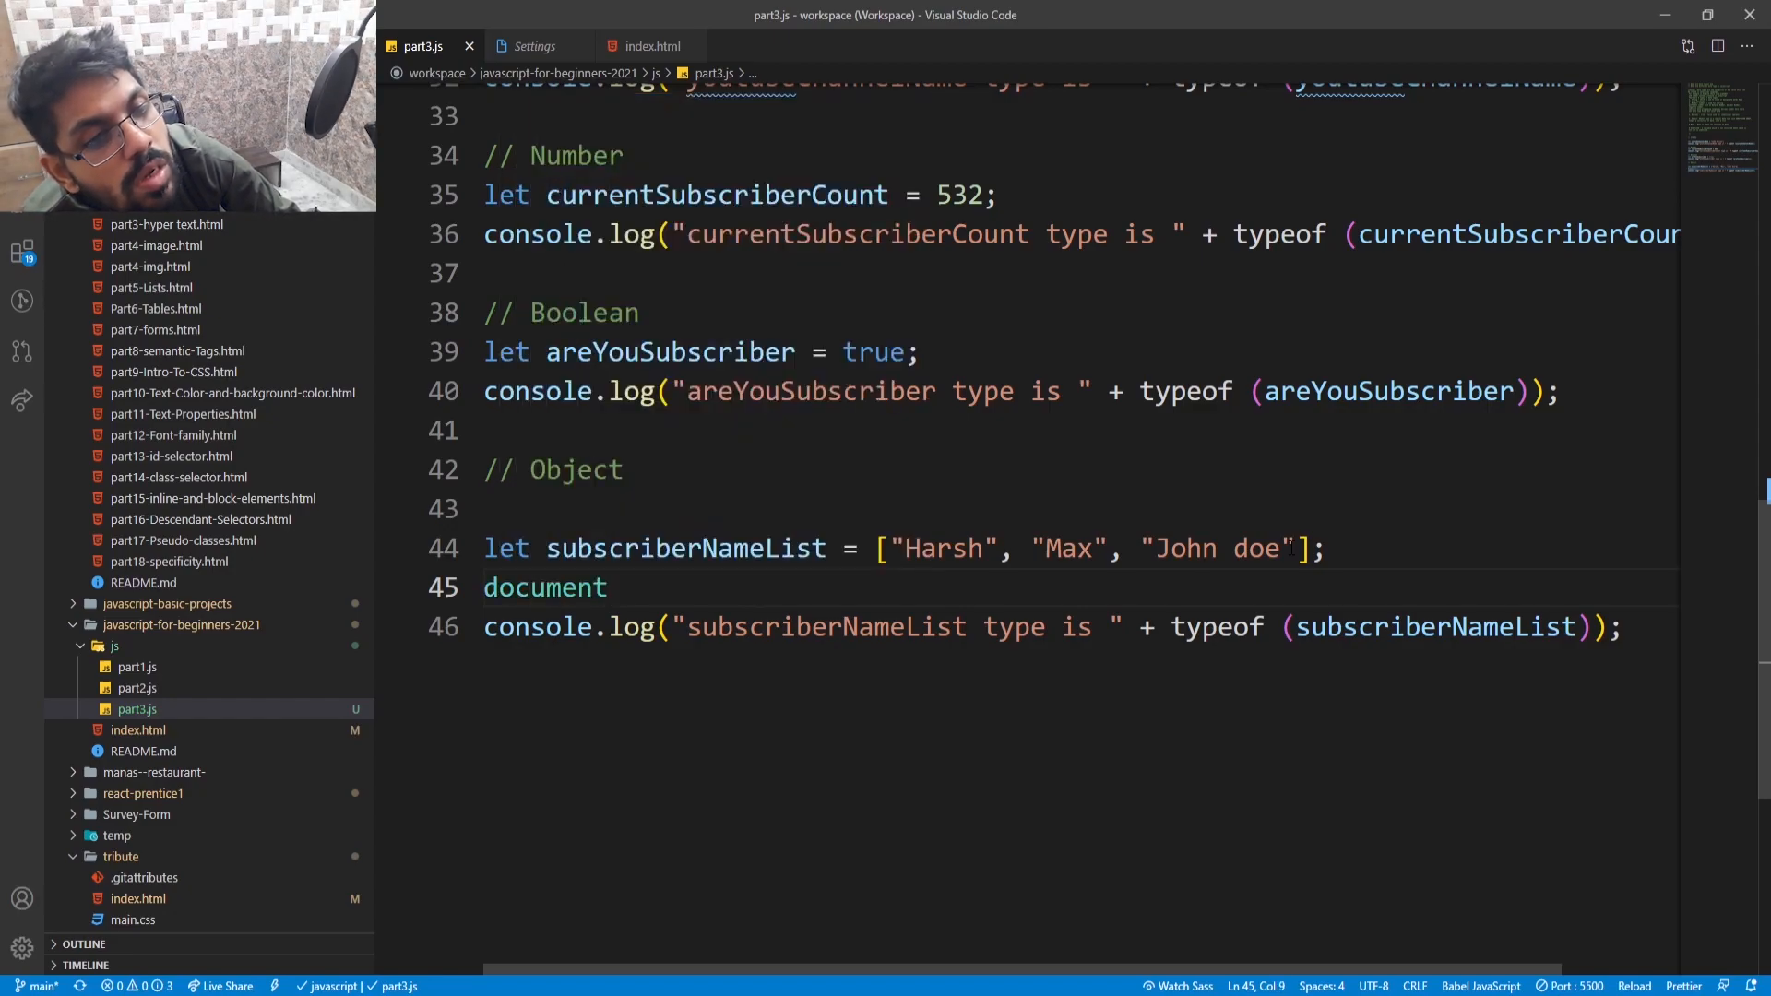
text(.wr)
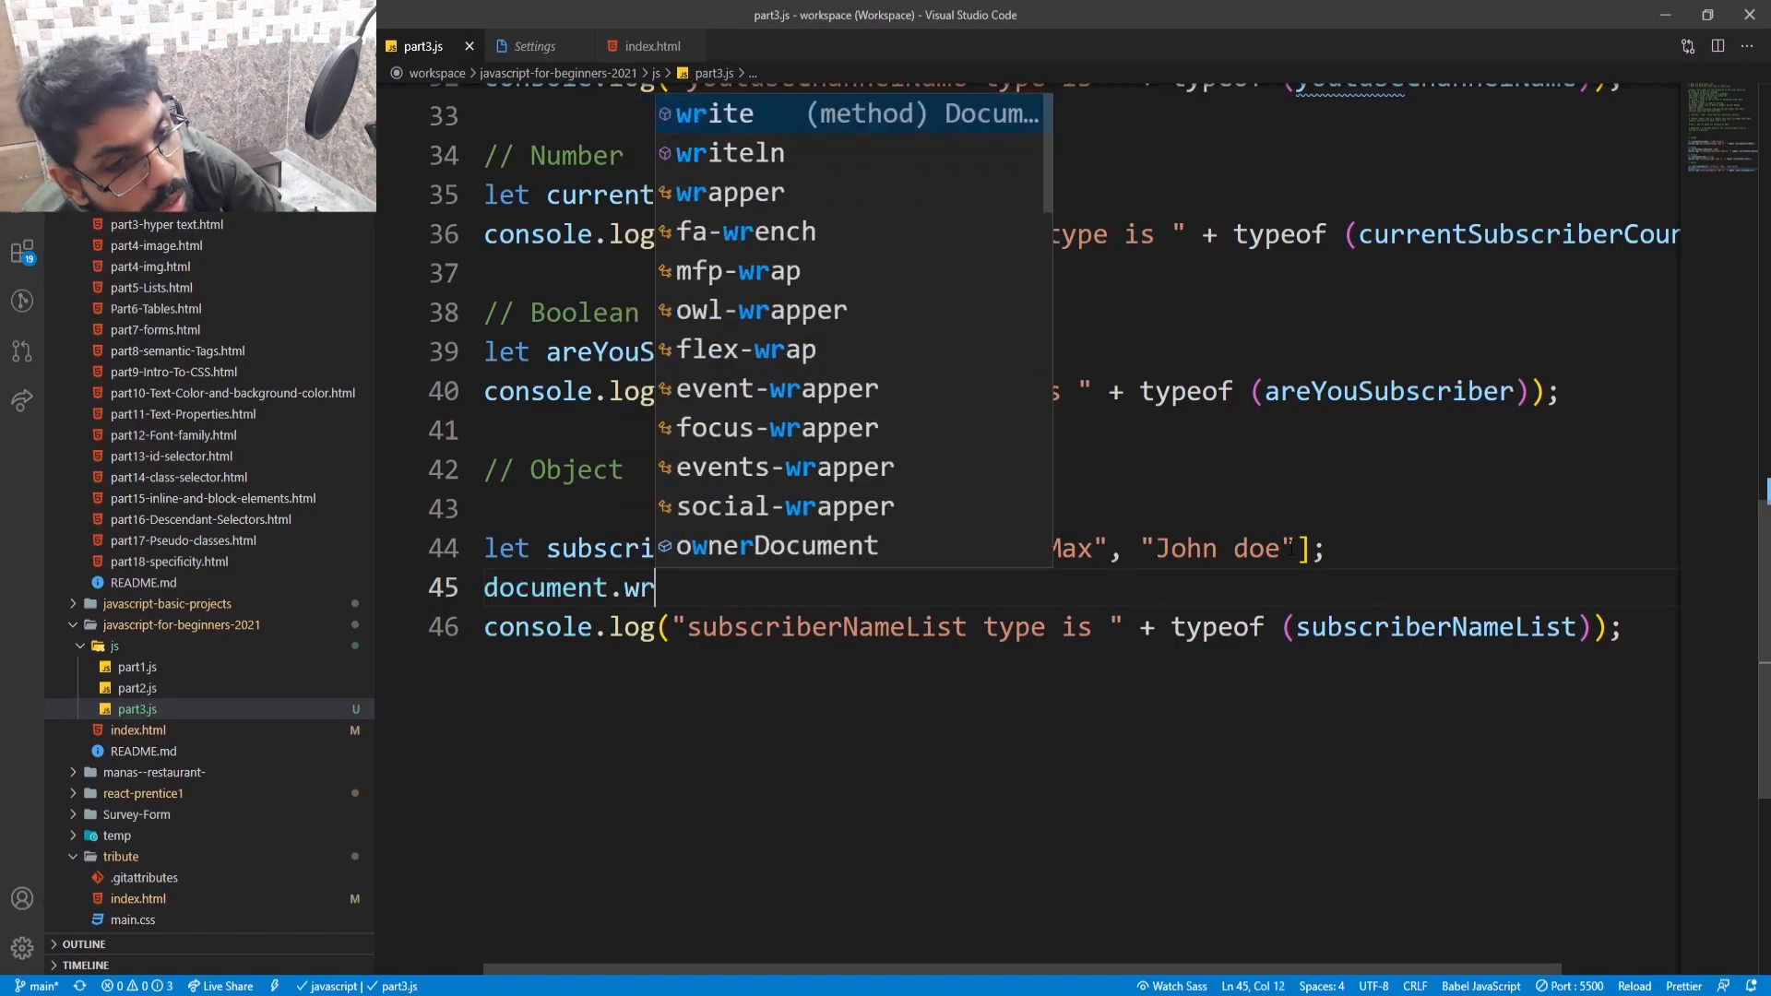
text(ite)
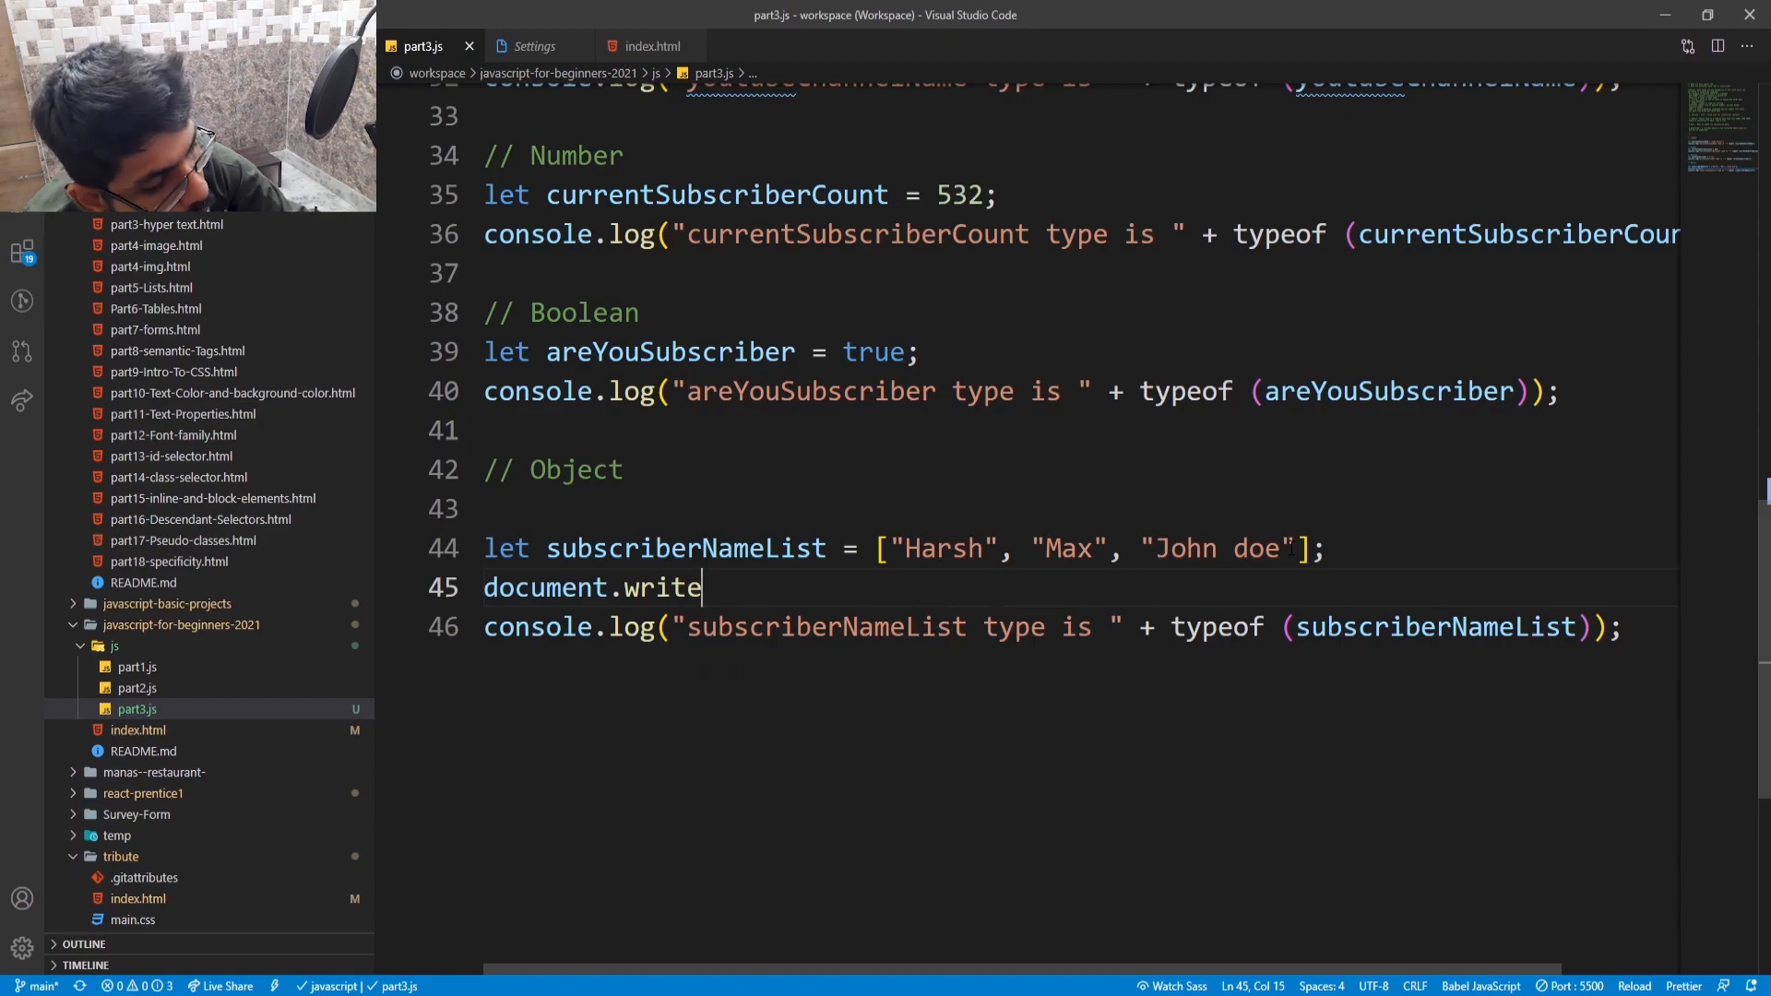
text(())
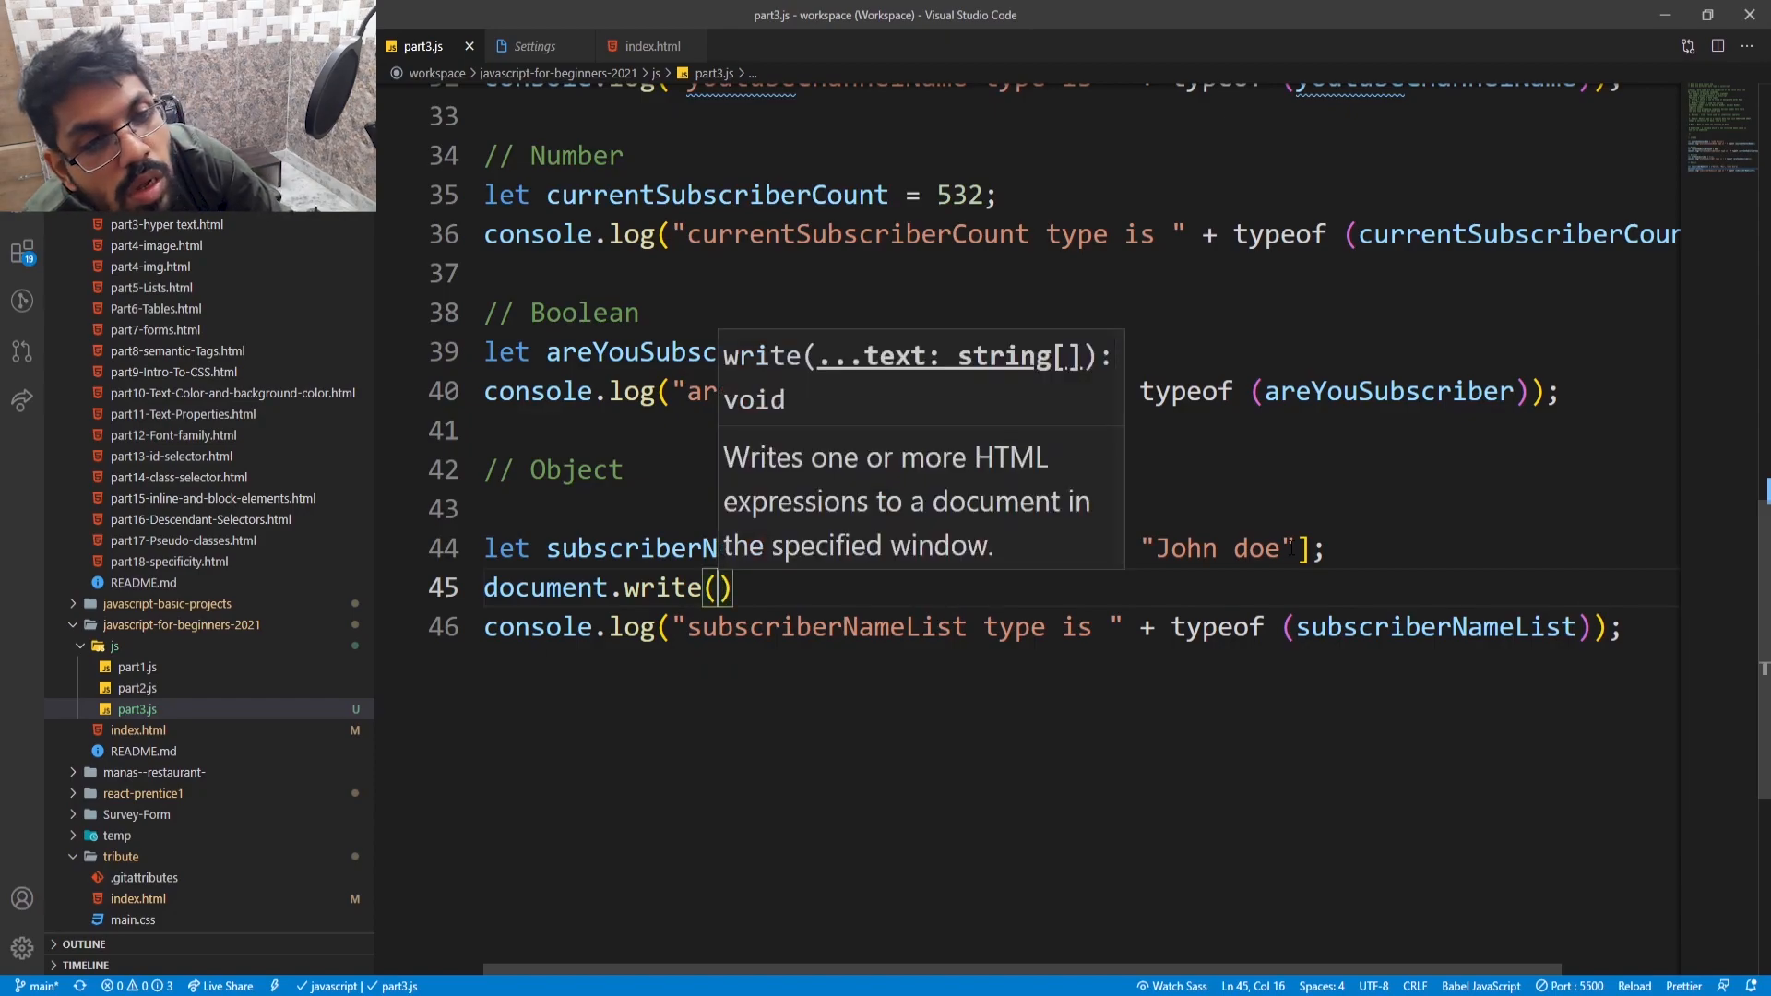
text(su)
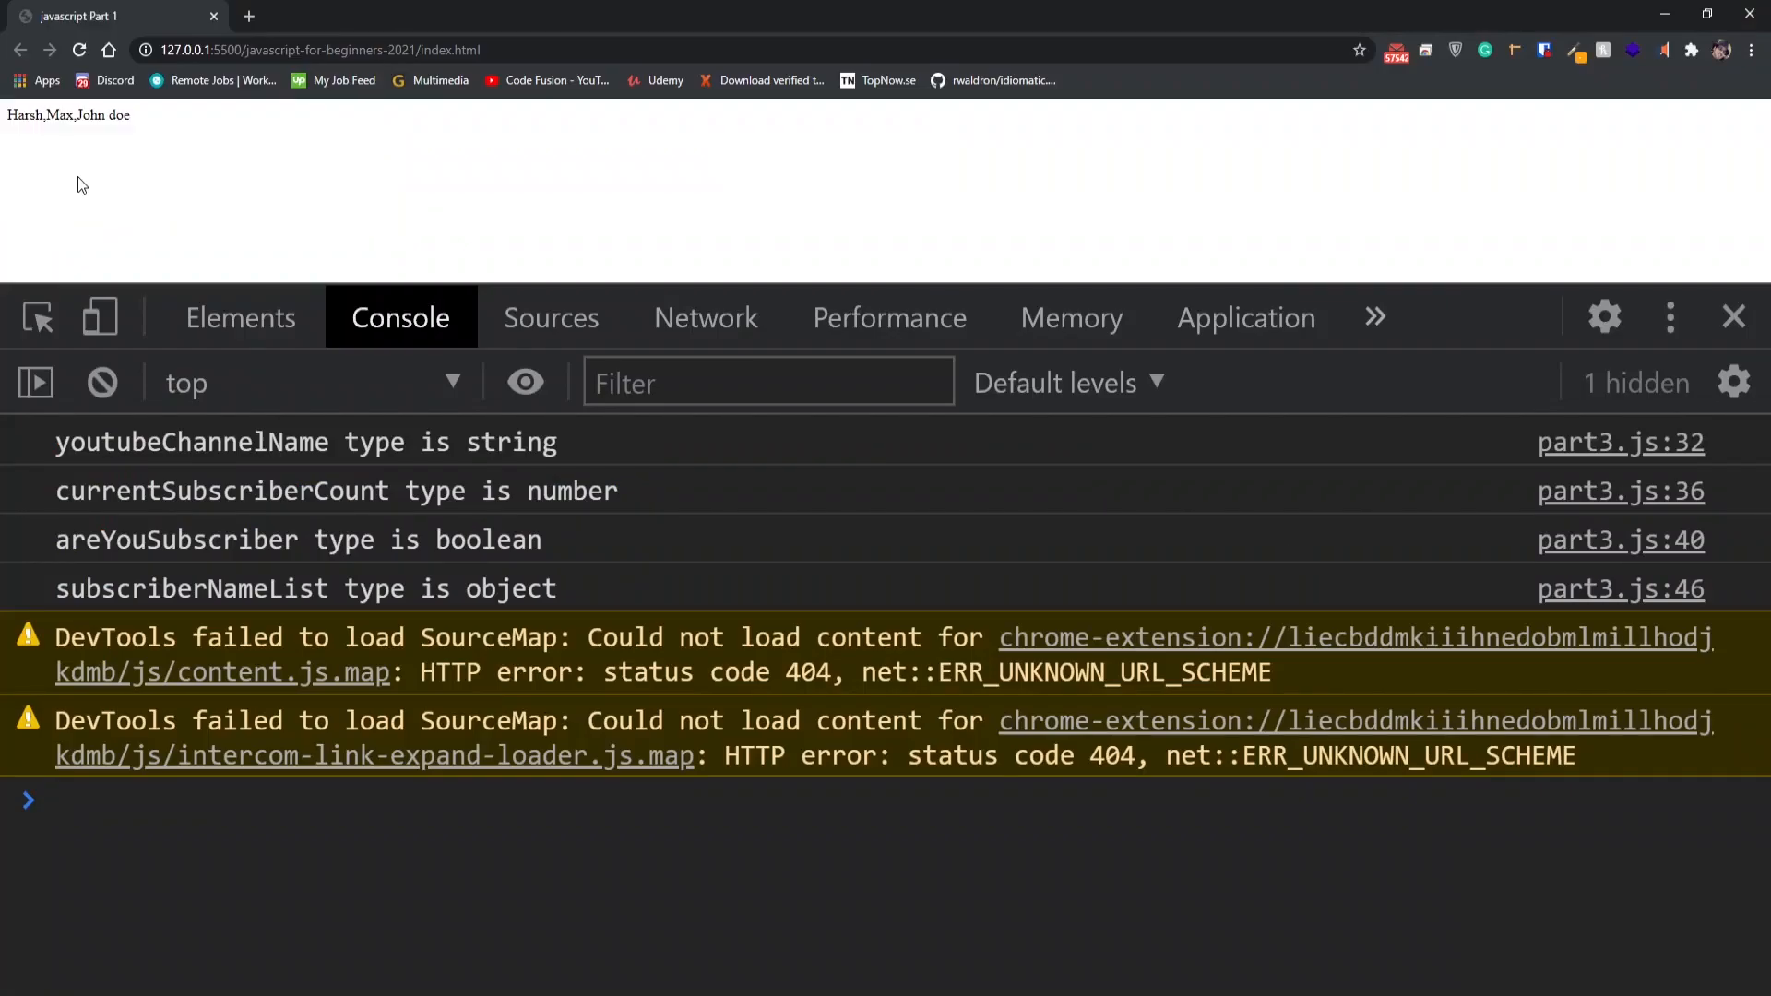
mouse_move(111, 268)
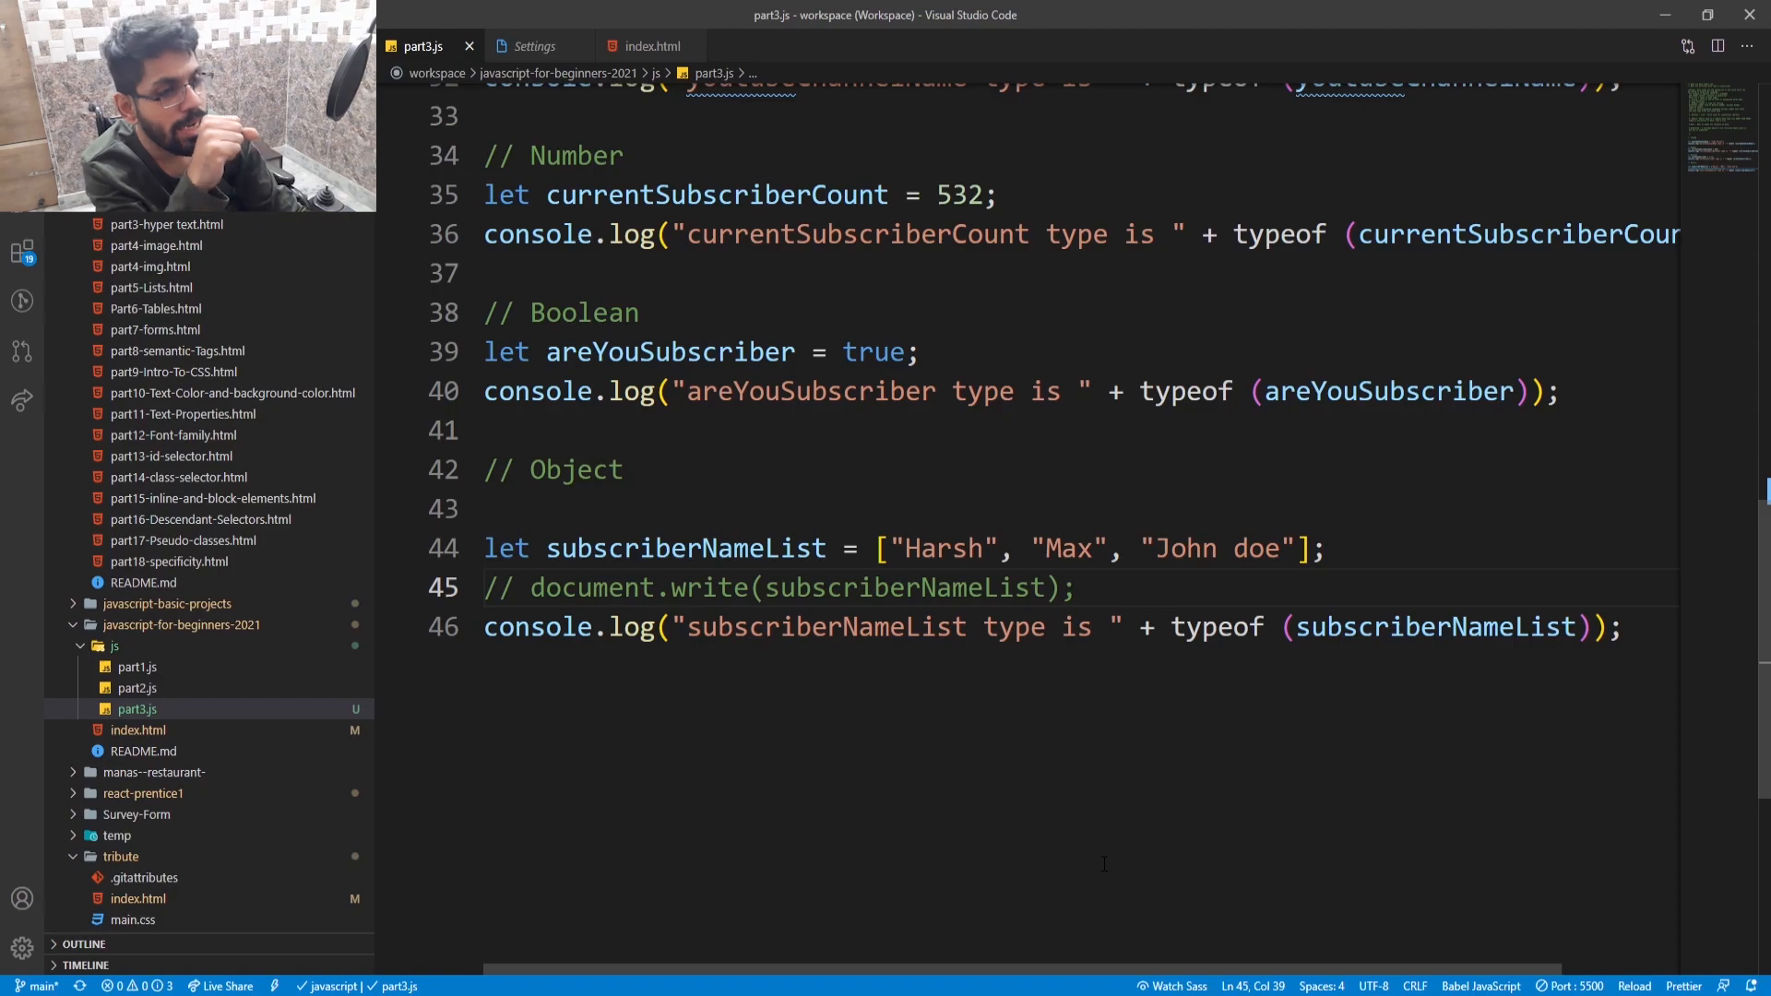
- Declare let procrastination = null; on line 48 below the commented-out document.write
double_click(1065, 548)
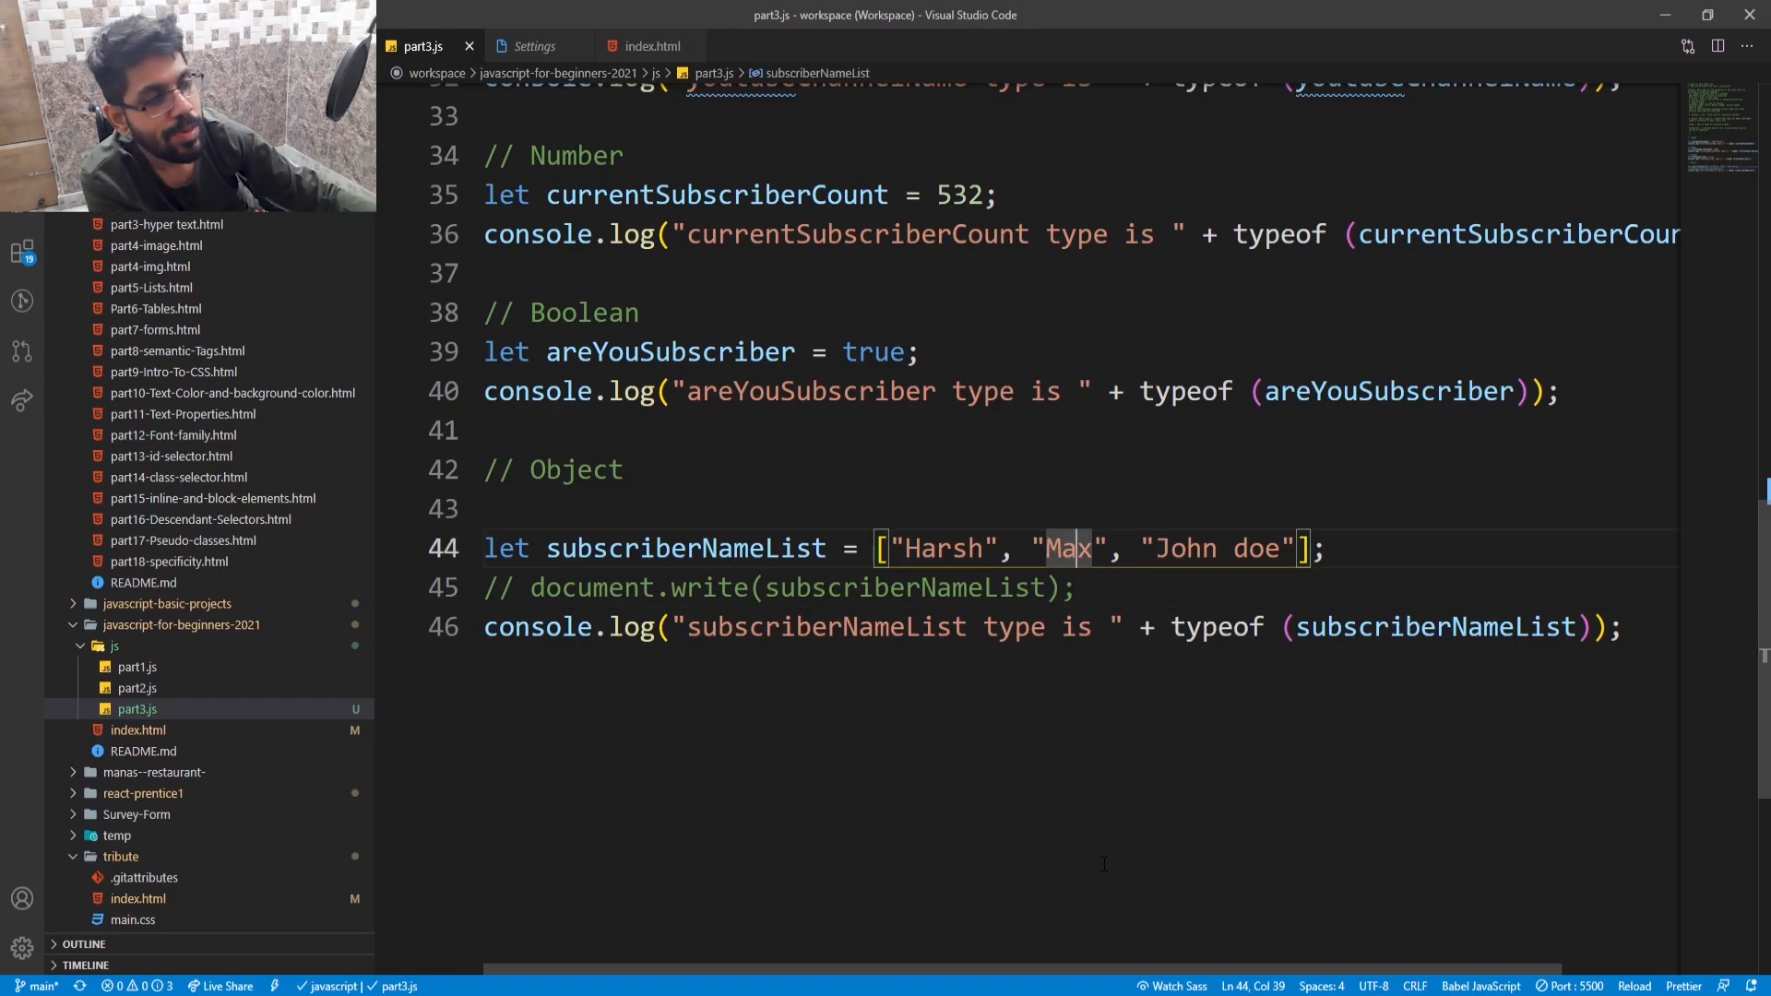
text(l)
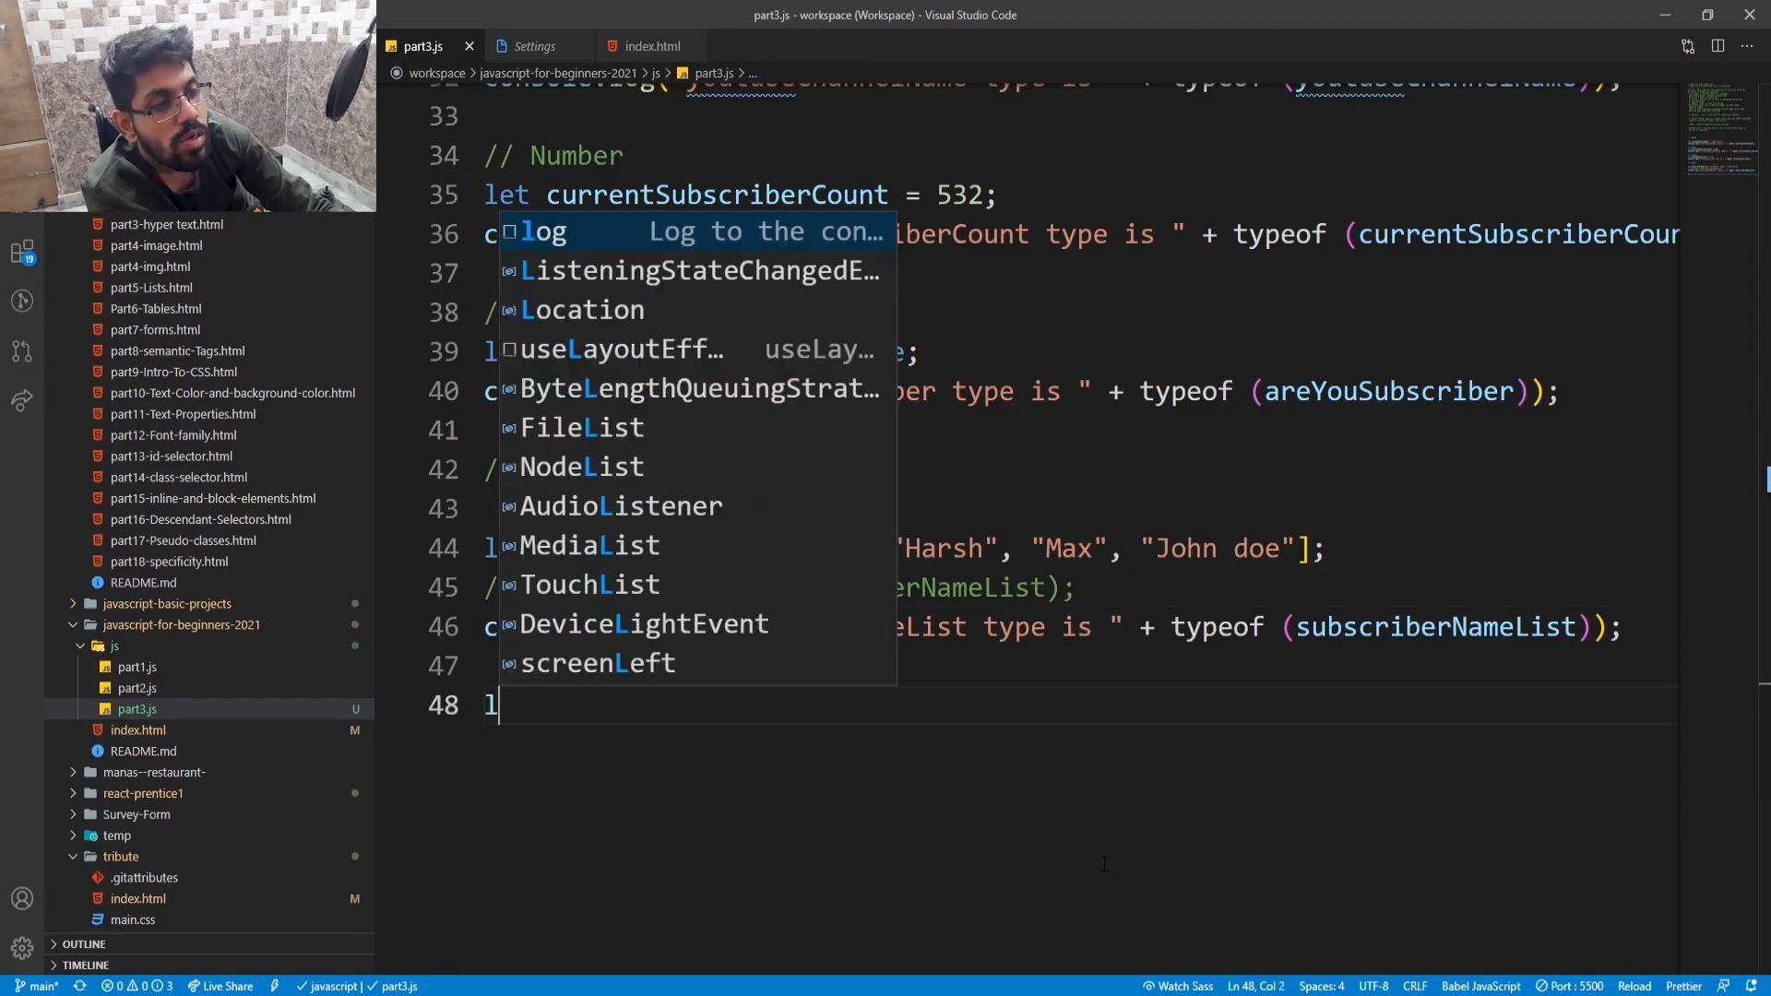
text(et)
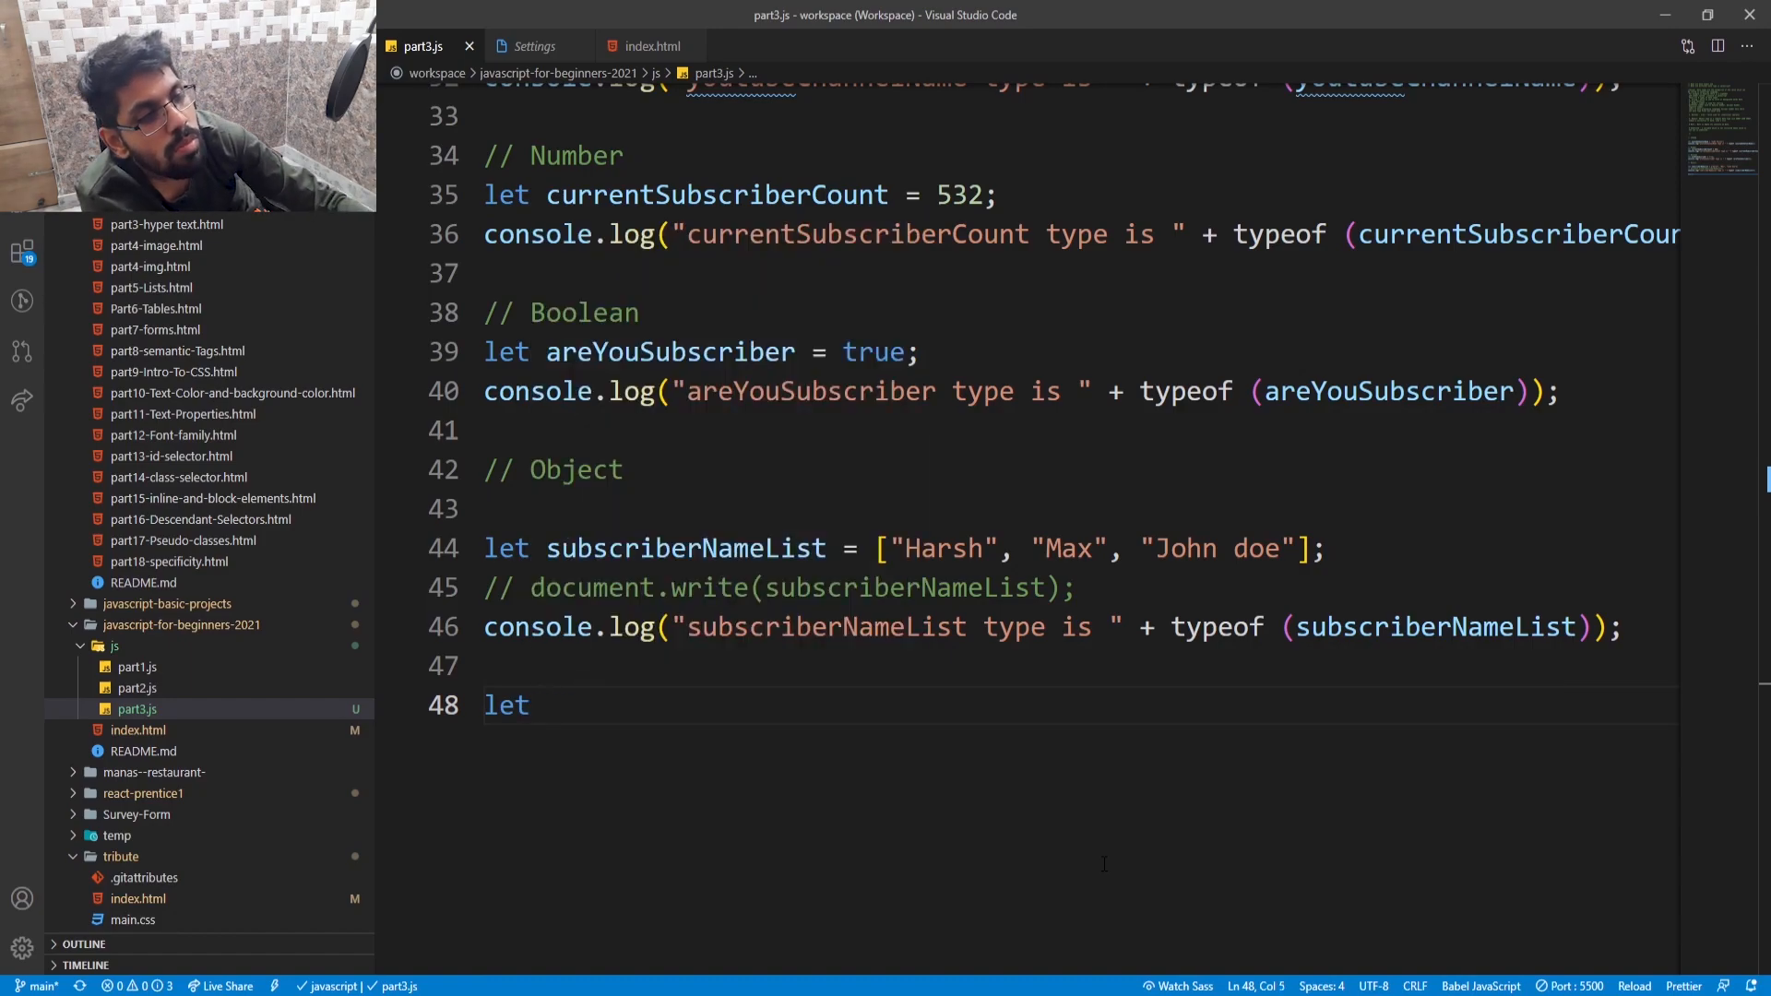
text(proc)
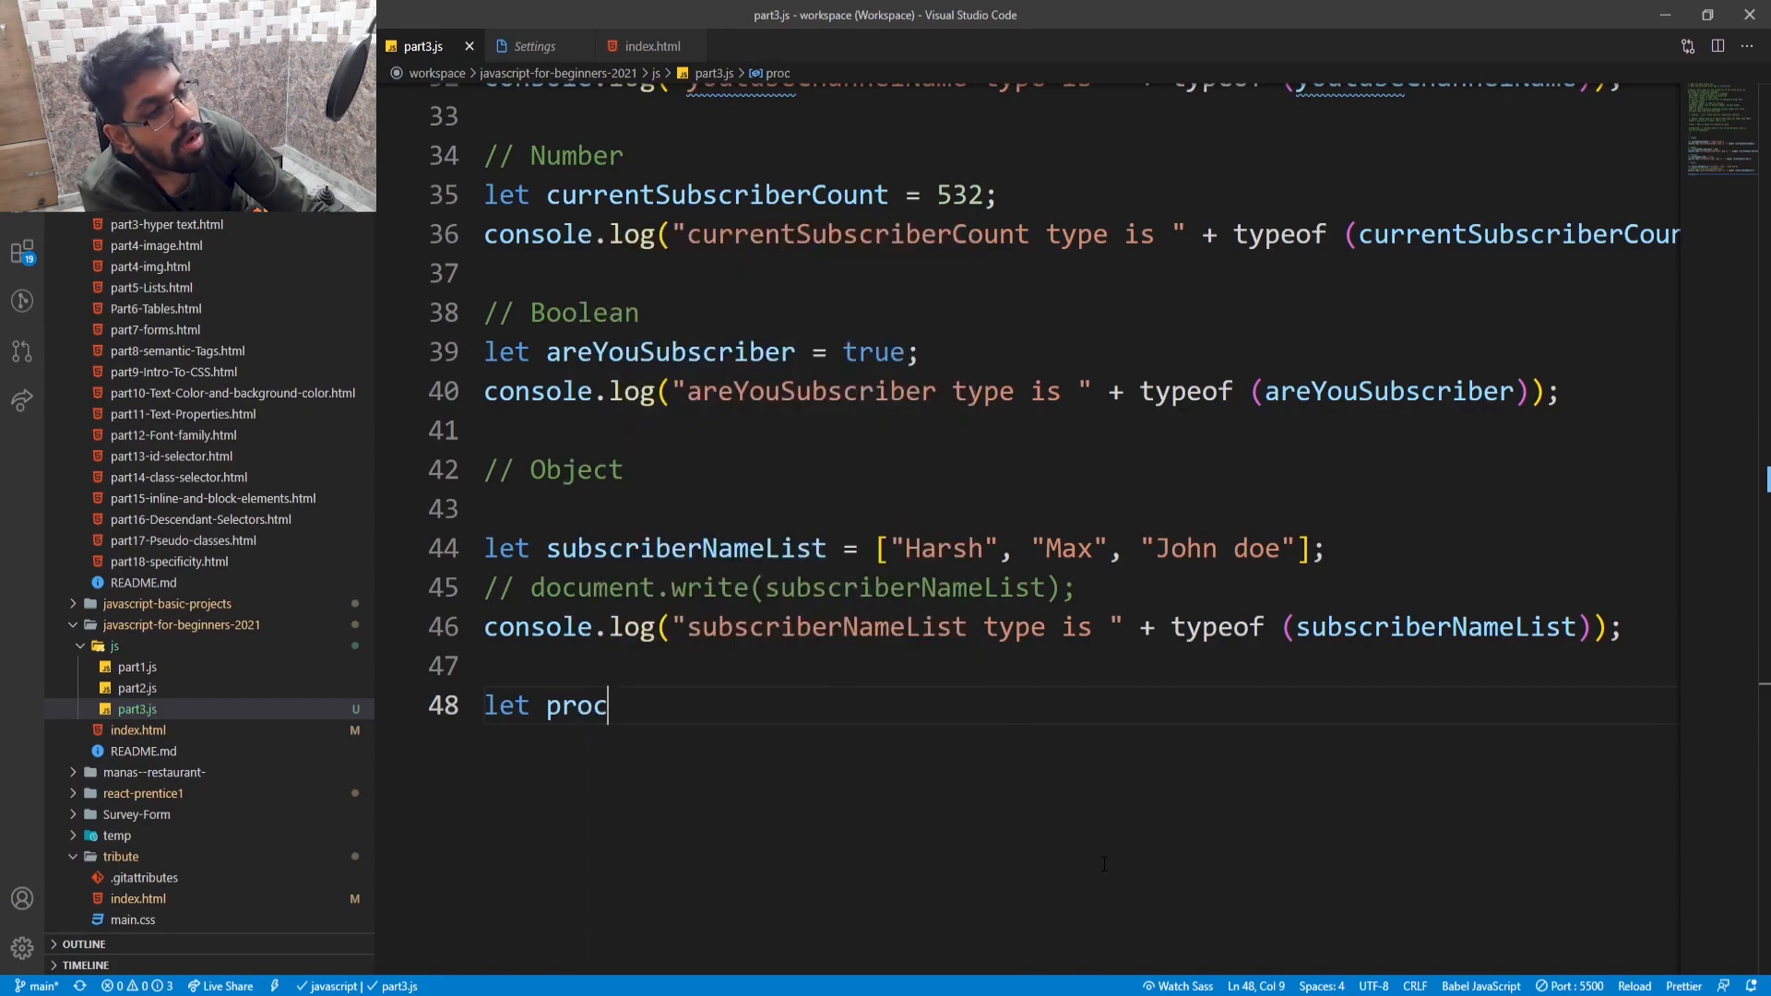
text(rast)
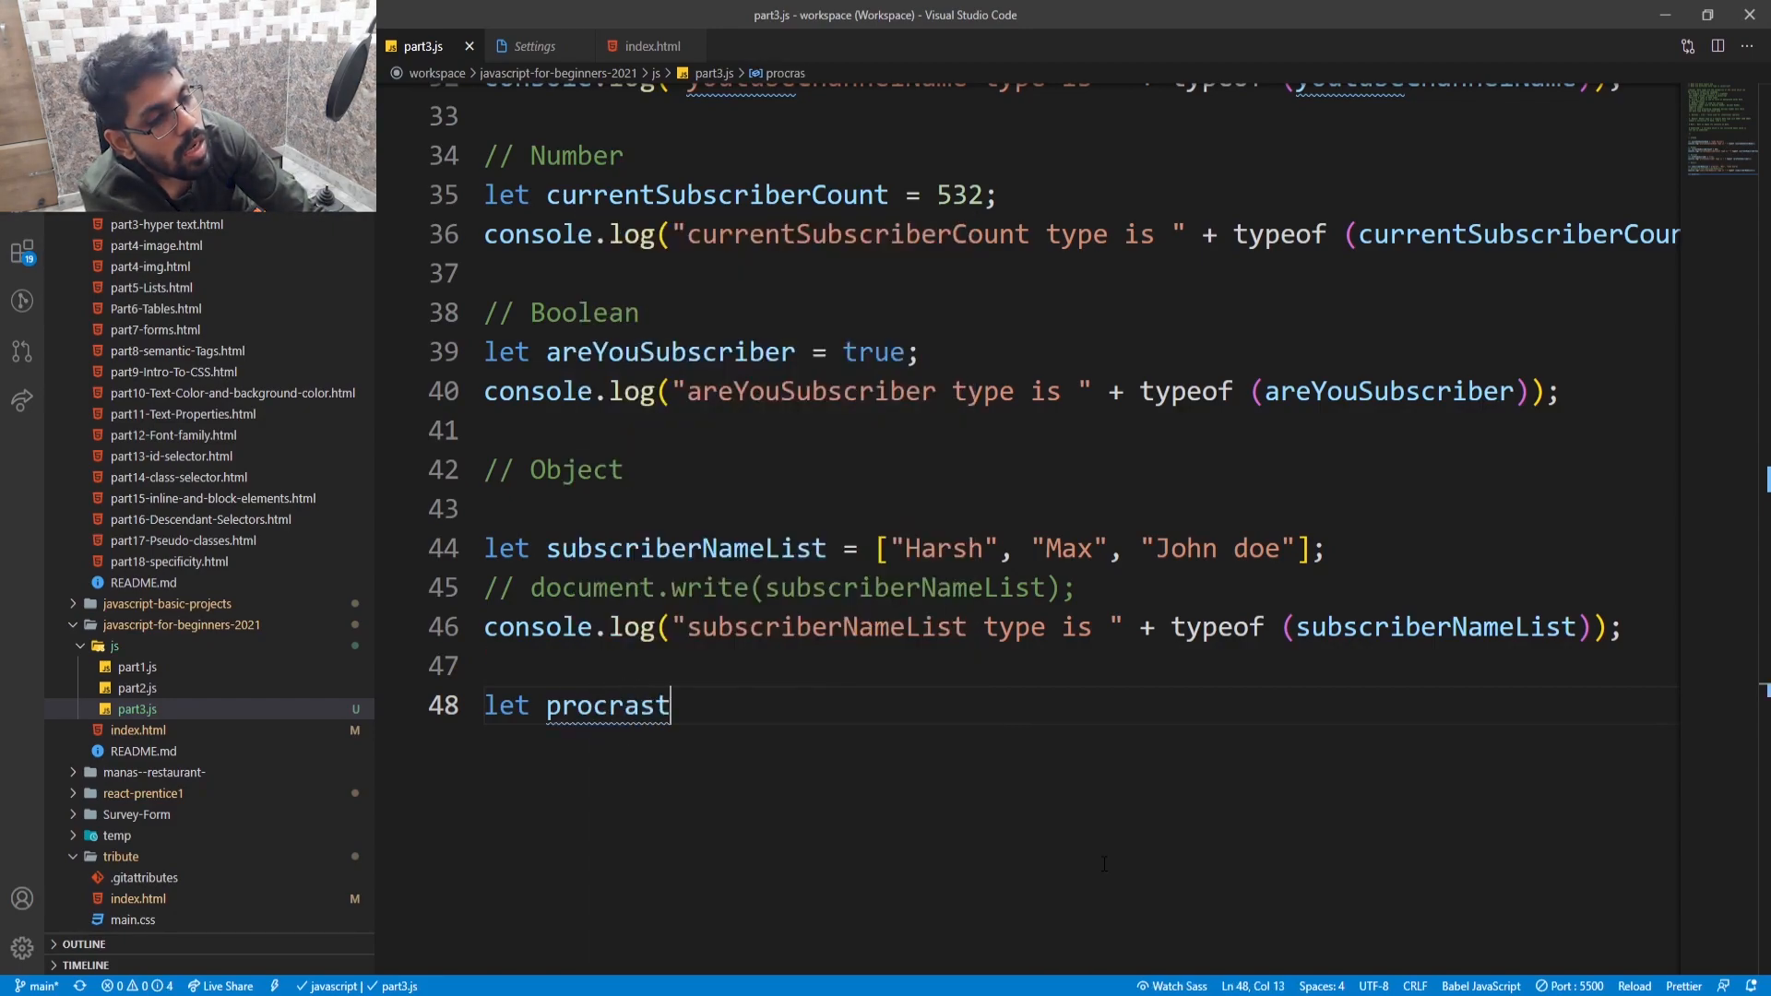
text(ina)
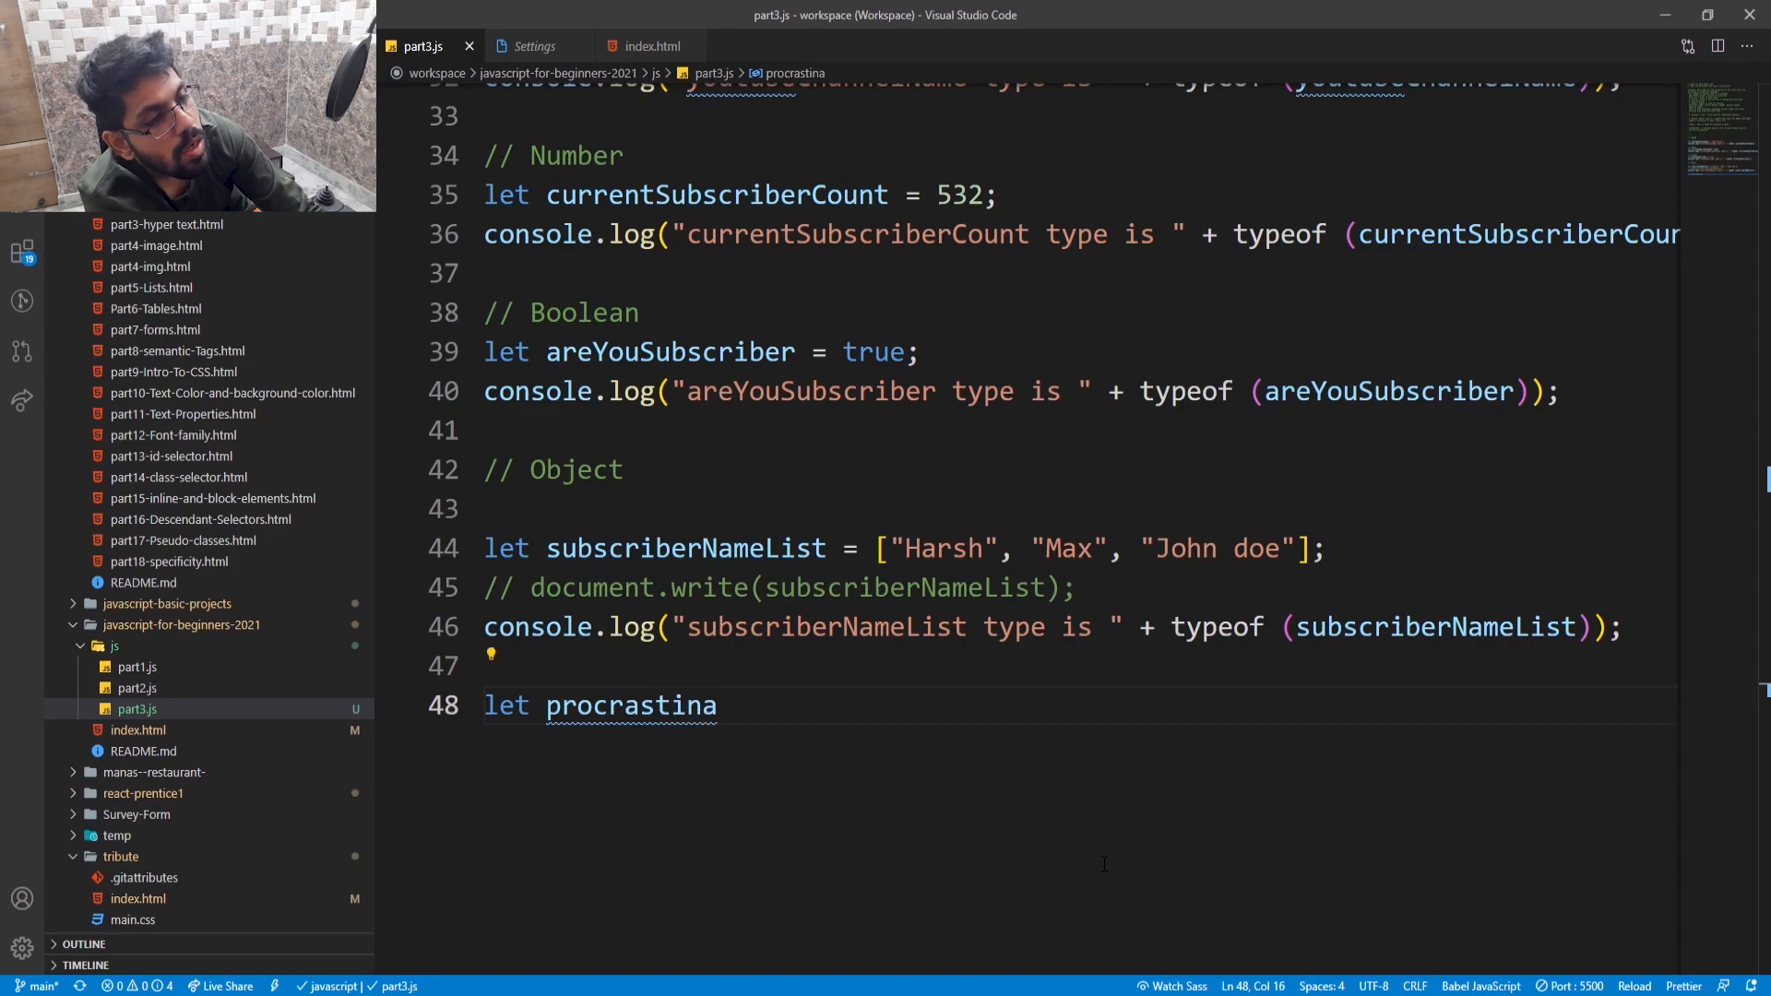
text(tion)
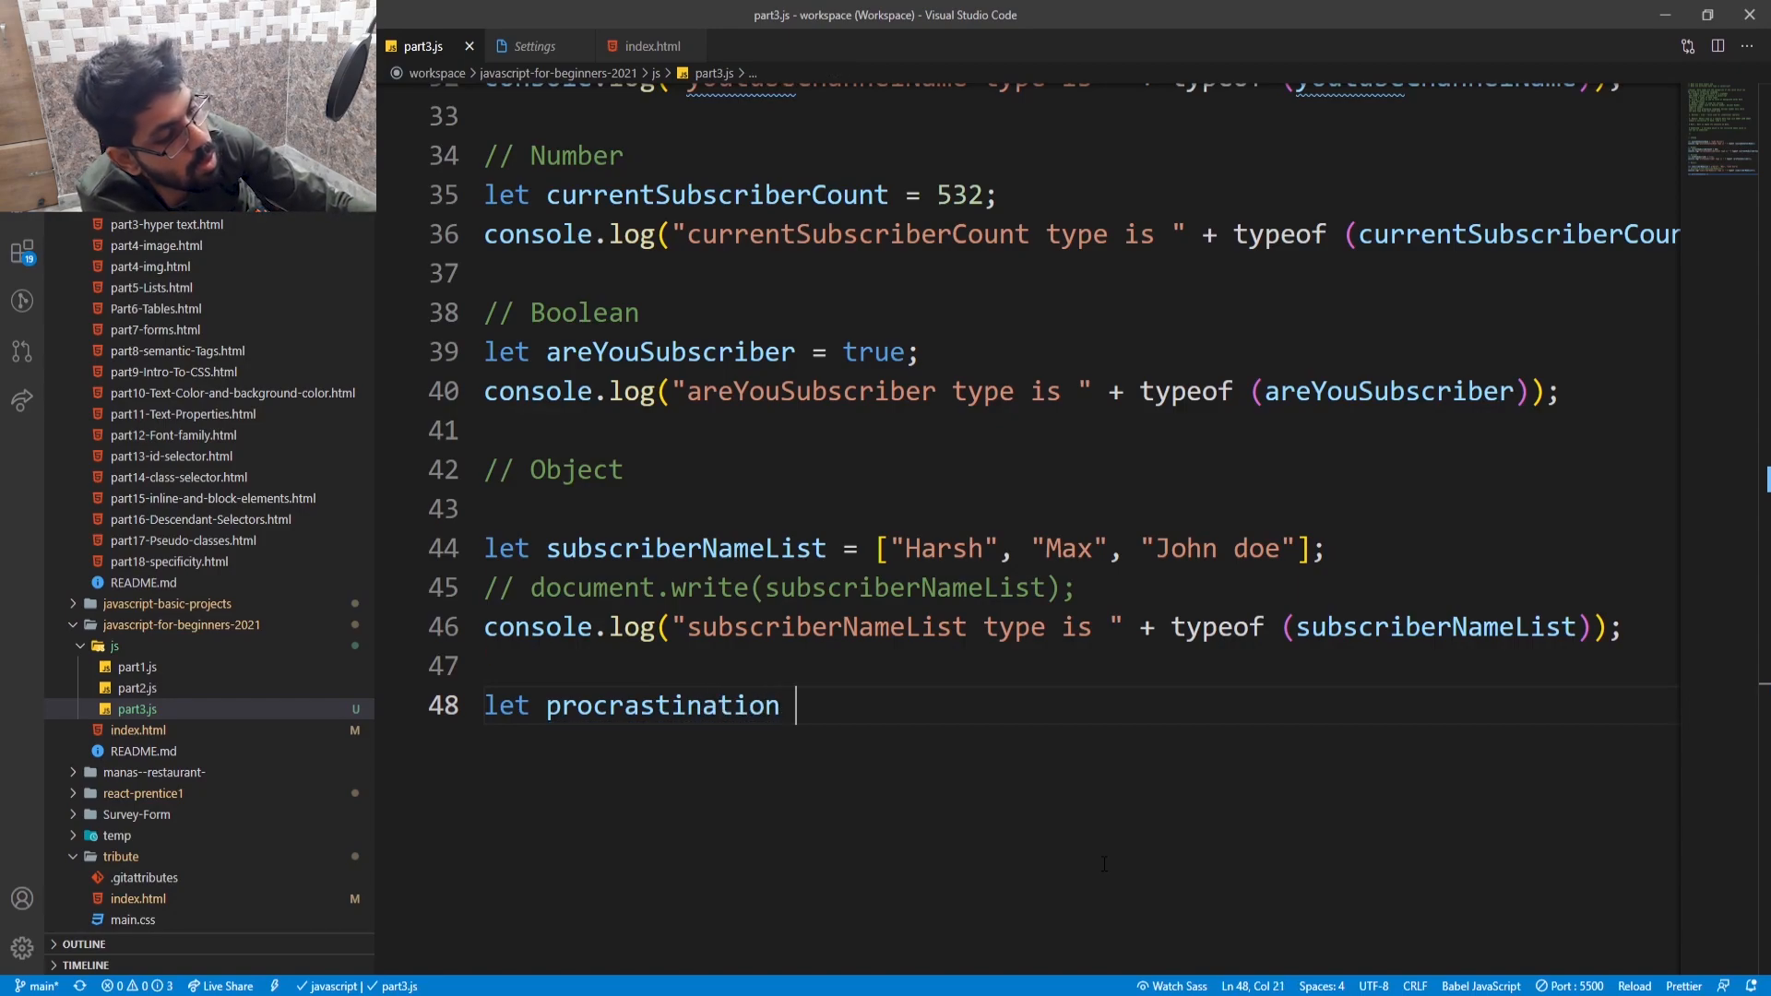
text(=)
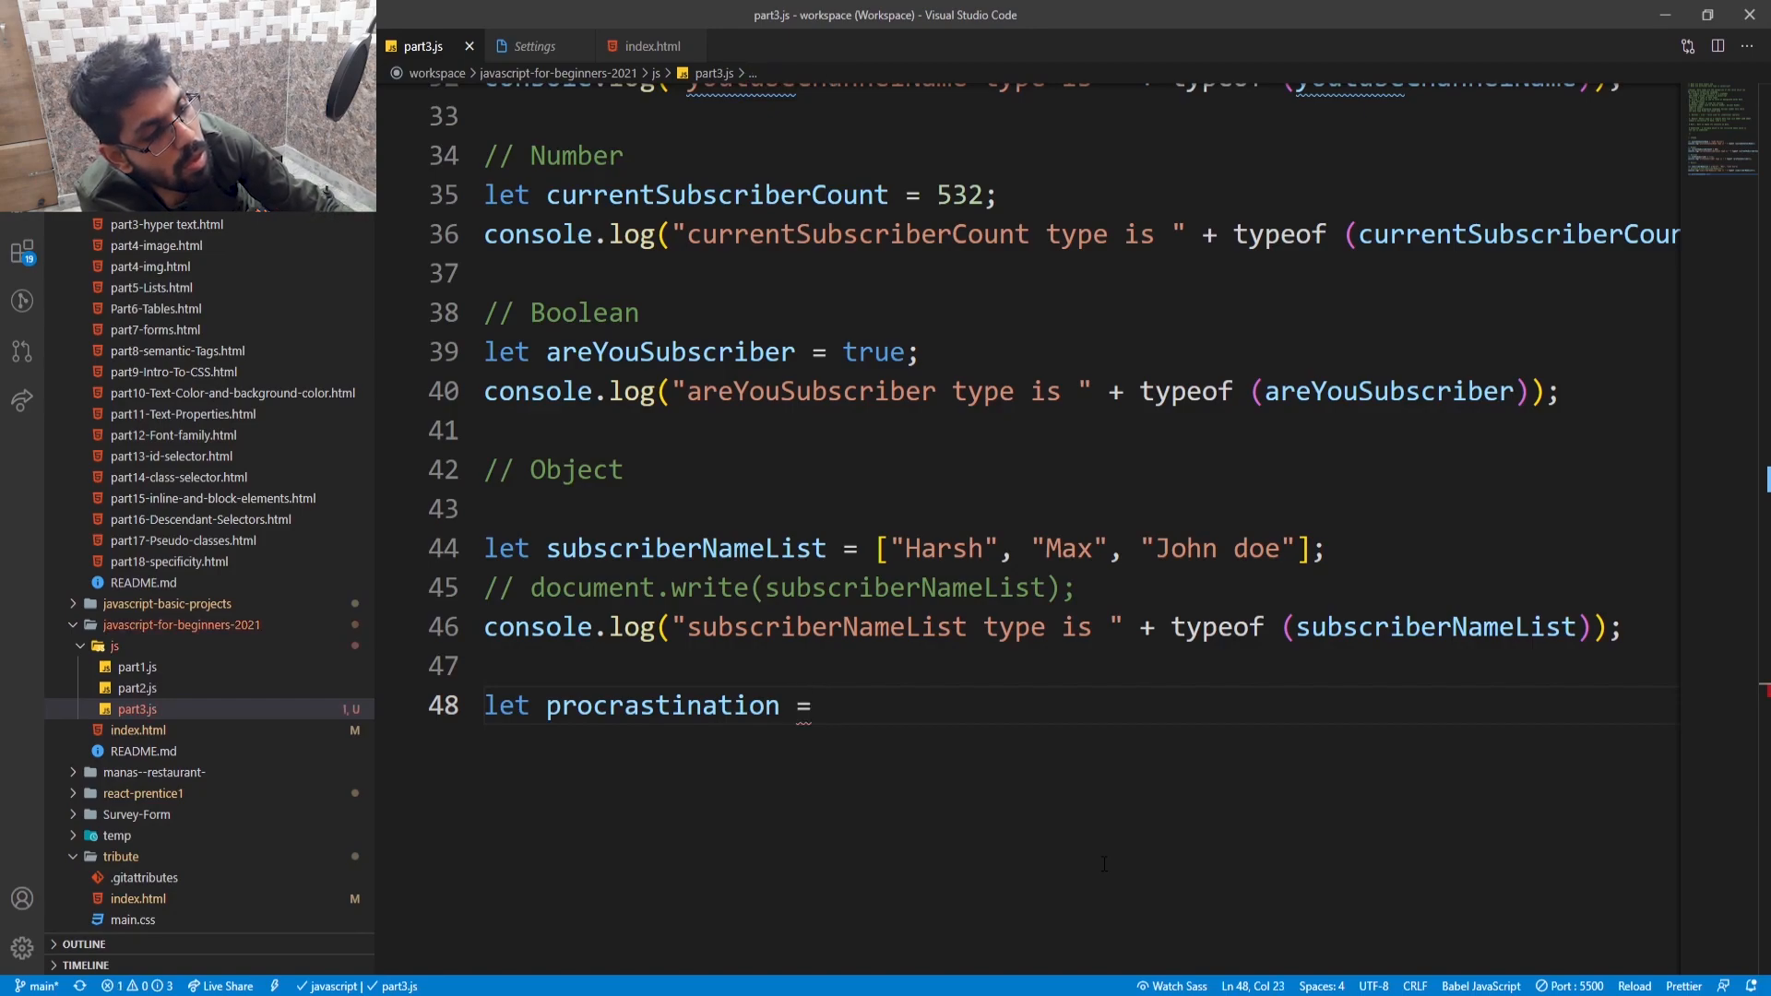
text(null)
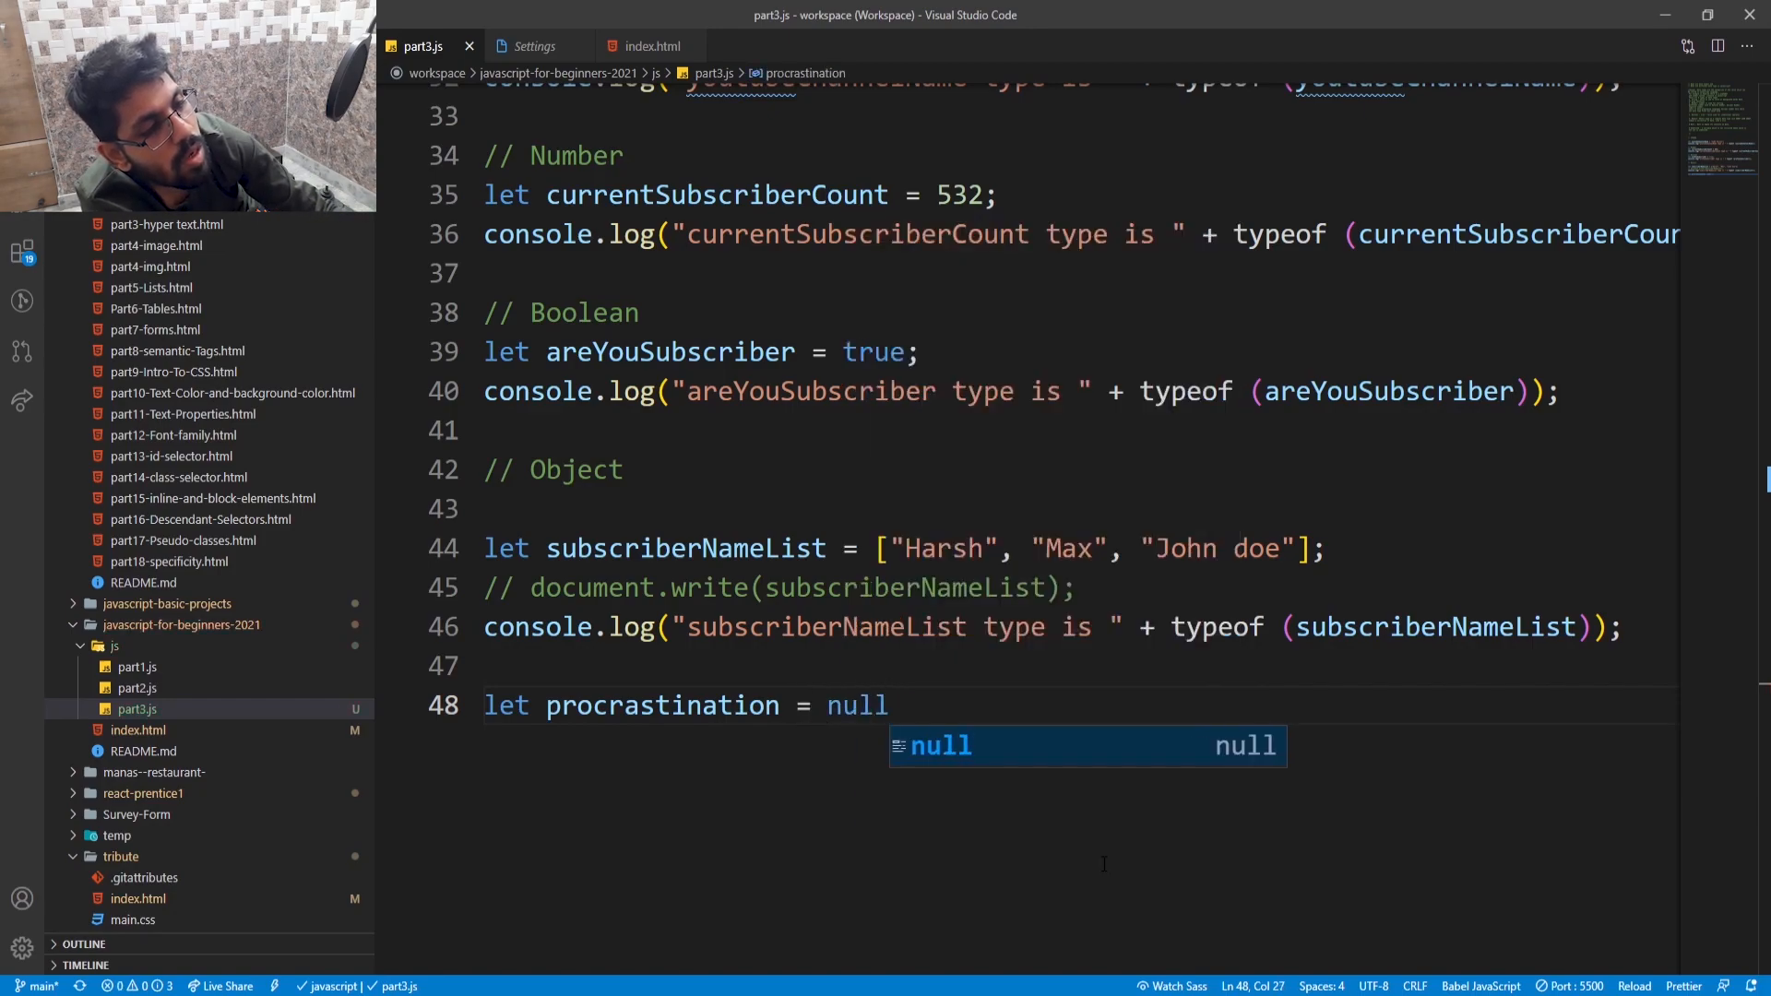
key(Escape)
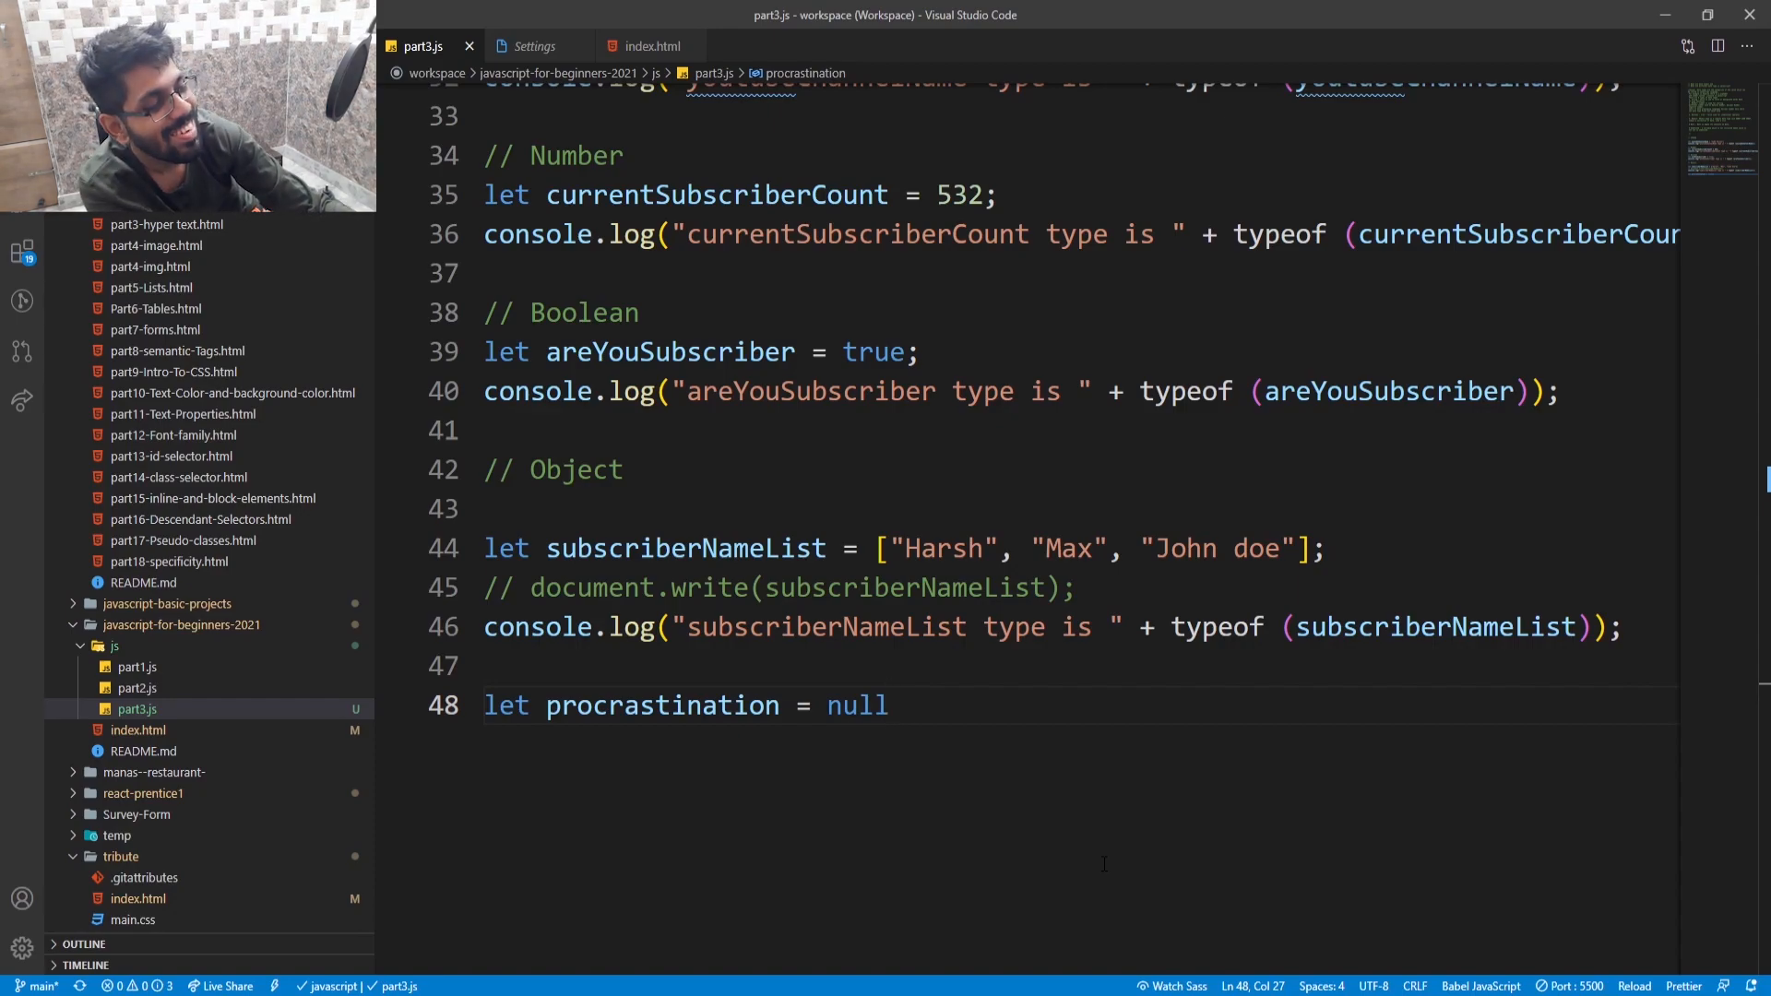
text(;)
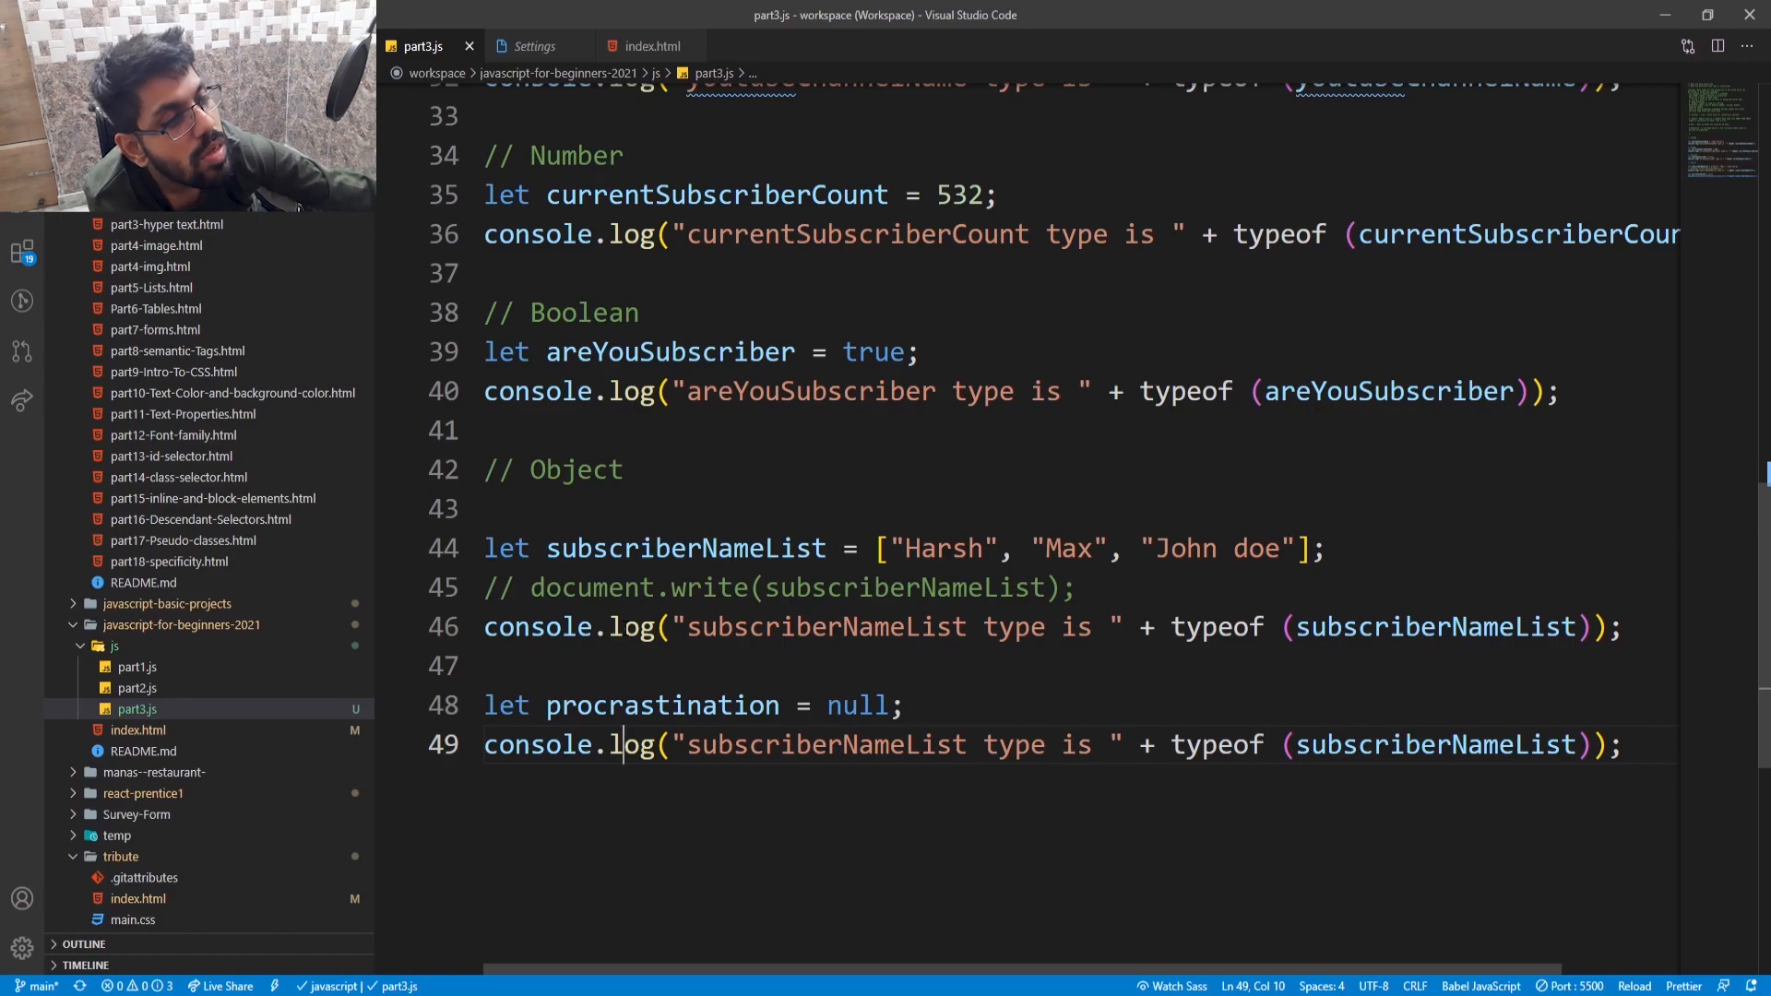
- Make line 49 log procrastination's type, and line 50 its value instead of typeof
double_click(660, 705)
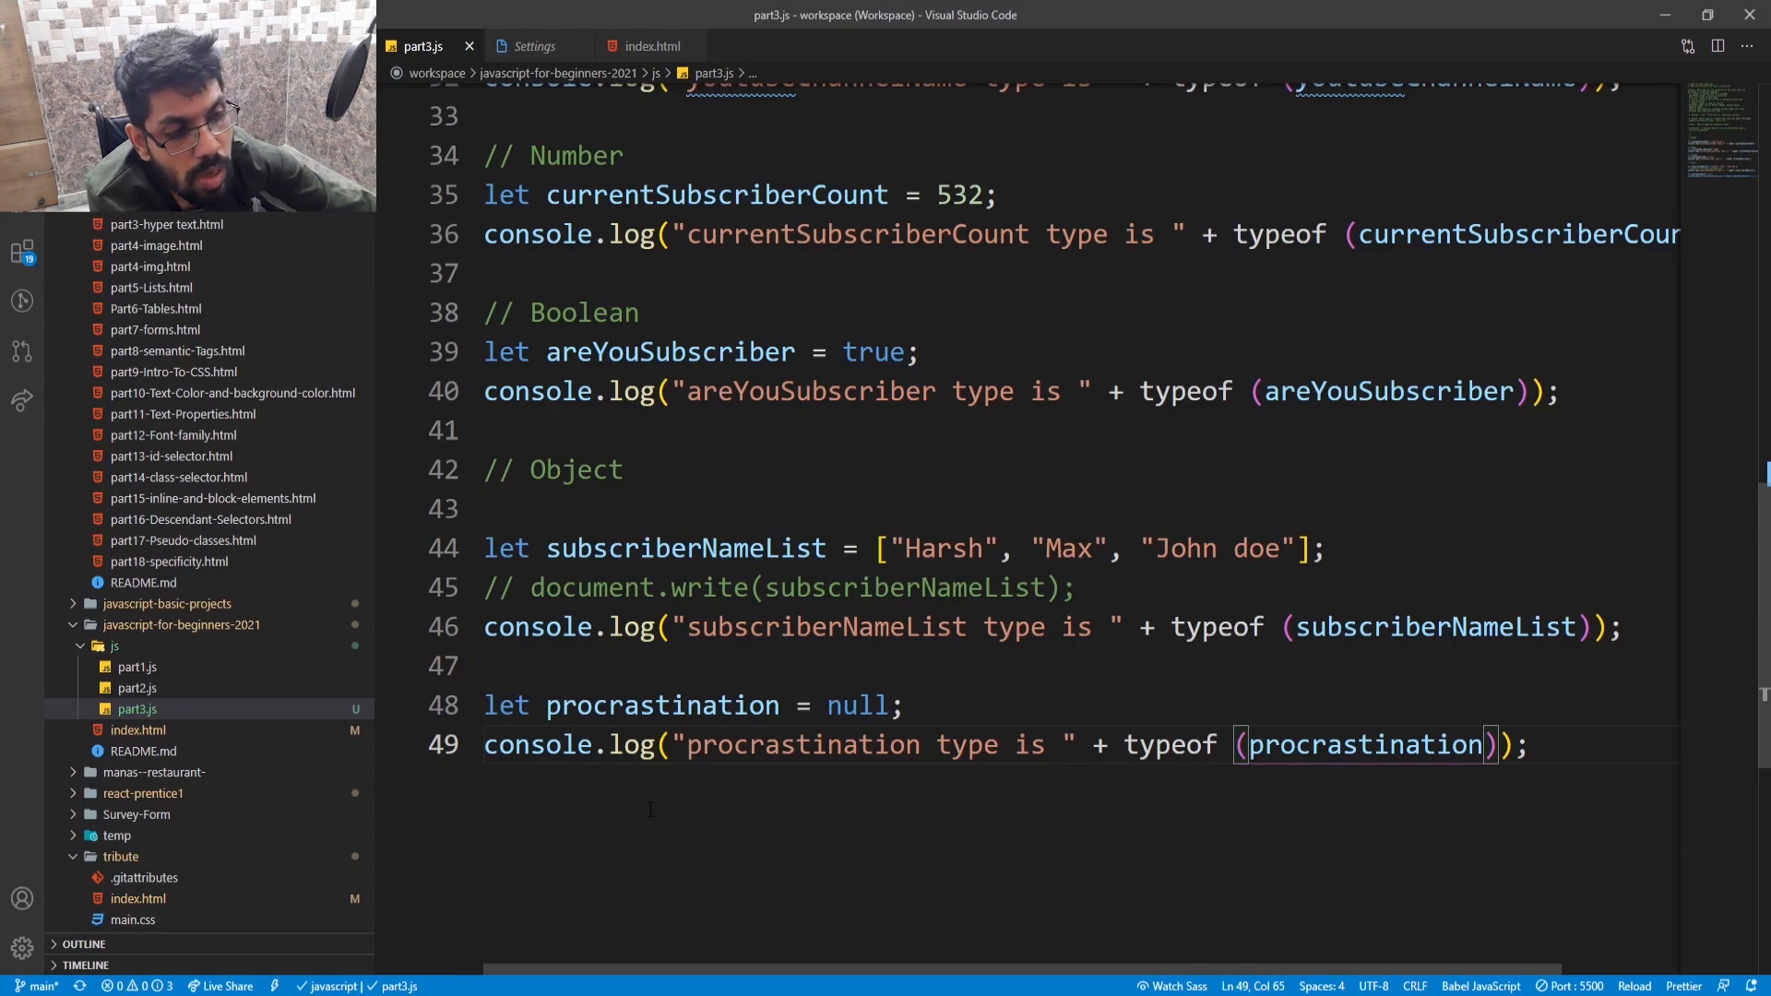
click(535, 744)
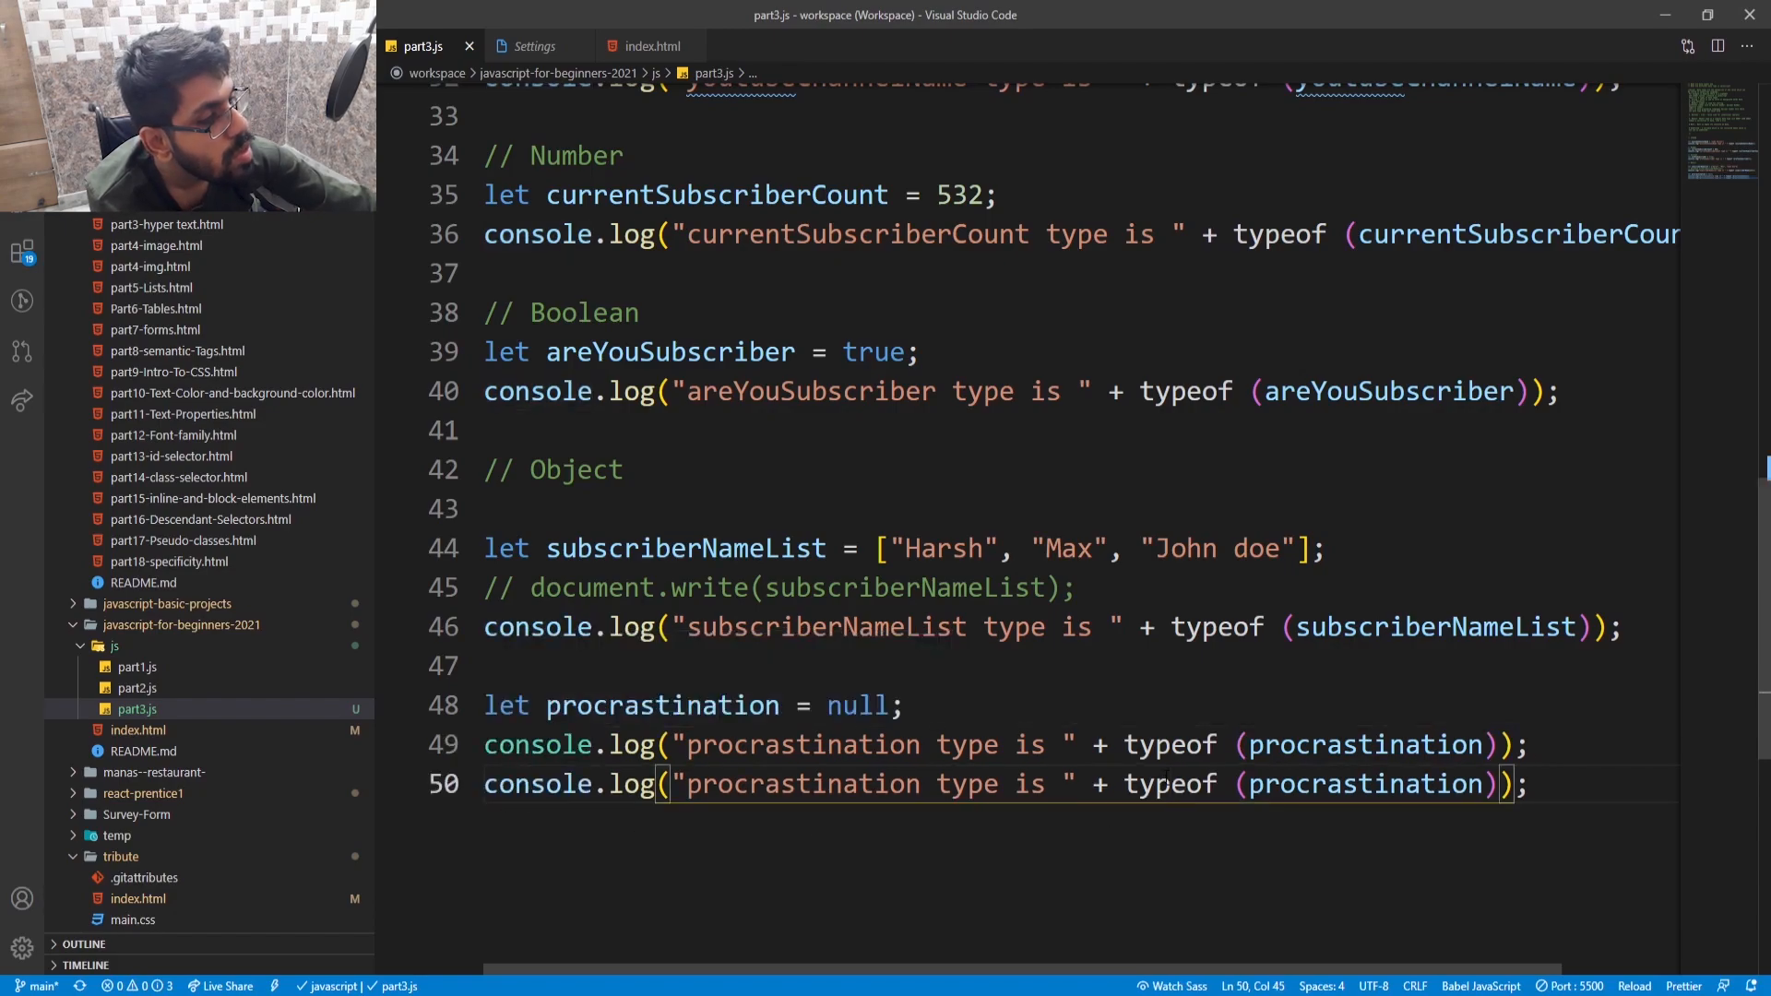
double_click(1171, 784)
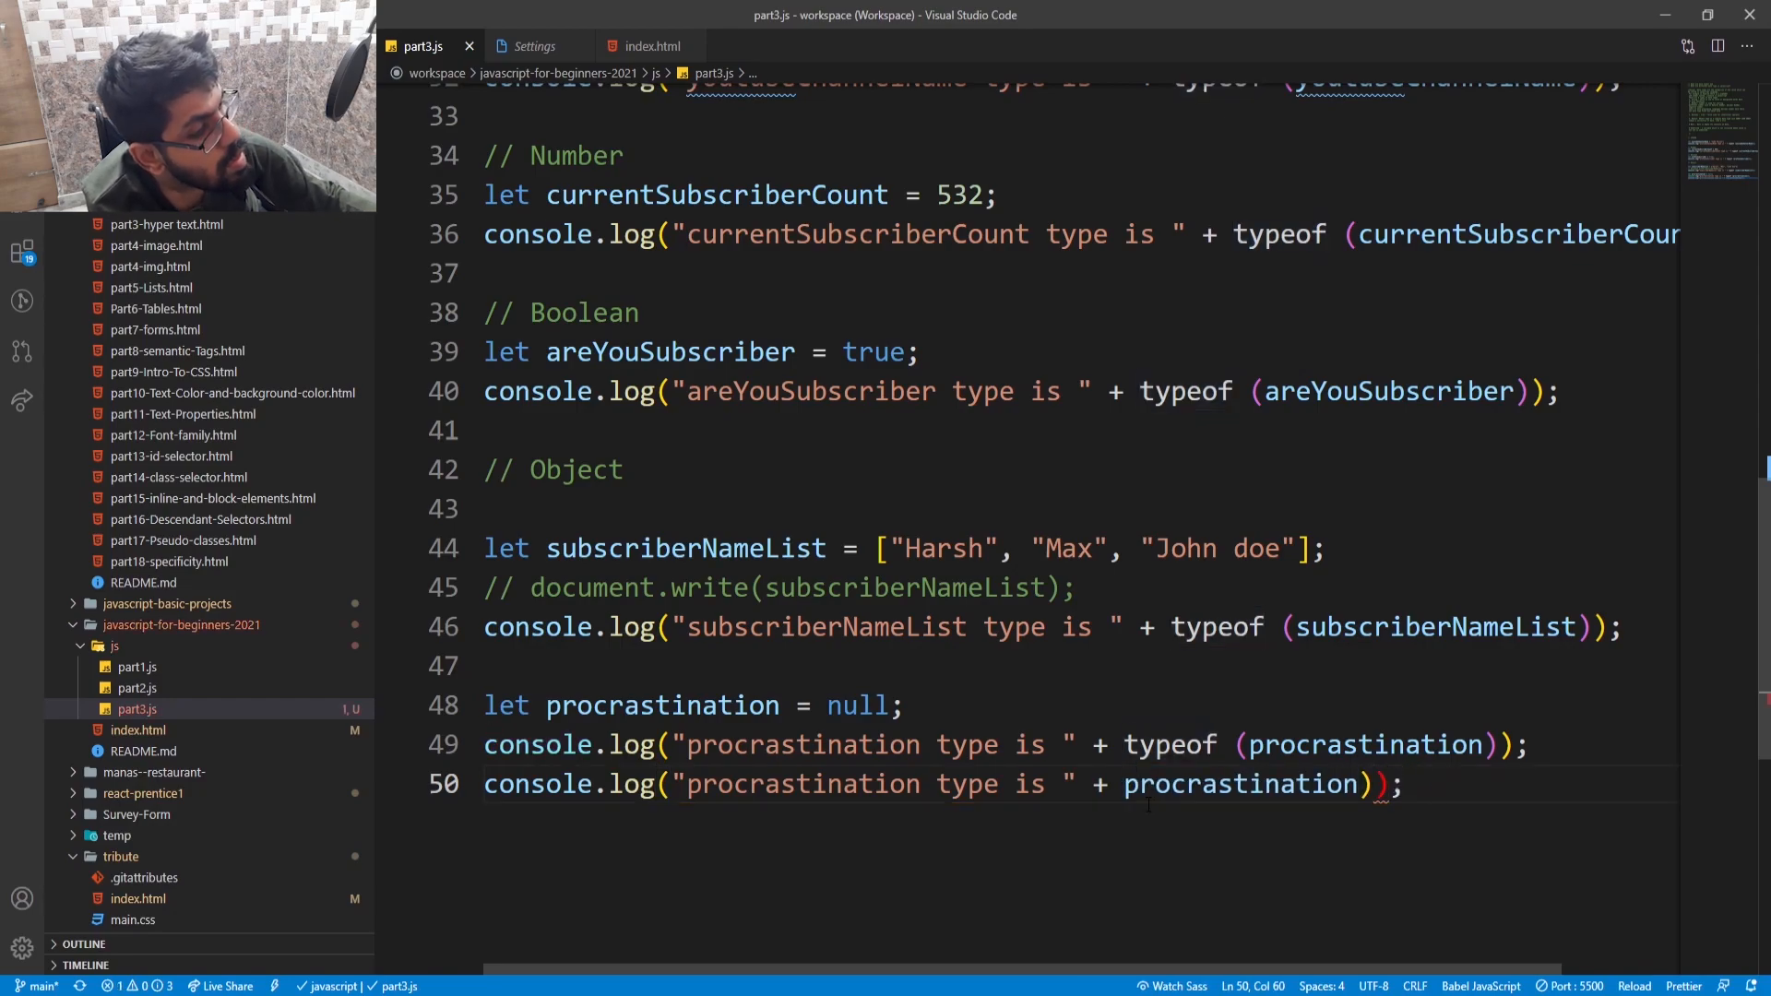
key(Backspace)
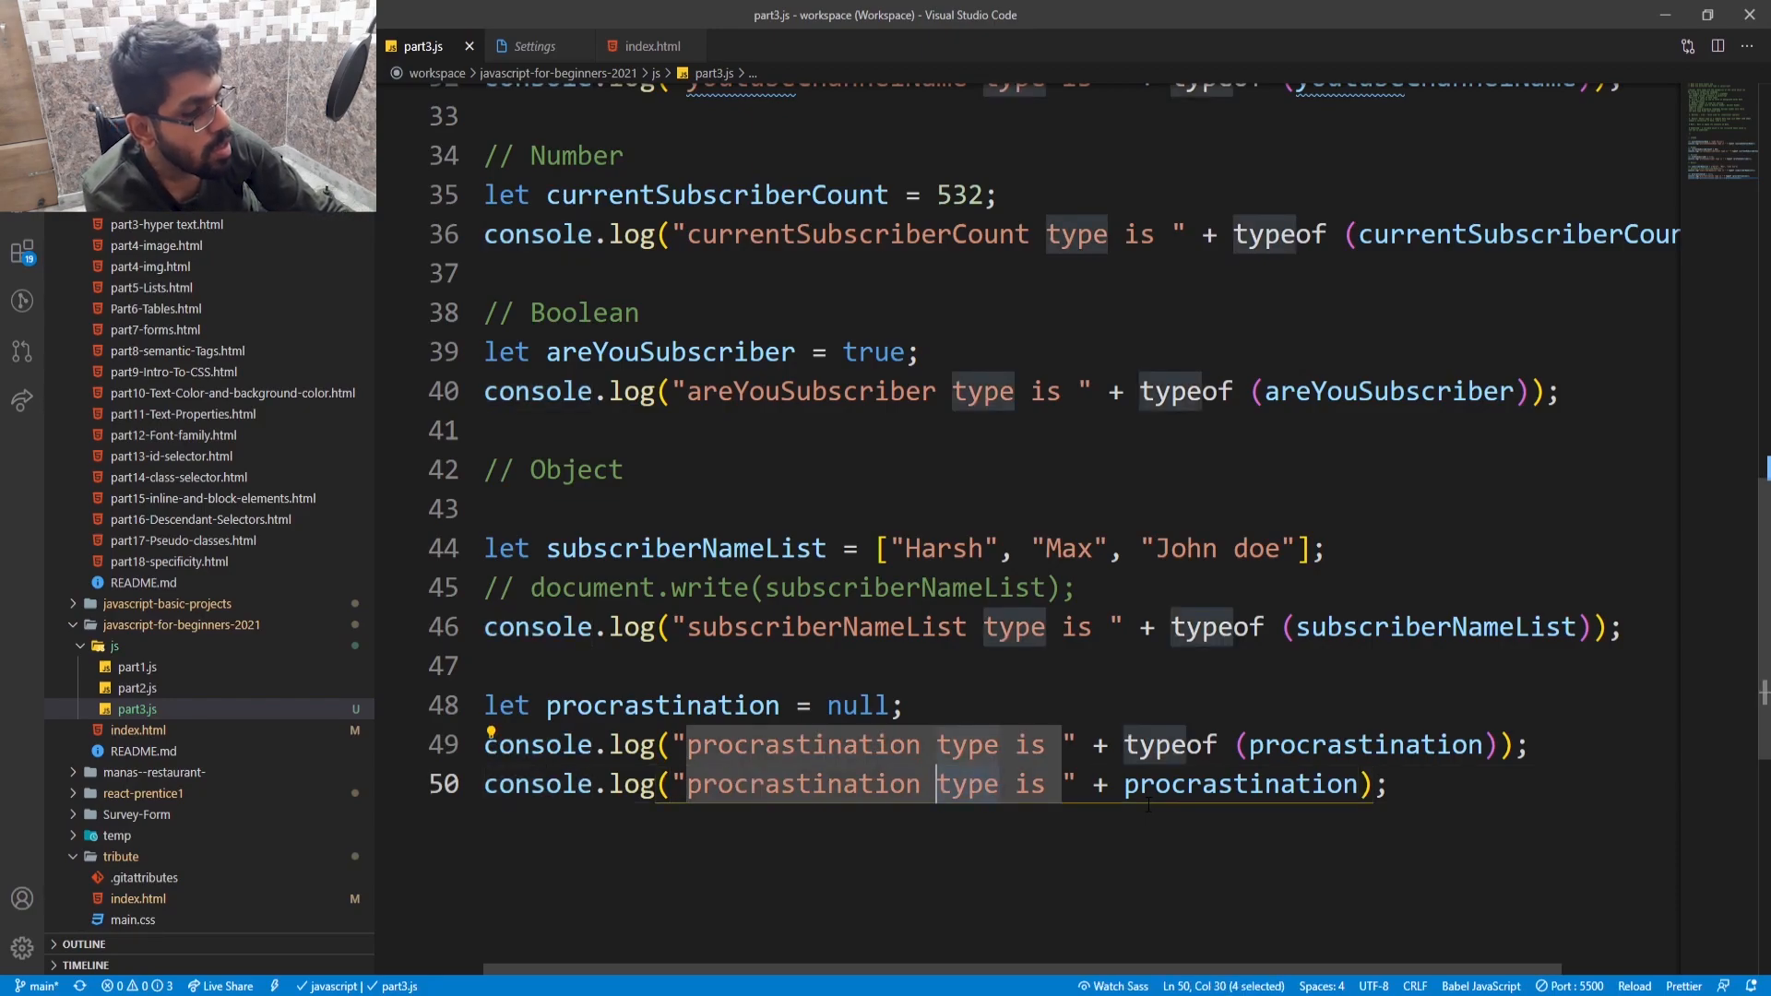
text(va)
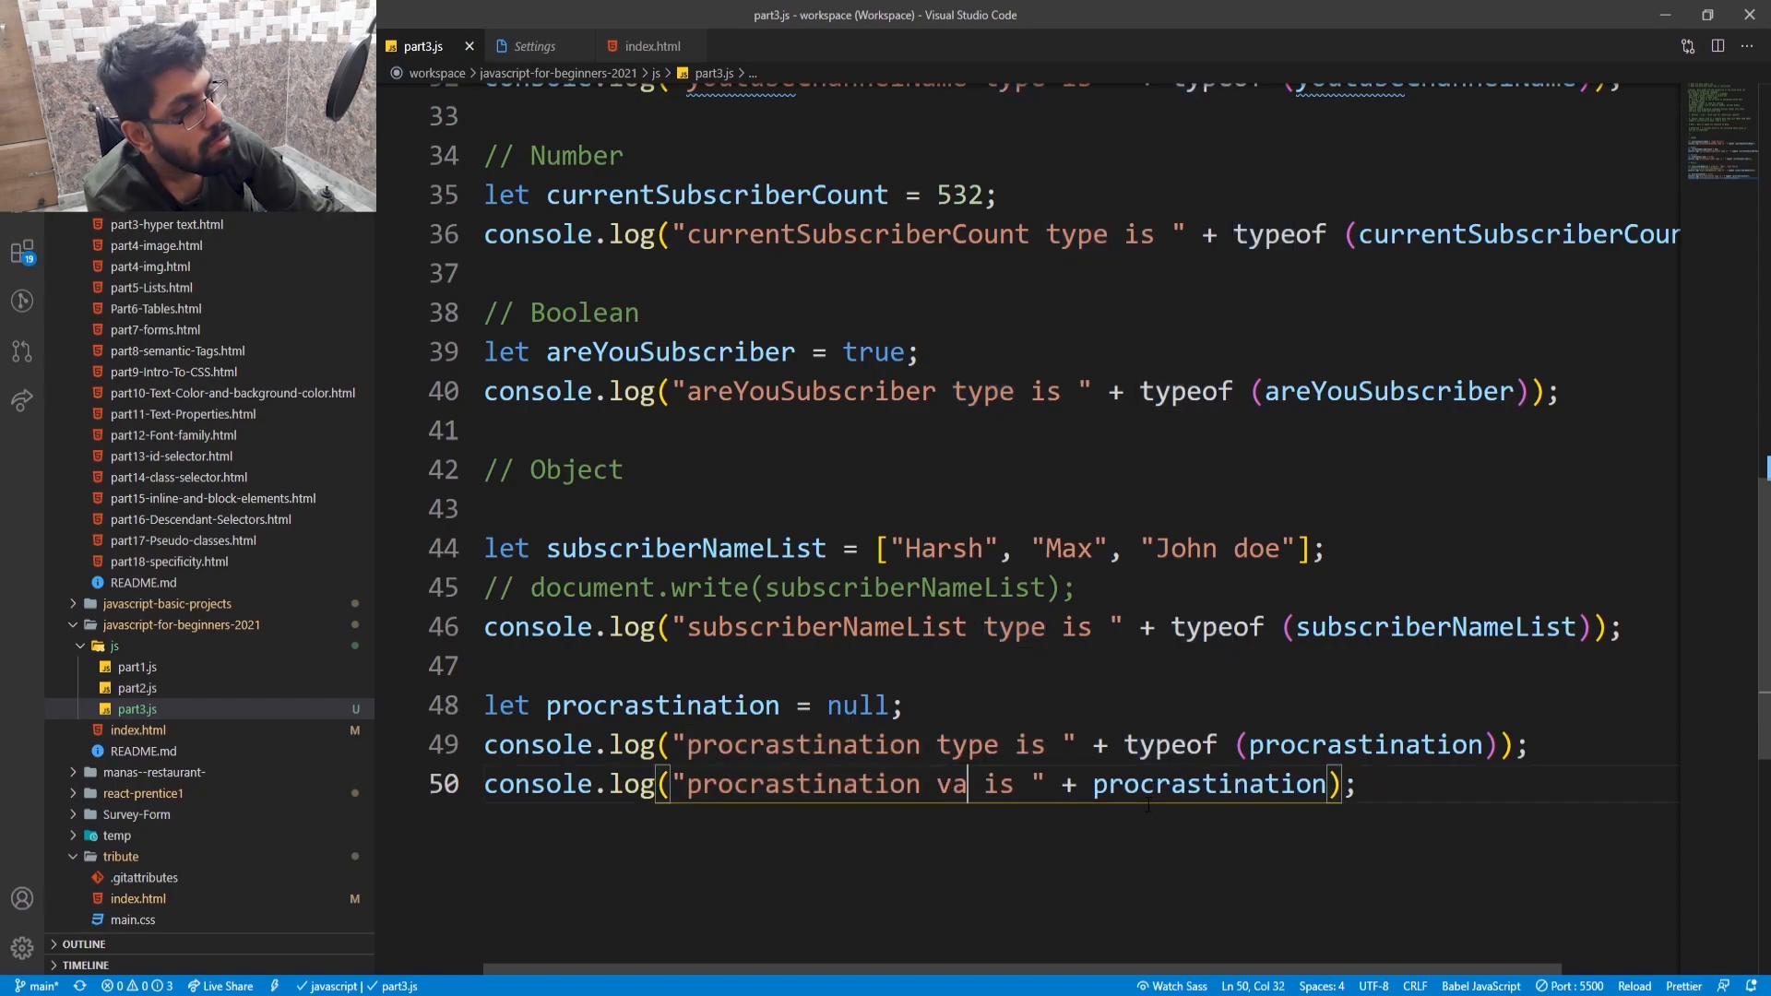
text(lue)
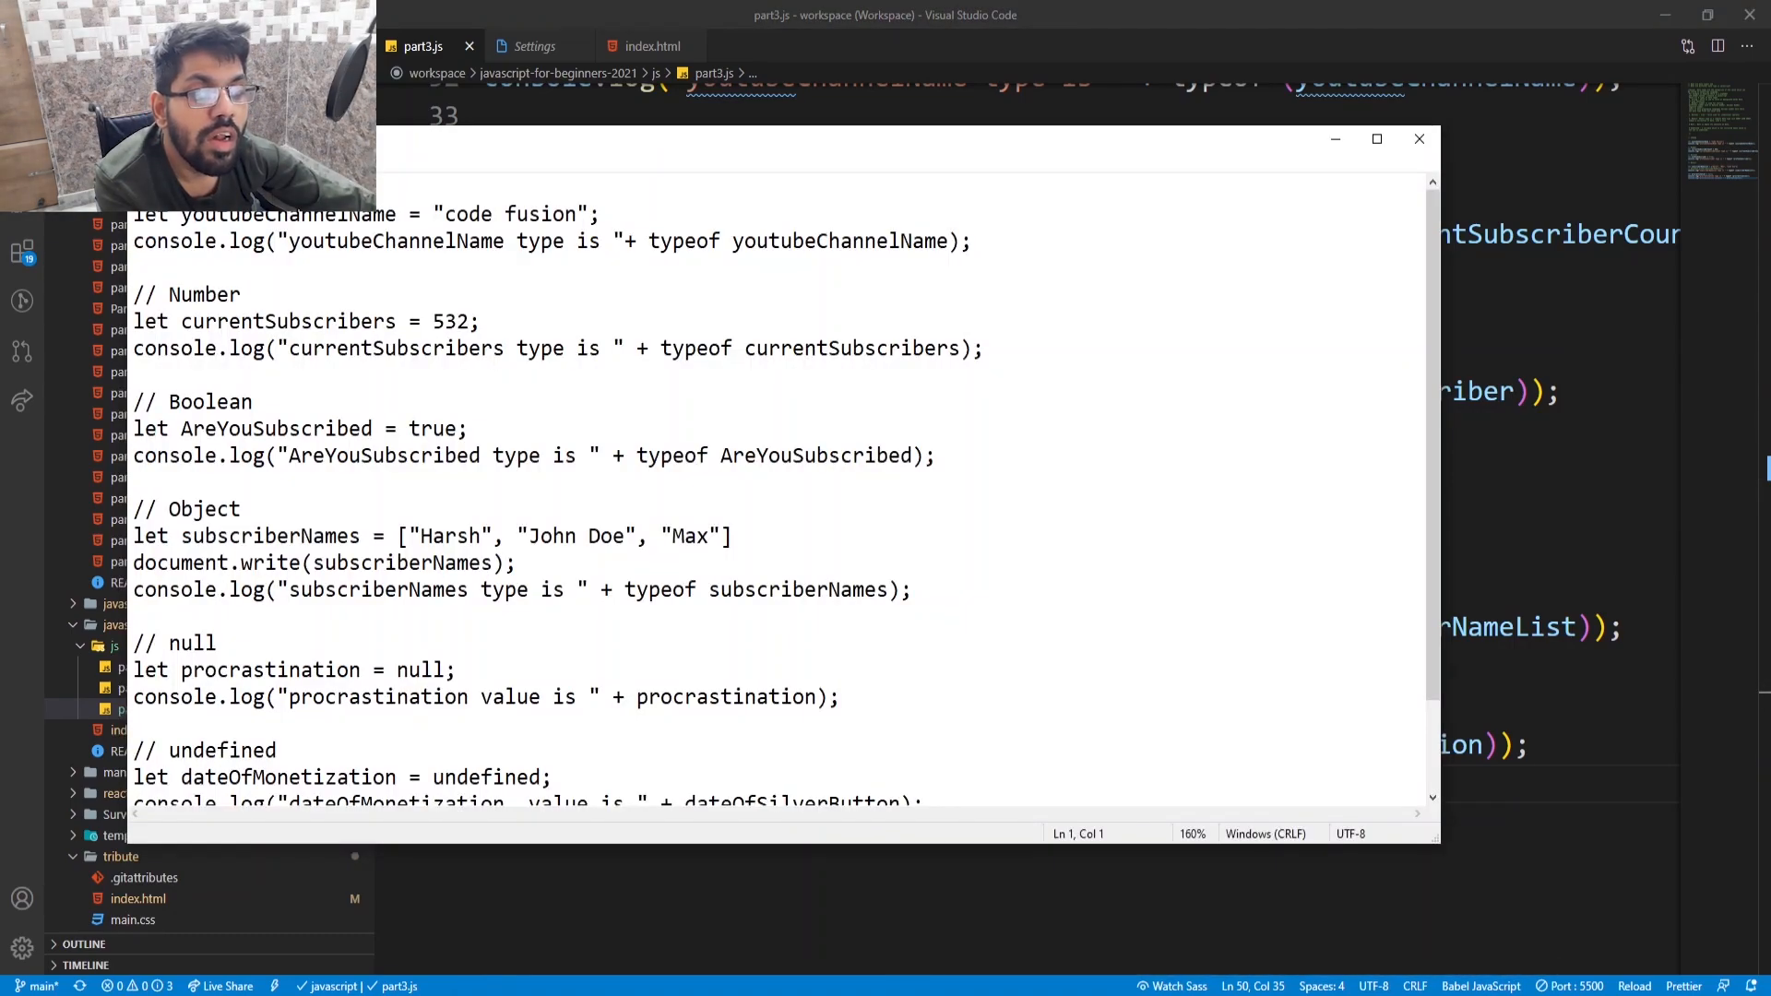
- Scroll through the Notepad notes covering the null and undefined examples
scroll(down, 3)
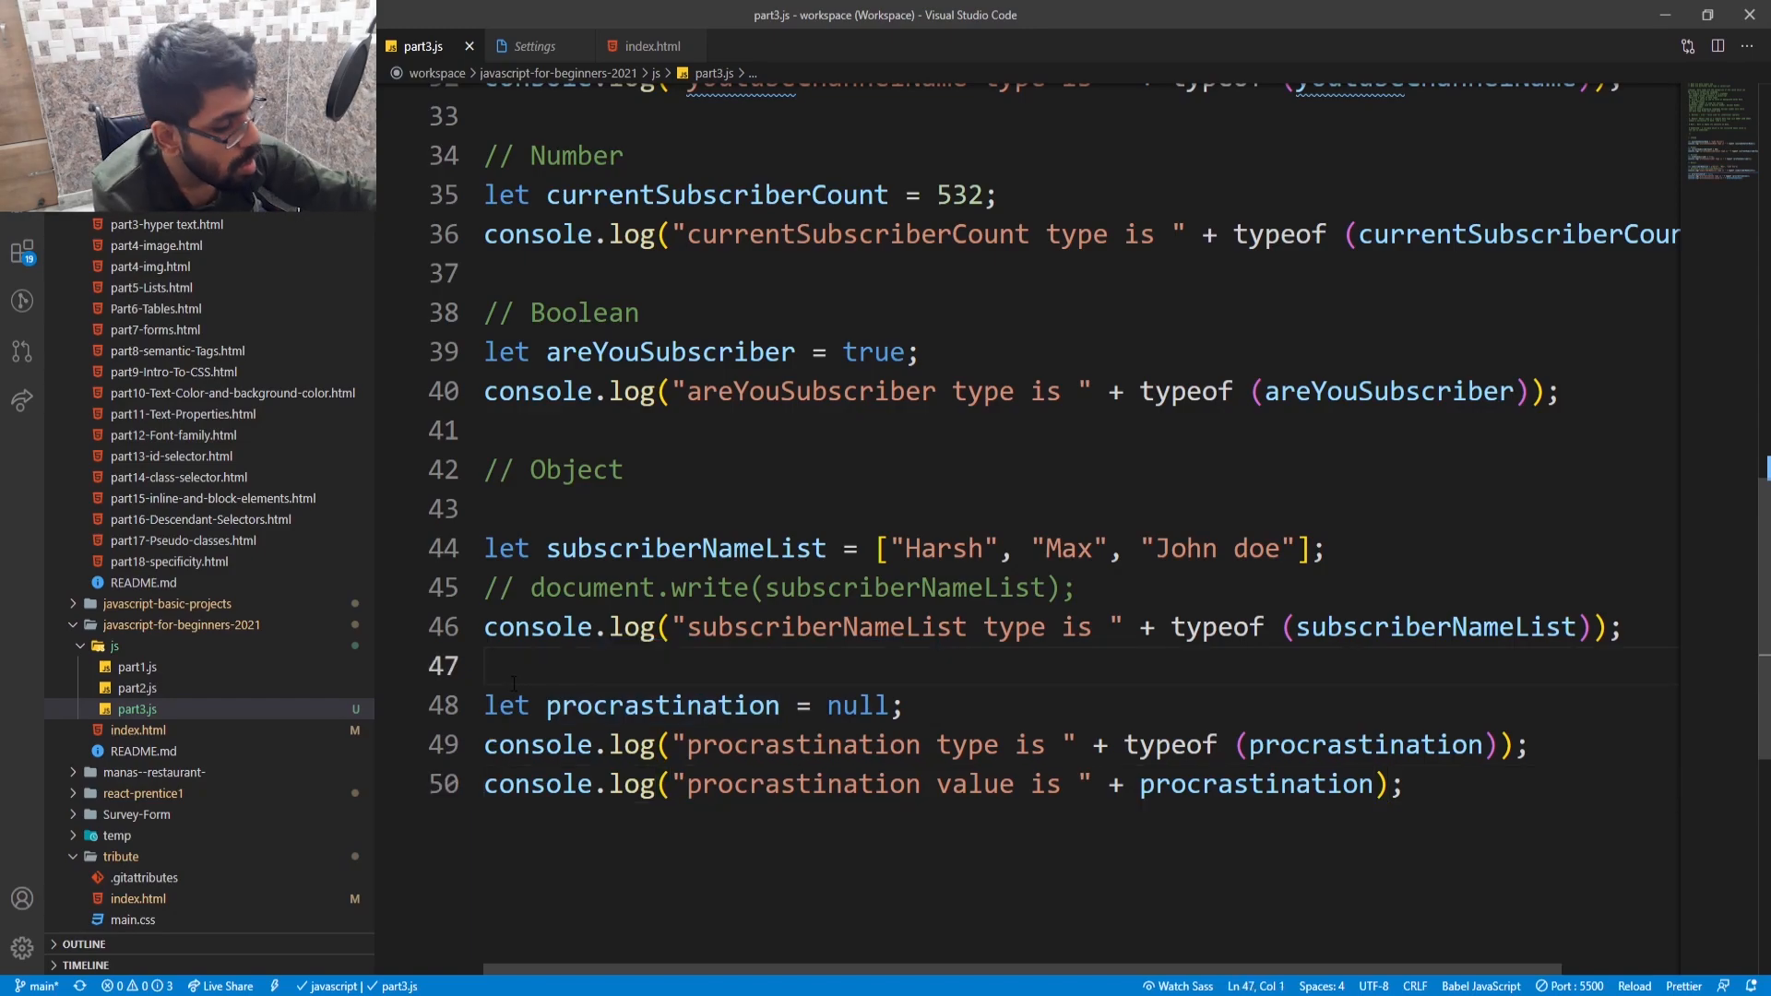
- Add a // null comment above the procrastination lines and // undefined on line 53
text(n)
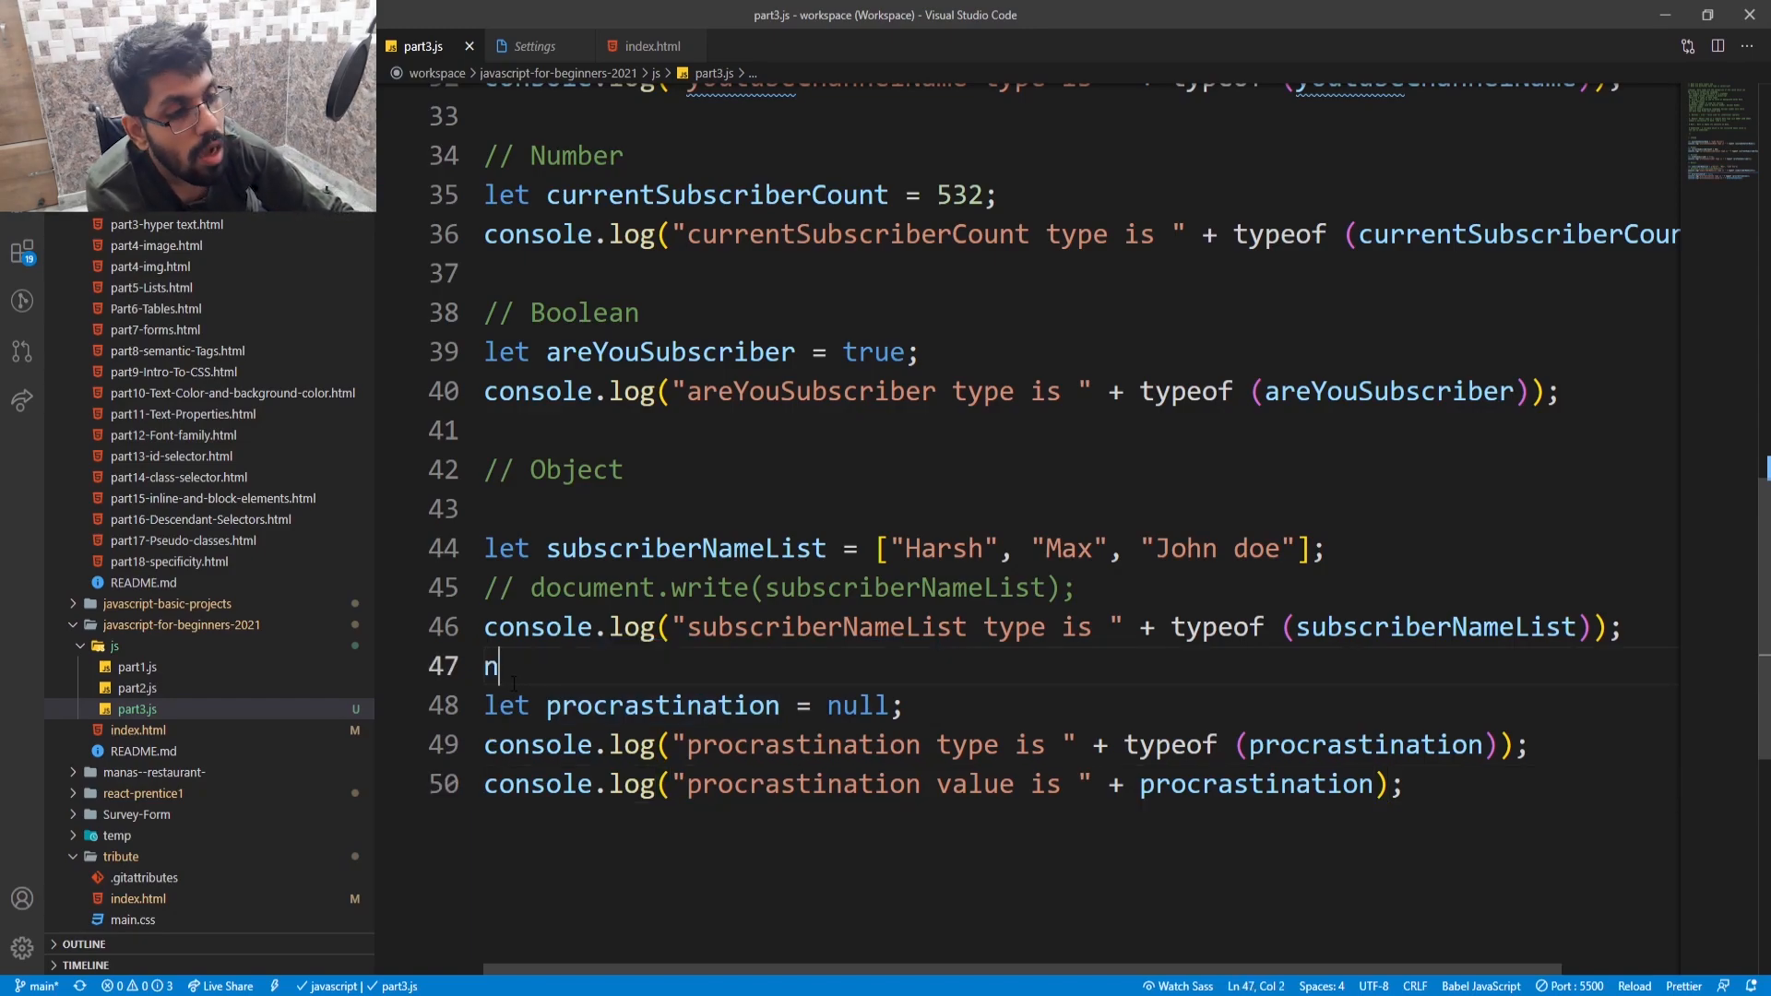
text(ull)
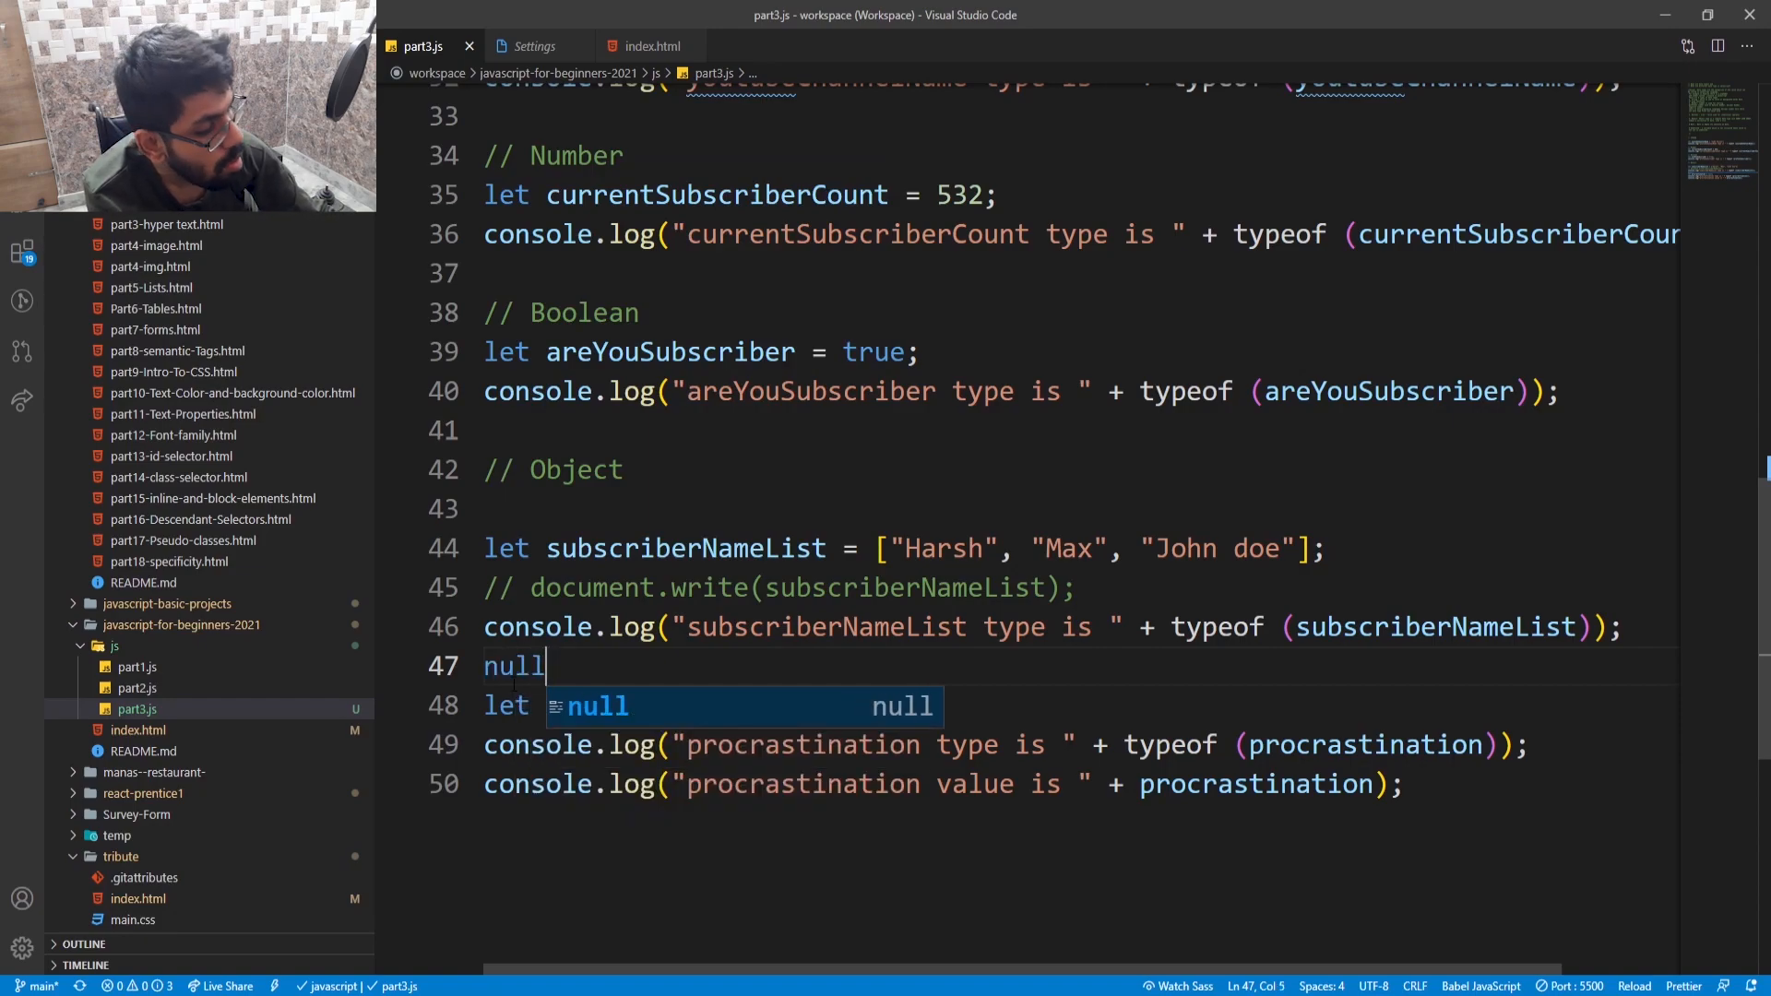
text(?)
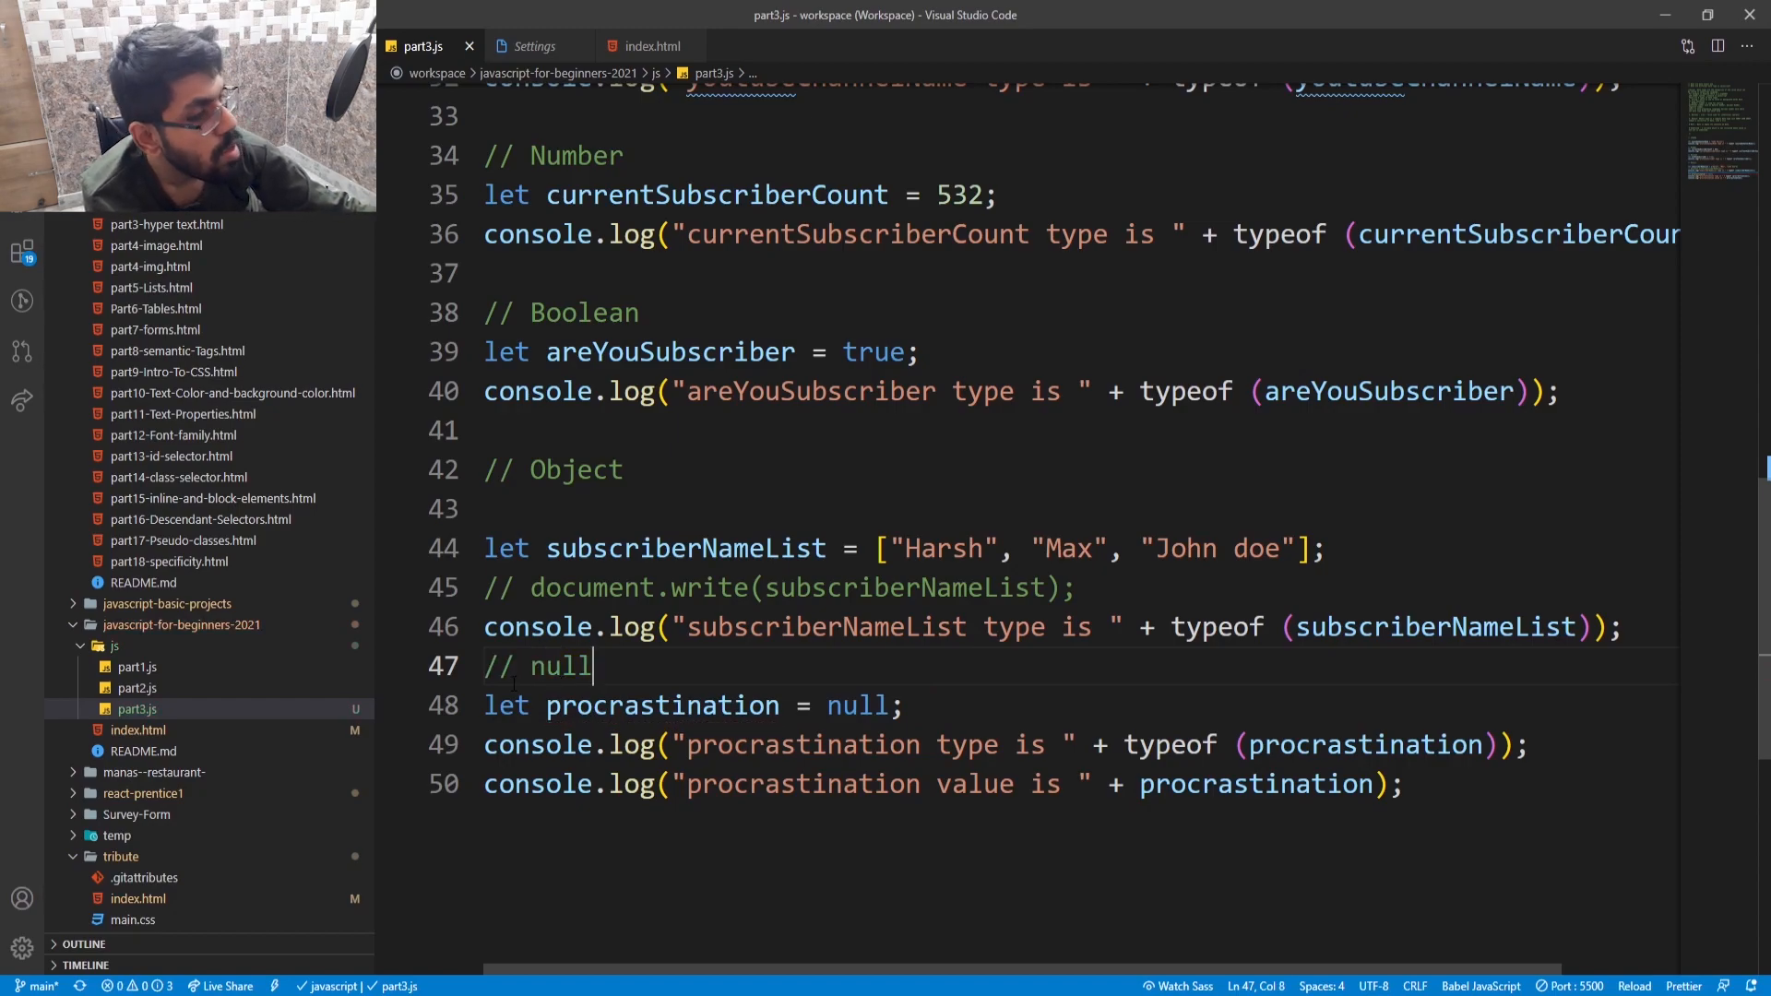
key(Enter)
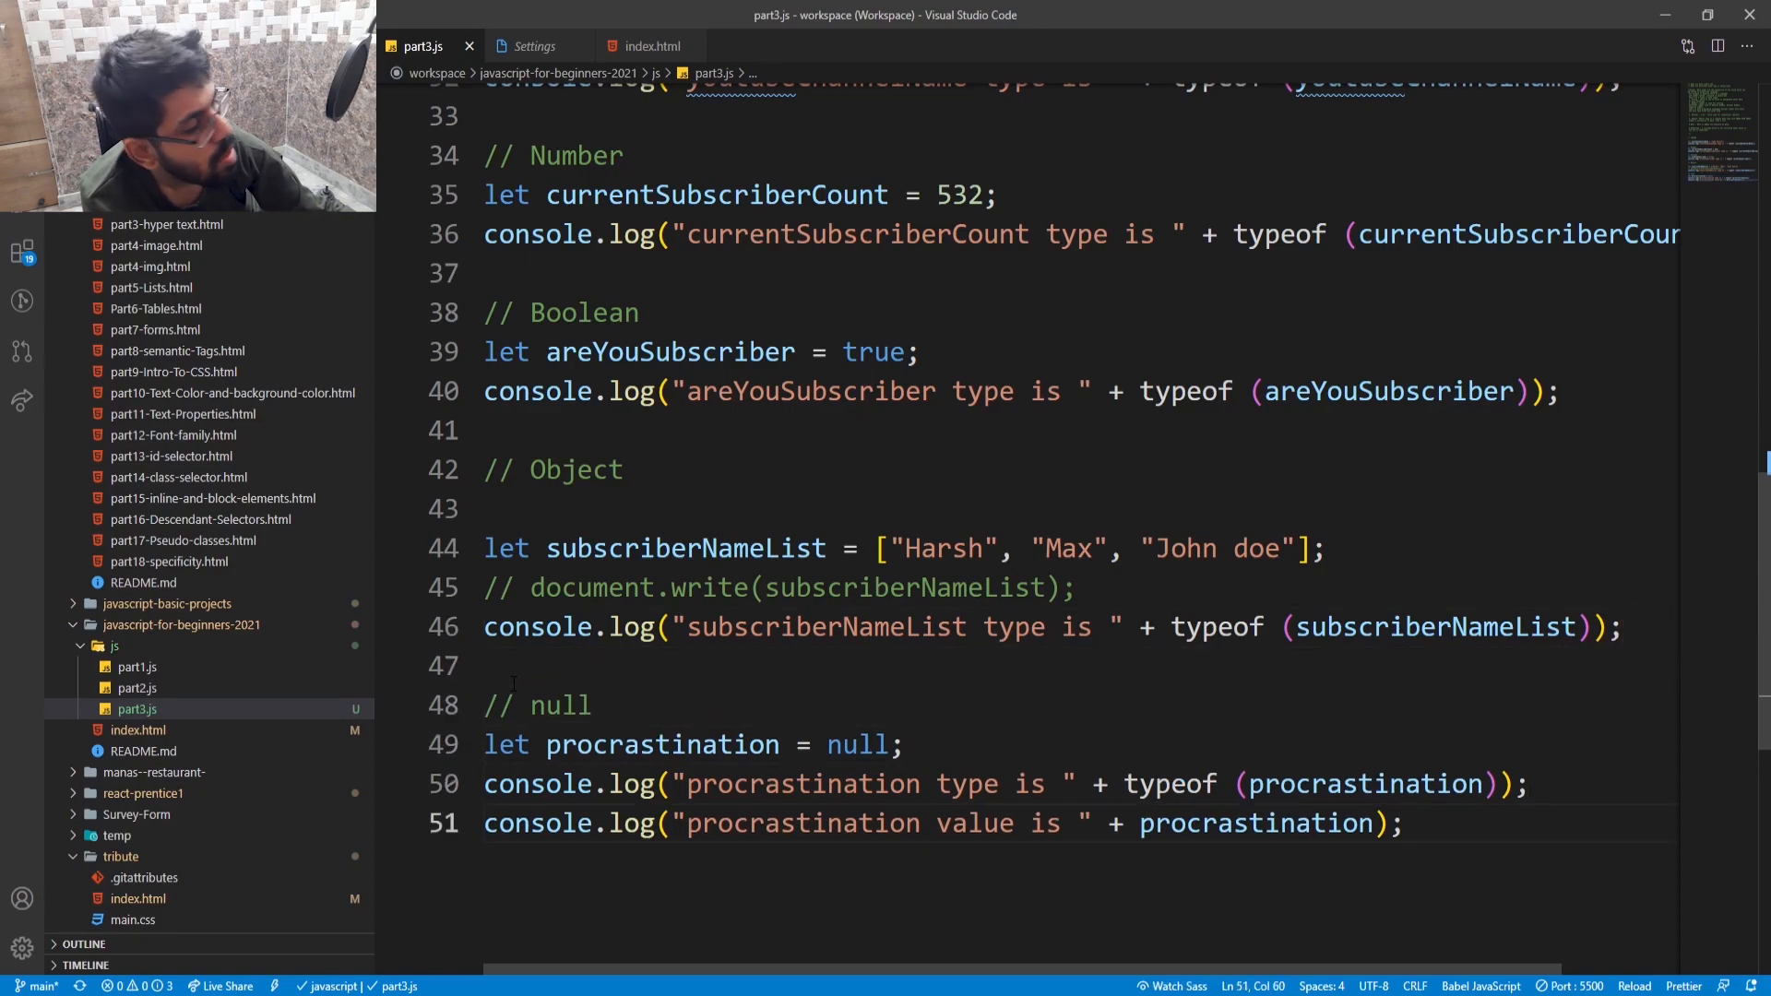
key(enter)
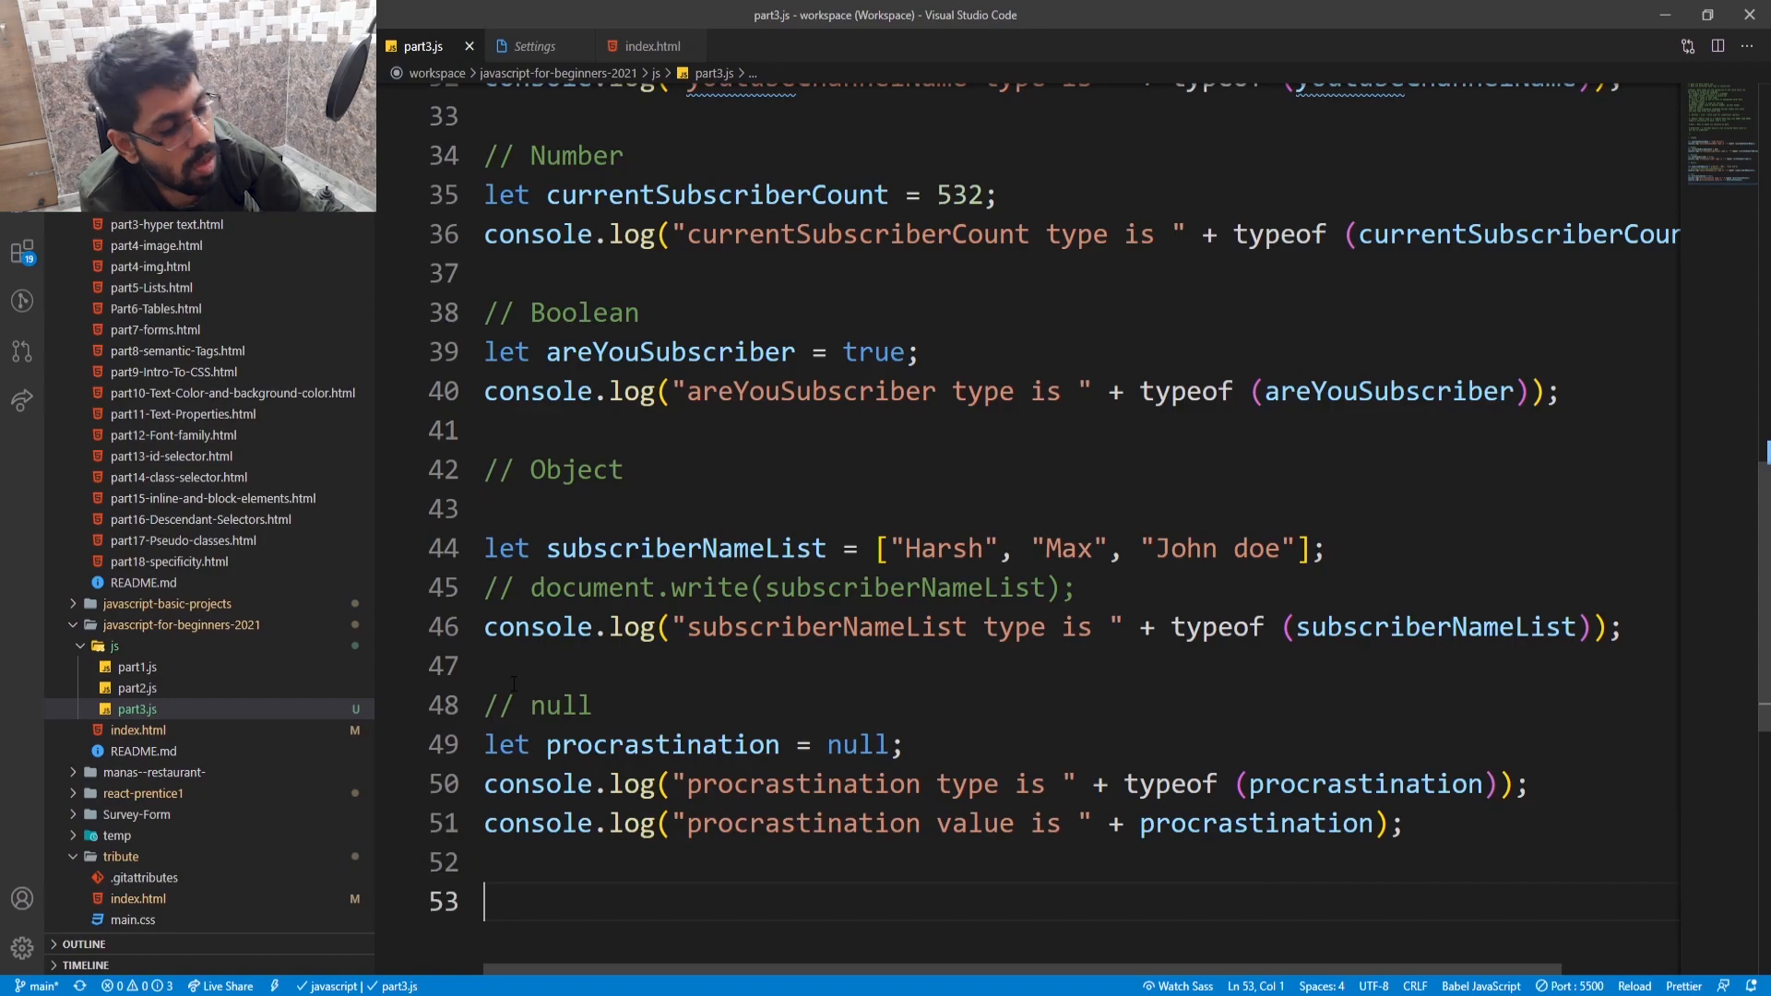
text(Und)
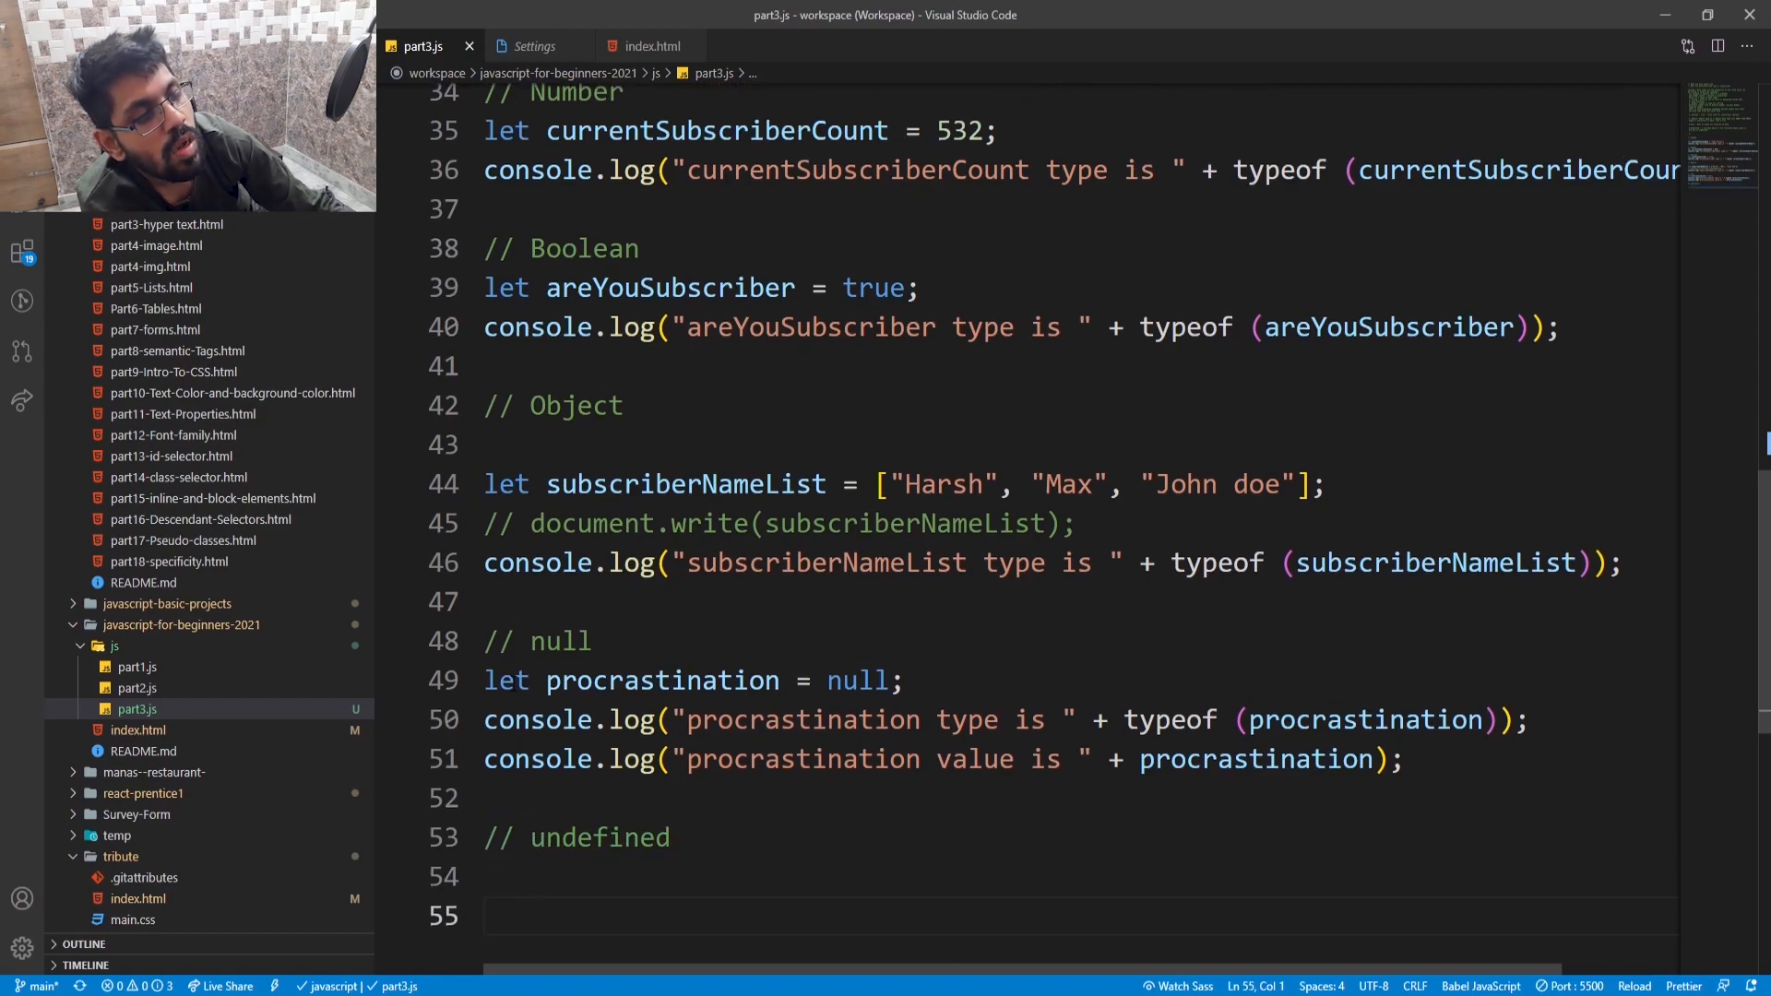
- Type the let dateOfMonetization declaration on line 55
text(le)
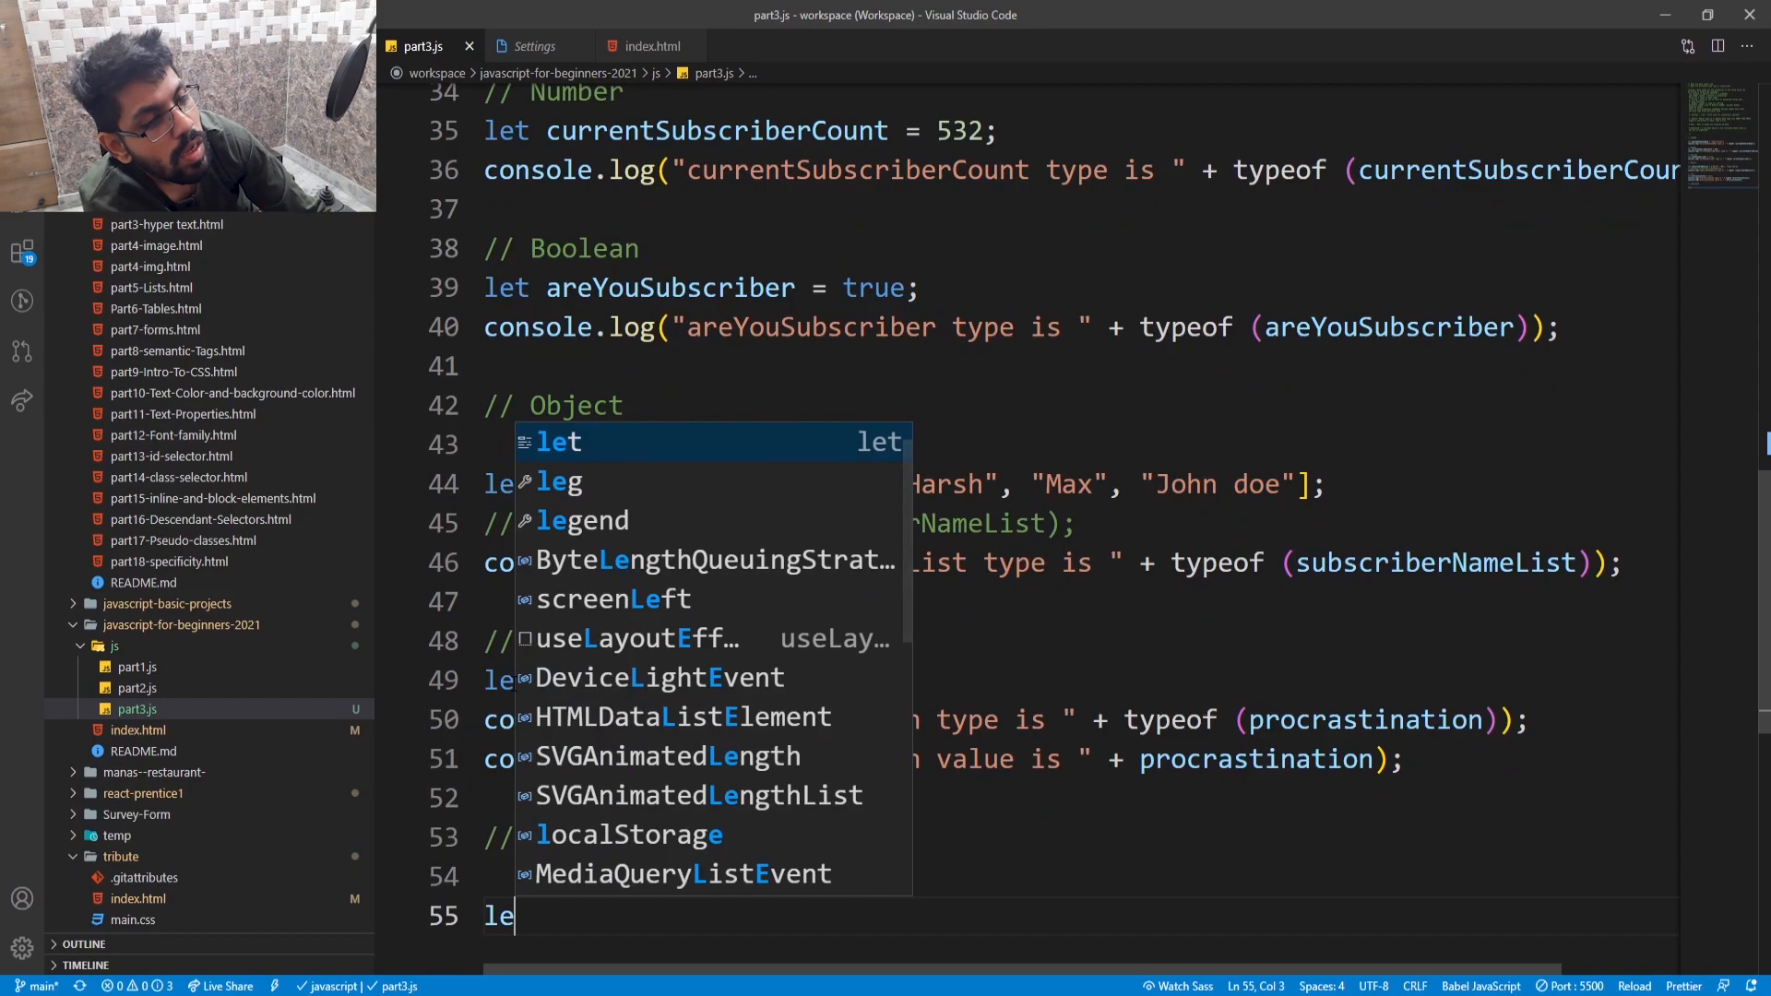
text(a)
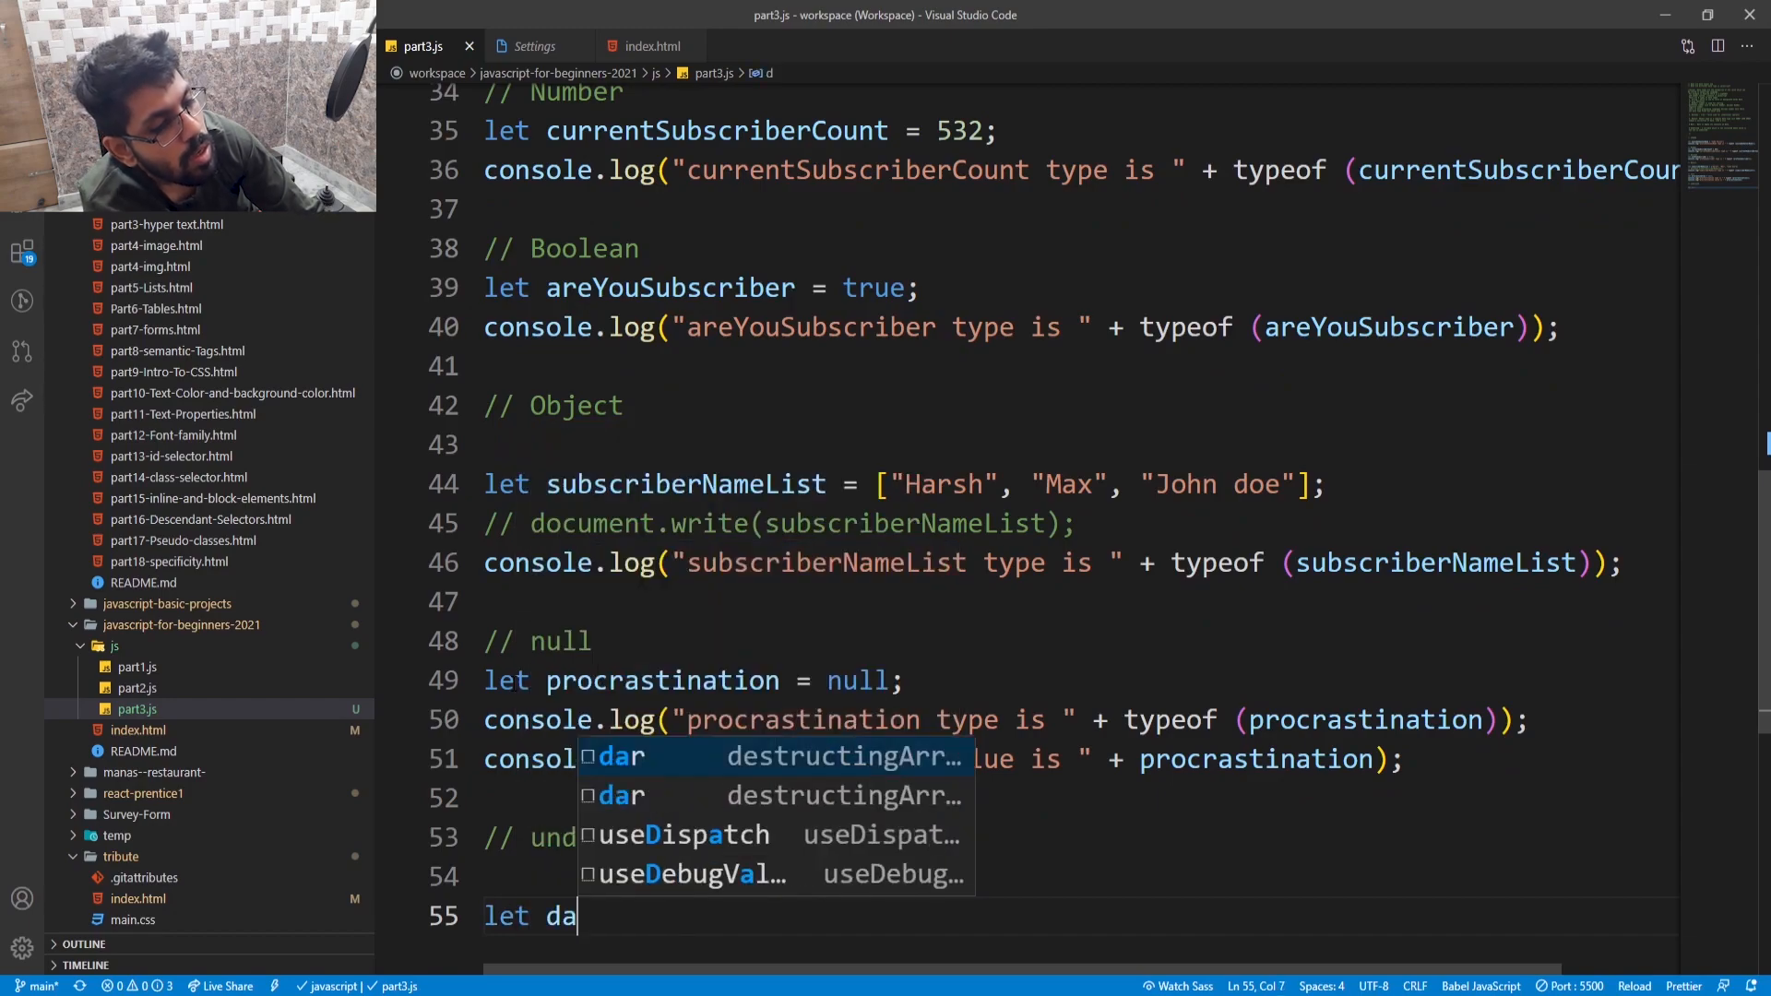
text(te)
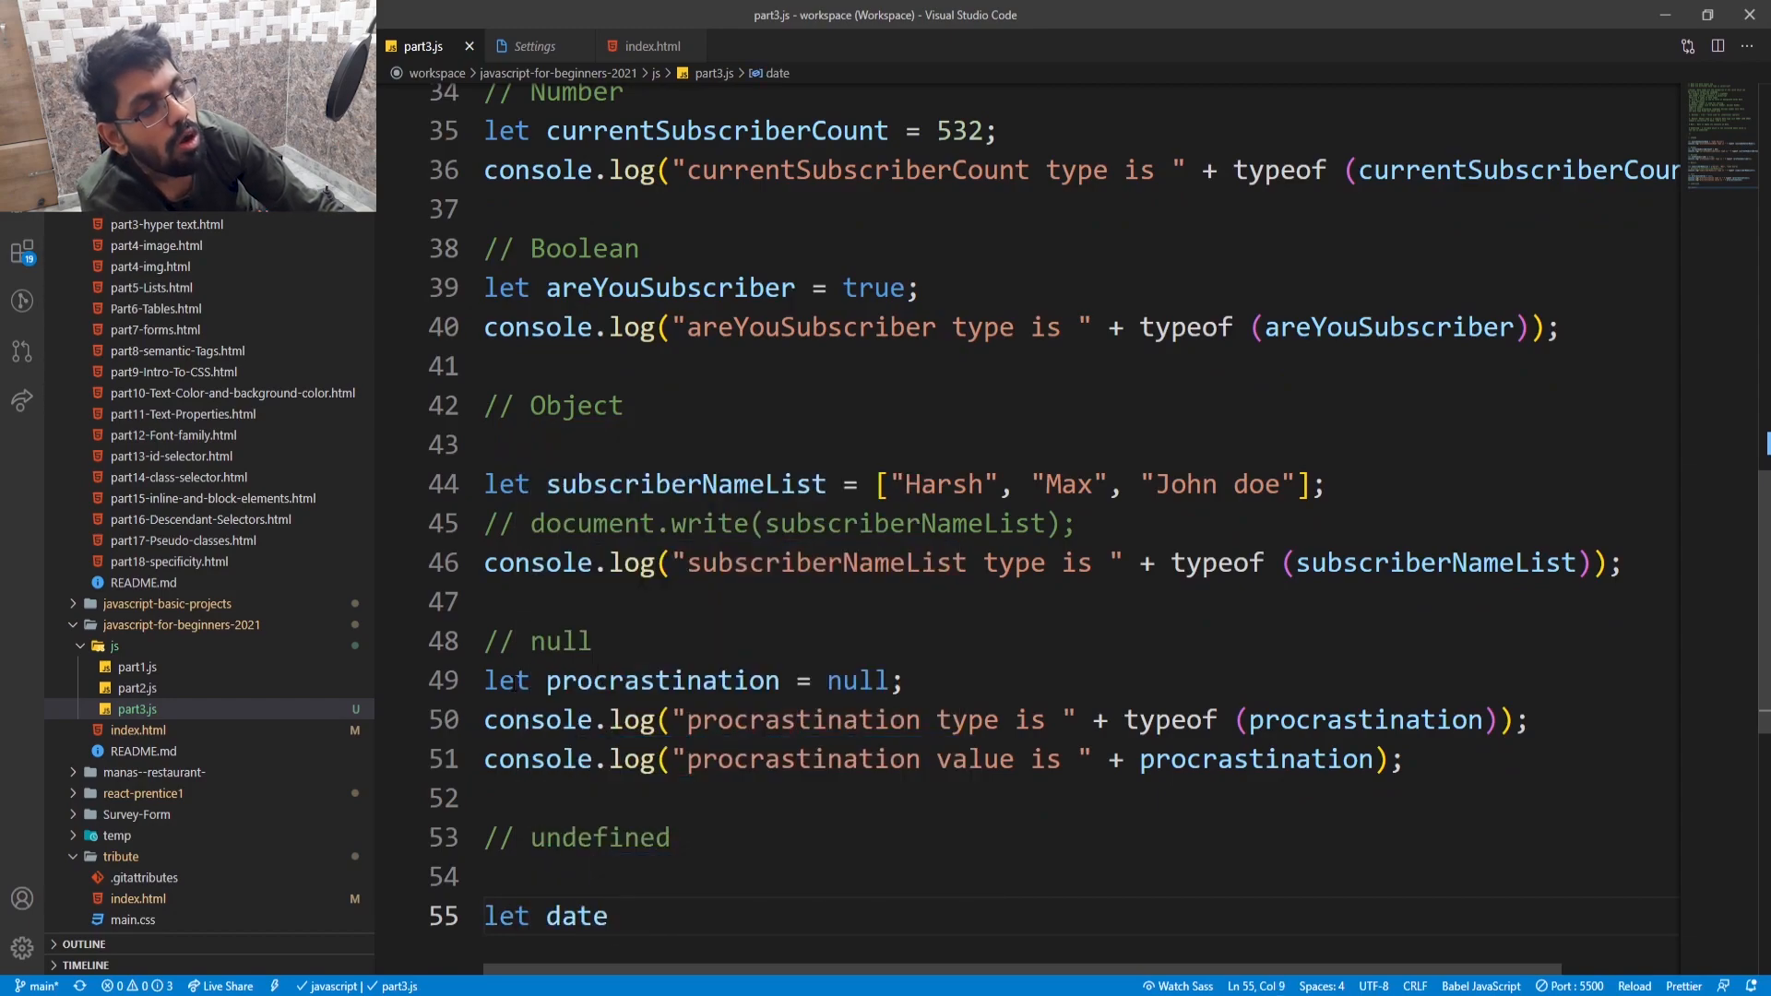
text(o)
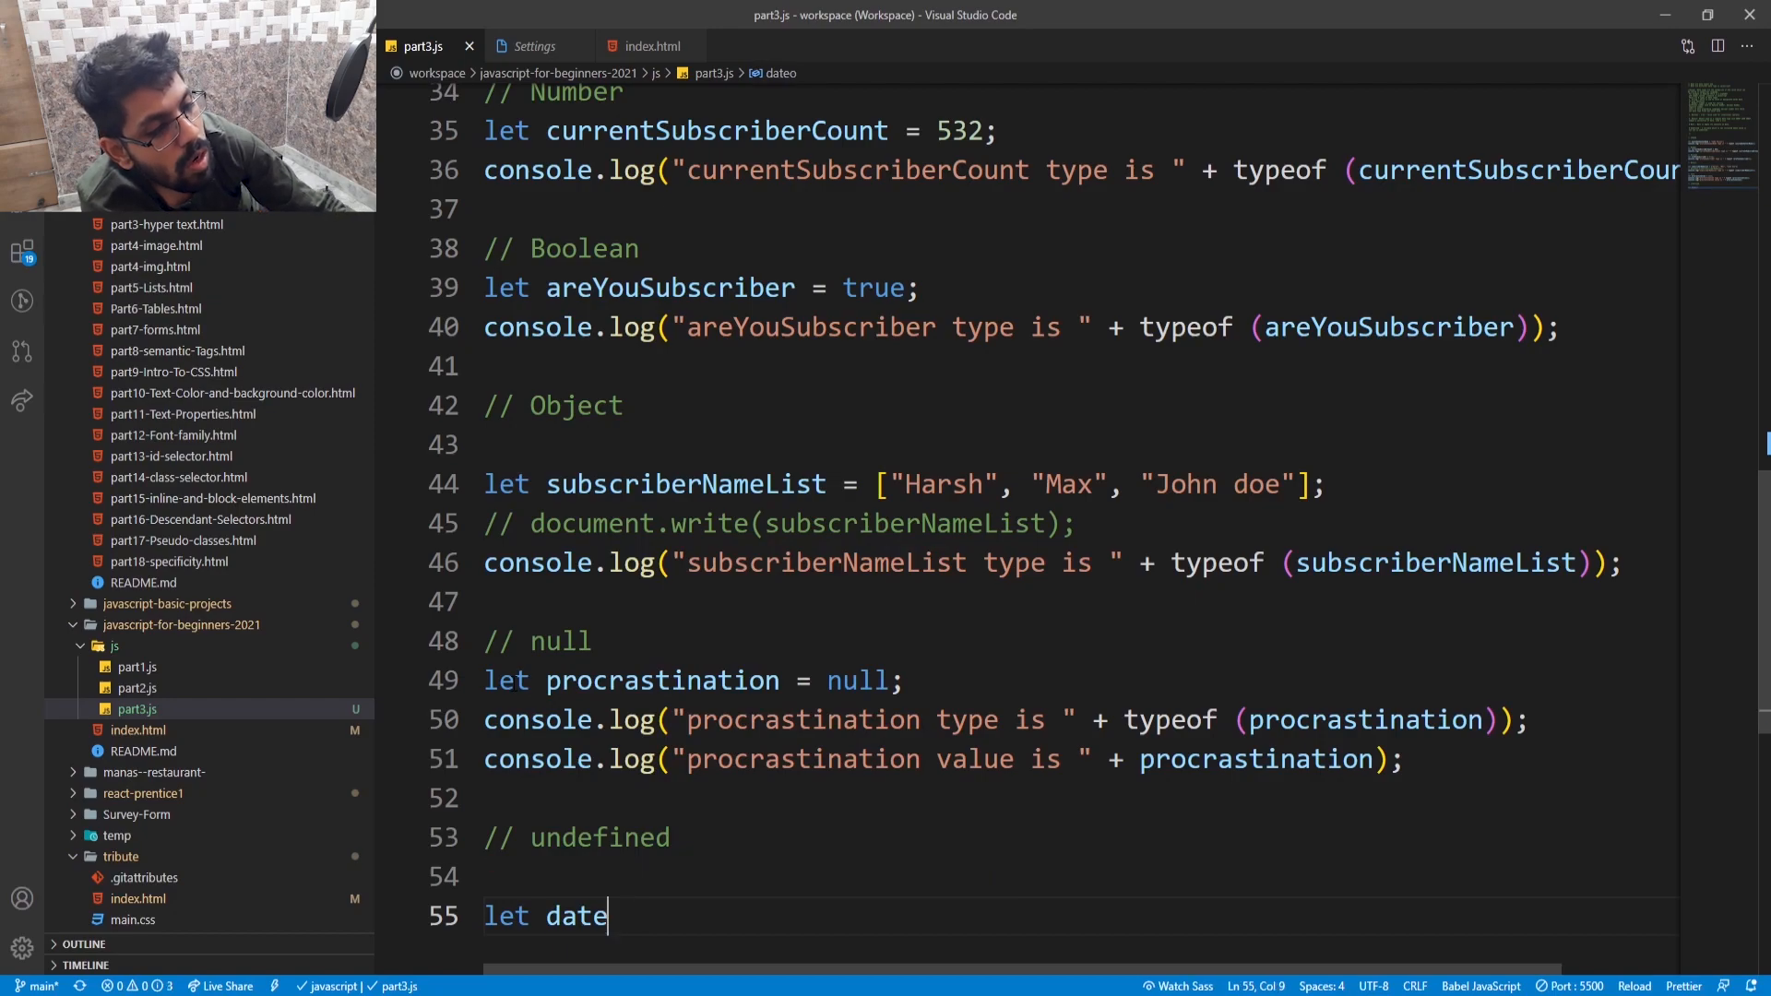
text(O)
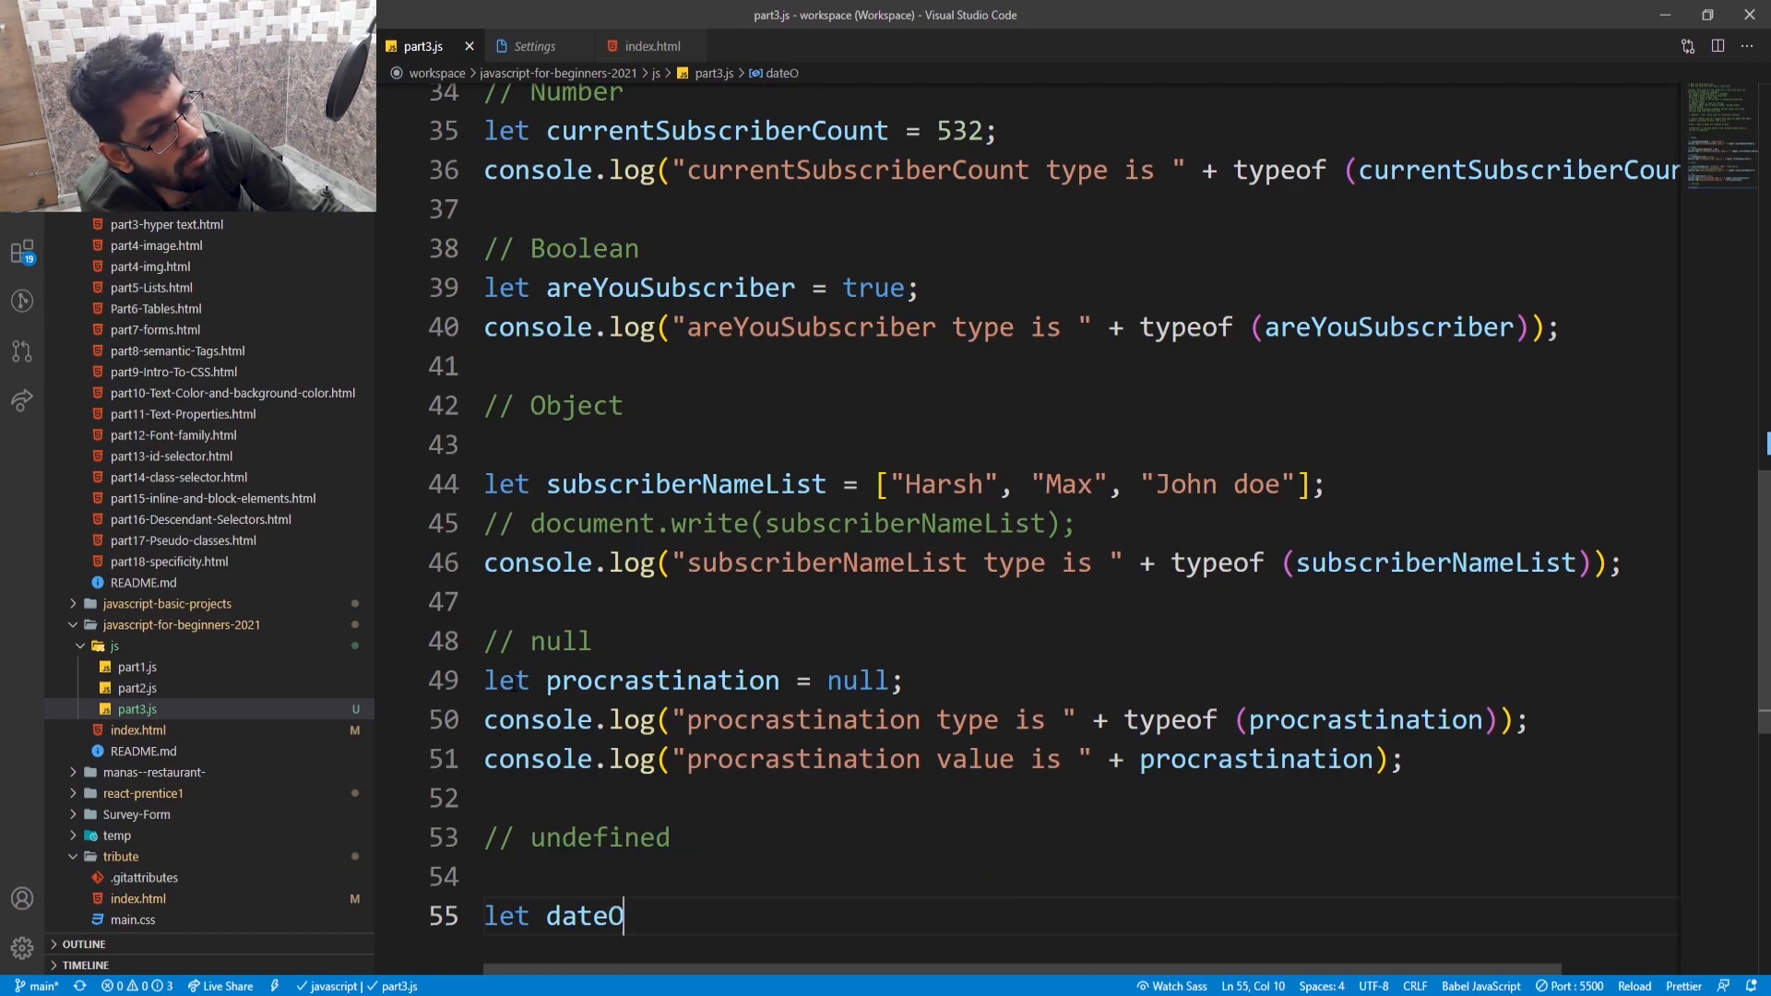
text(fMo)
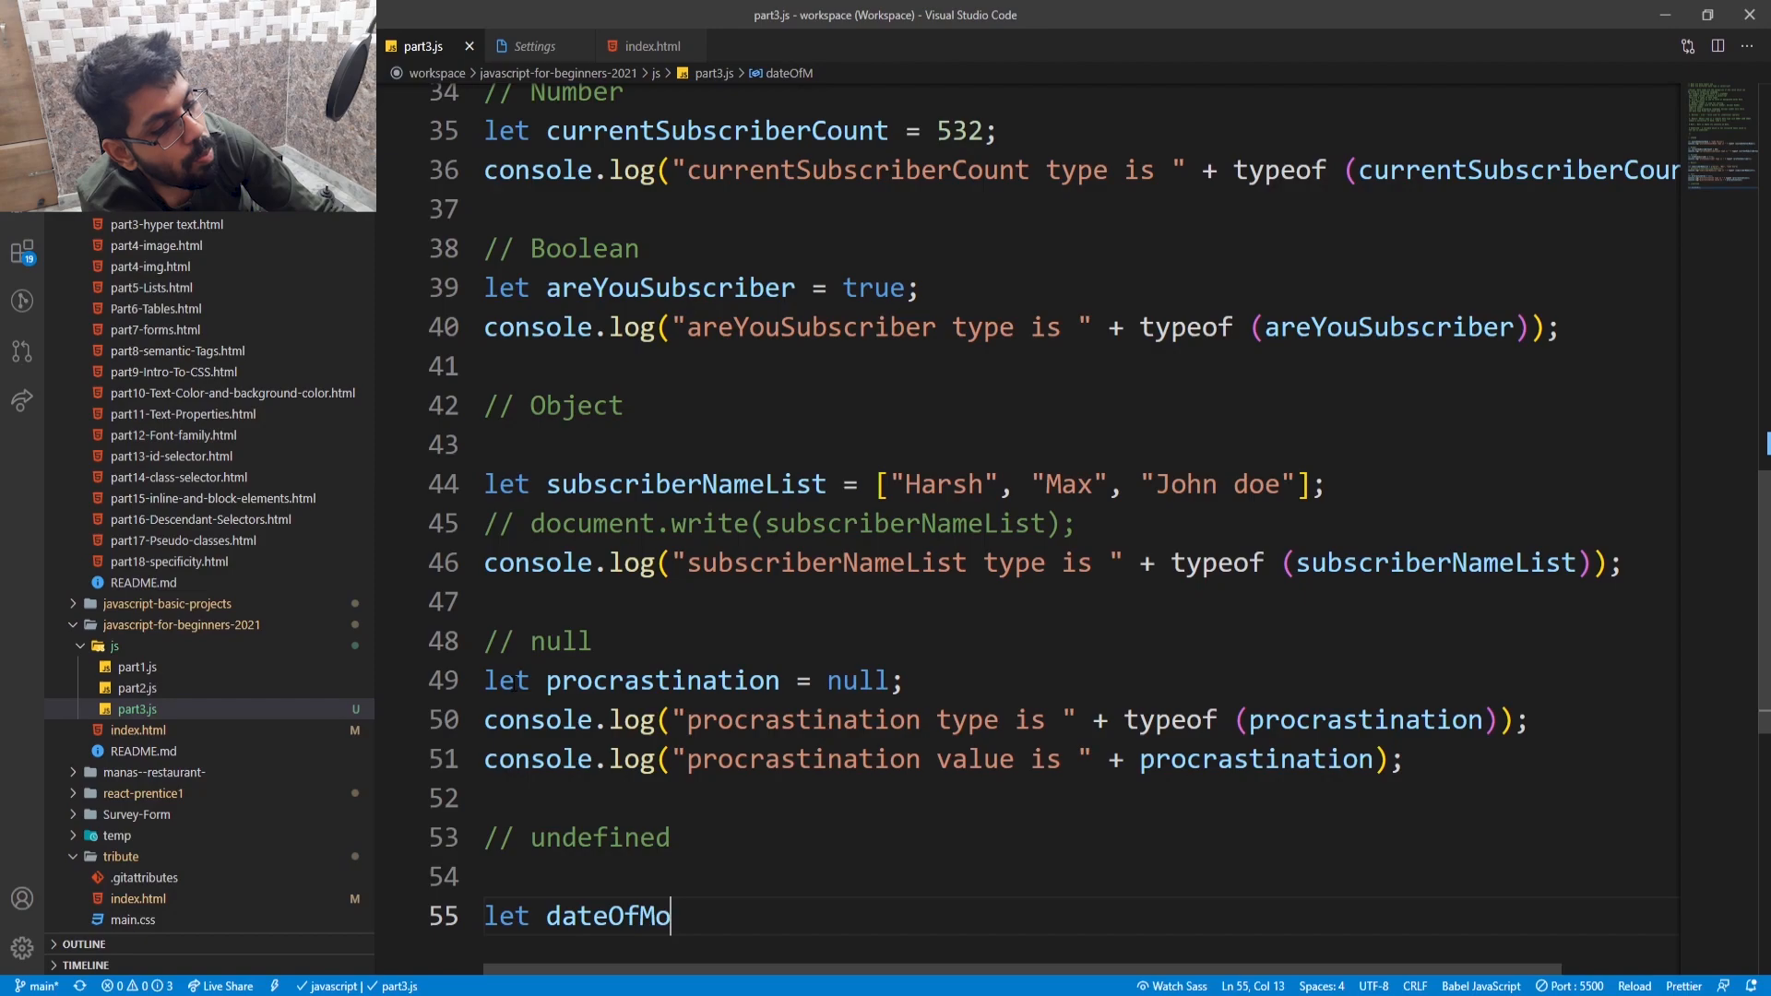
text(niti)
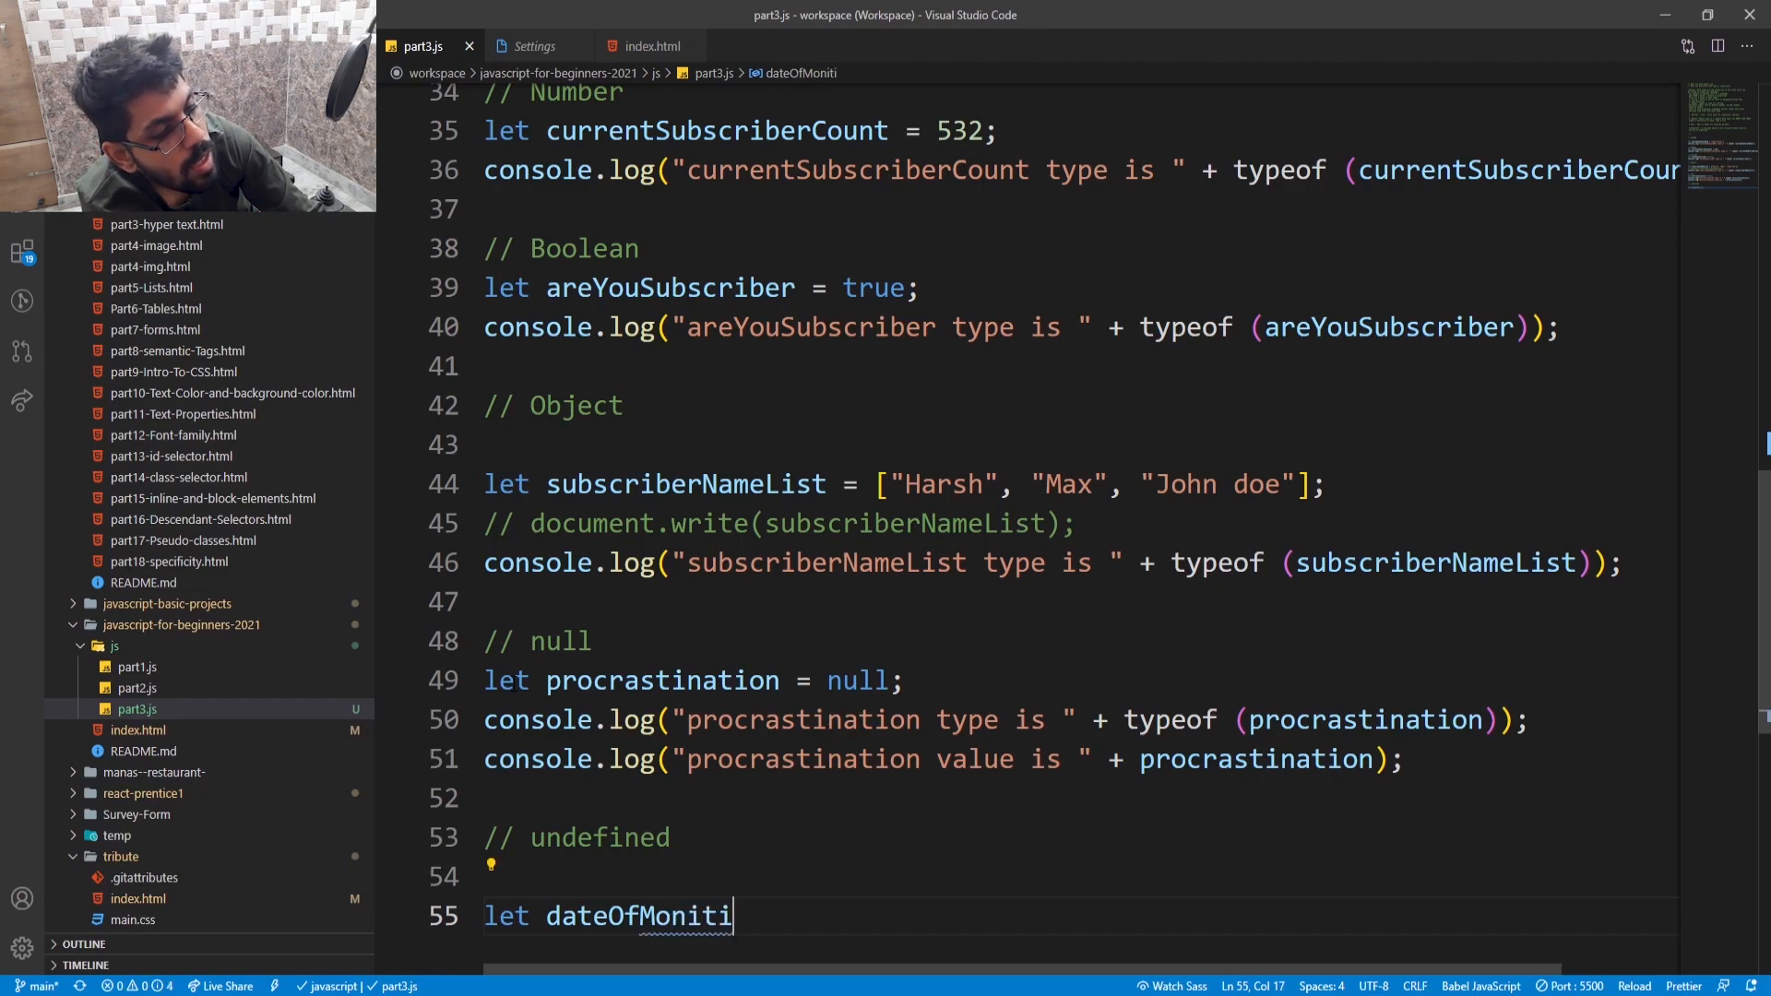
text(za)
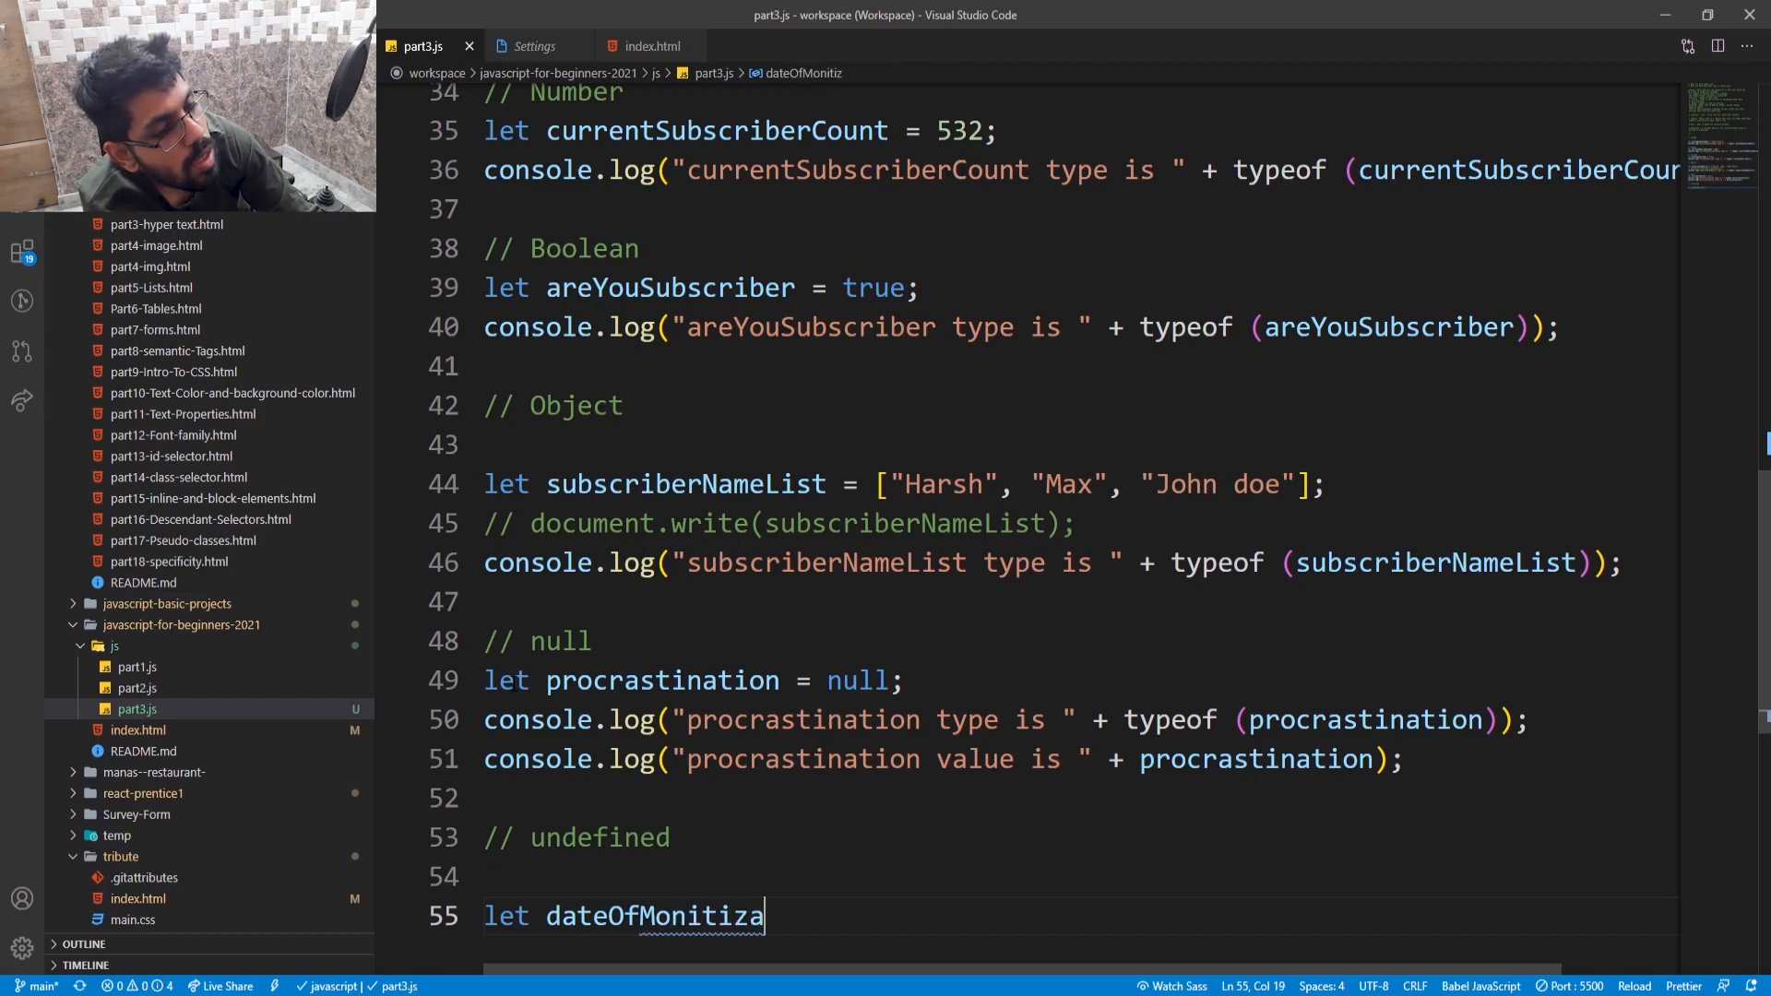
text(tion)
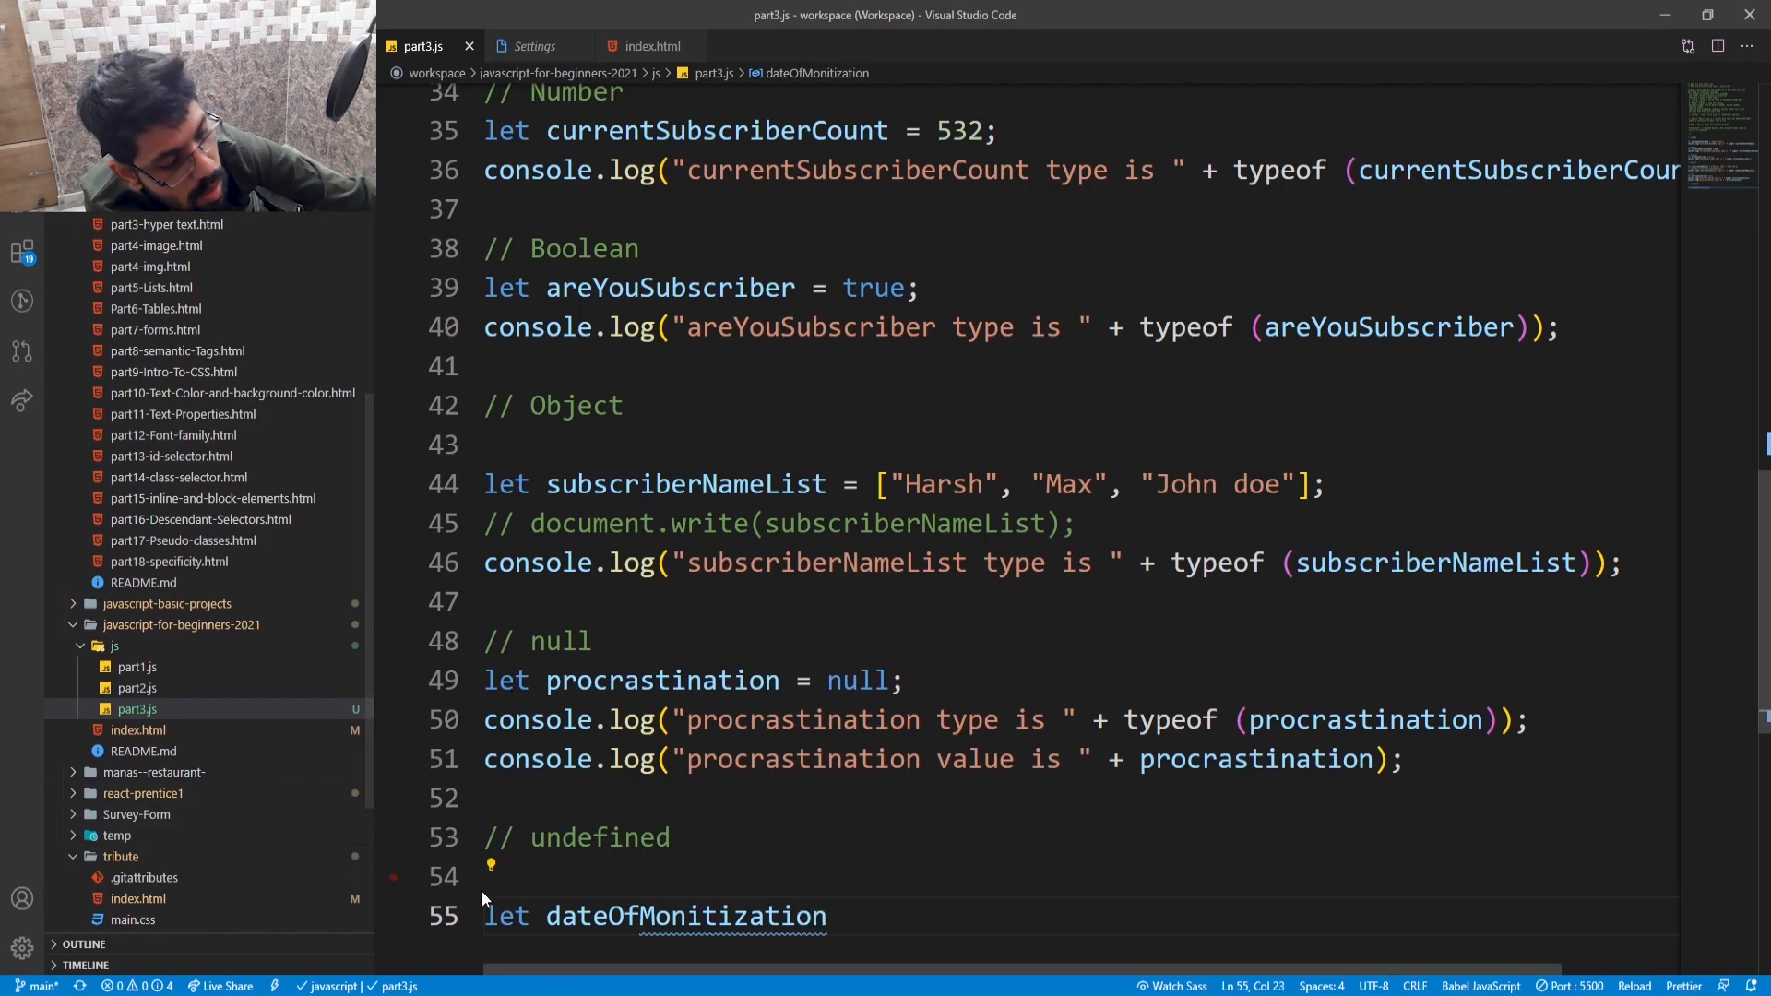
- Correct the variable name's spelling and assign it = undefined;
double_click(684, 916)
text(e)
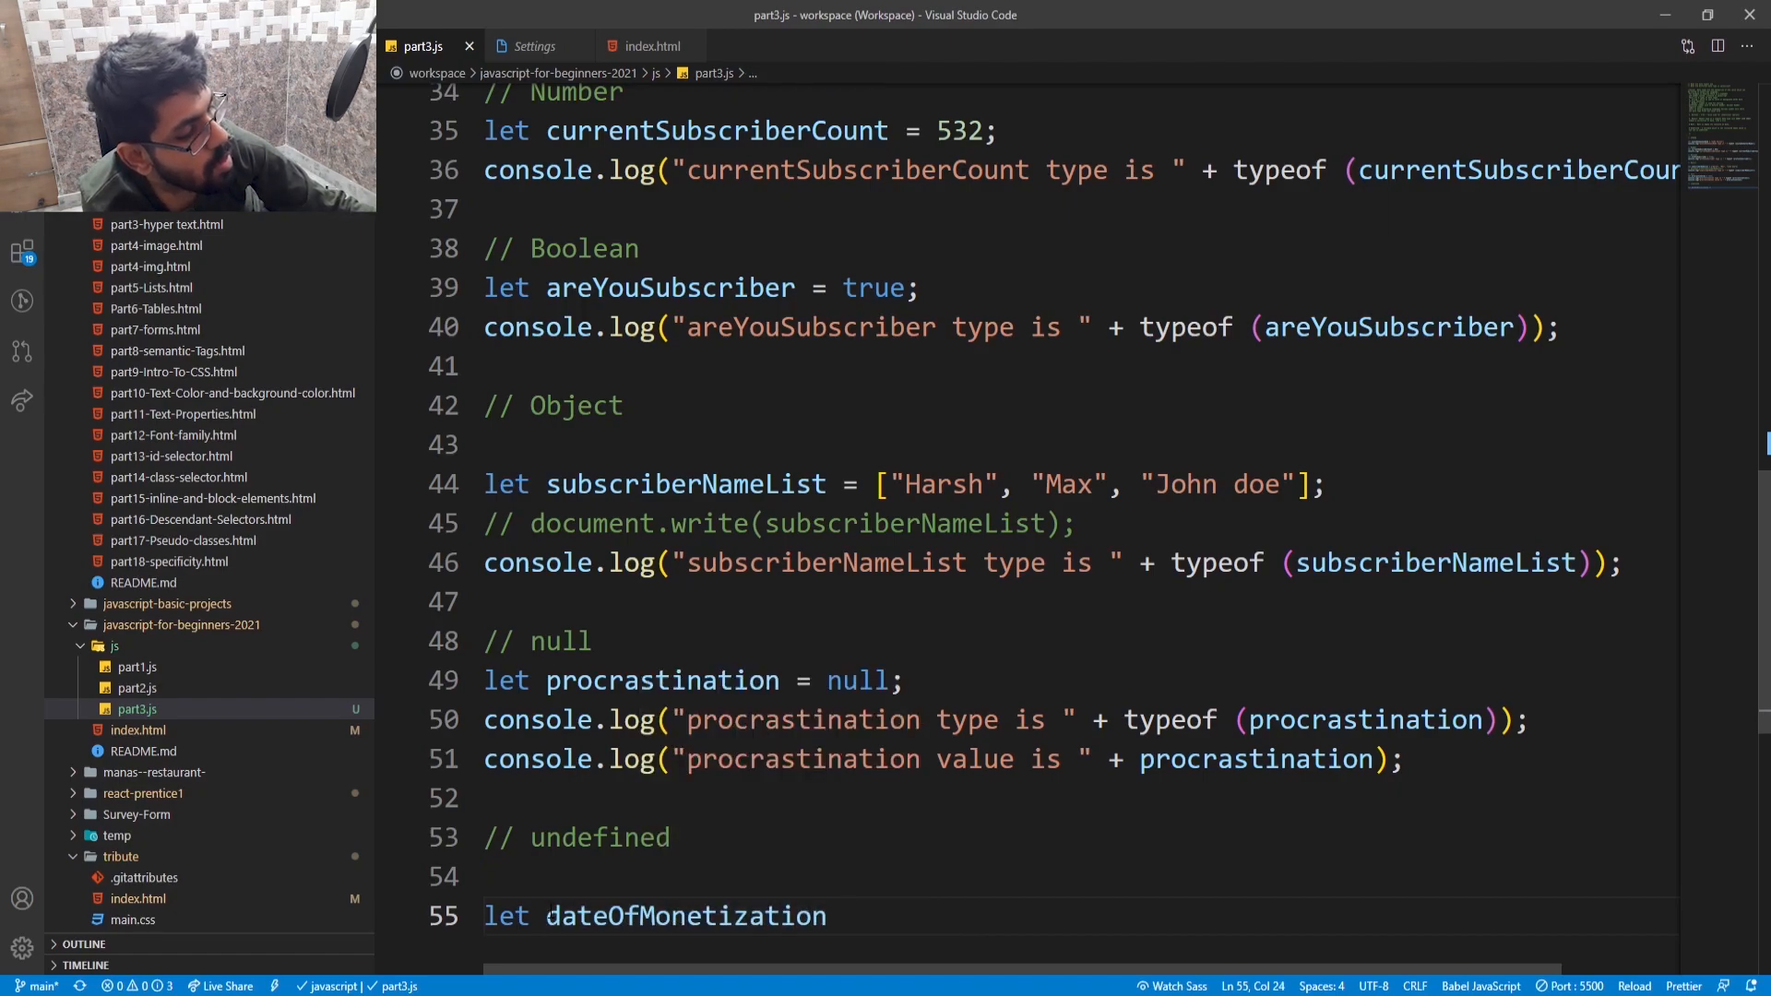
text(=)
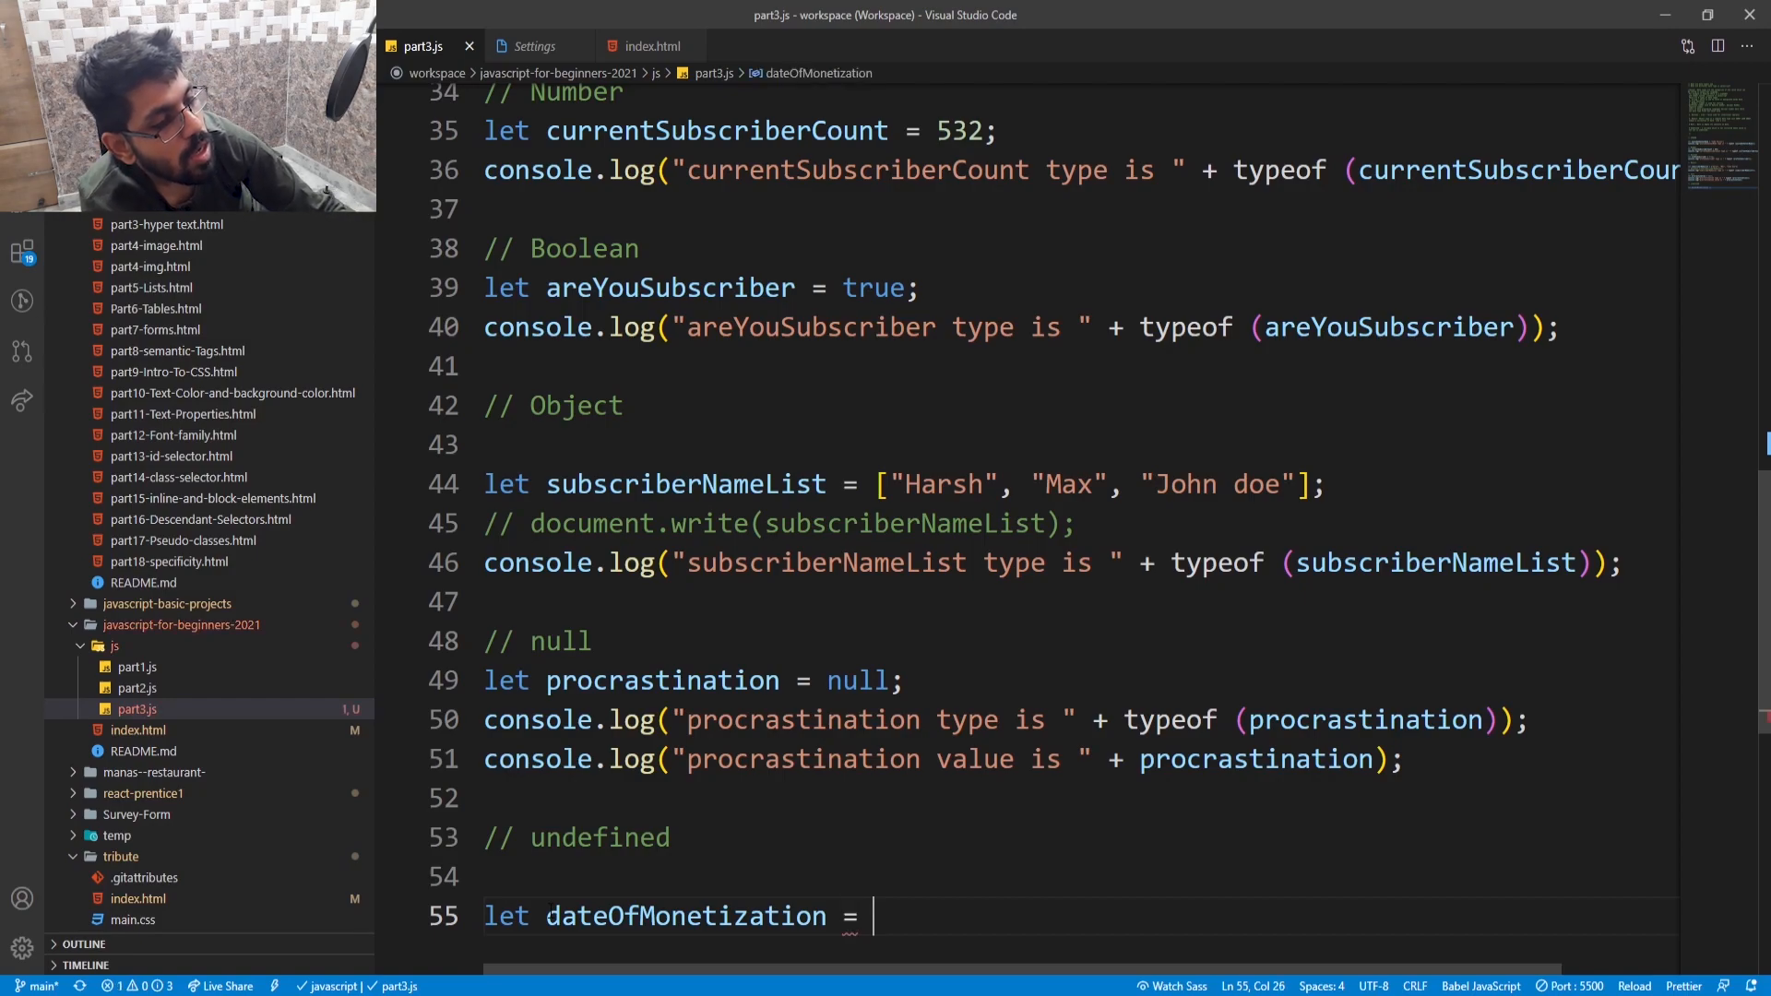
text(undefined)
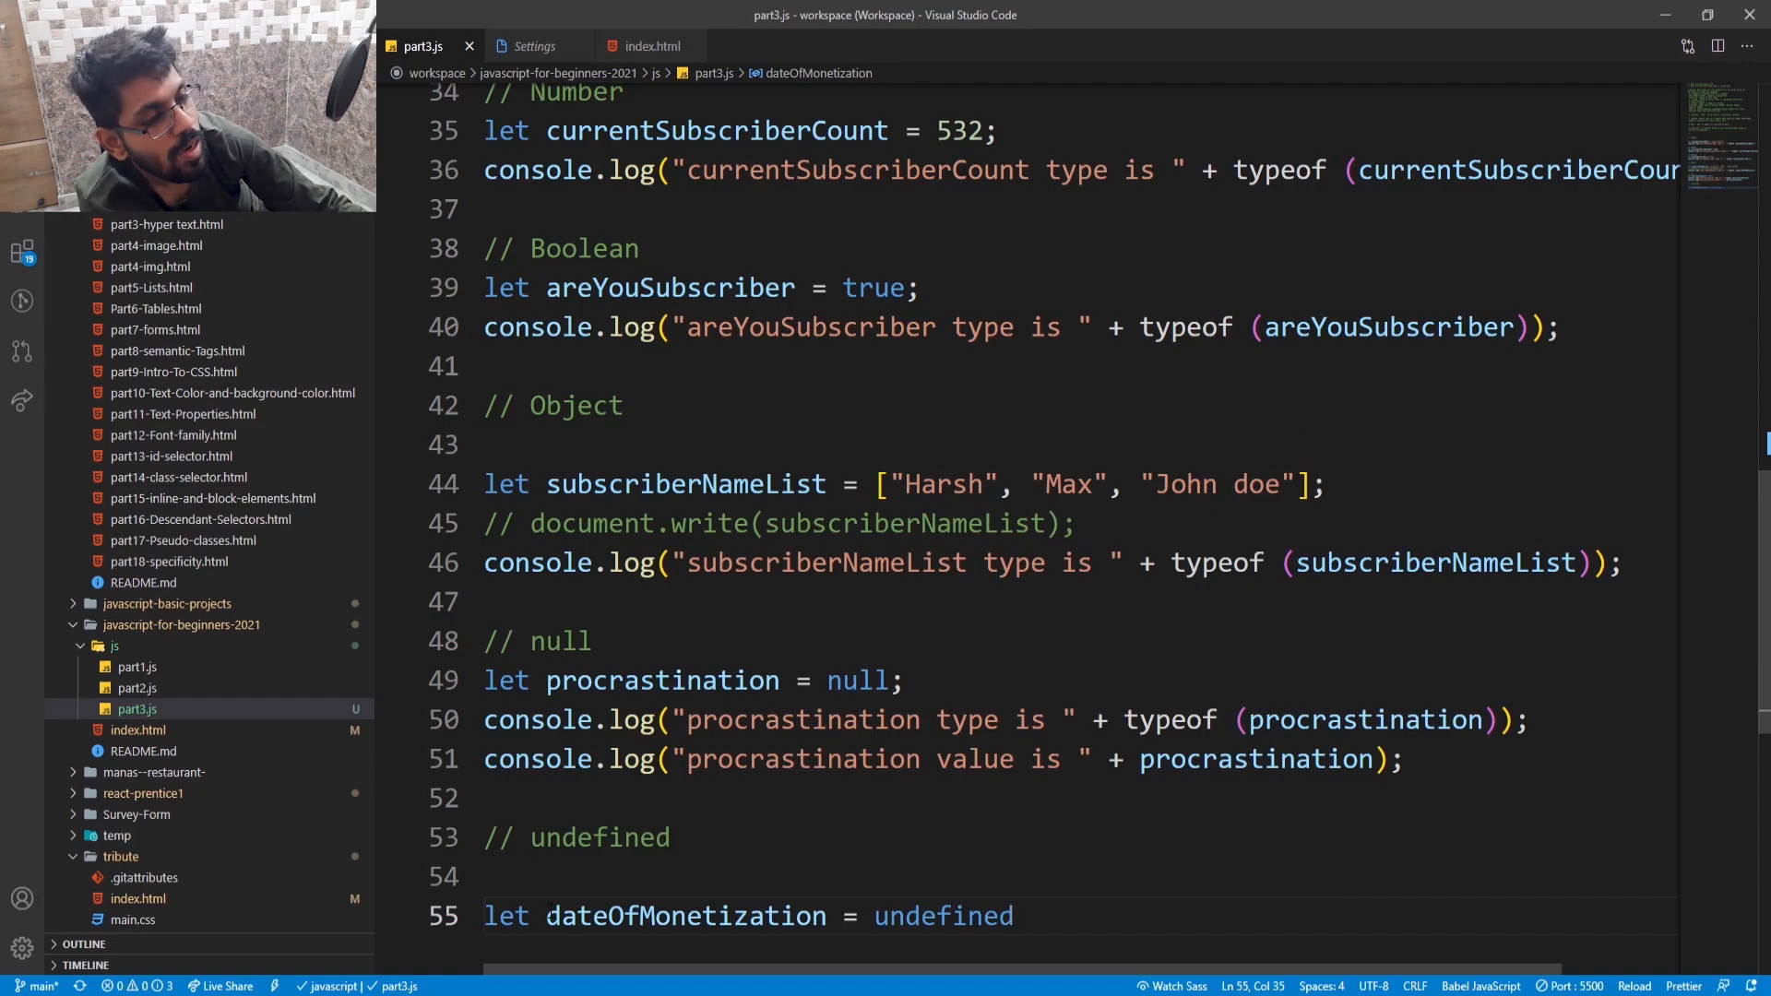
text(;)
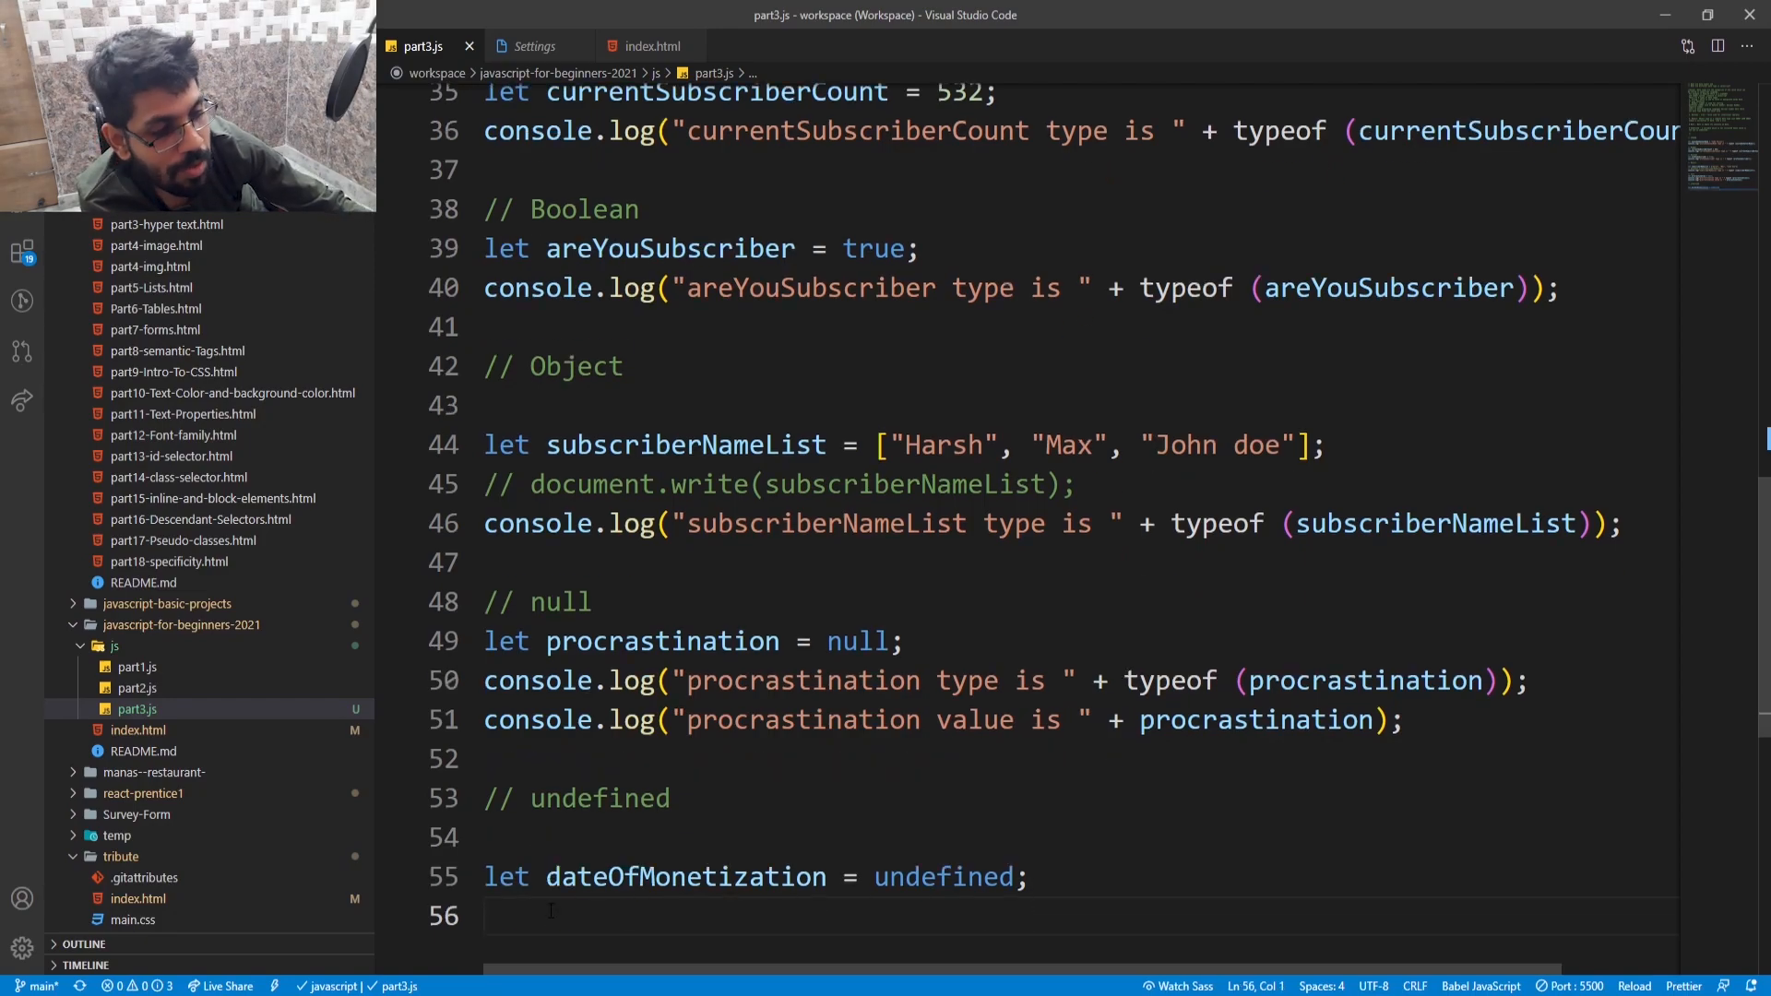
- Adapt the pasted typeof log on line 56 to use dateOfMonetization in label and call
click(533, 680)
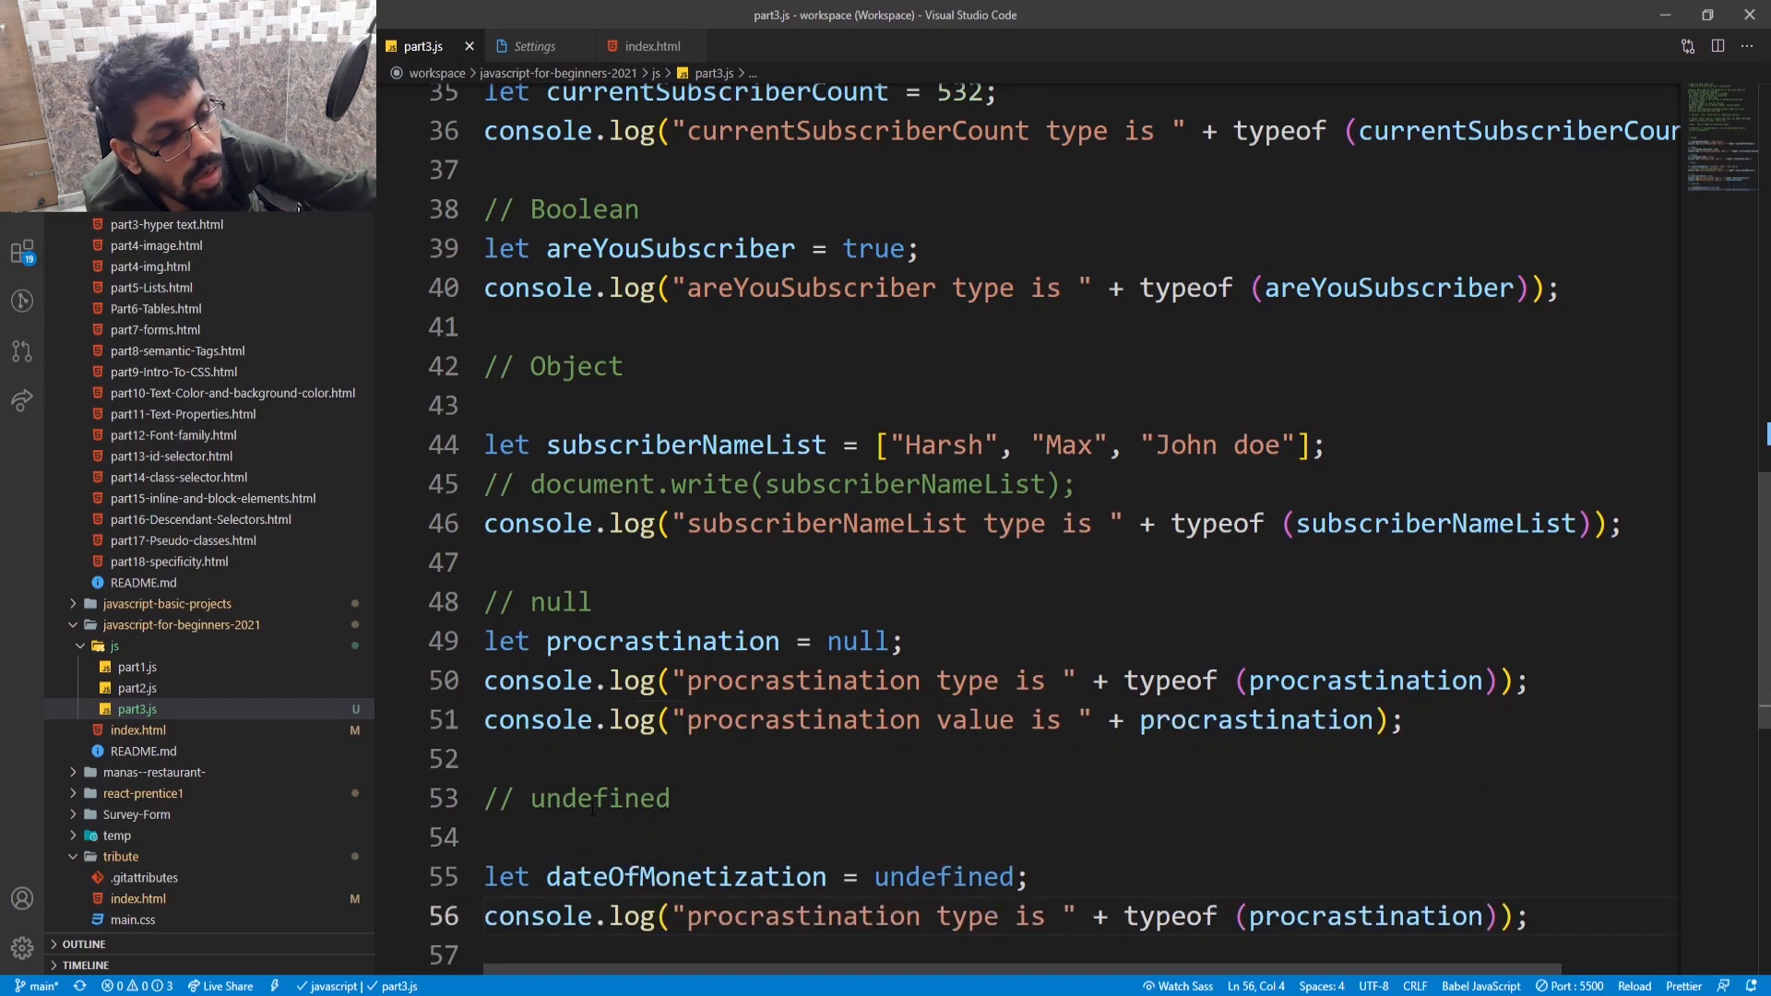
double_click(683, 876)
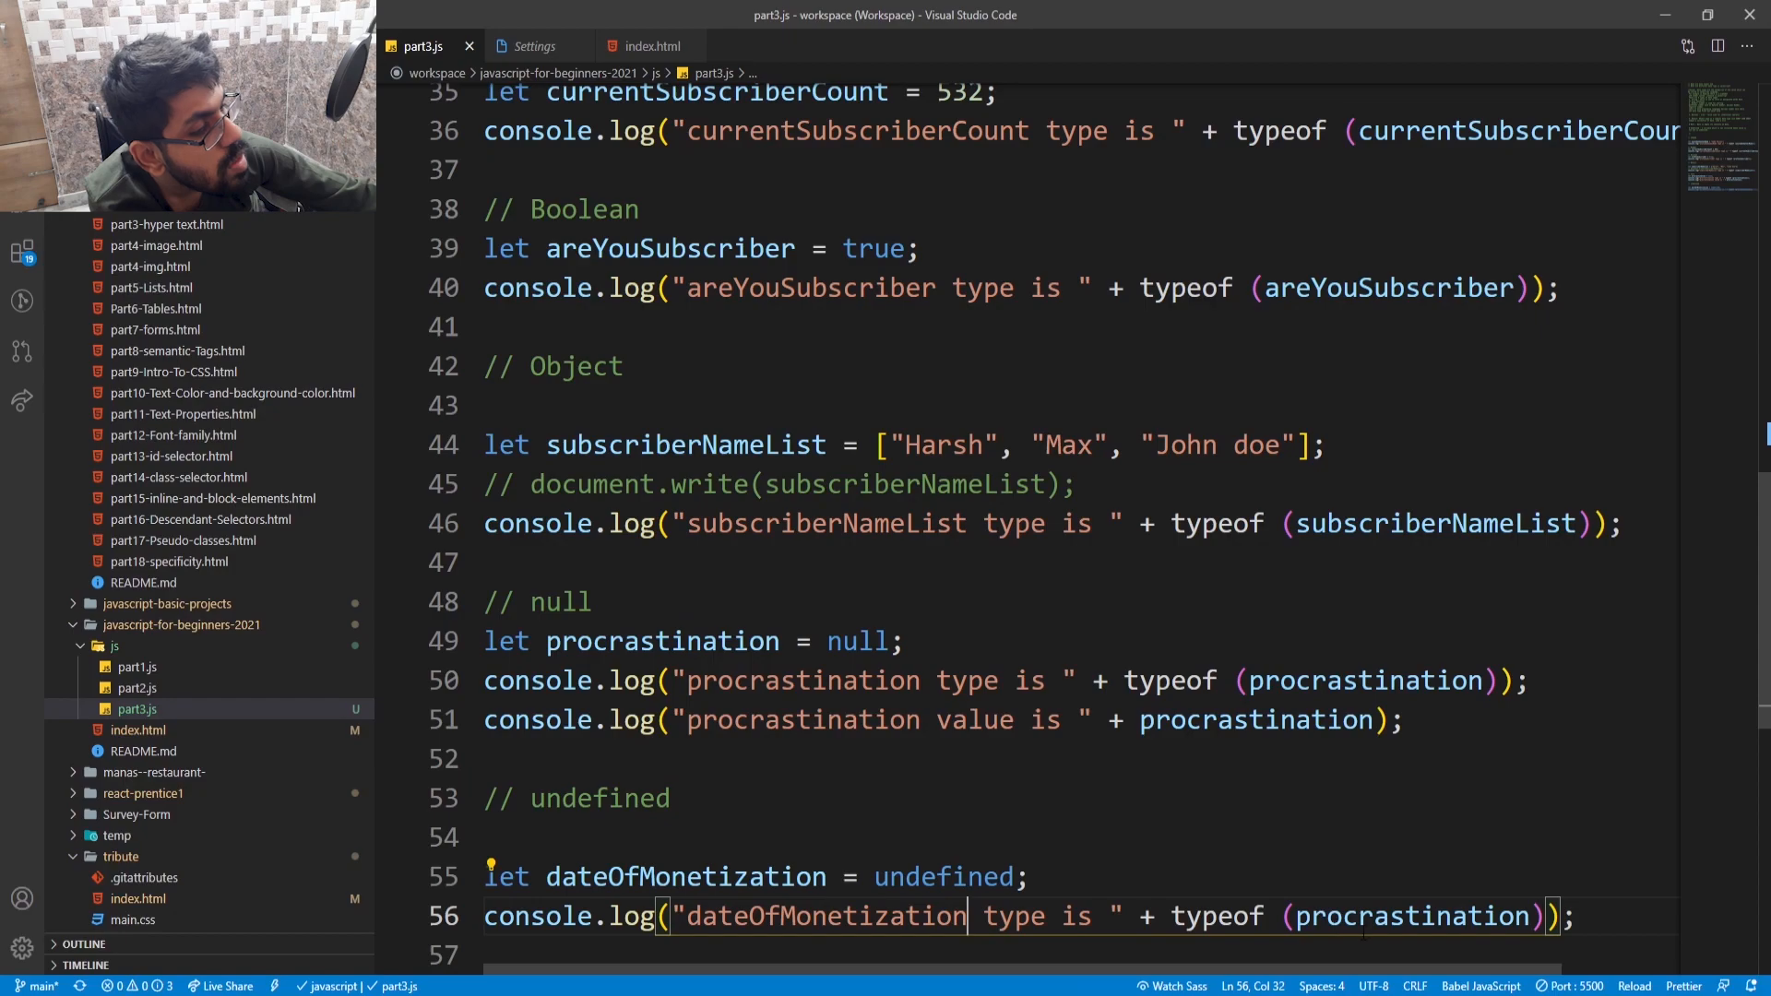
double_click(660, 640)
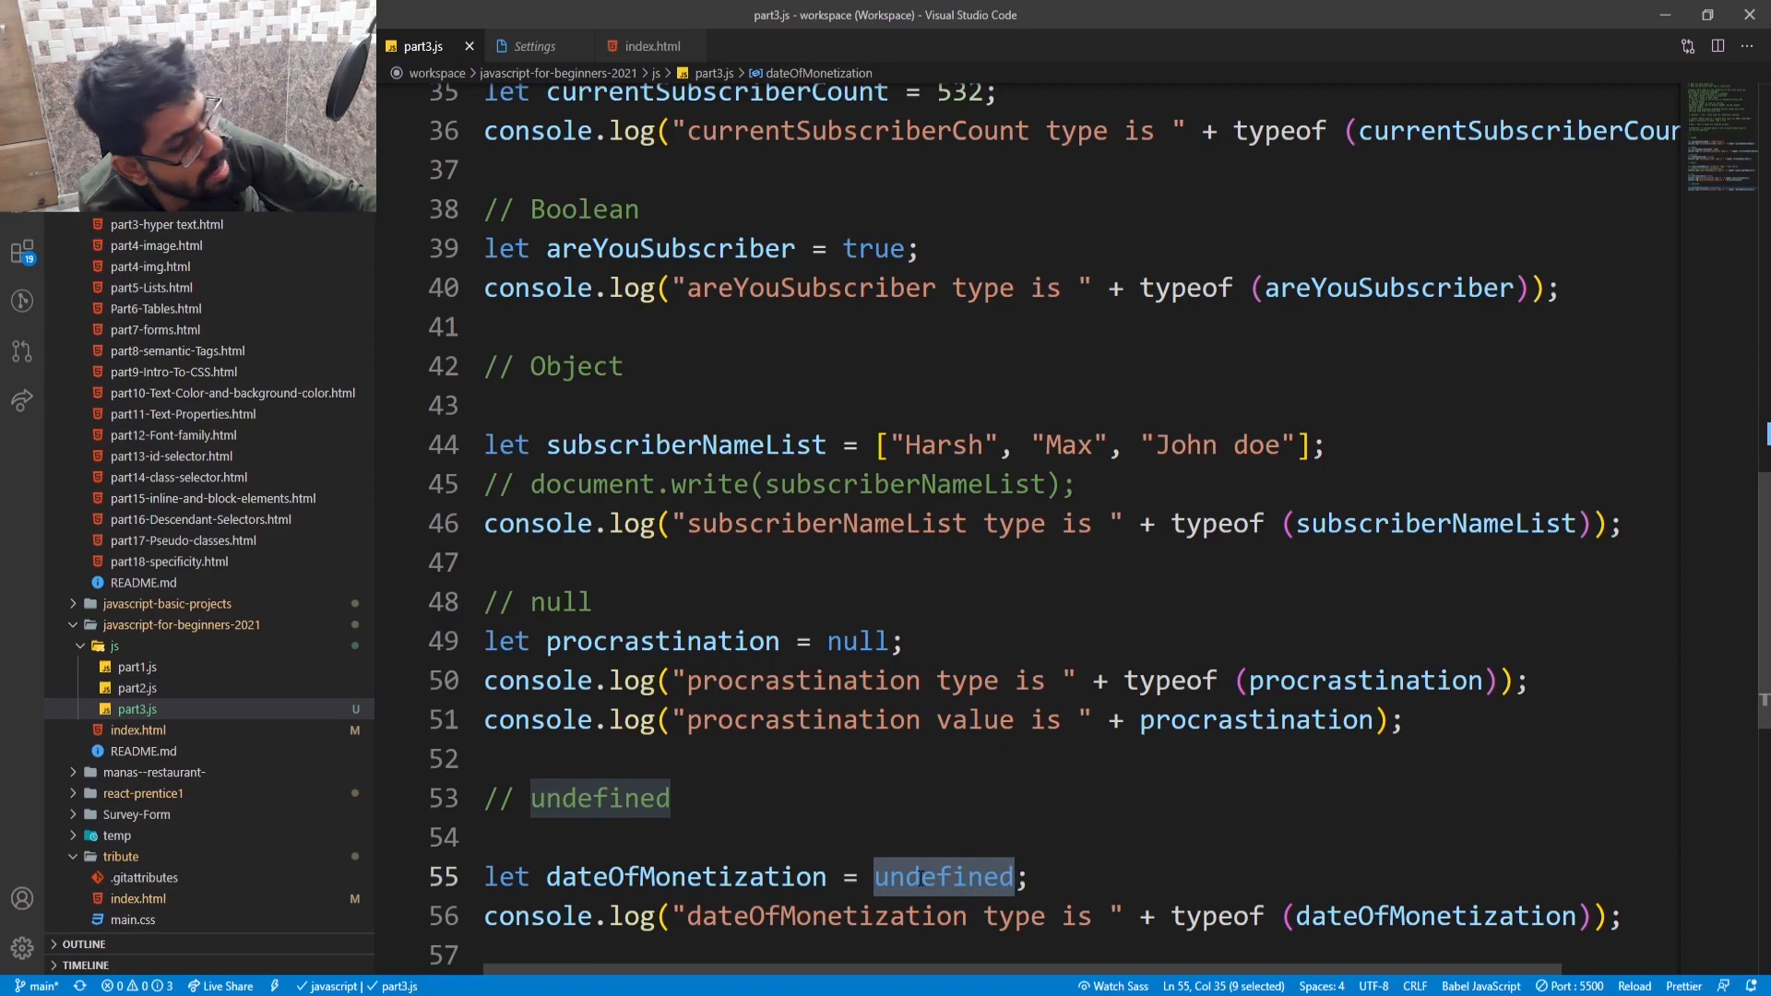
- Remove undefined from the declaration and add a line 57 logging dateOfMonetization's value
key(Delete)
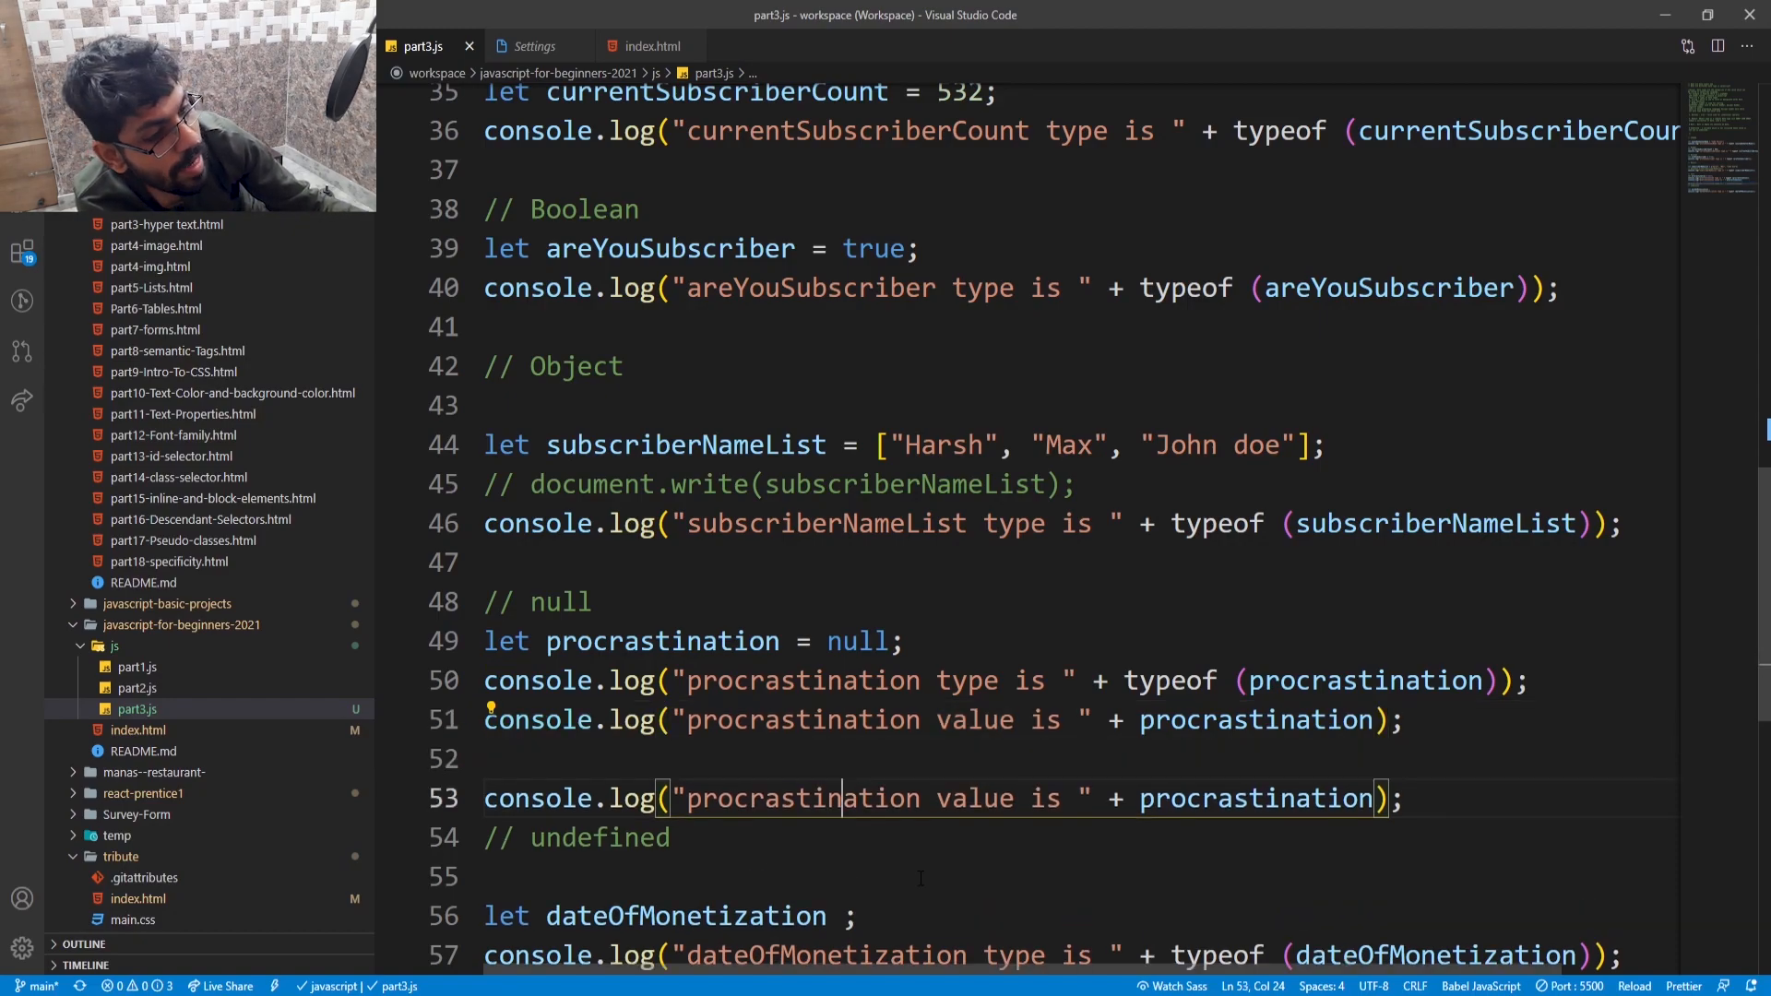
scroll(down, 3)
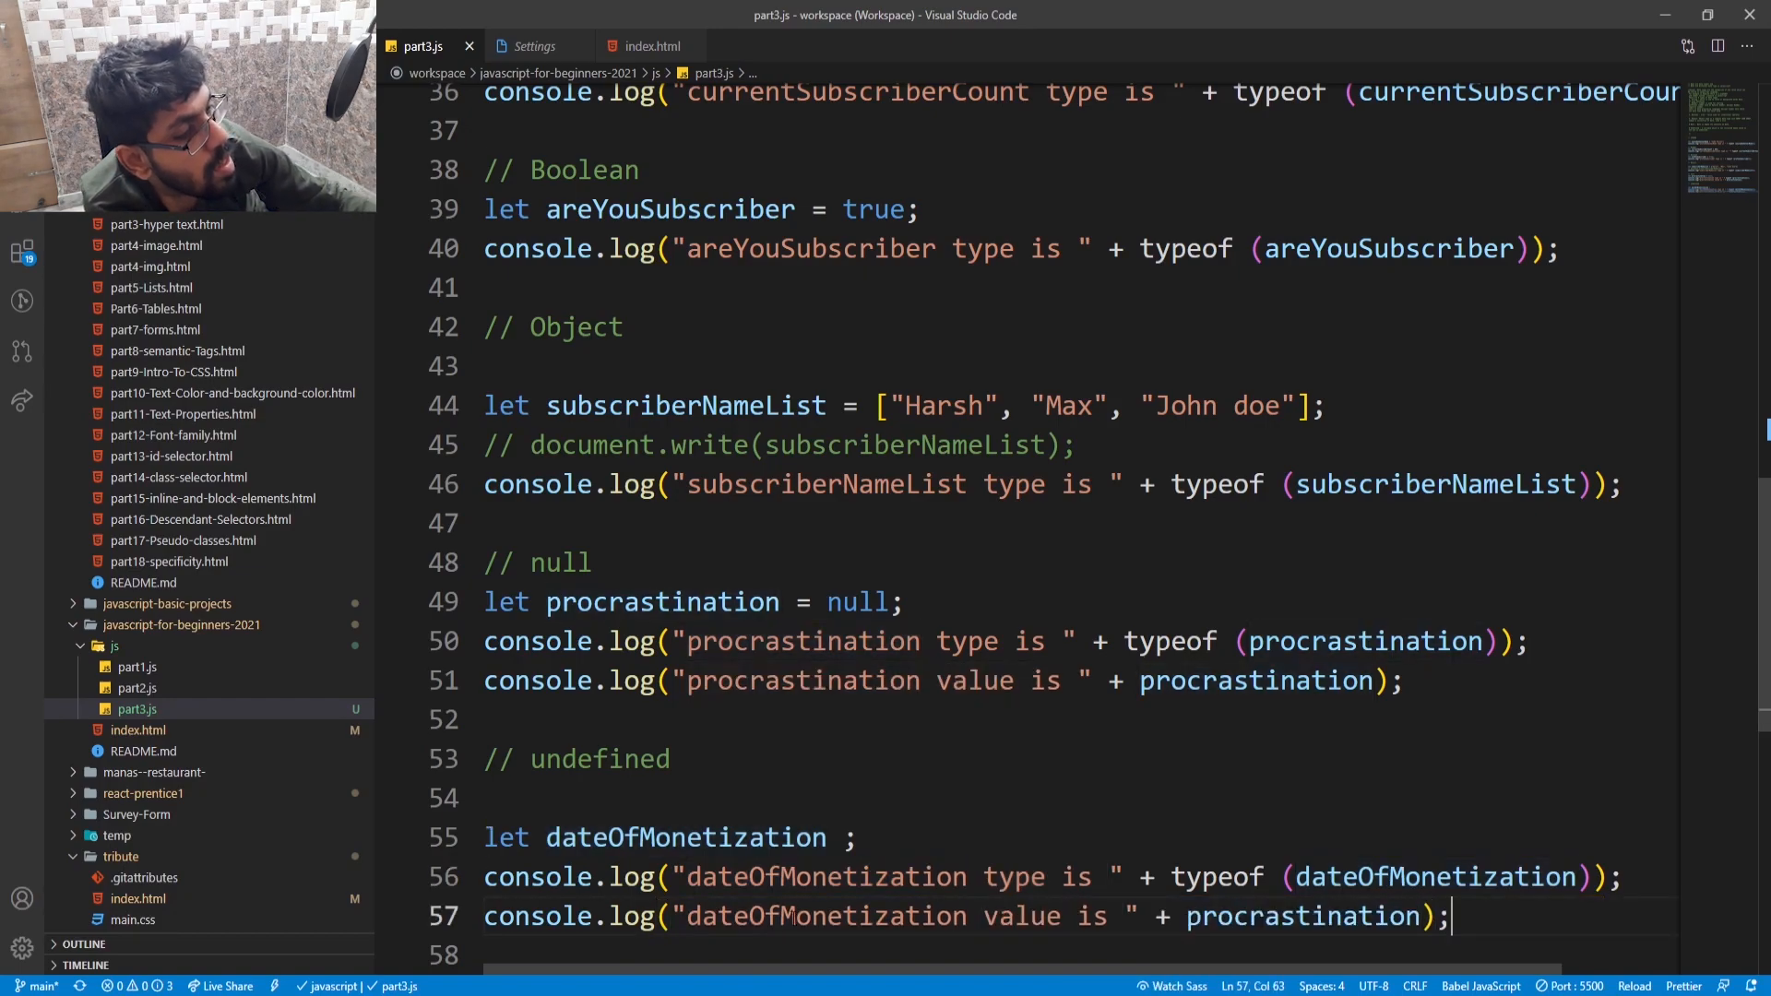
double_click(660, 601)
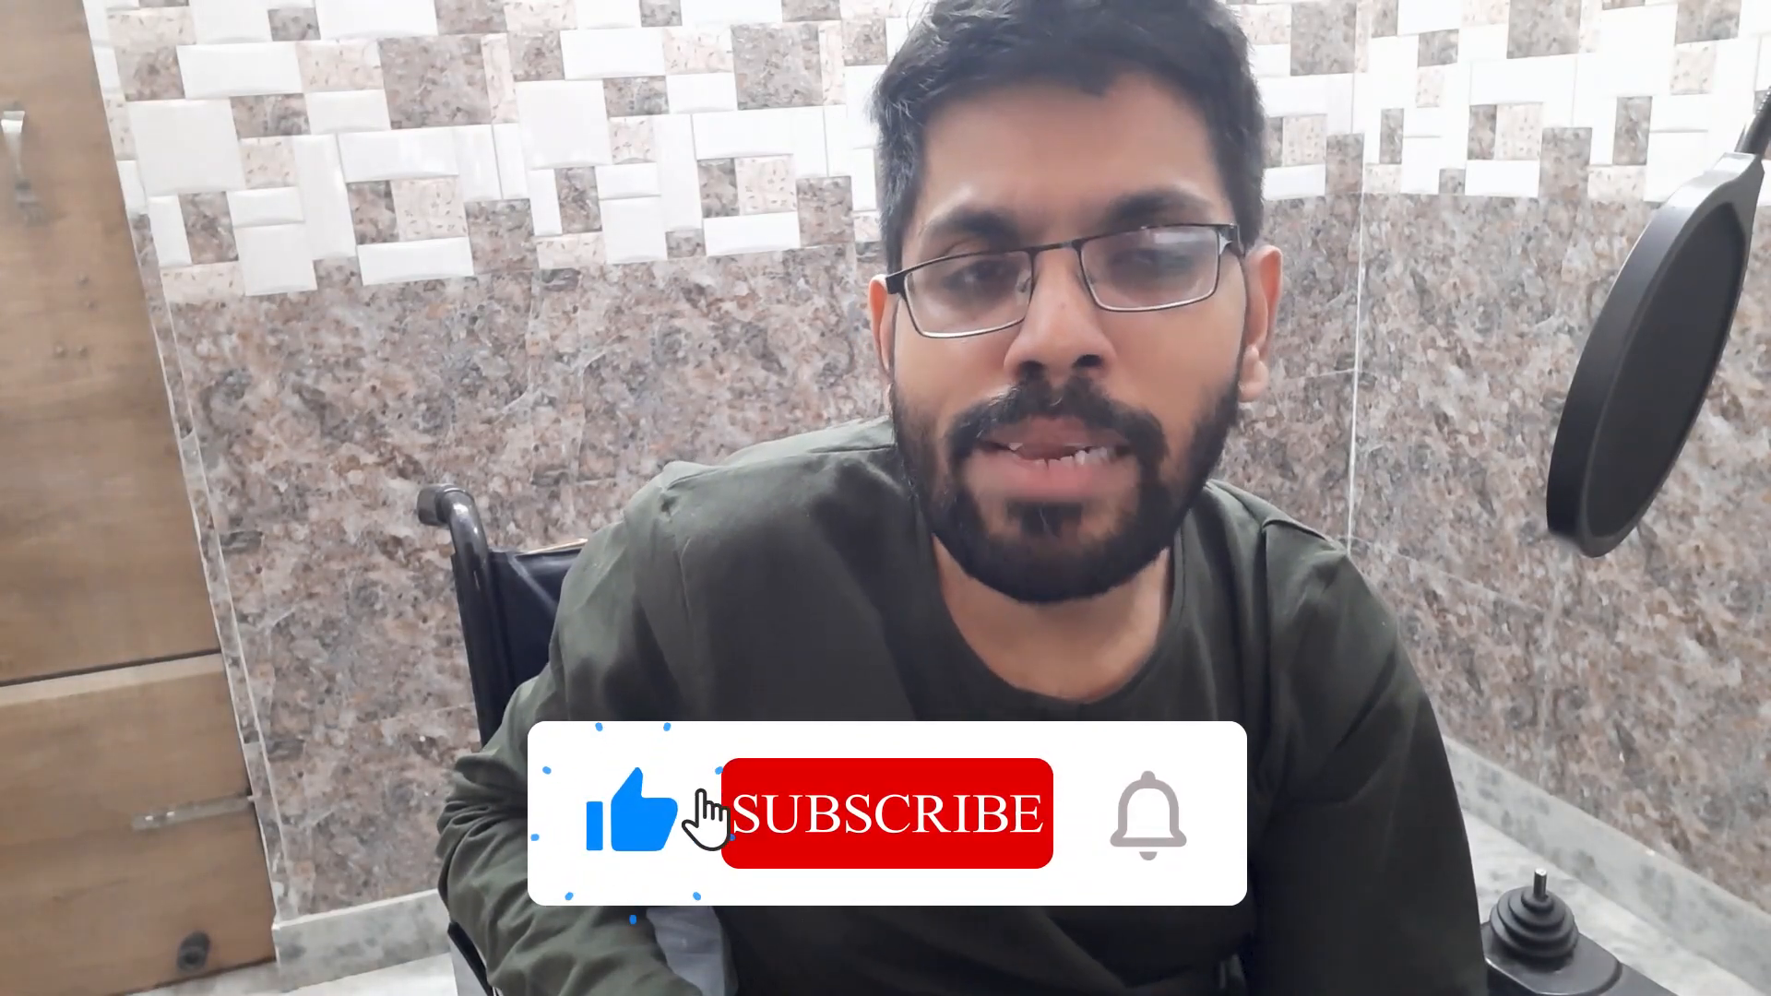
click(886, 814)
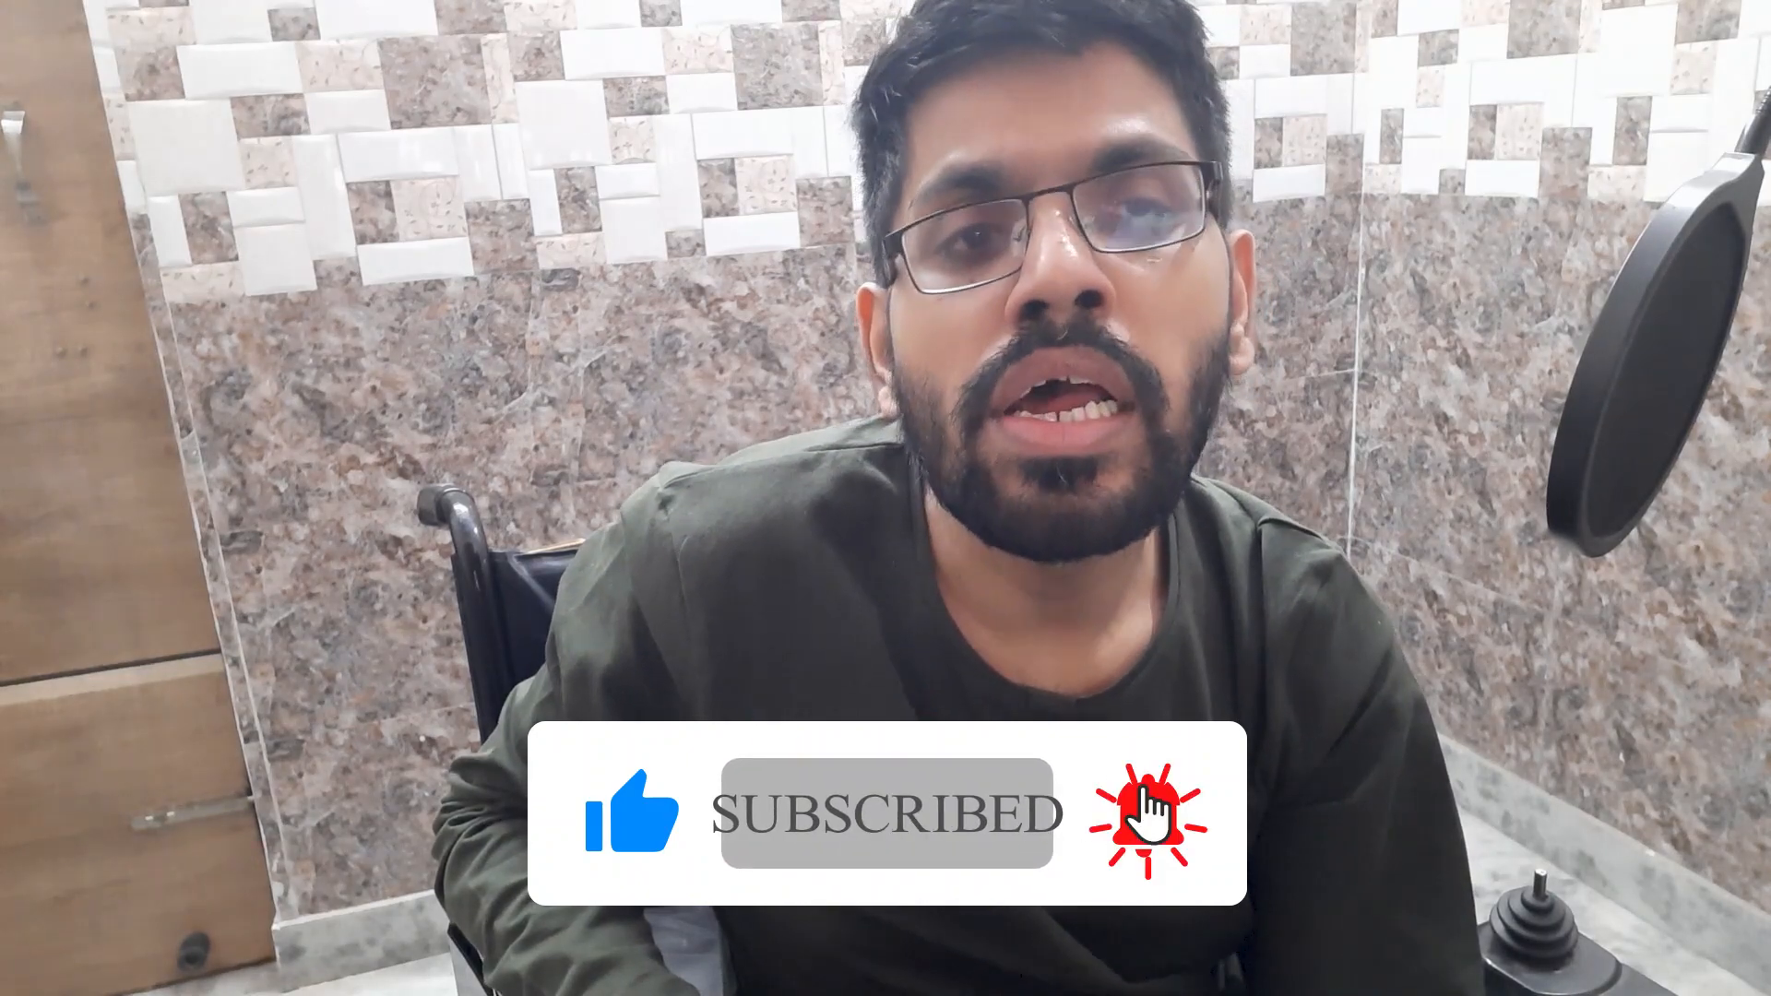